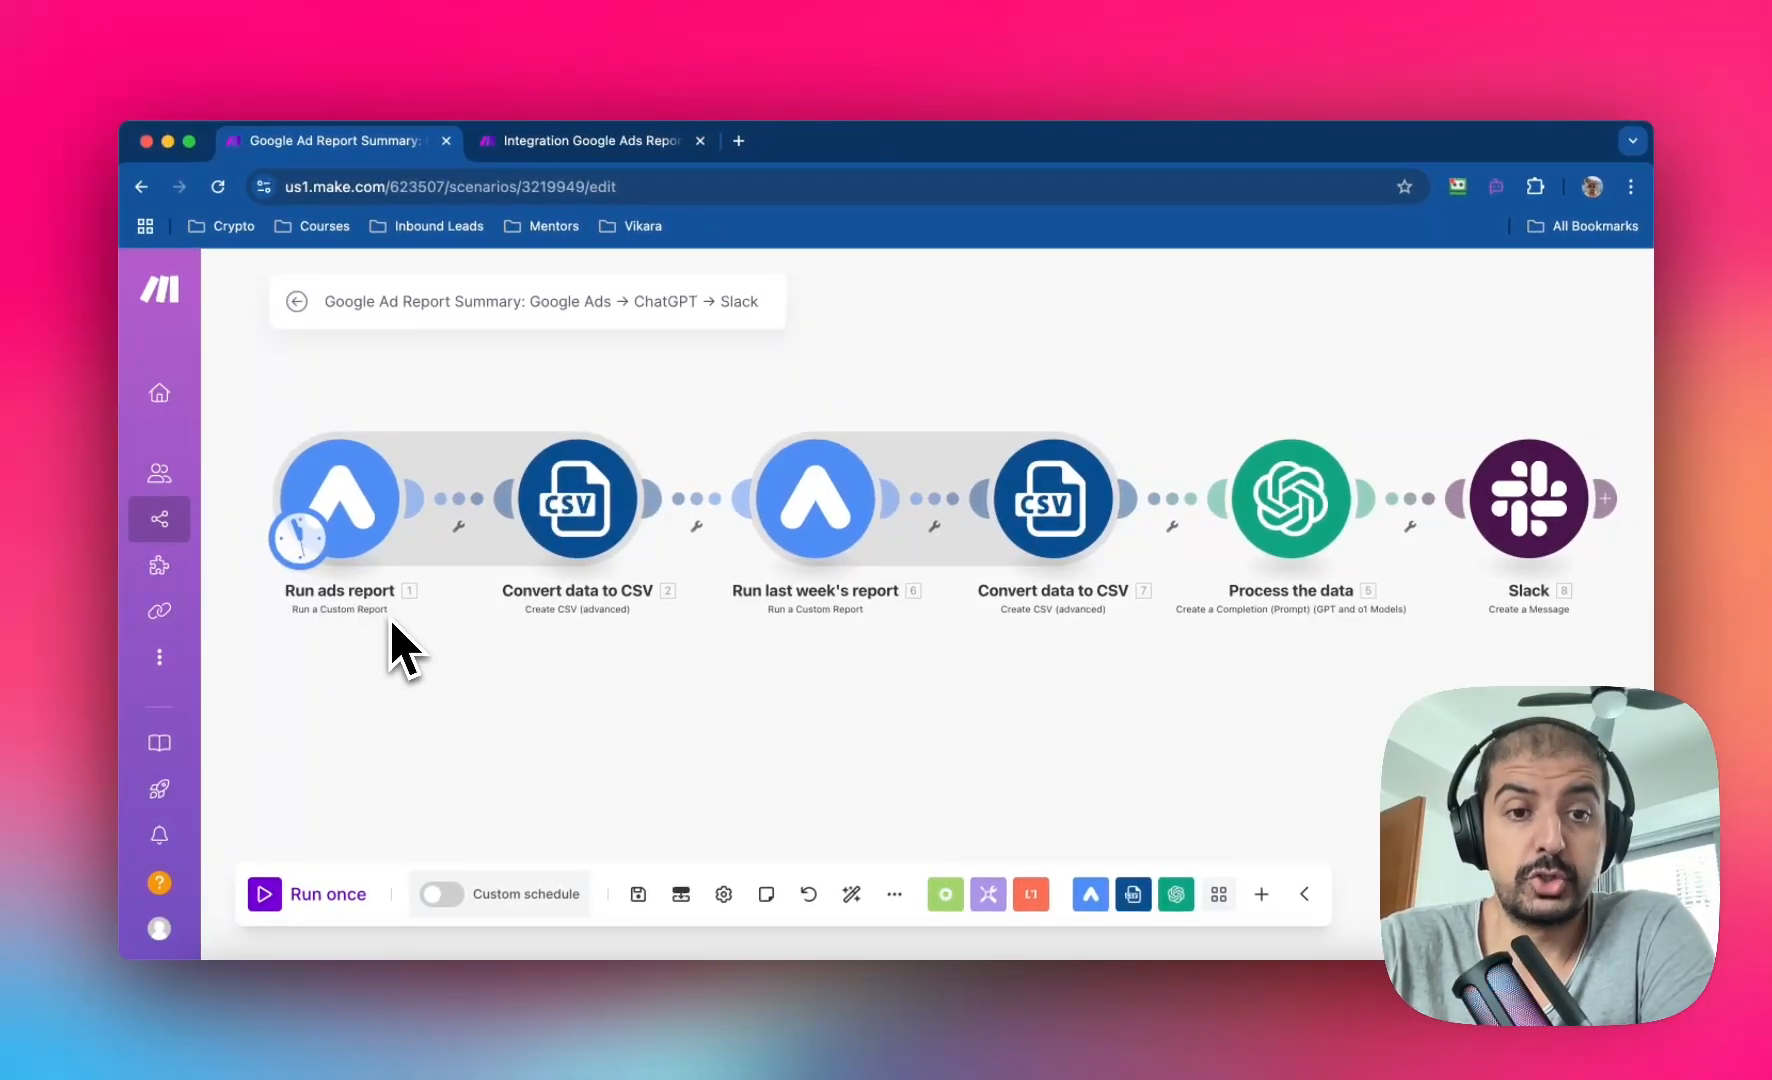
mouse_move(390, 503)
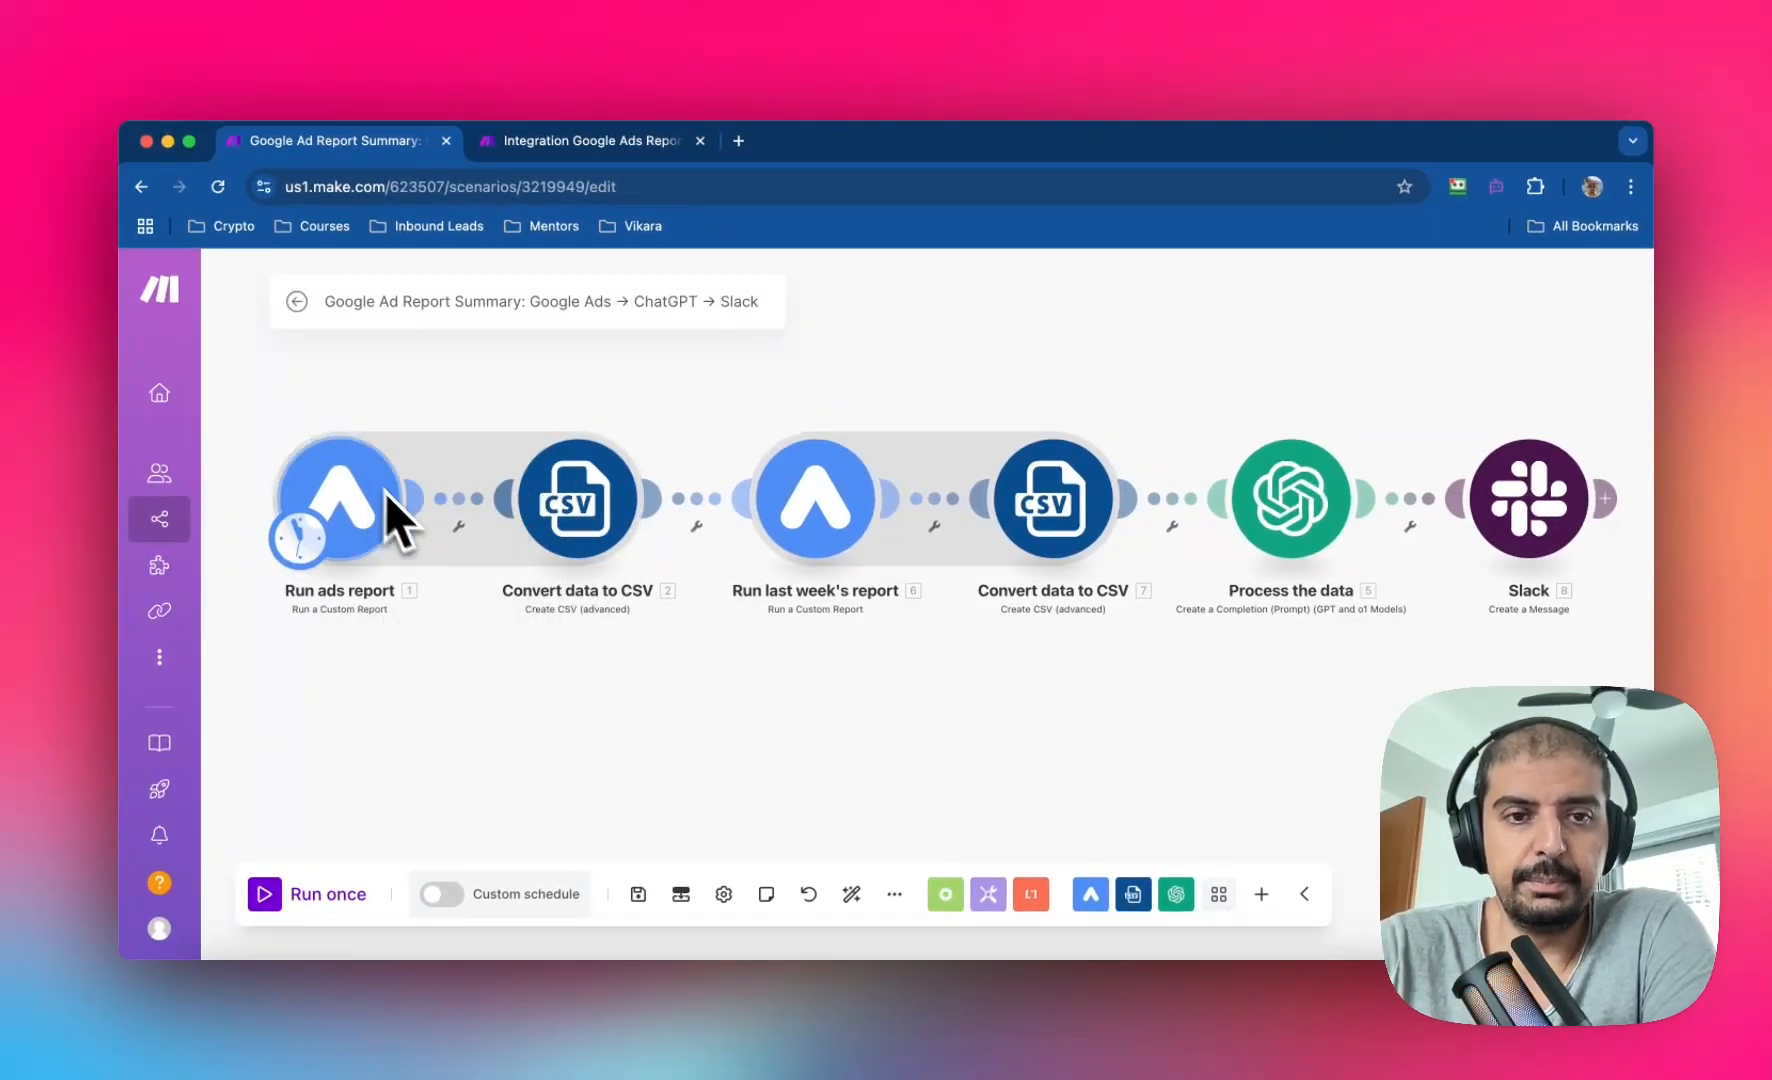
mouse_move(575, 561)
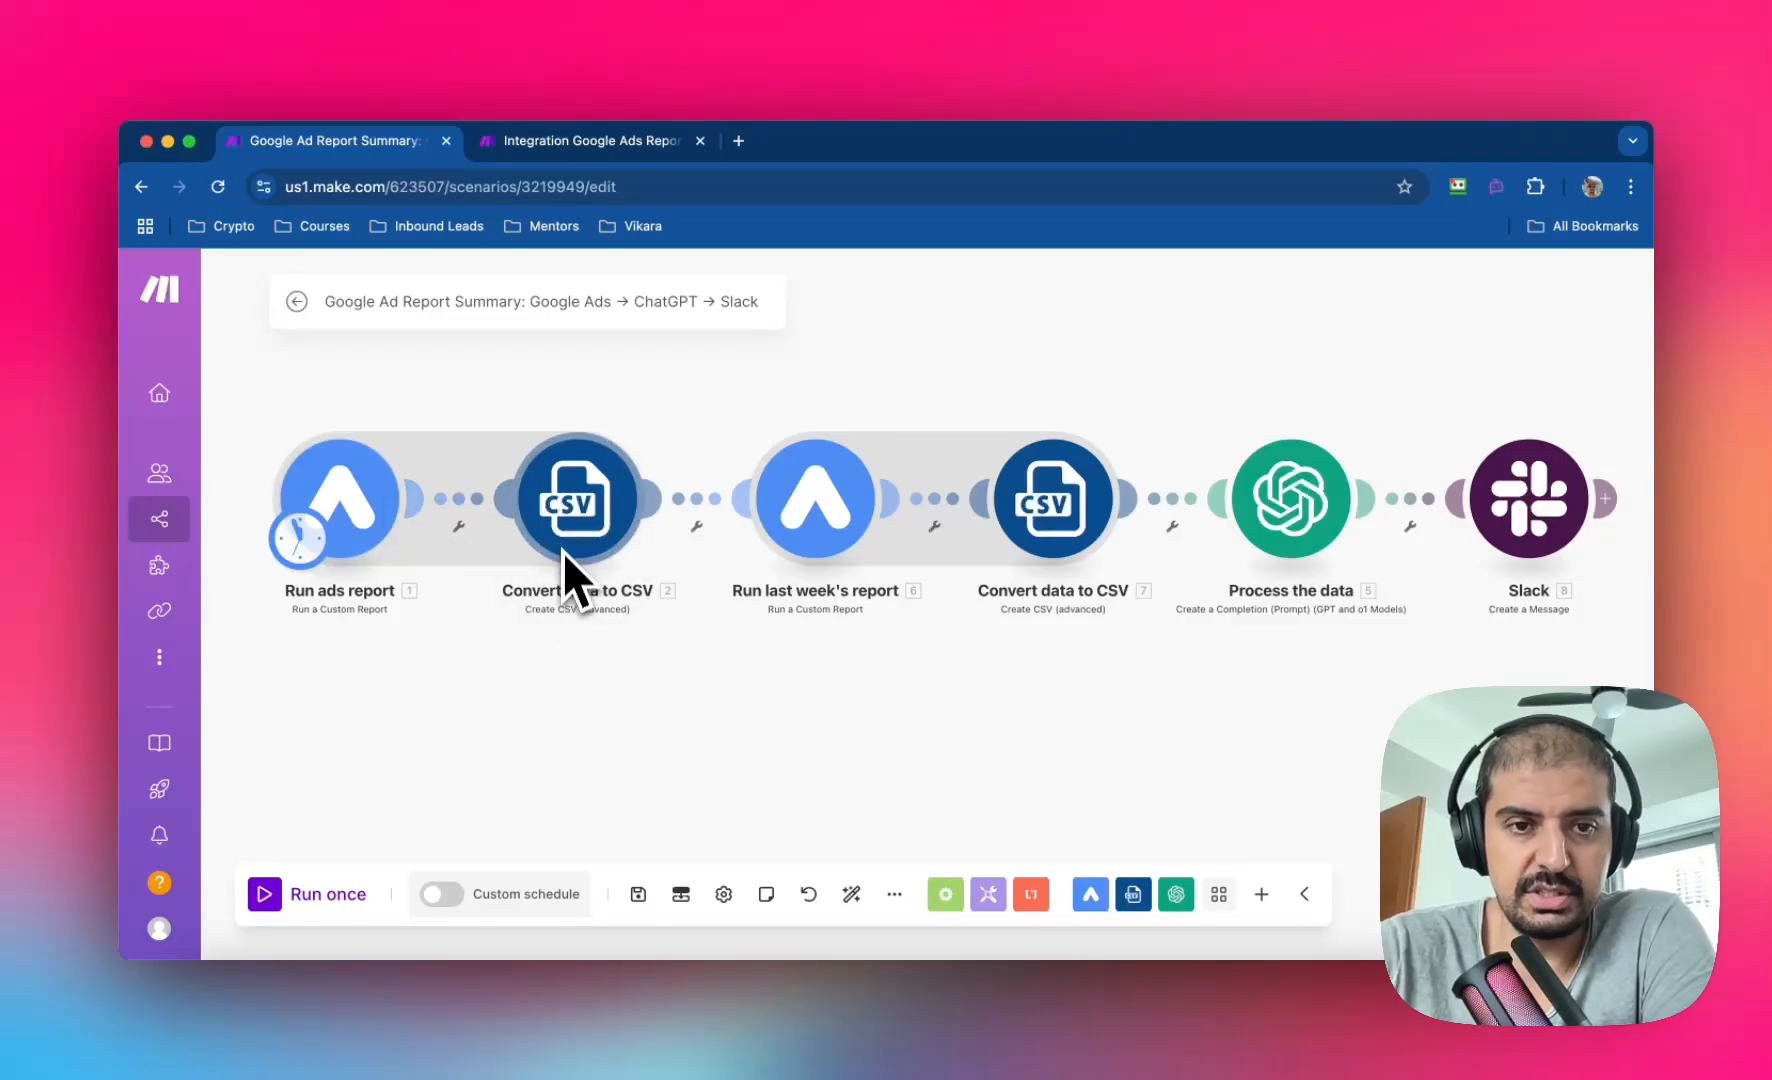
mouse_move(994, 497)
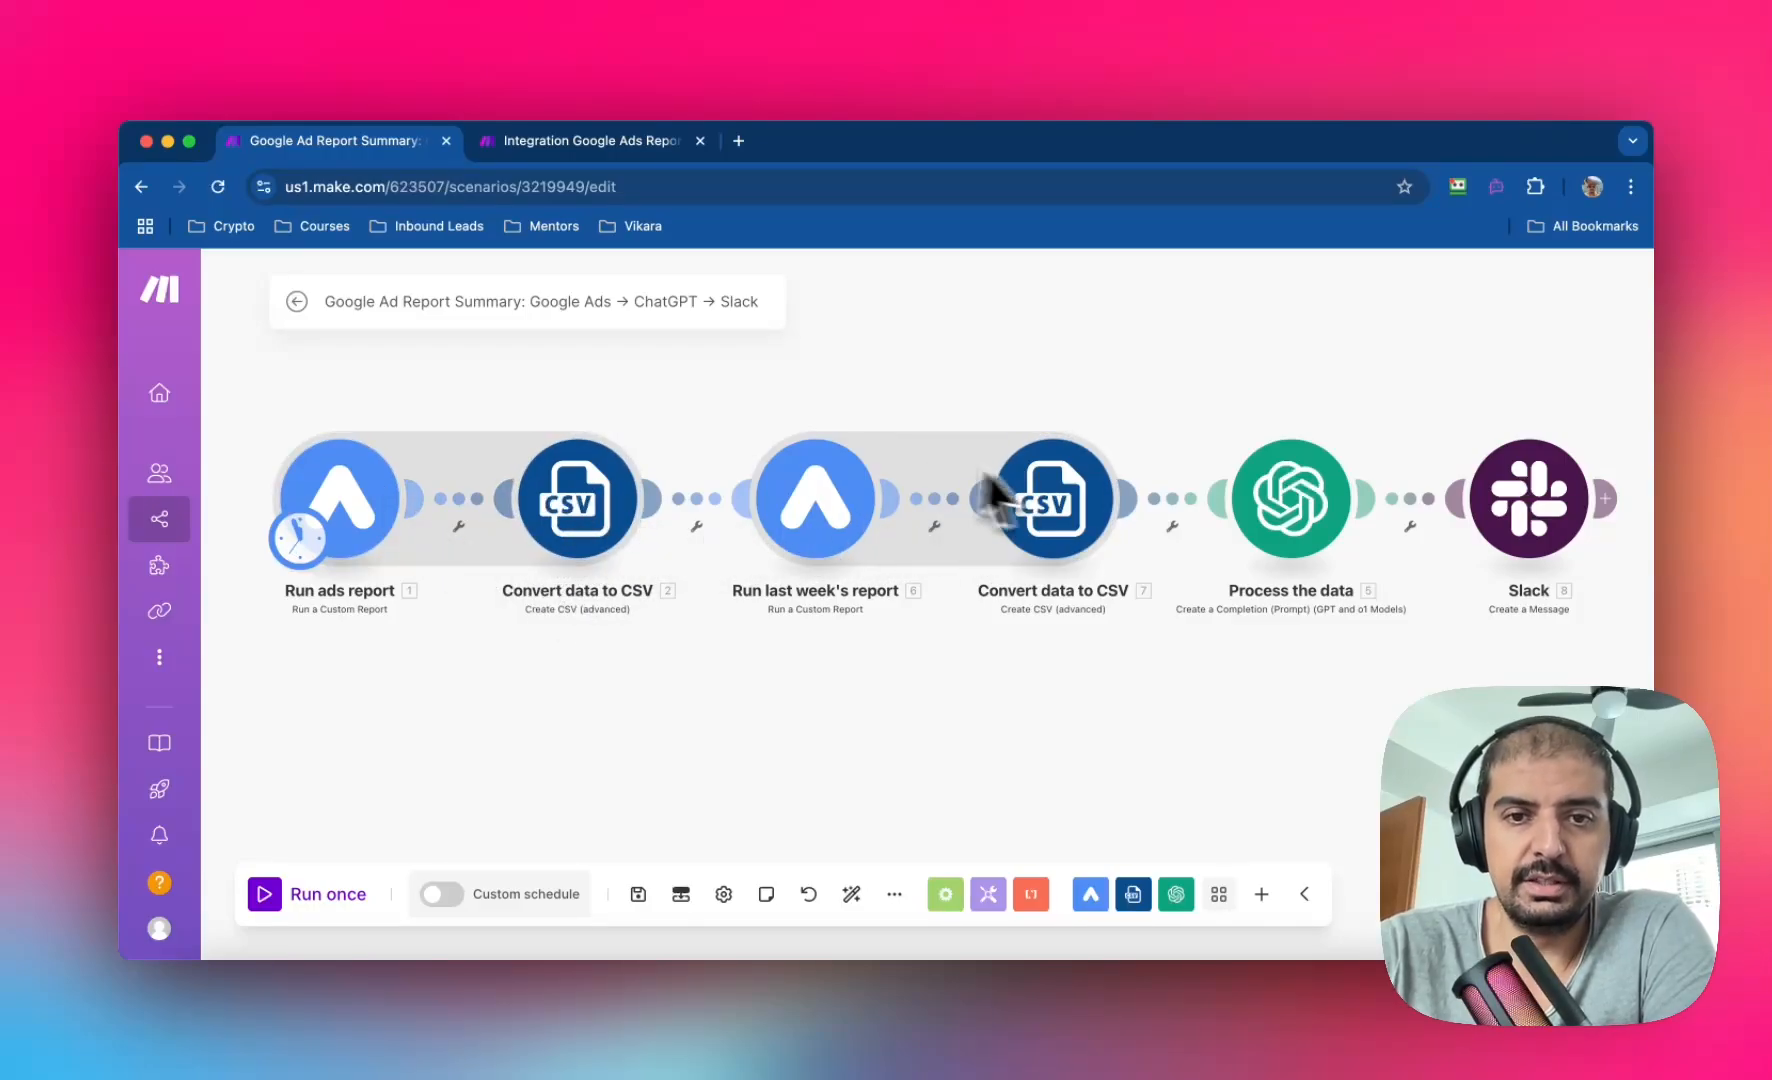
mouse_move(458, 497)
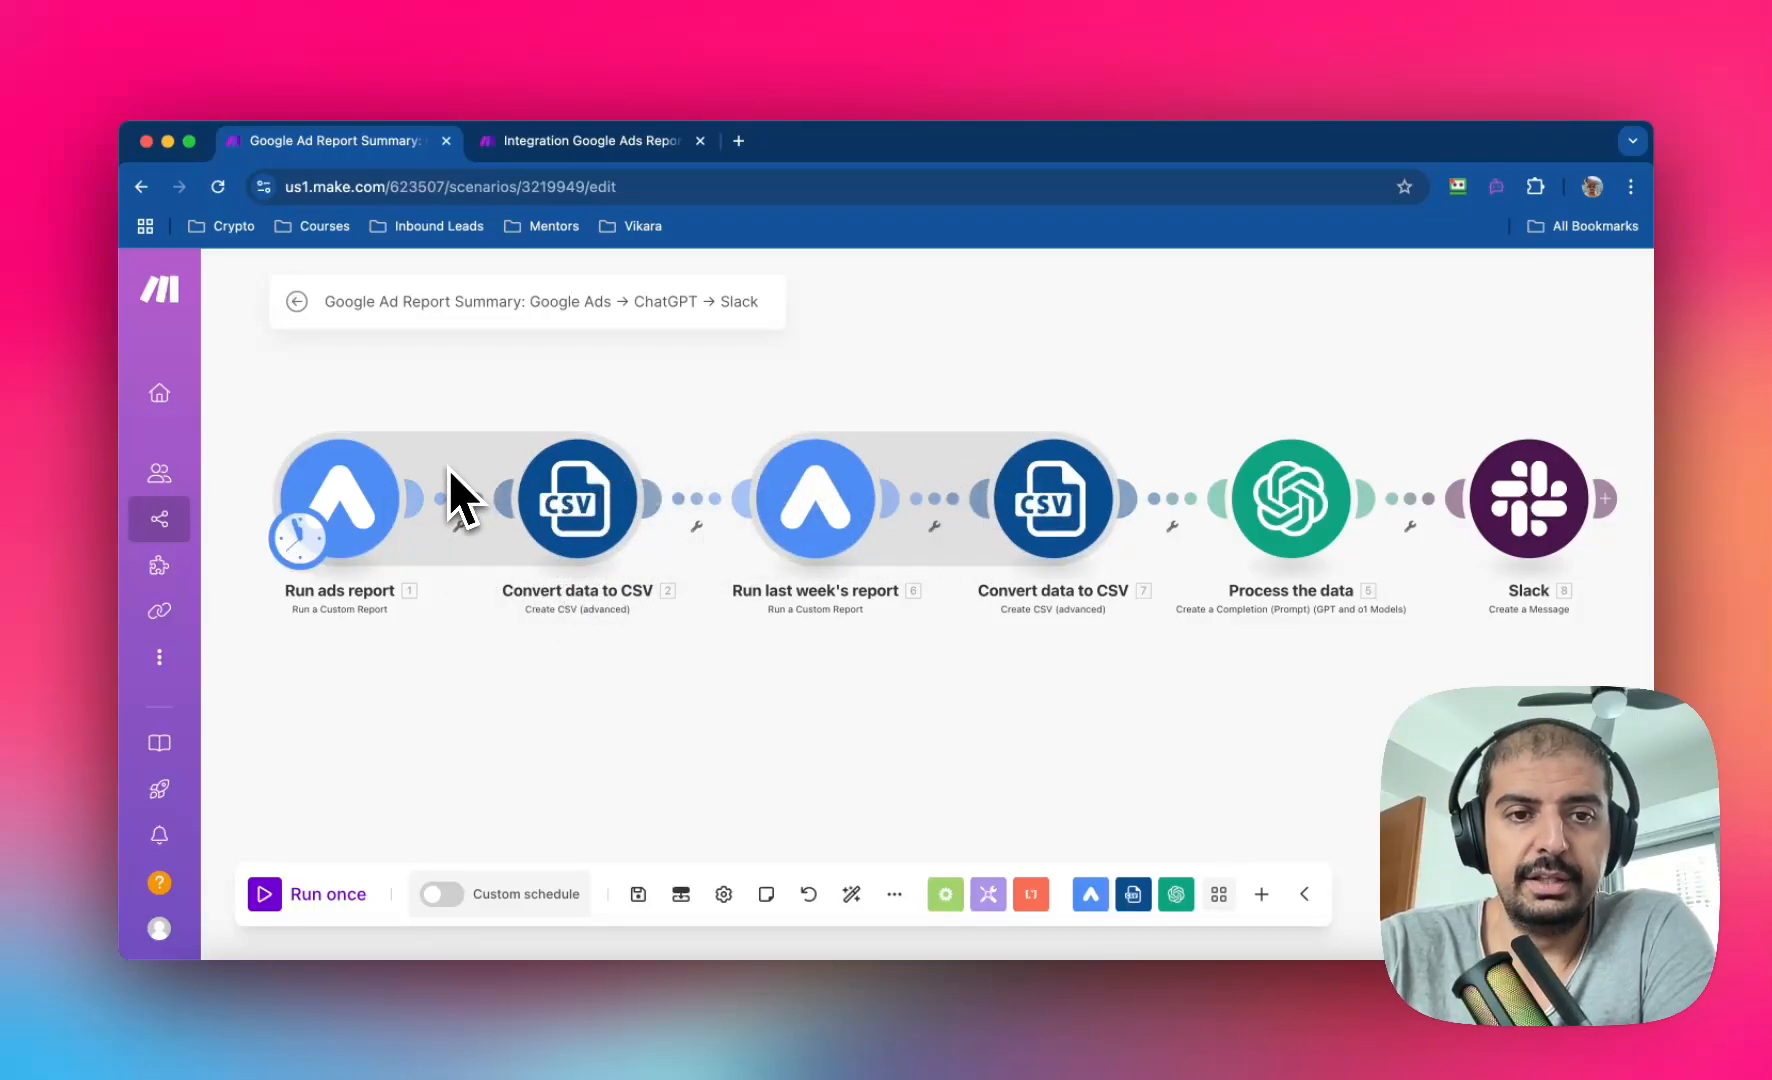
mouse_move(955, 514)
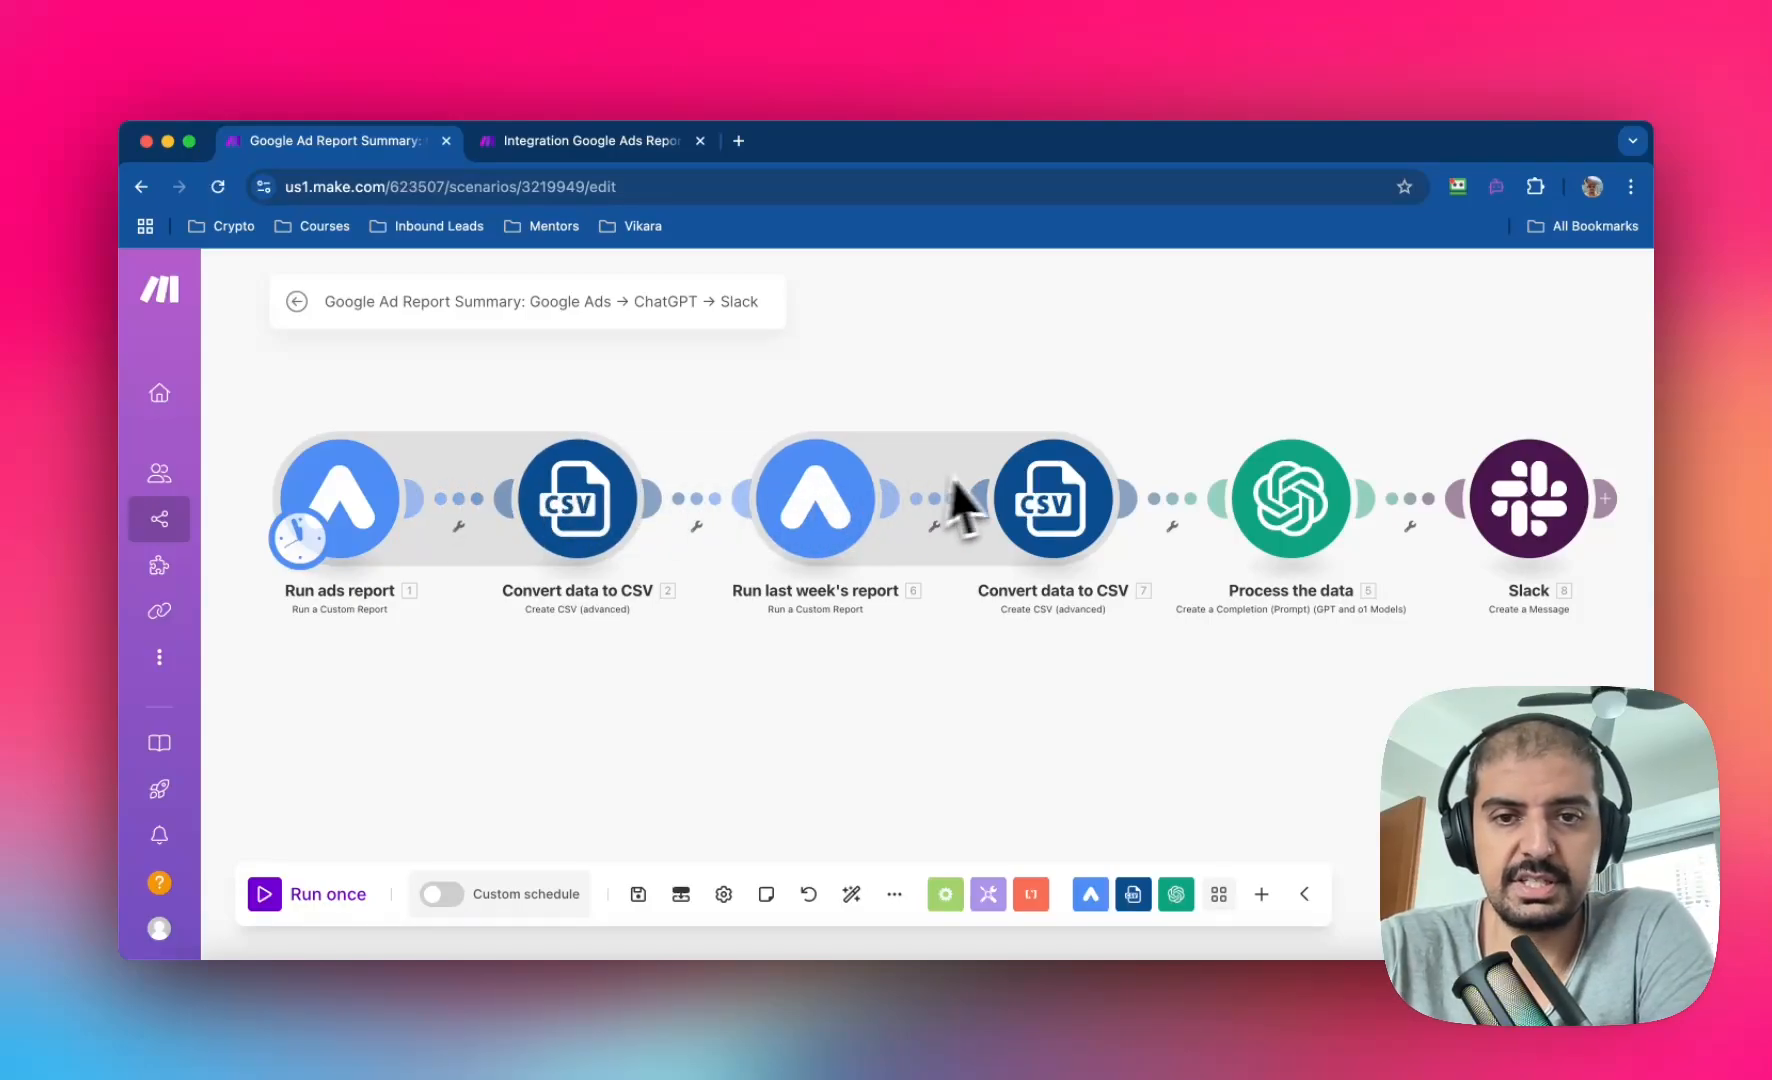
mouse_move(999, 497)
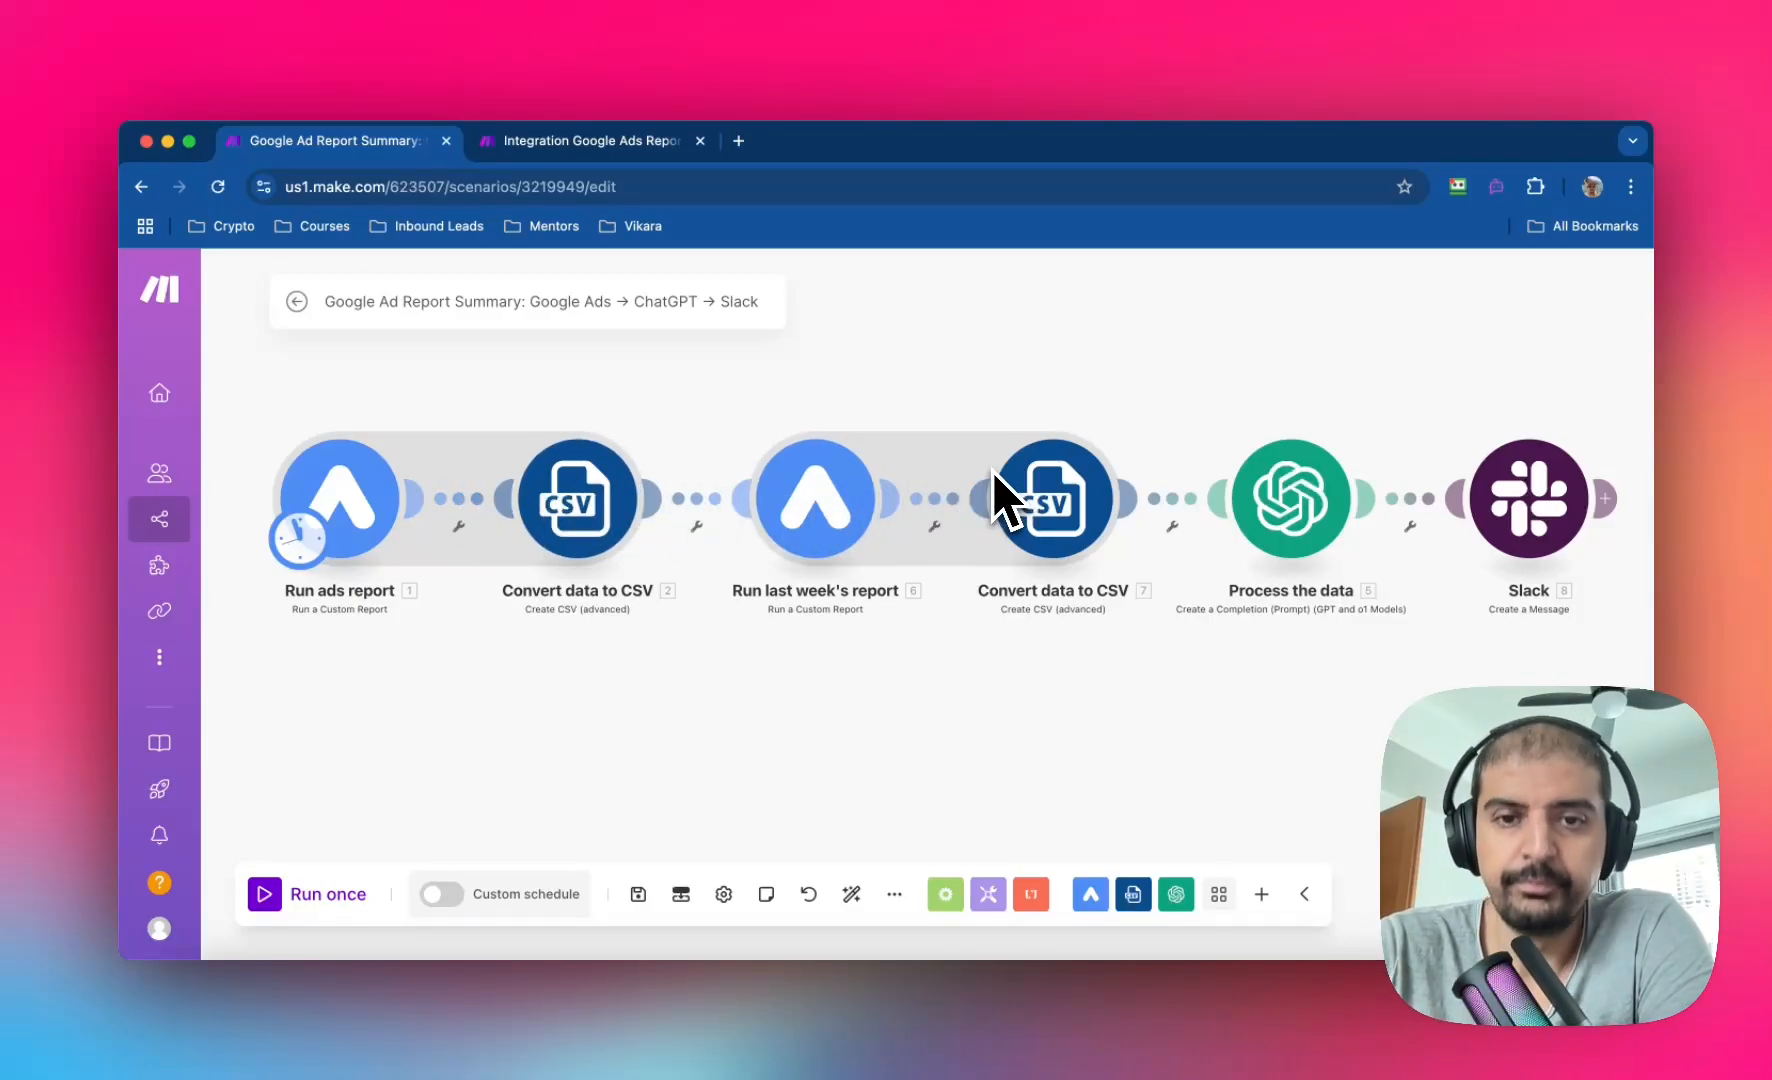
mouse_move(1335, 559)
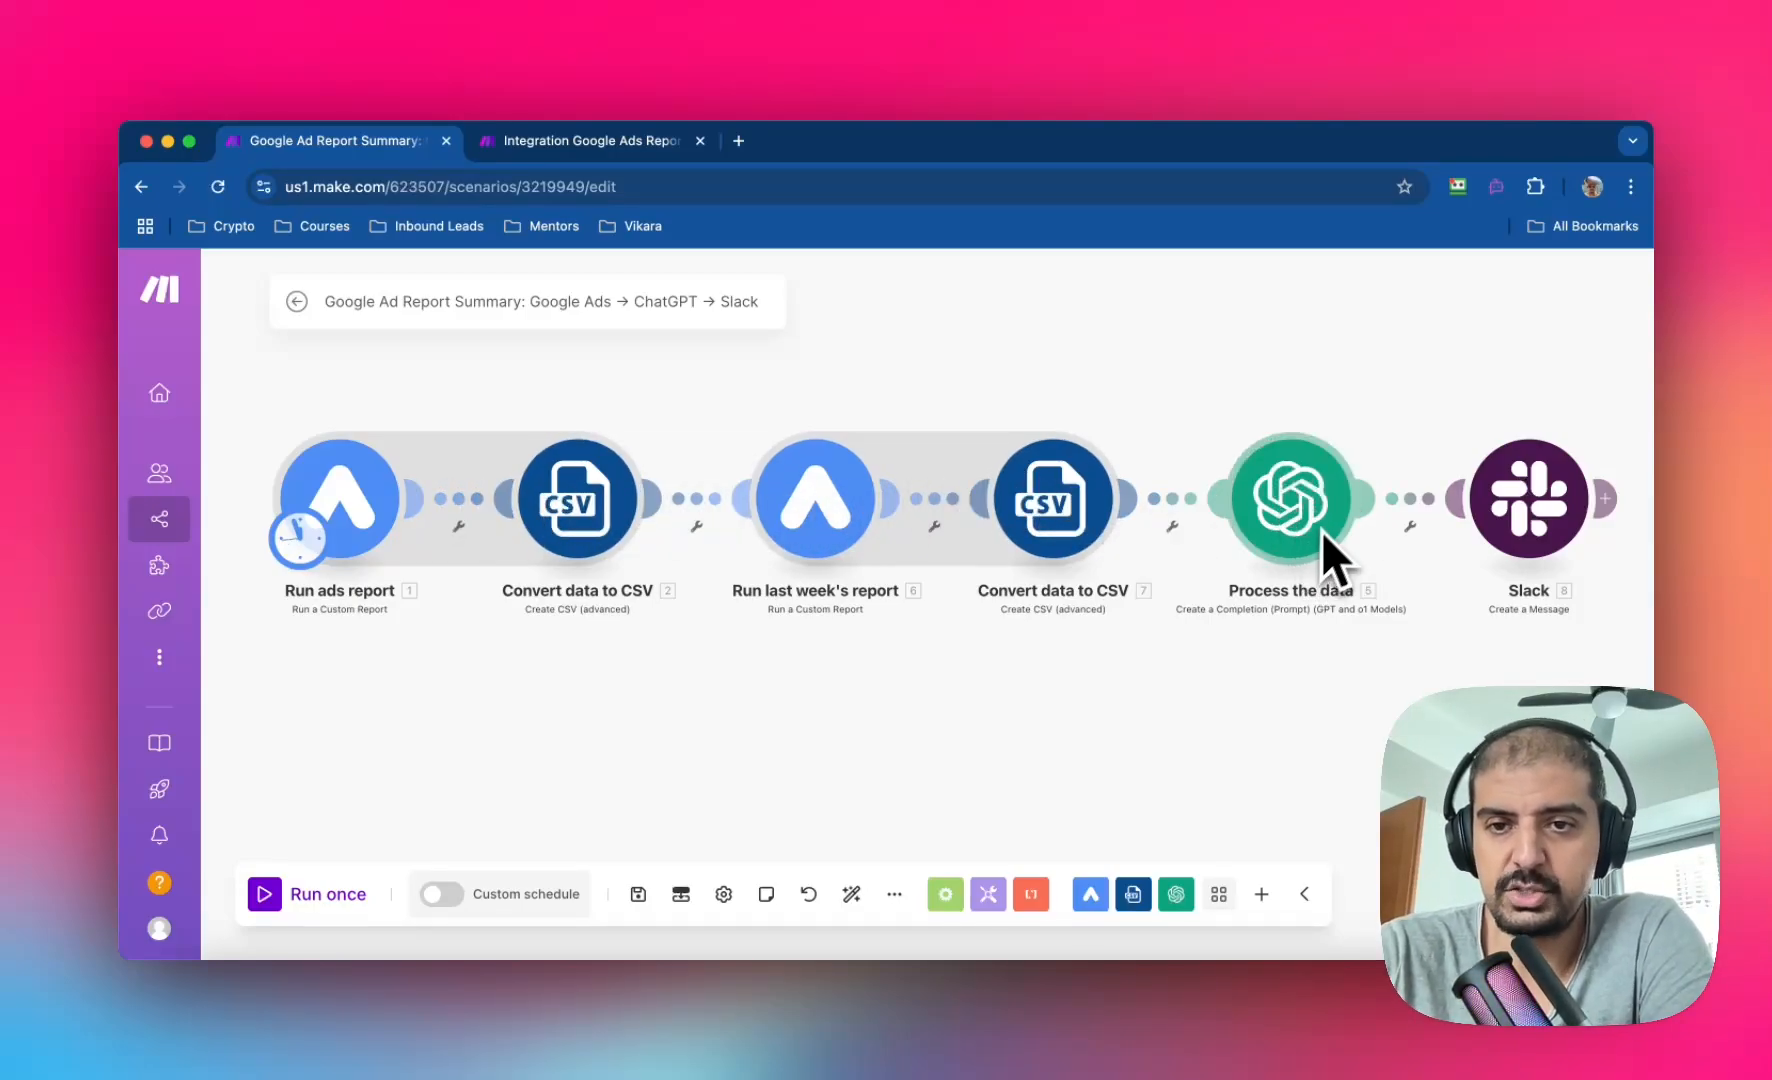
mouse_move(1328, 520)
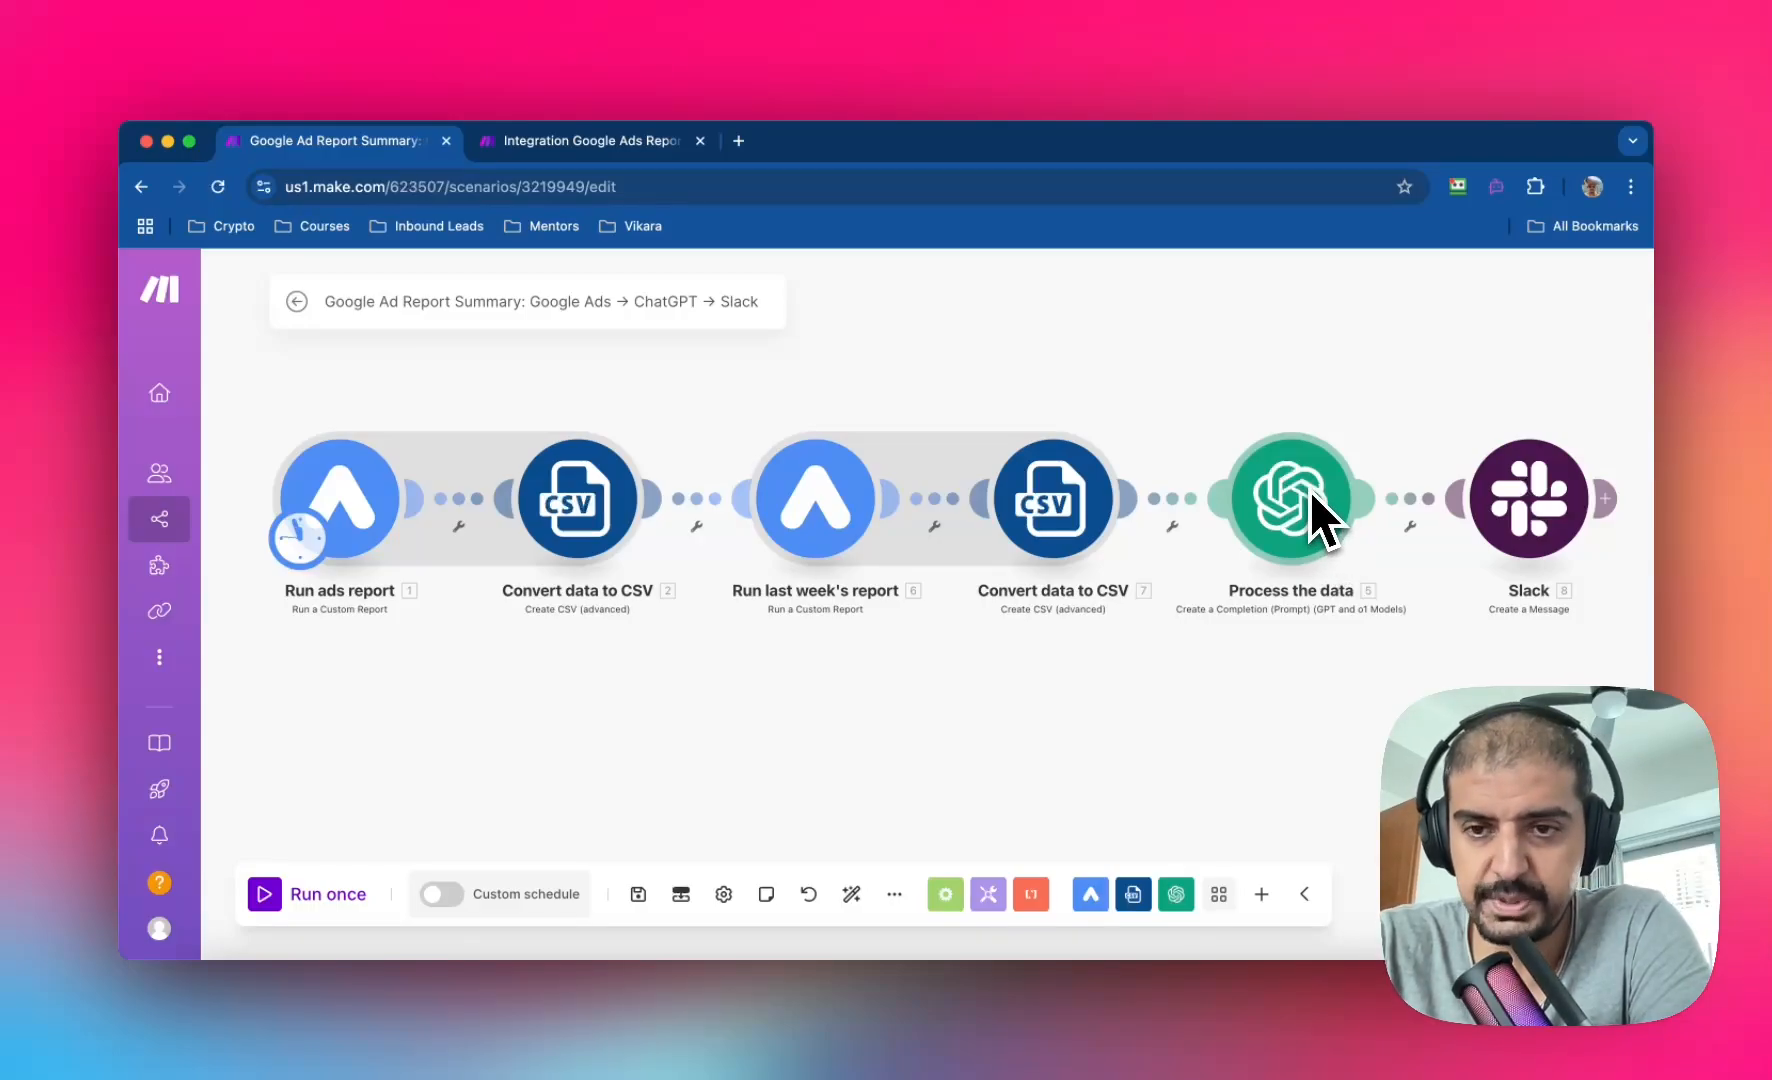
mouse_move(1328, 616)
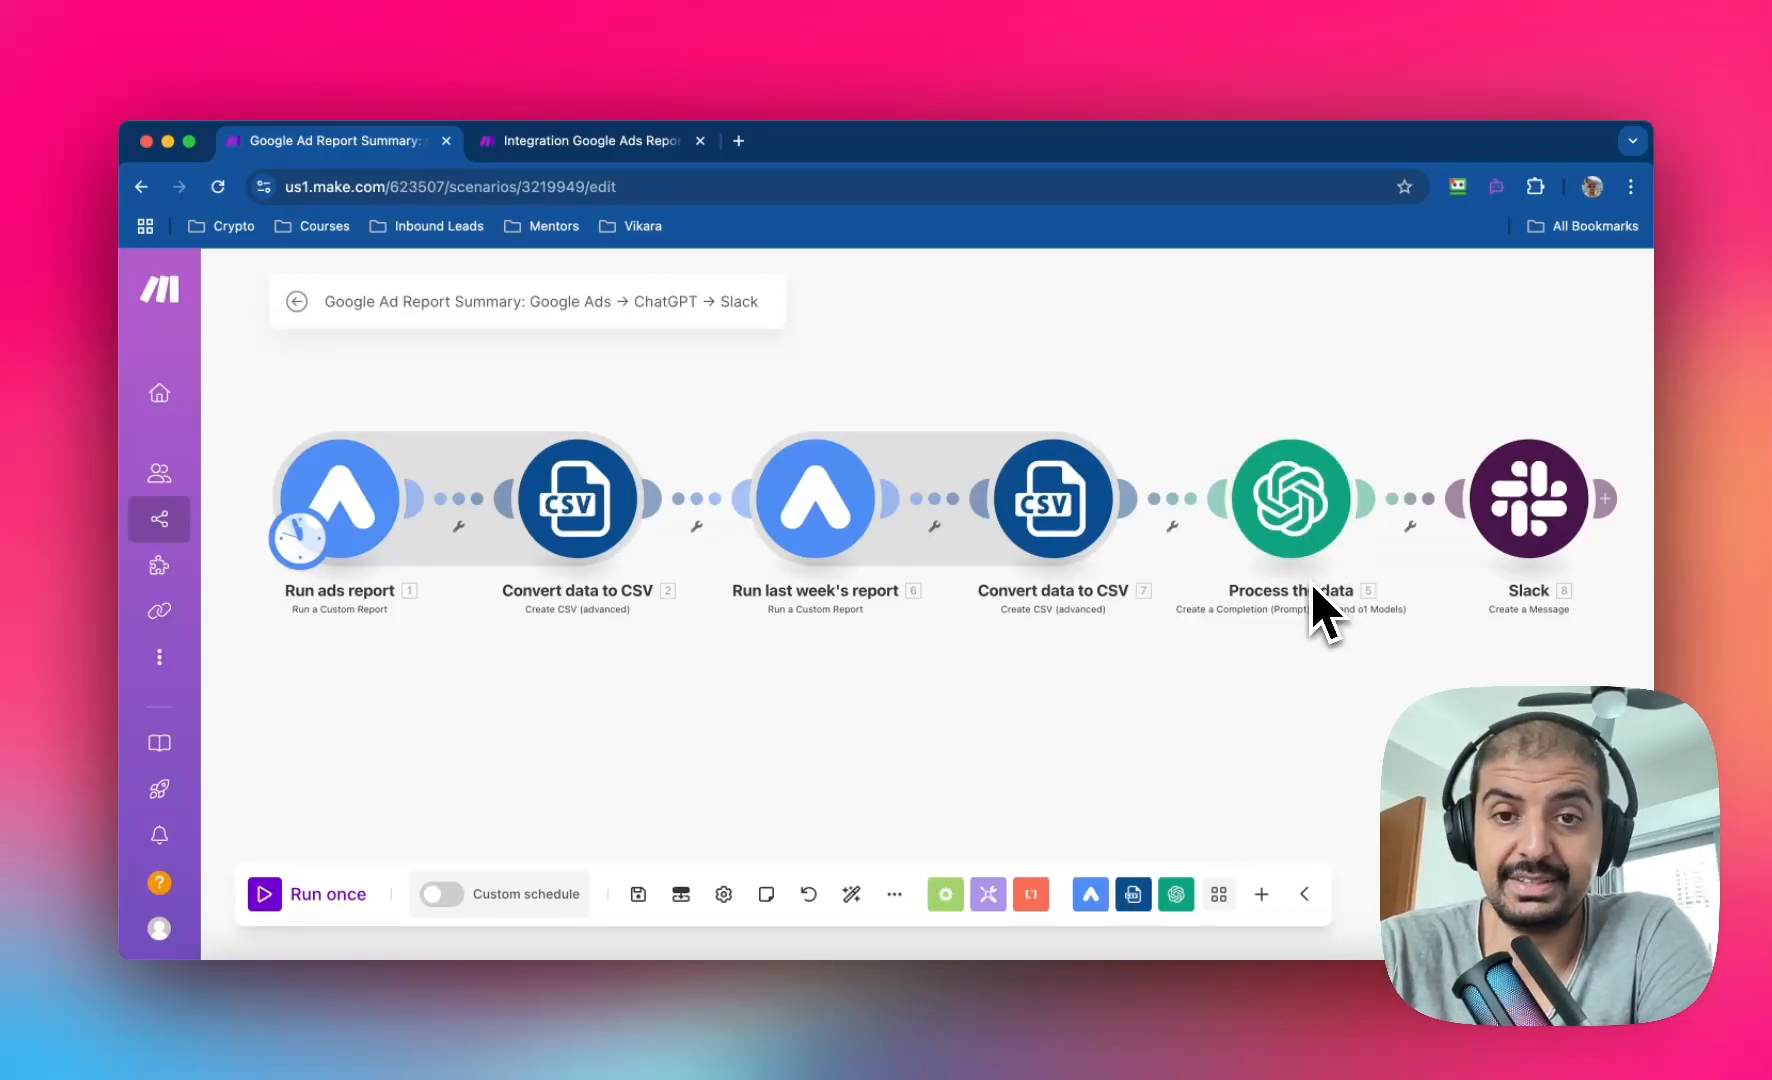
mouse_move(1271, 672)
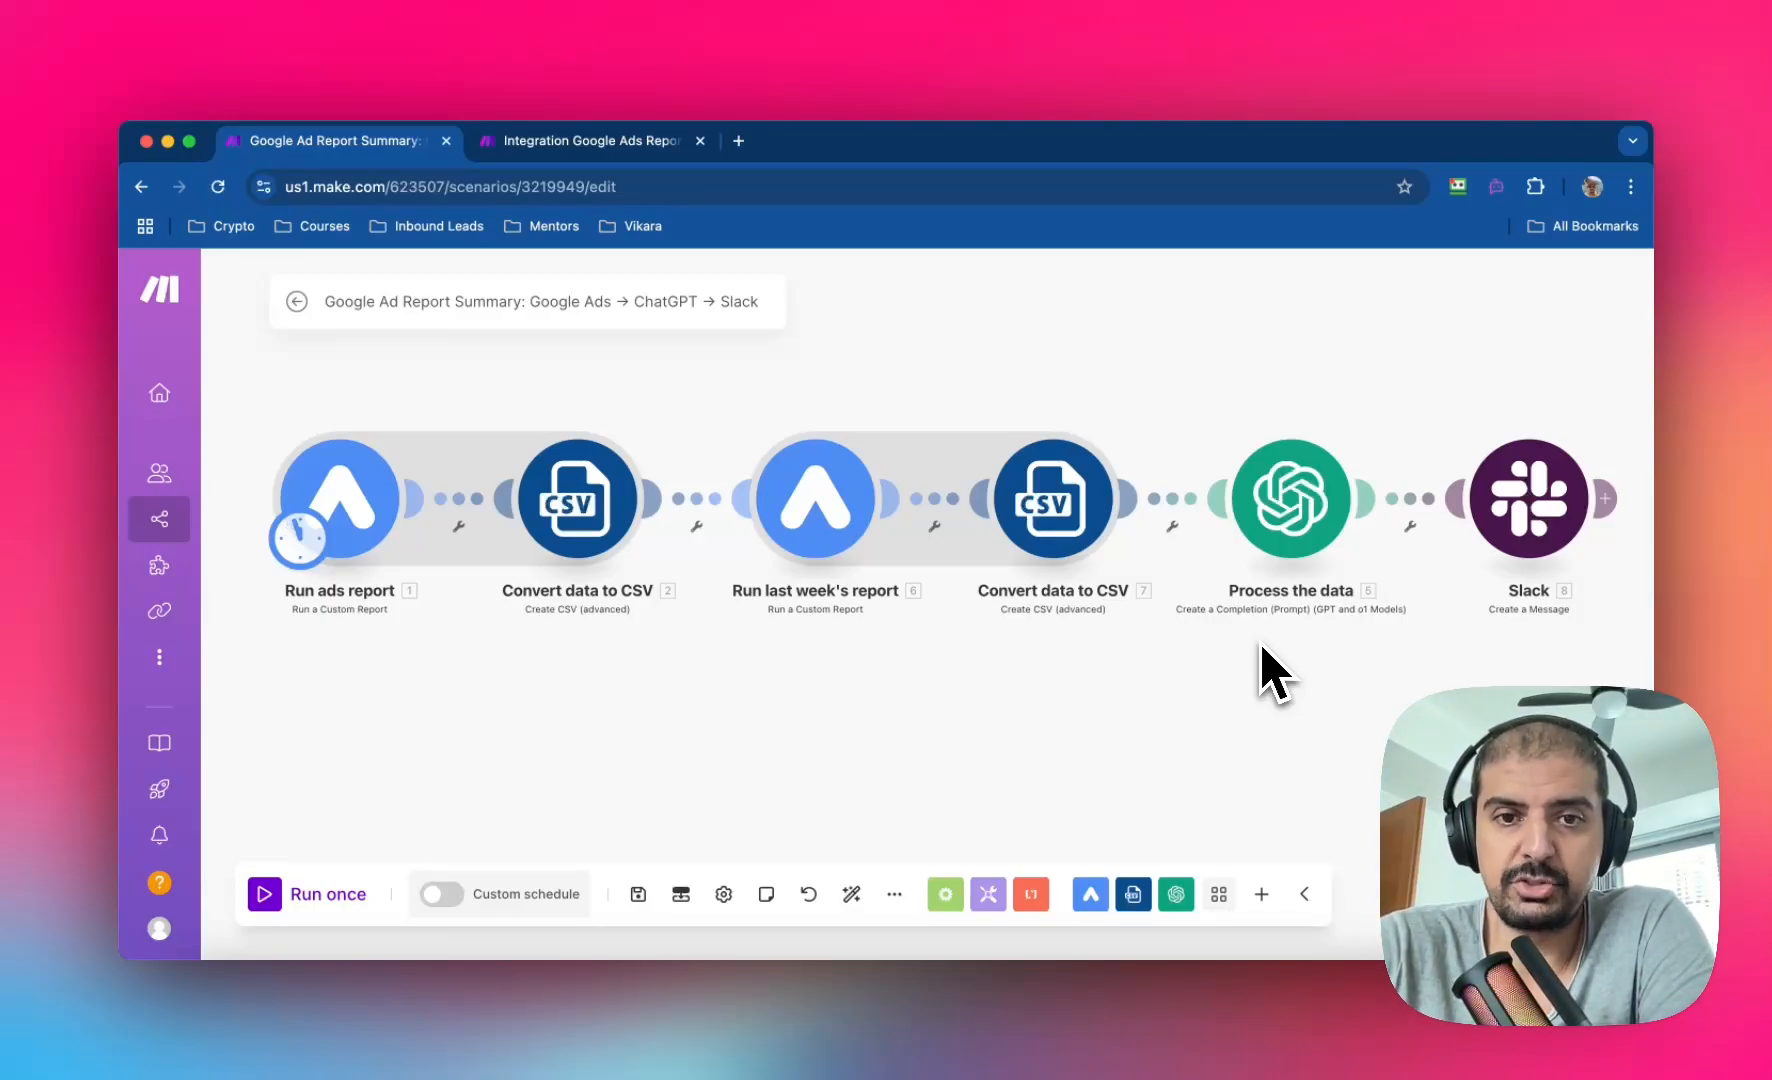
mouse_move(881, 599)
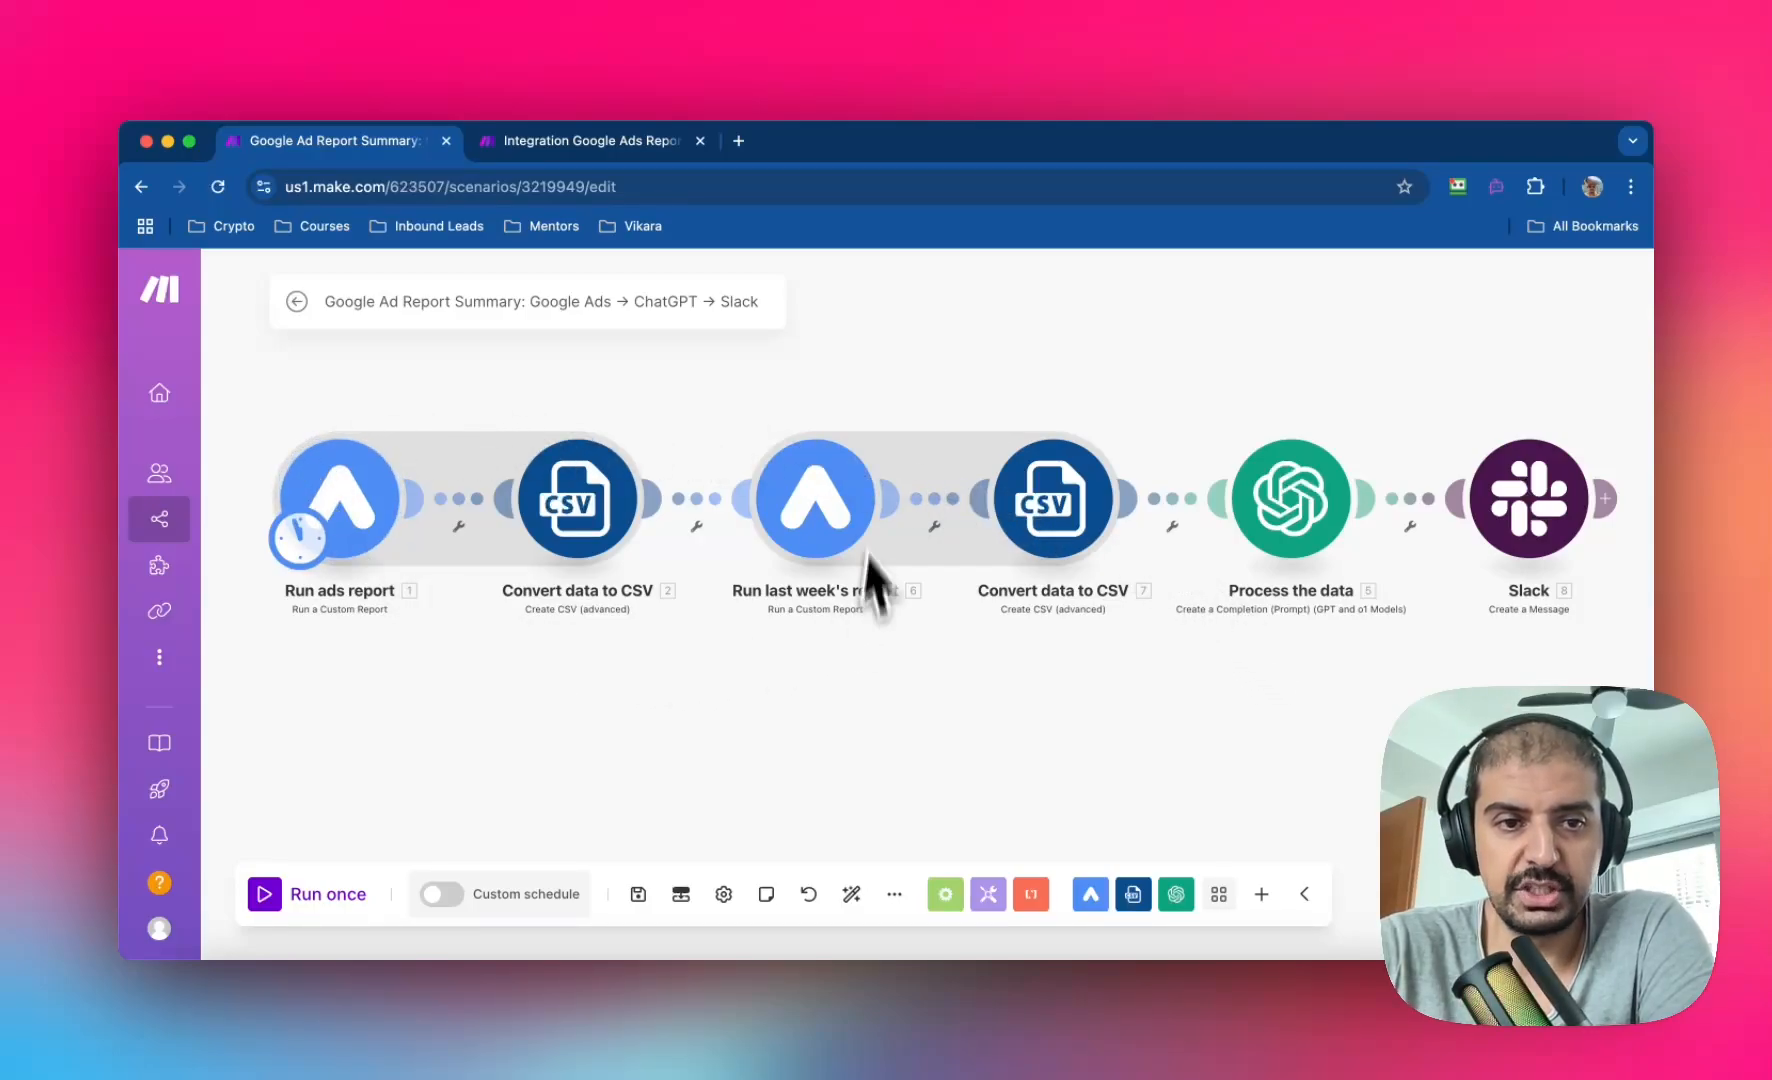
mouse_move(962, 759)
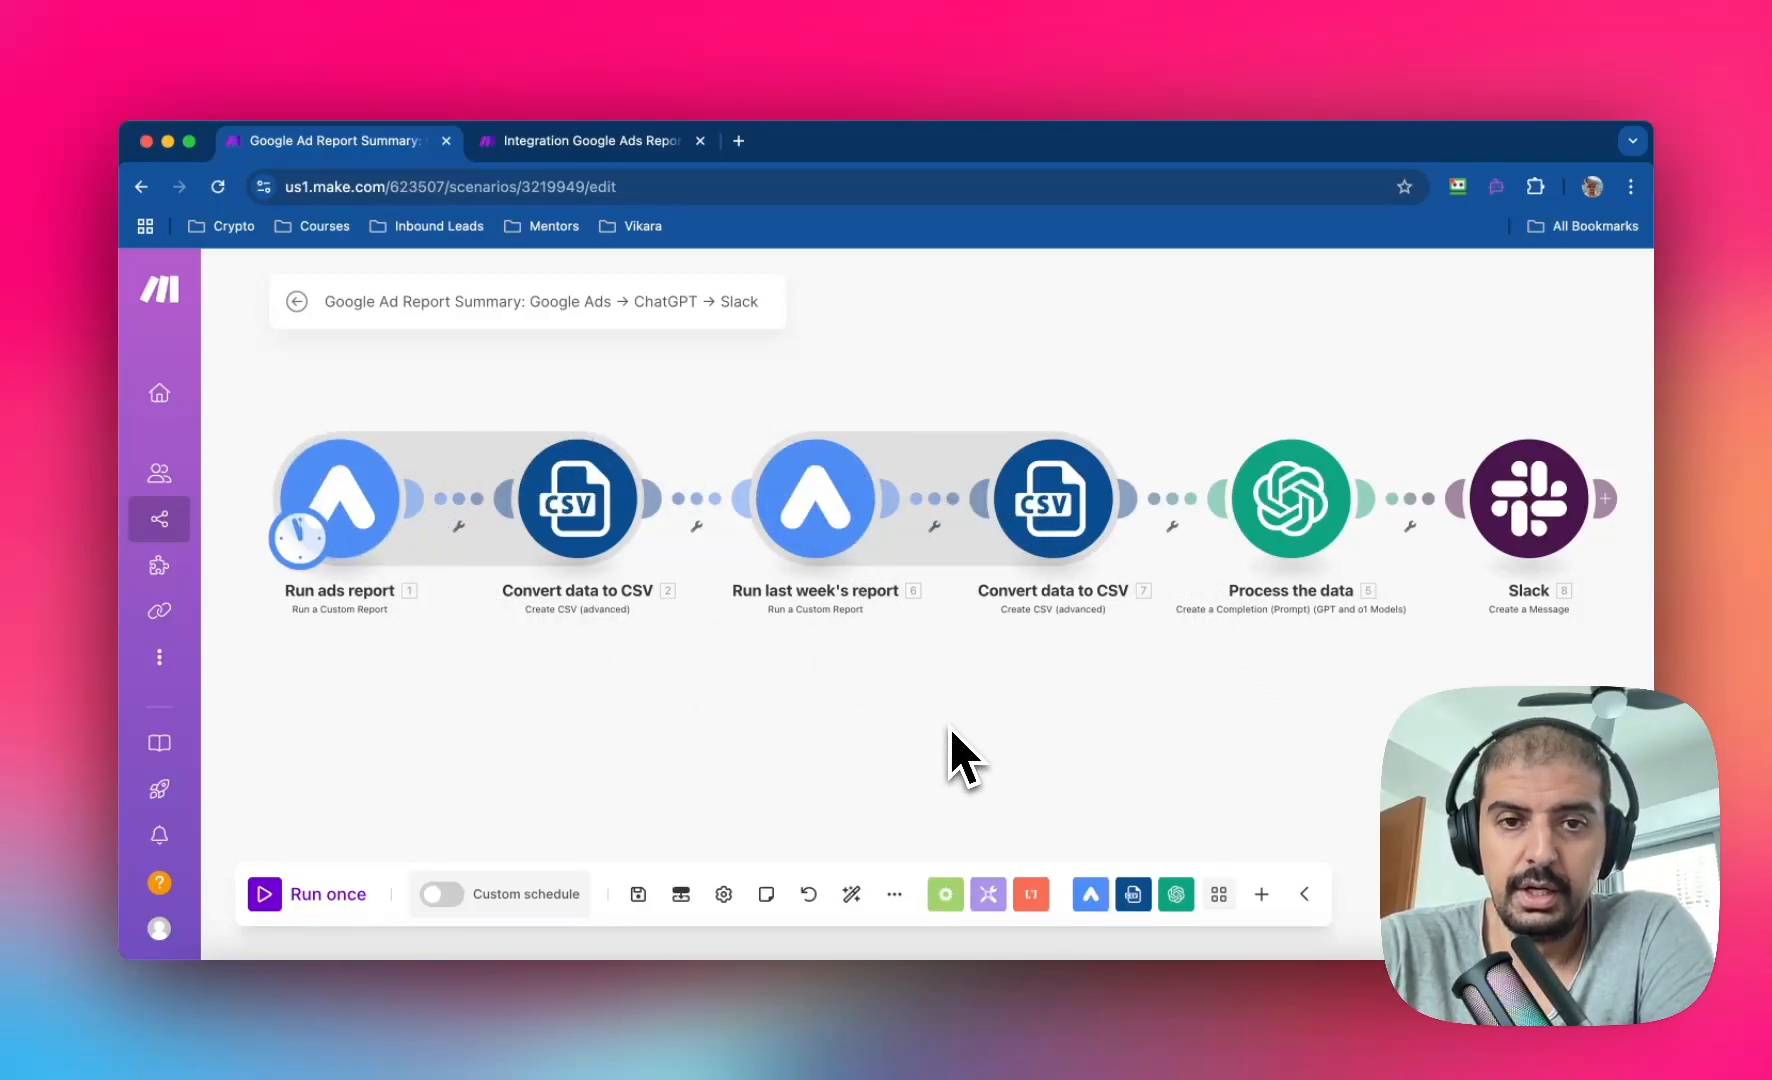
mouse_move(1396, 621)
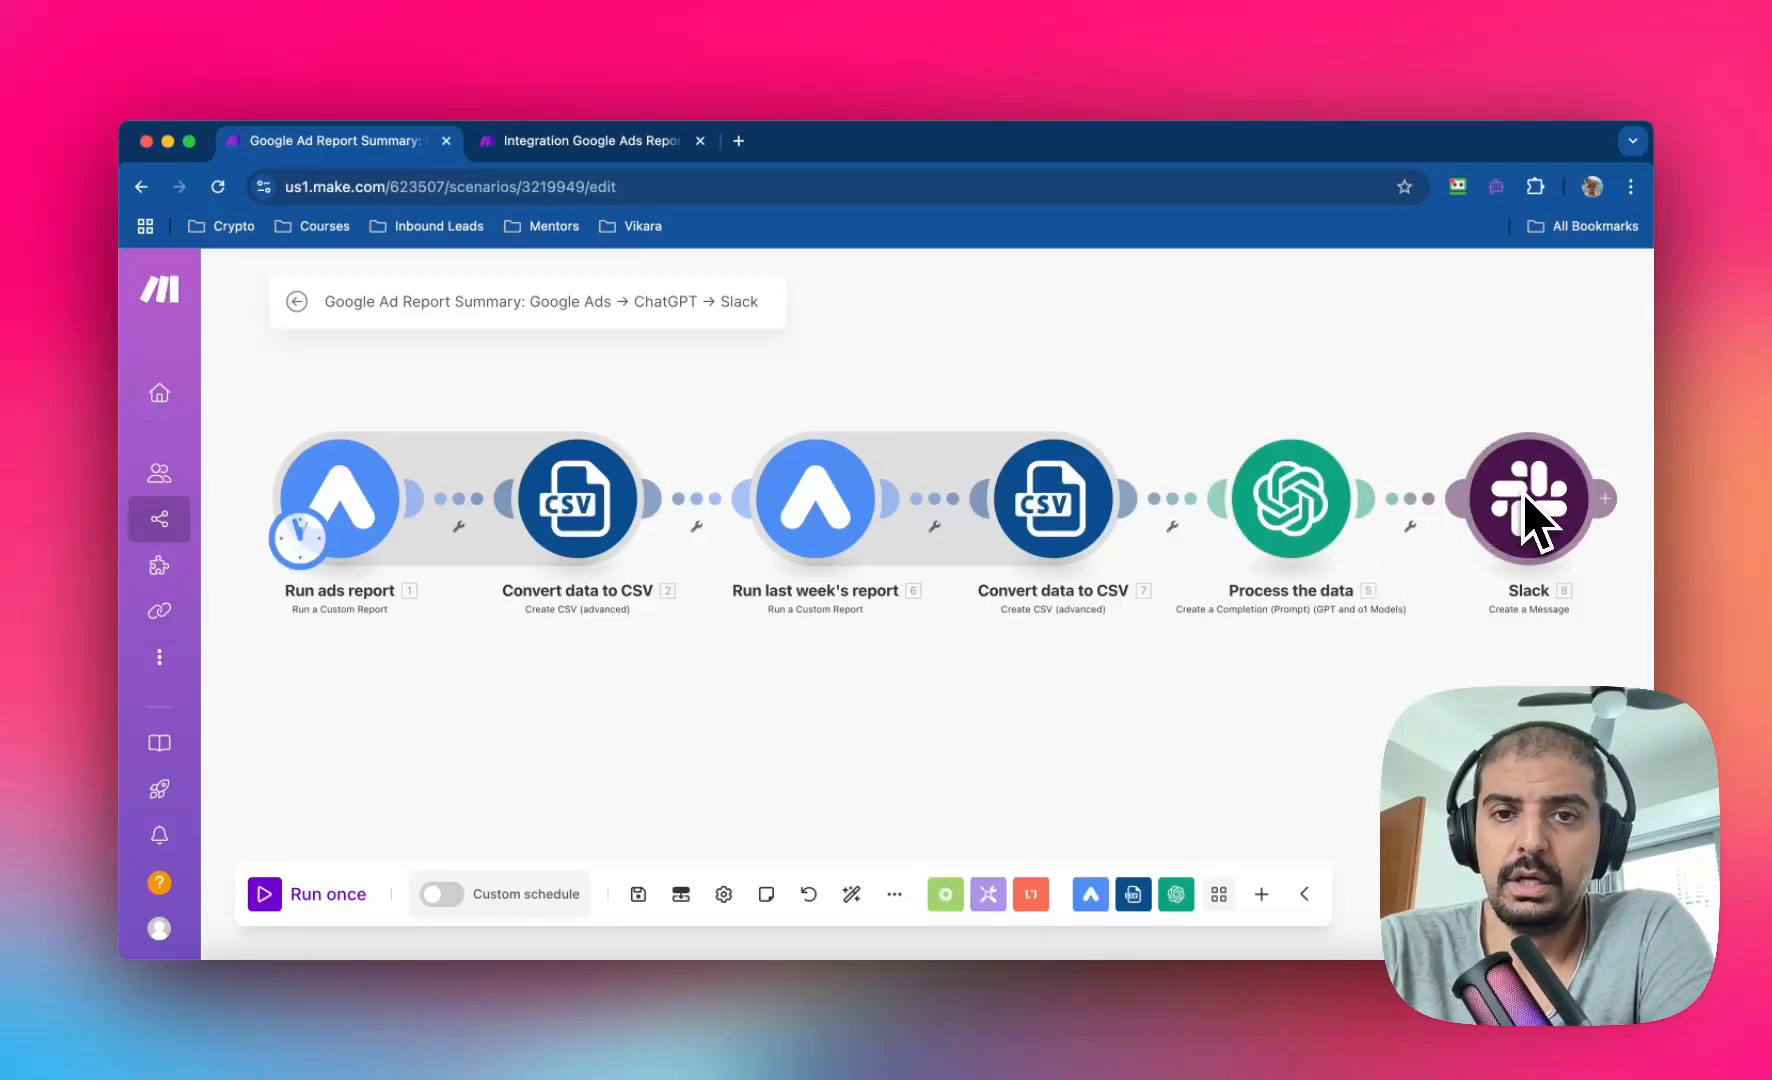
mouse_move(1482, 638)
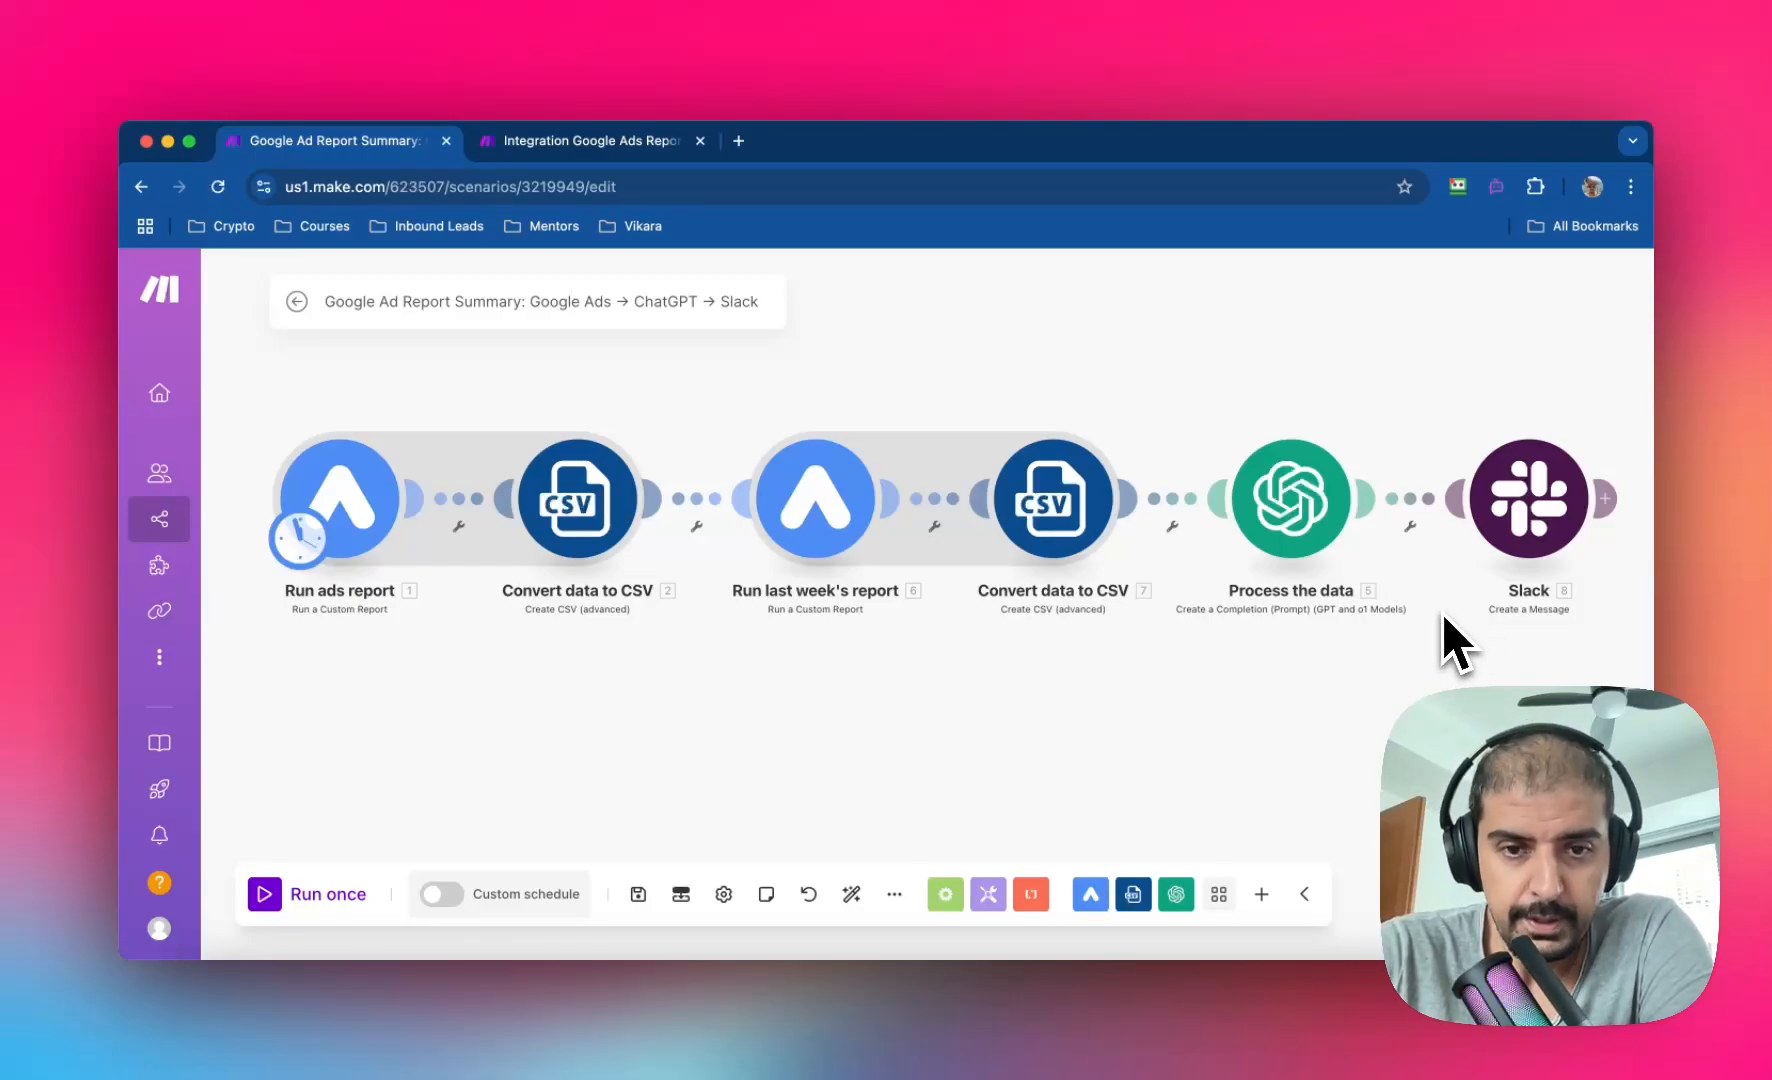
mouse_move(693, 819)
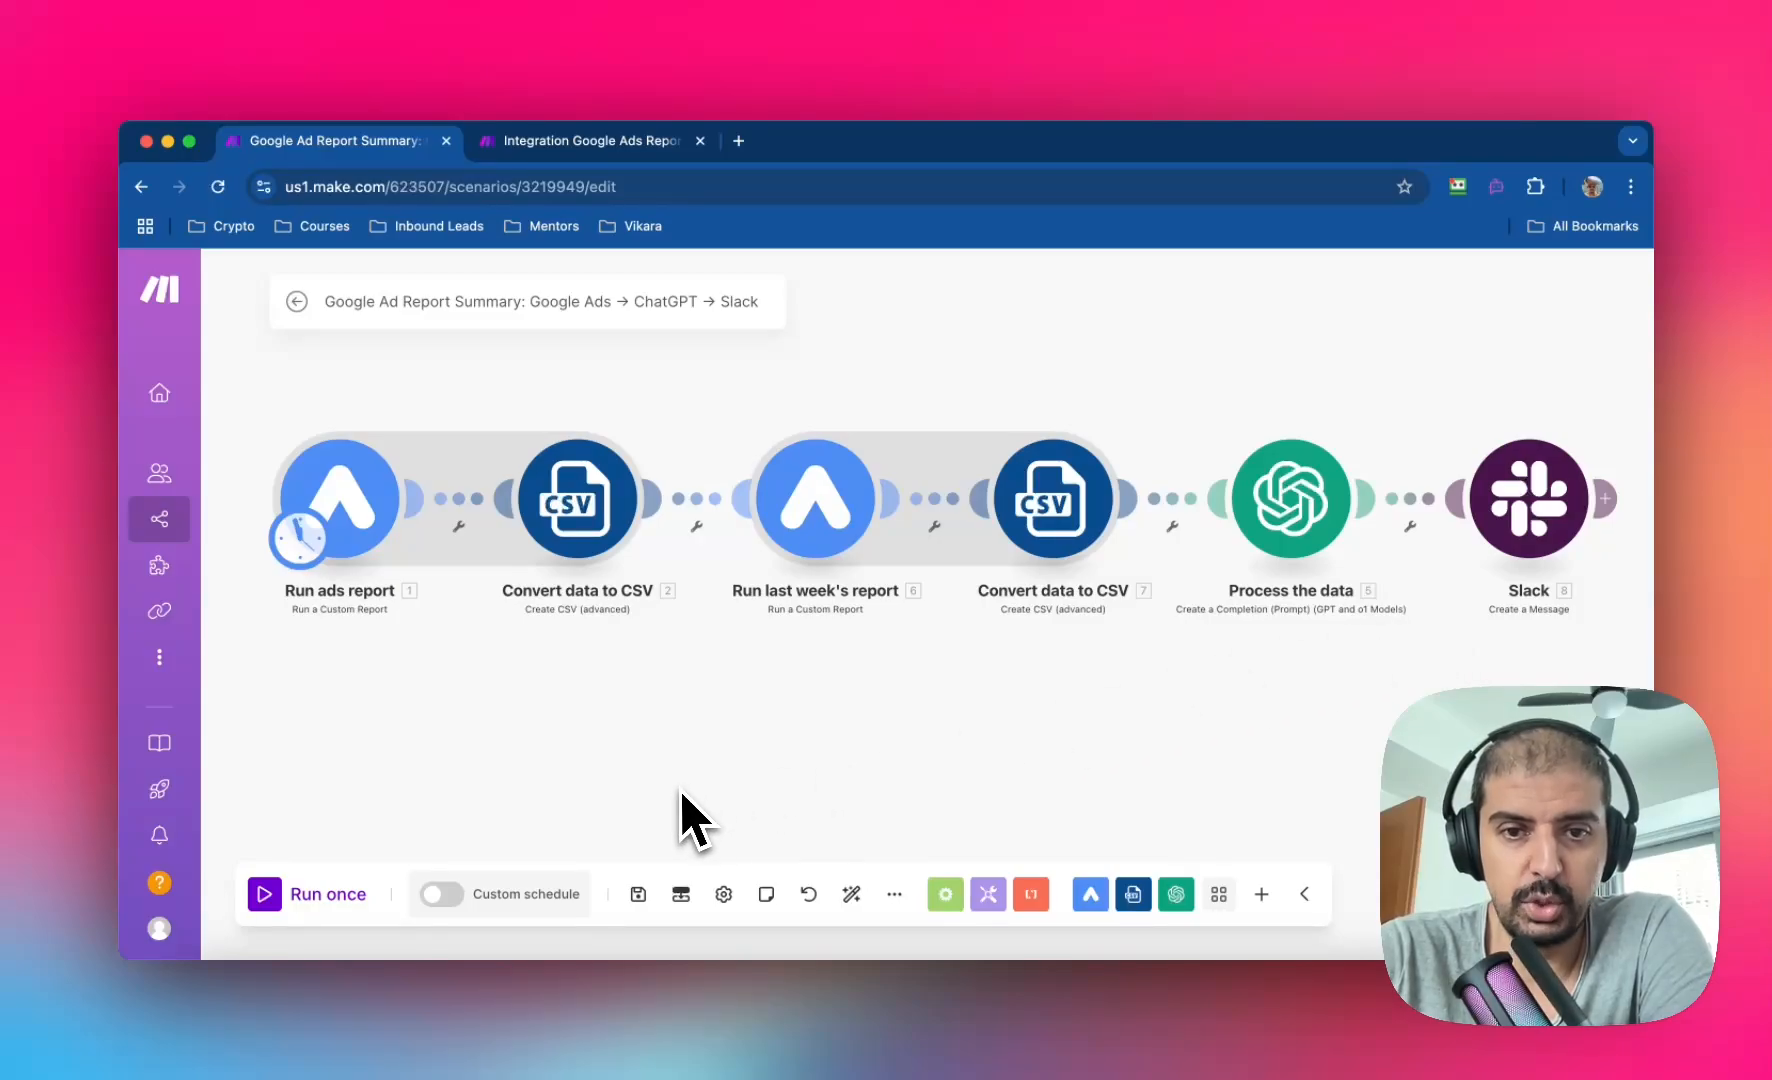
Run the scenario once, then scroll through the analysis posted in #google-ads-report.
click(328, 892)
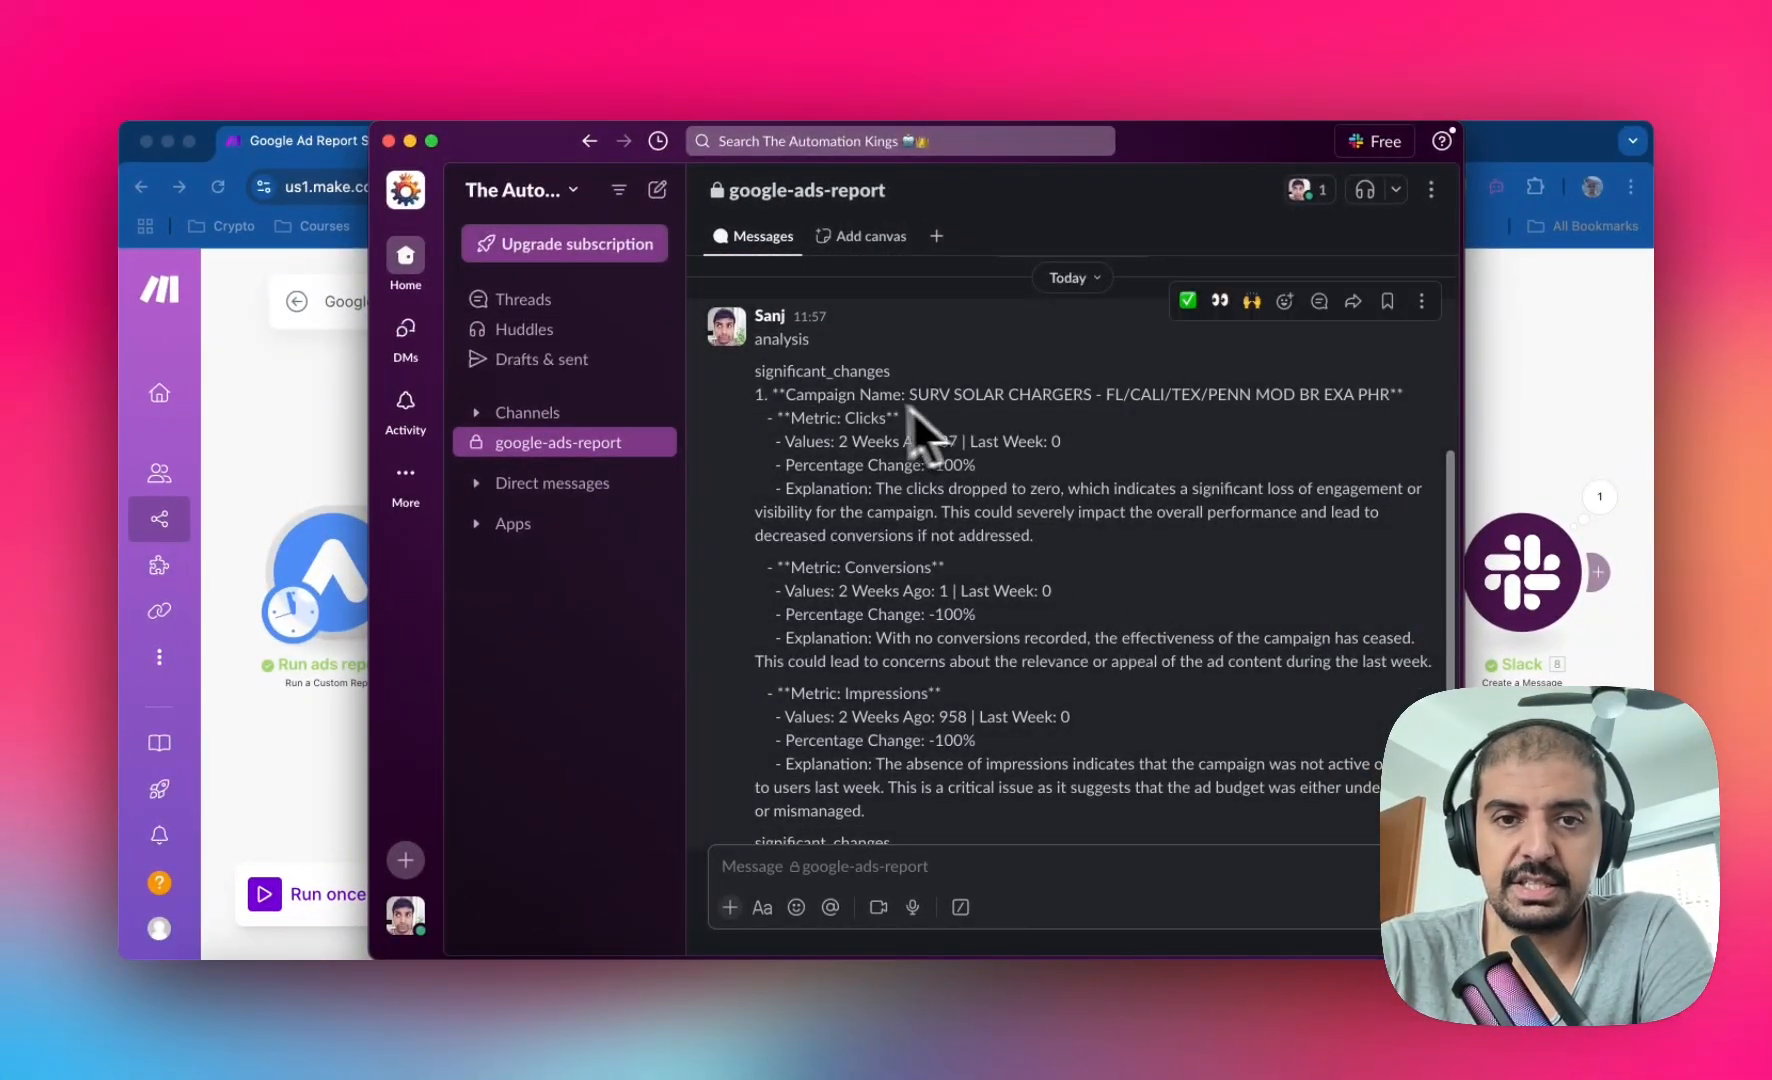
scroll(down, 3)
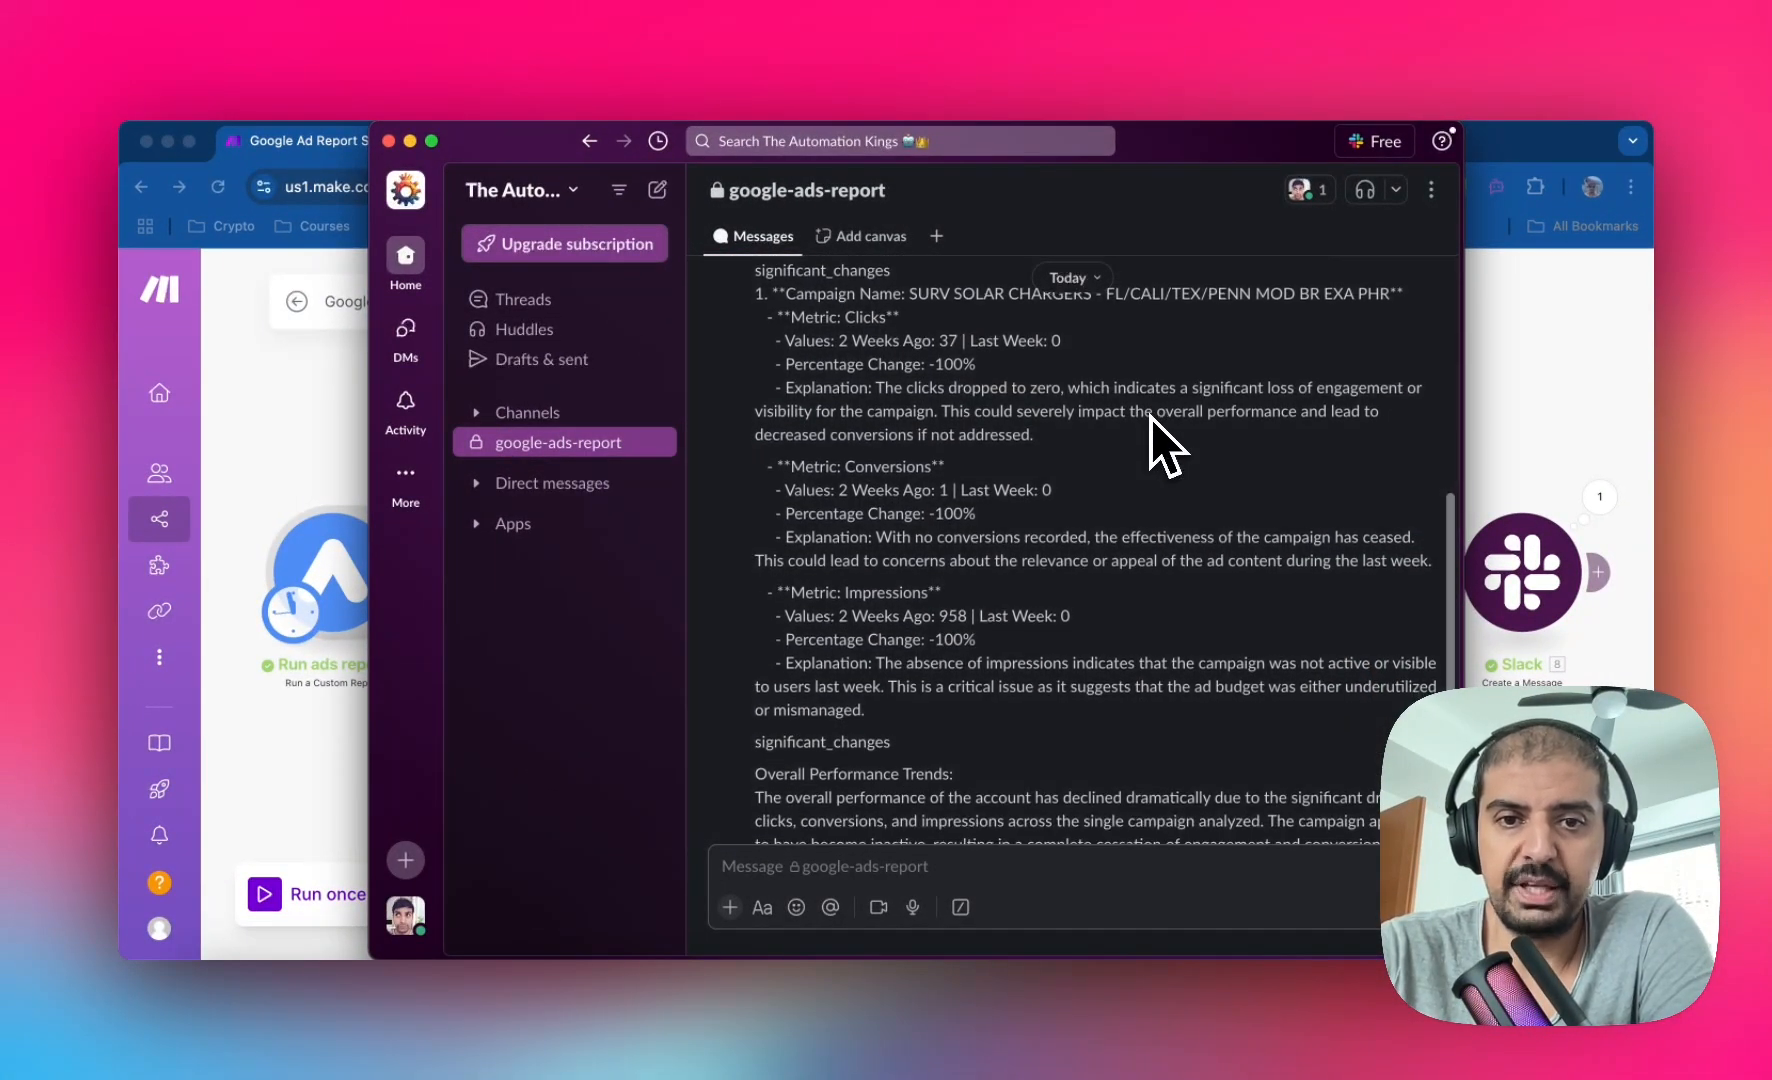
scroll(down, 3)
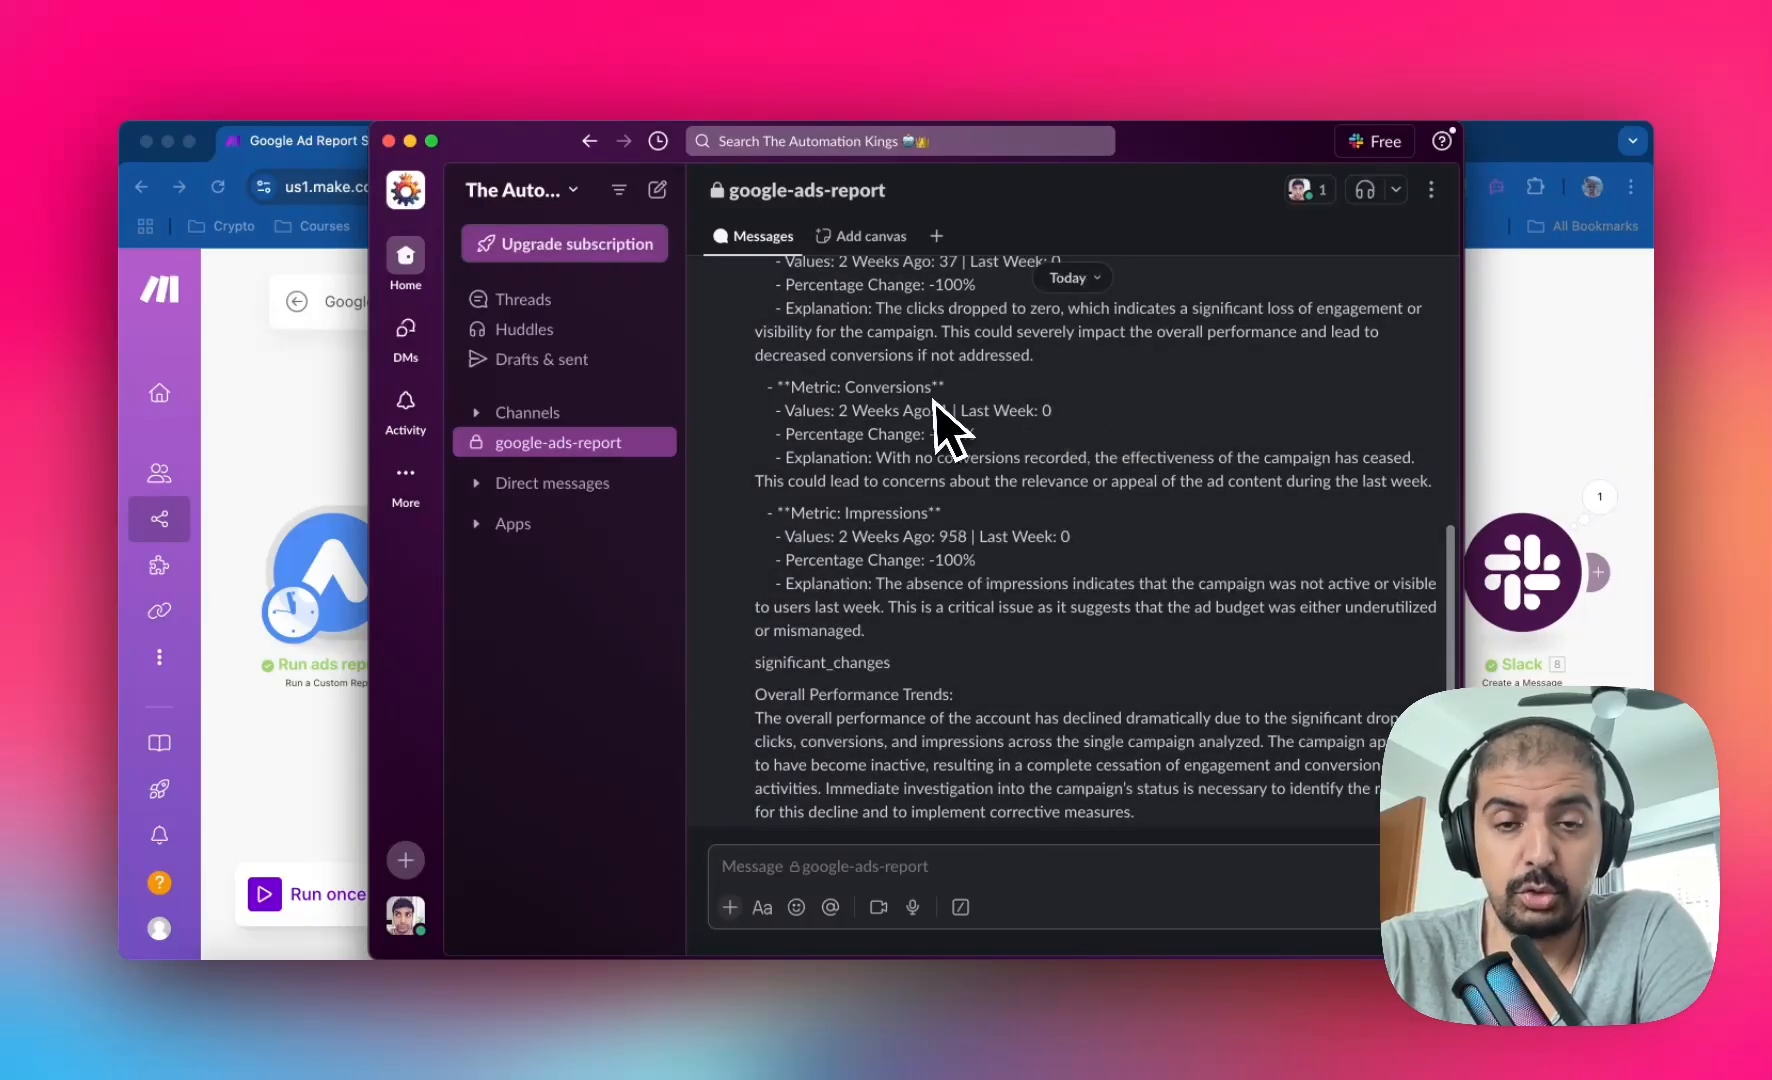
scroll(up, 3)
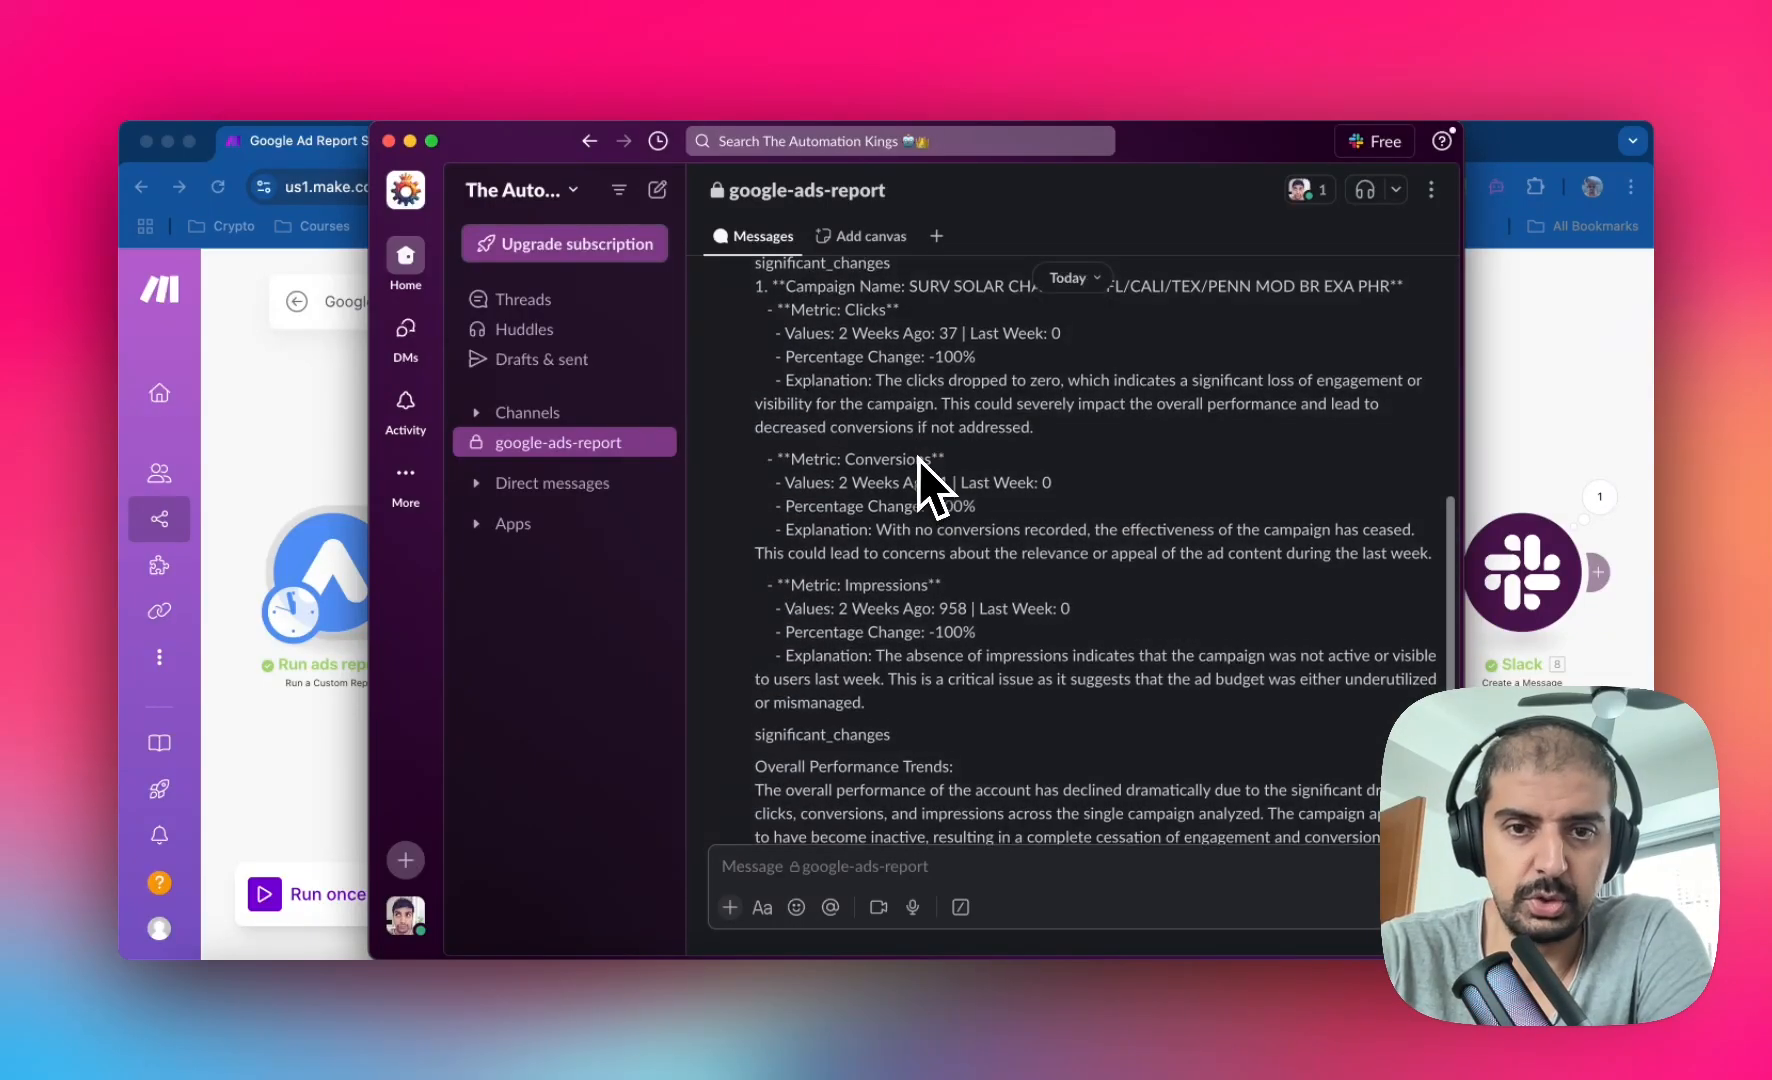
scroll(down, 3)
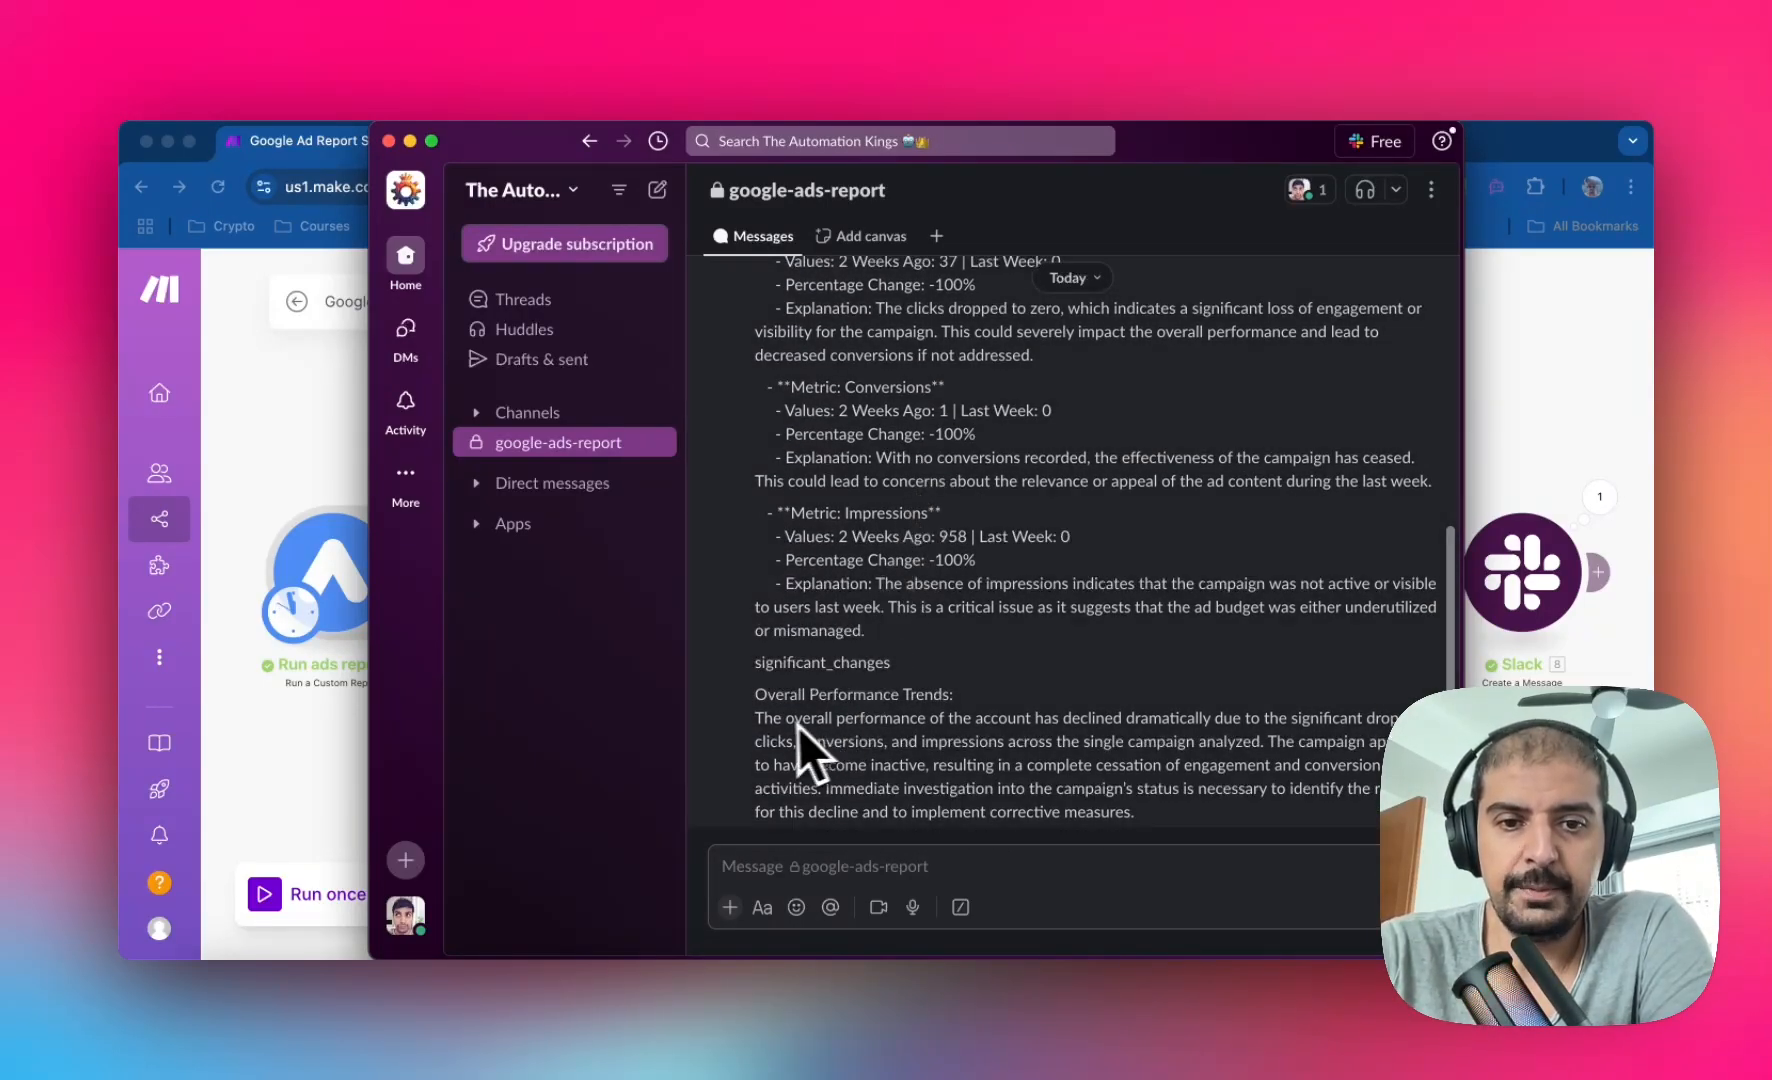
mouse_move(1339, 842)
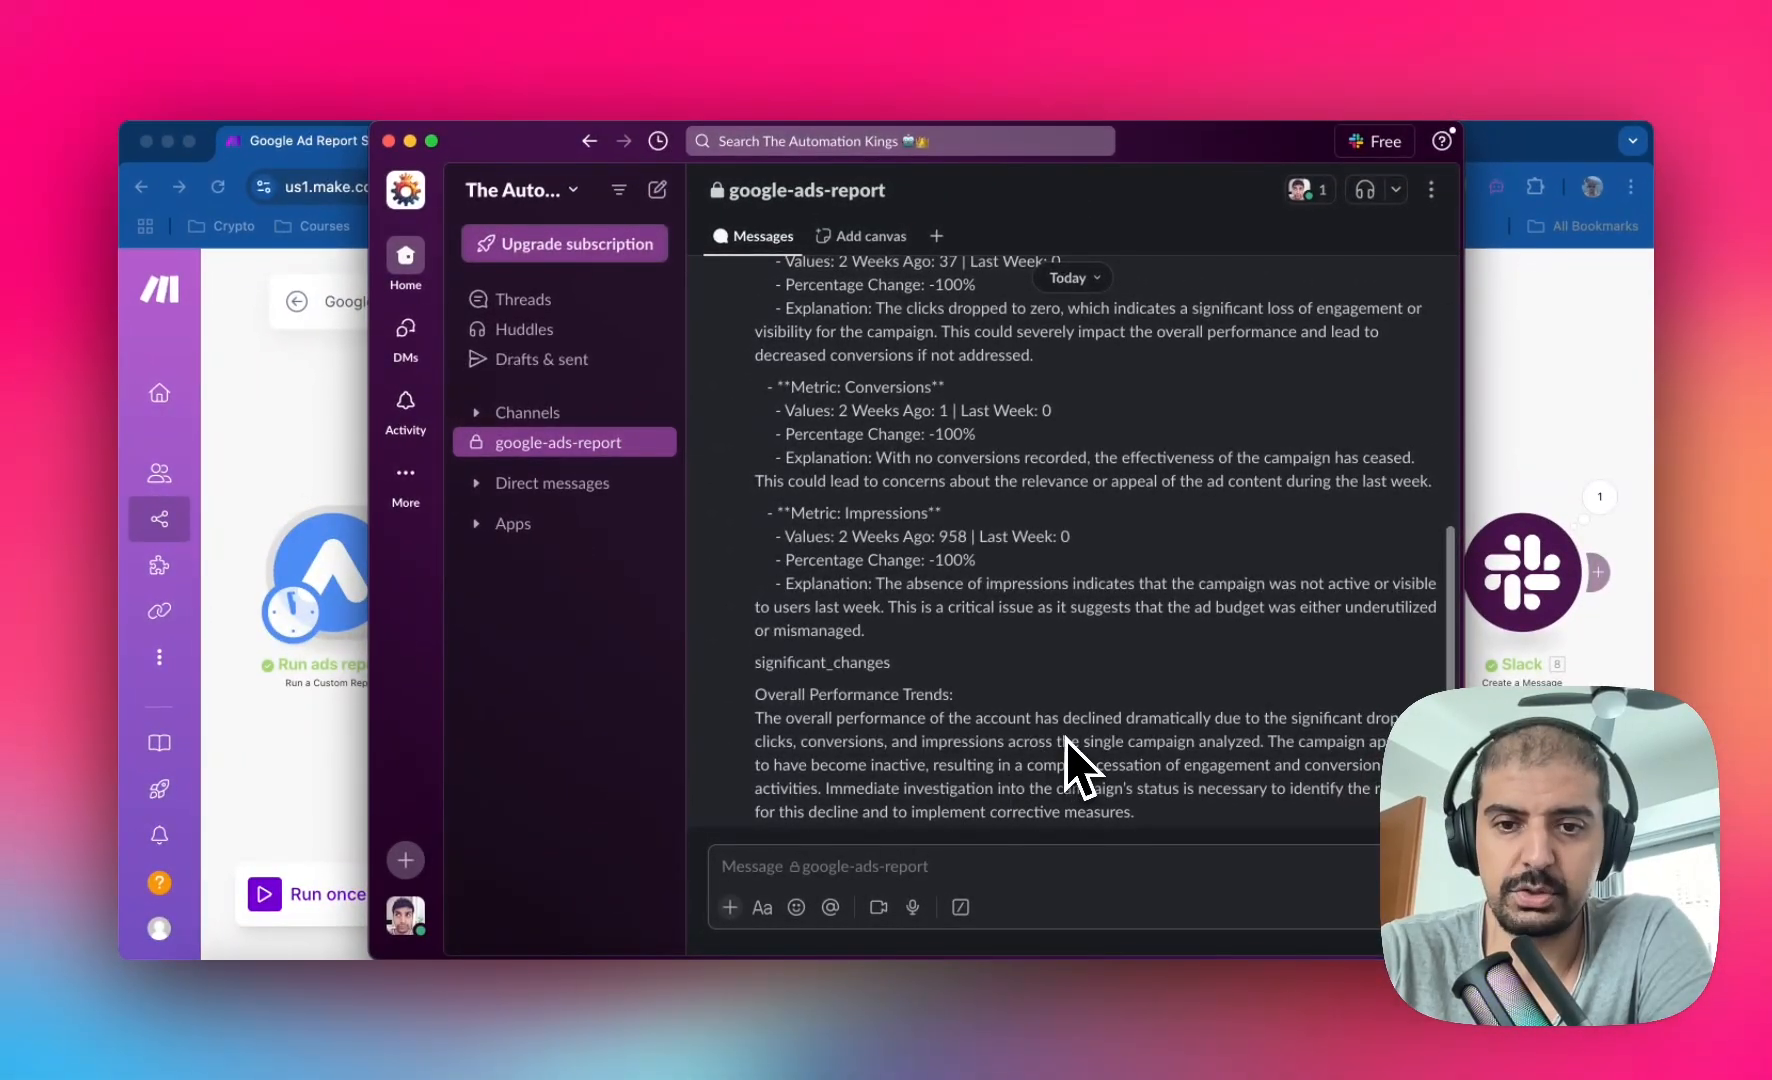
mouse_move(1288, 779)
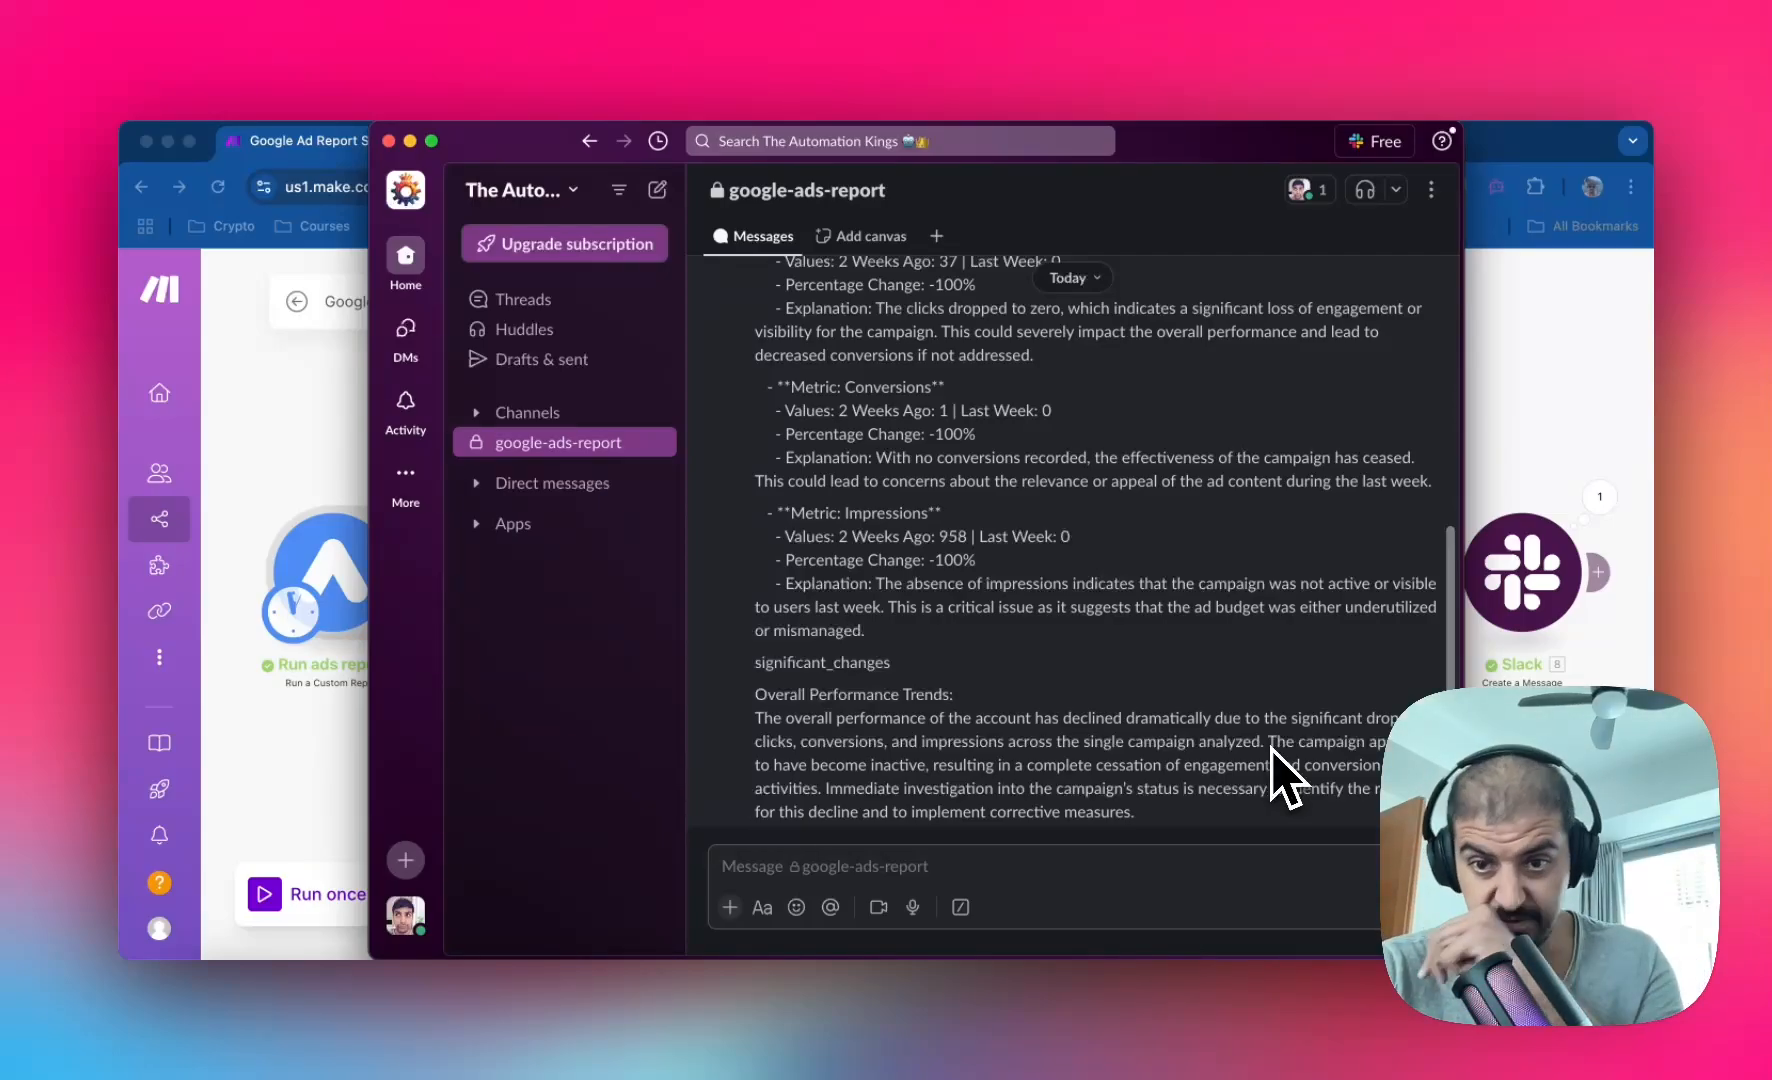
mouse_move(913, 796)
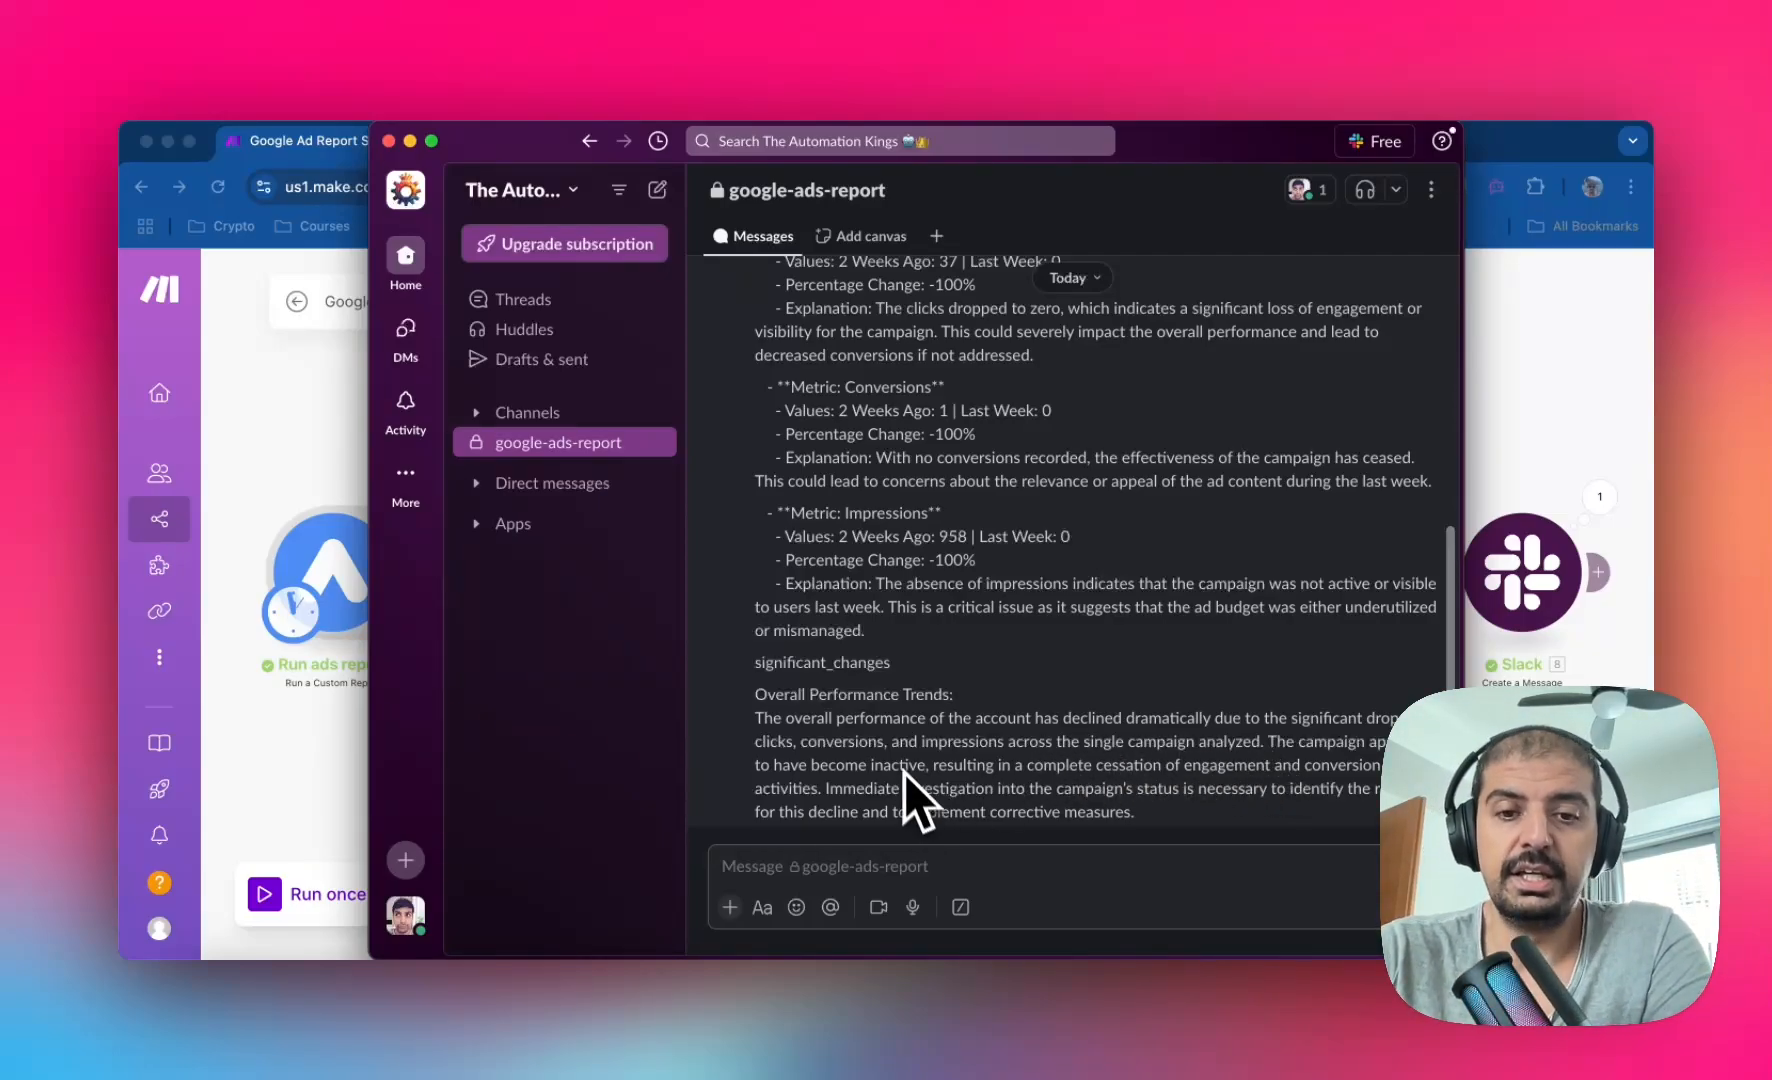
mouse_move(1187, 836)
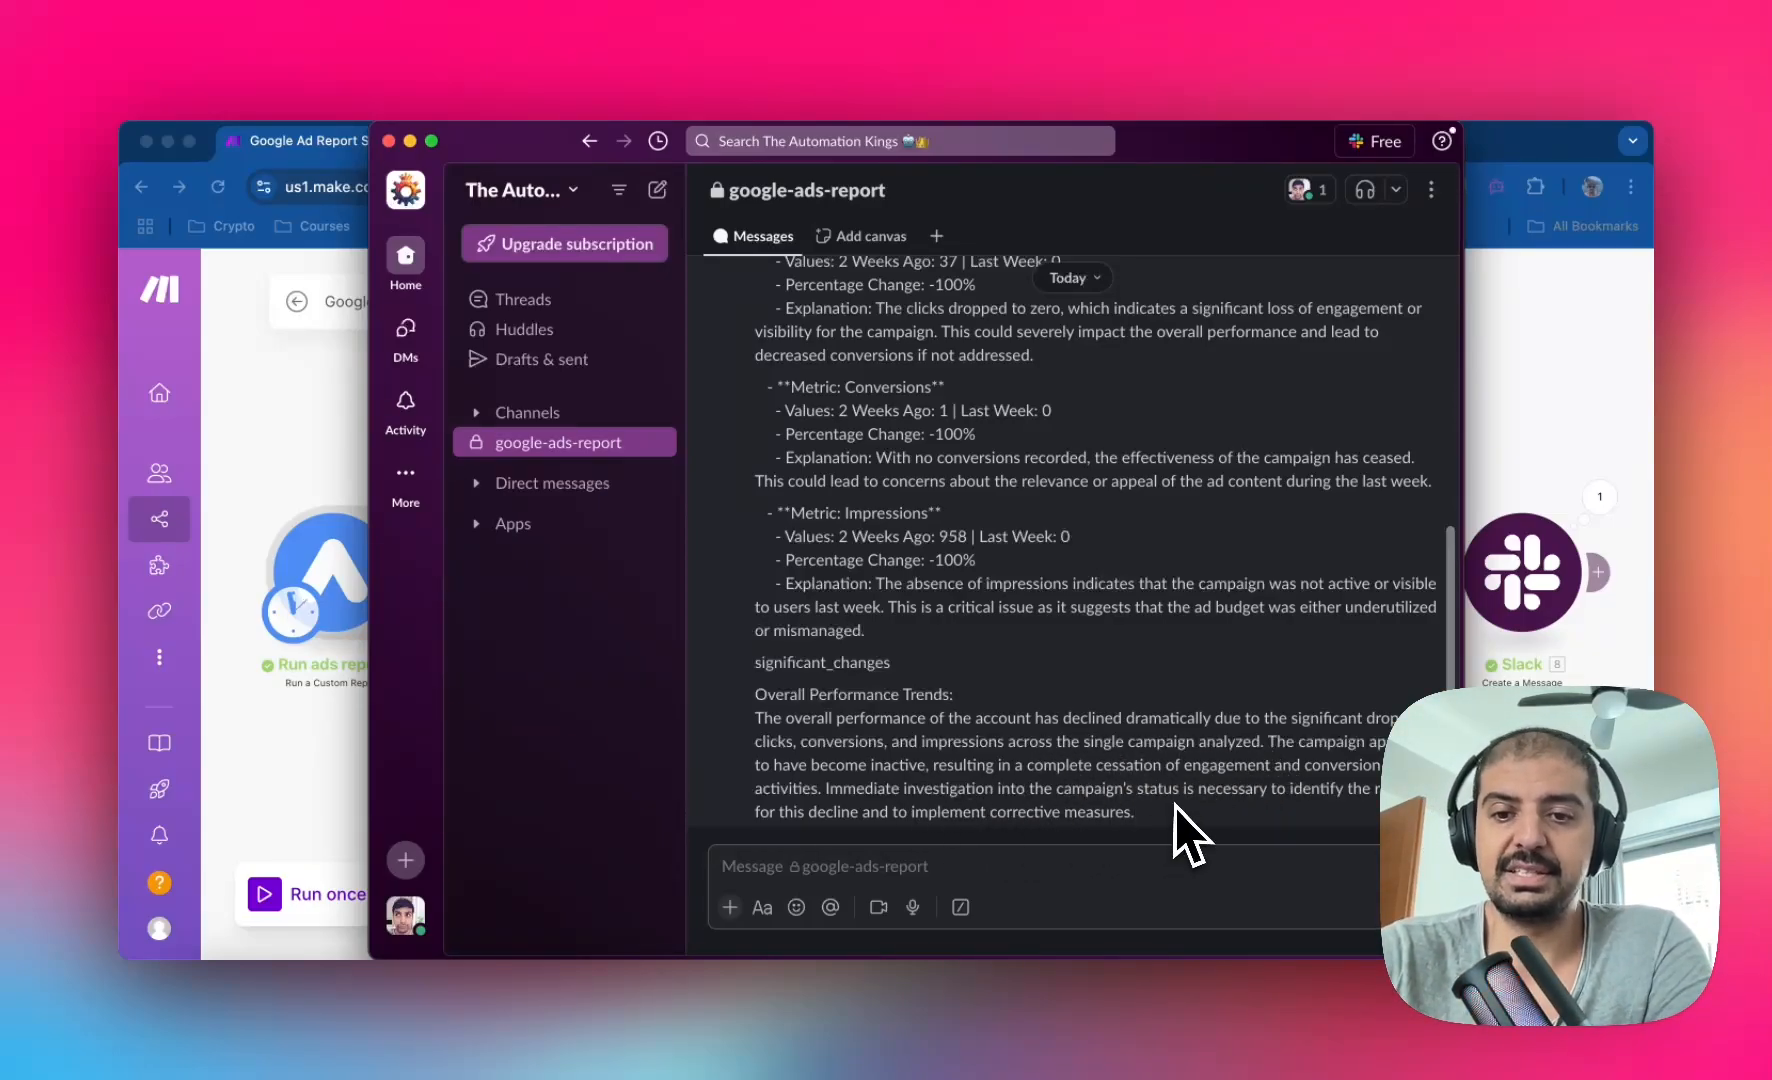
mouse_move(1300, 813)
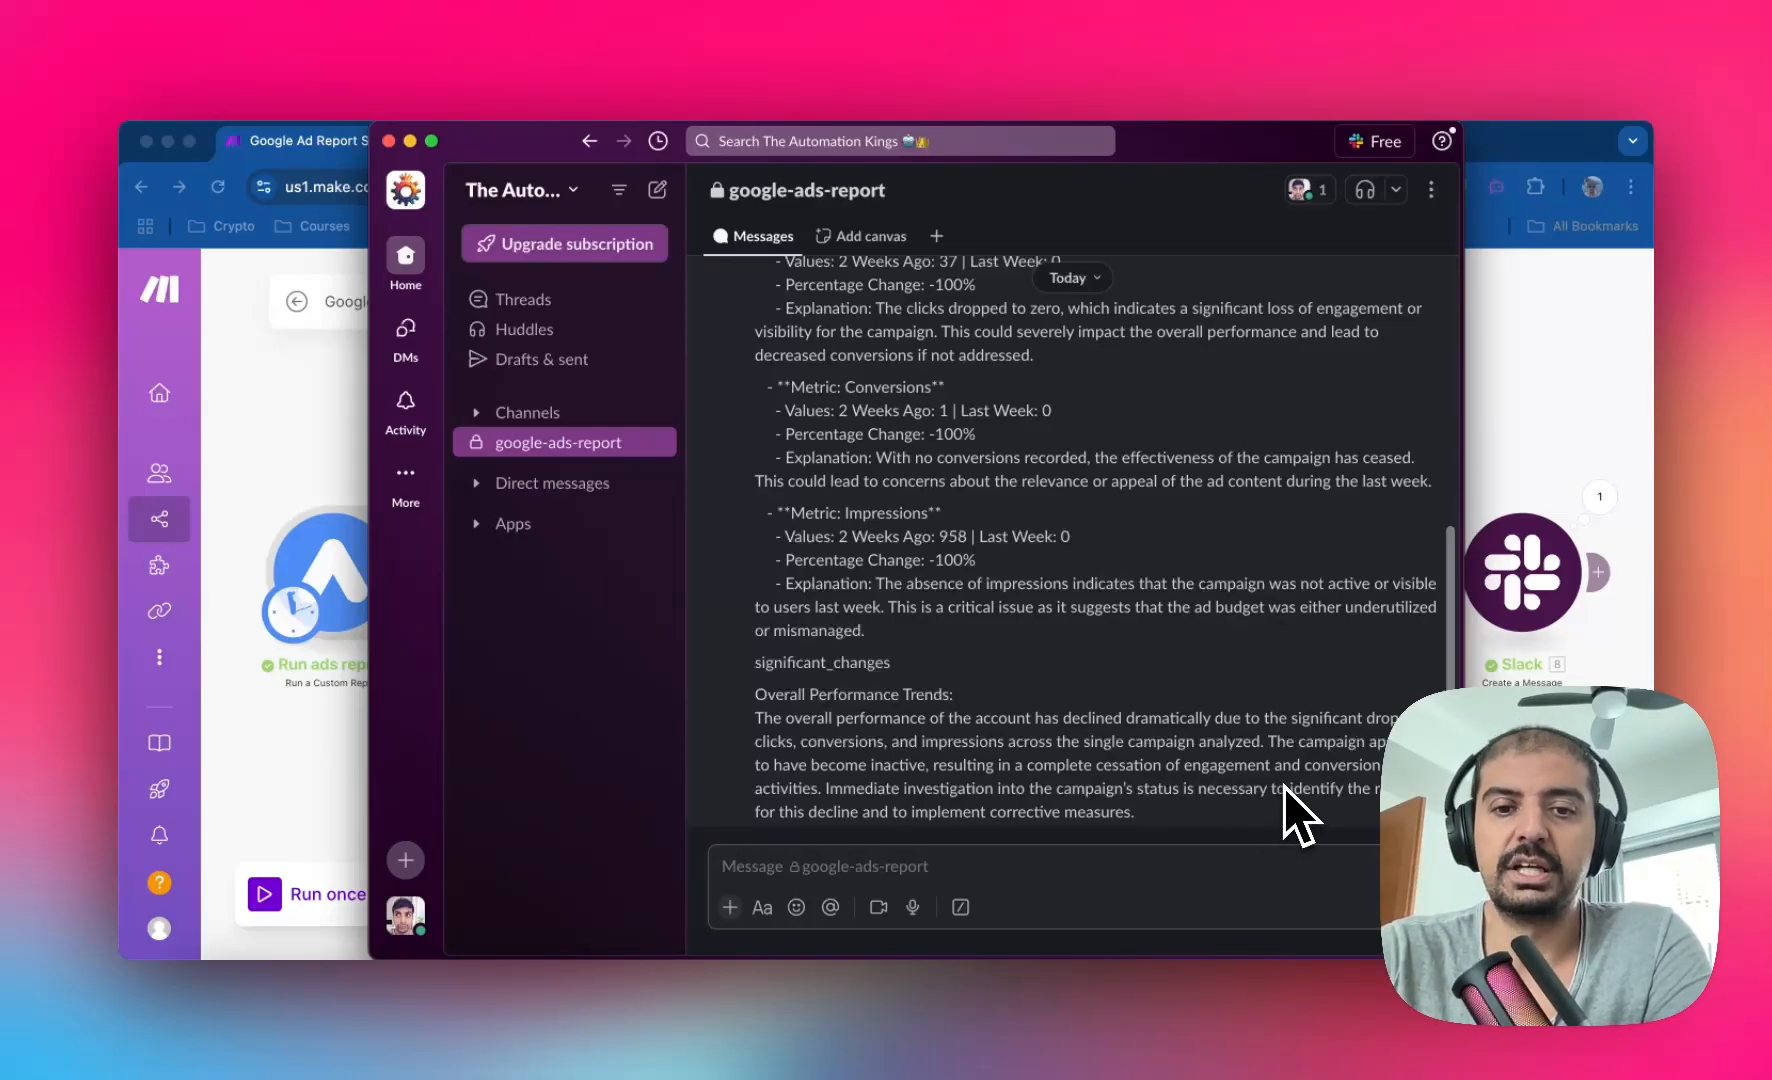
mouse_move(989, 813)
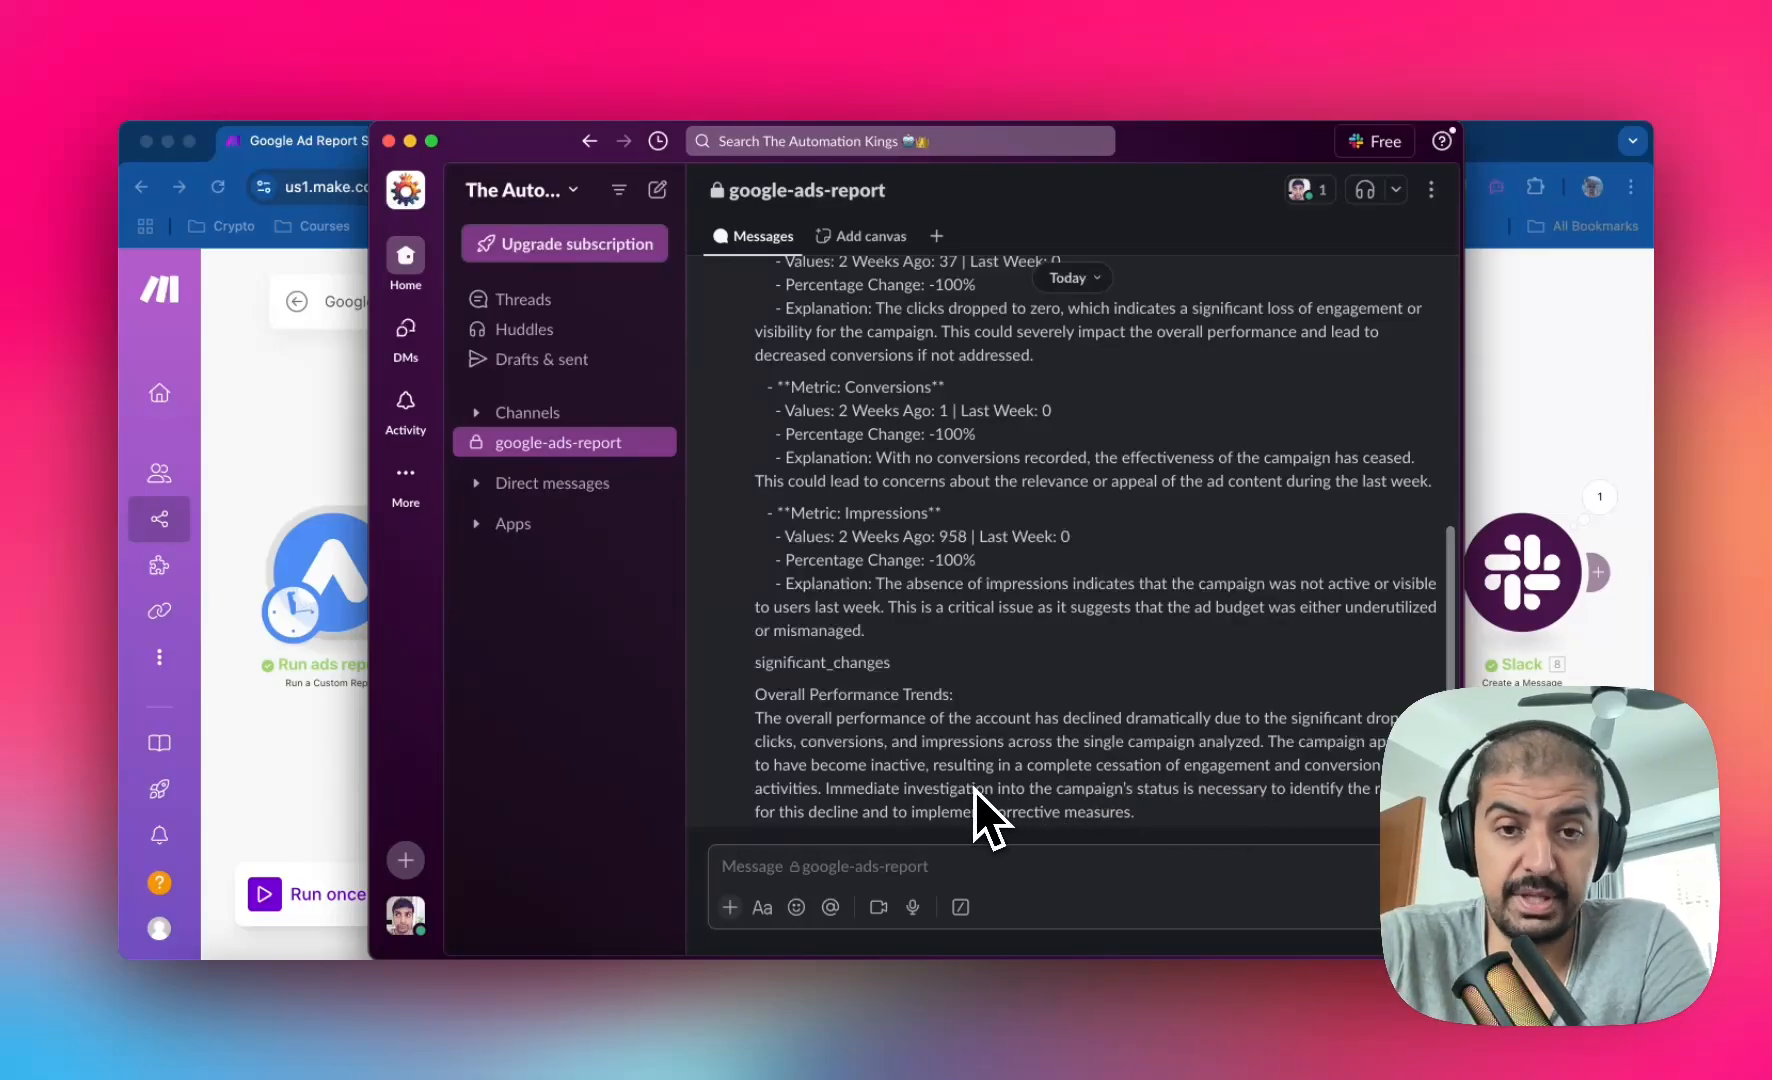
mouse_move(1006, 593)
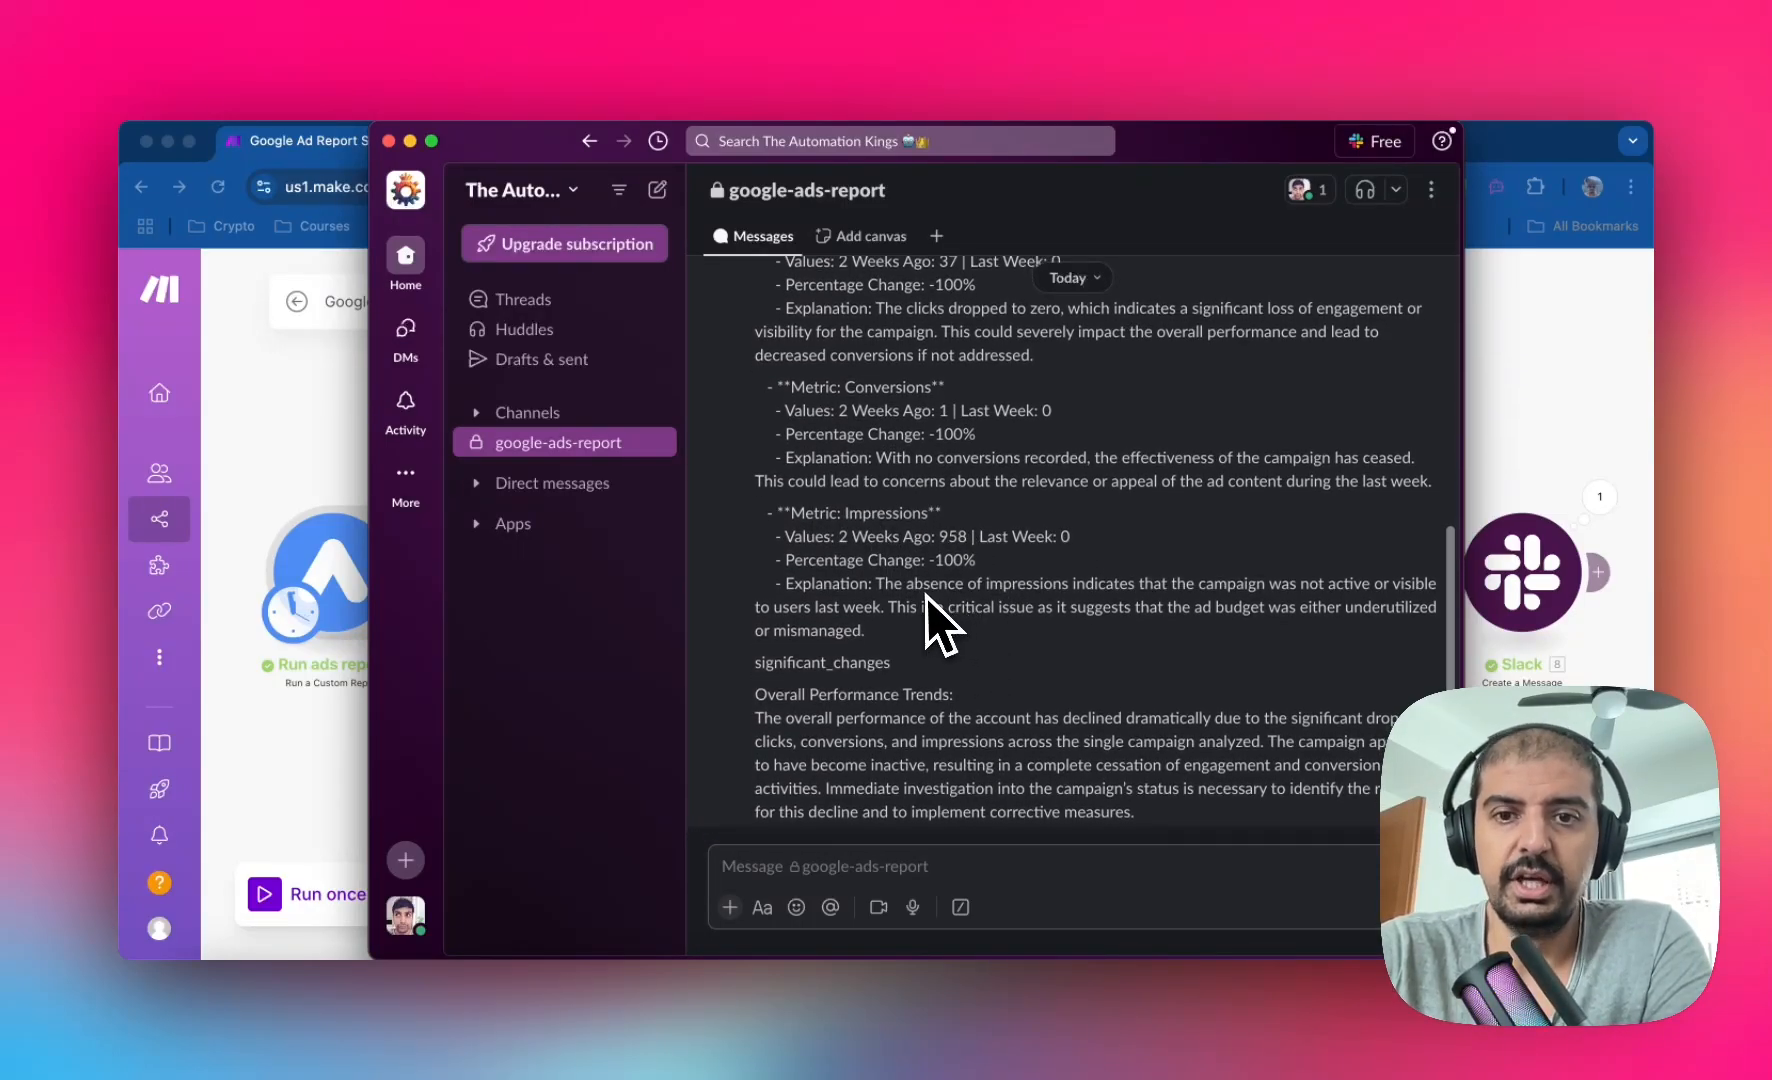
mouse_move(1093, 616)
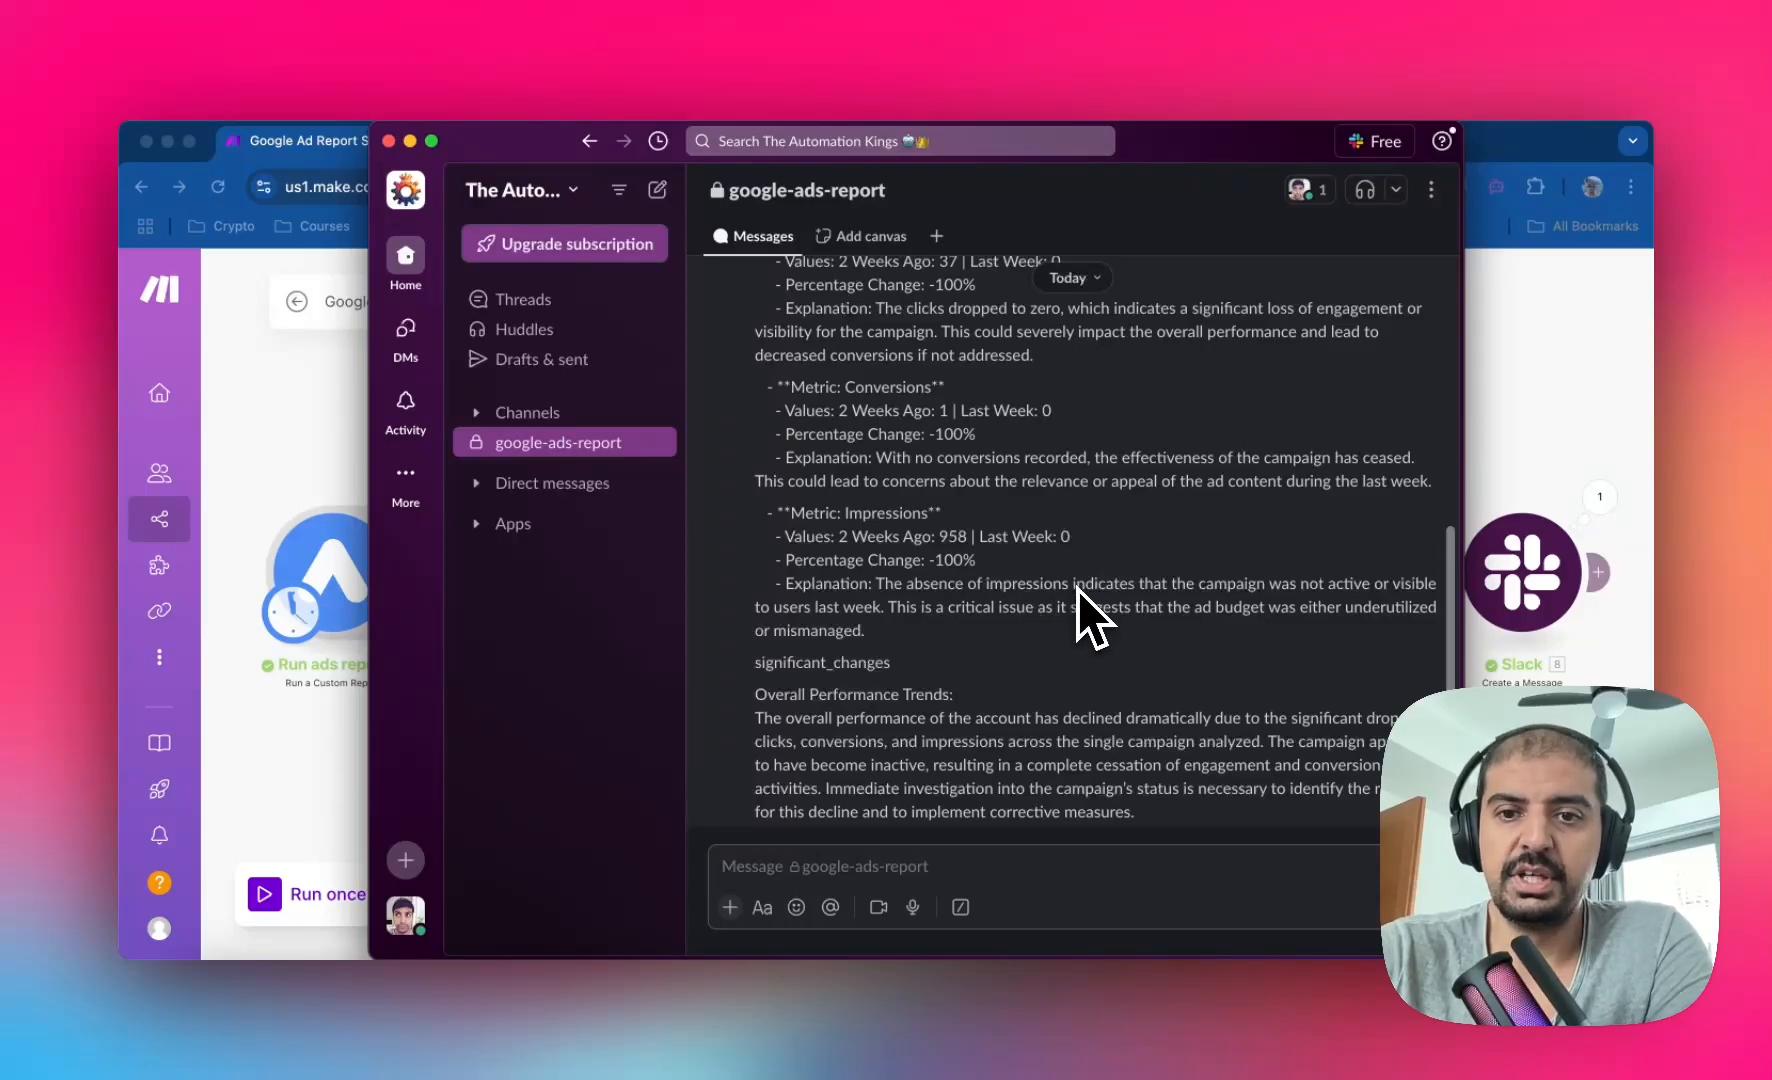
mouse_move(1192, 621)
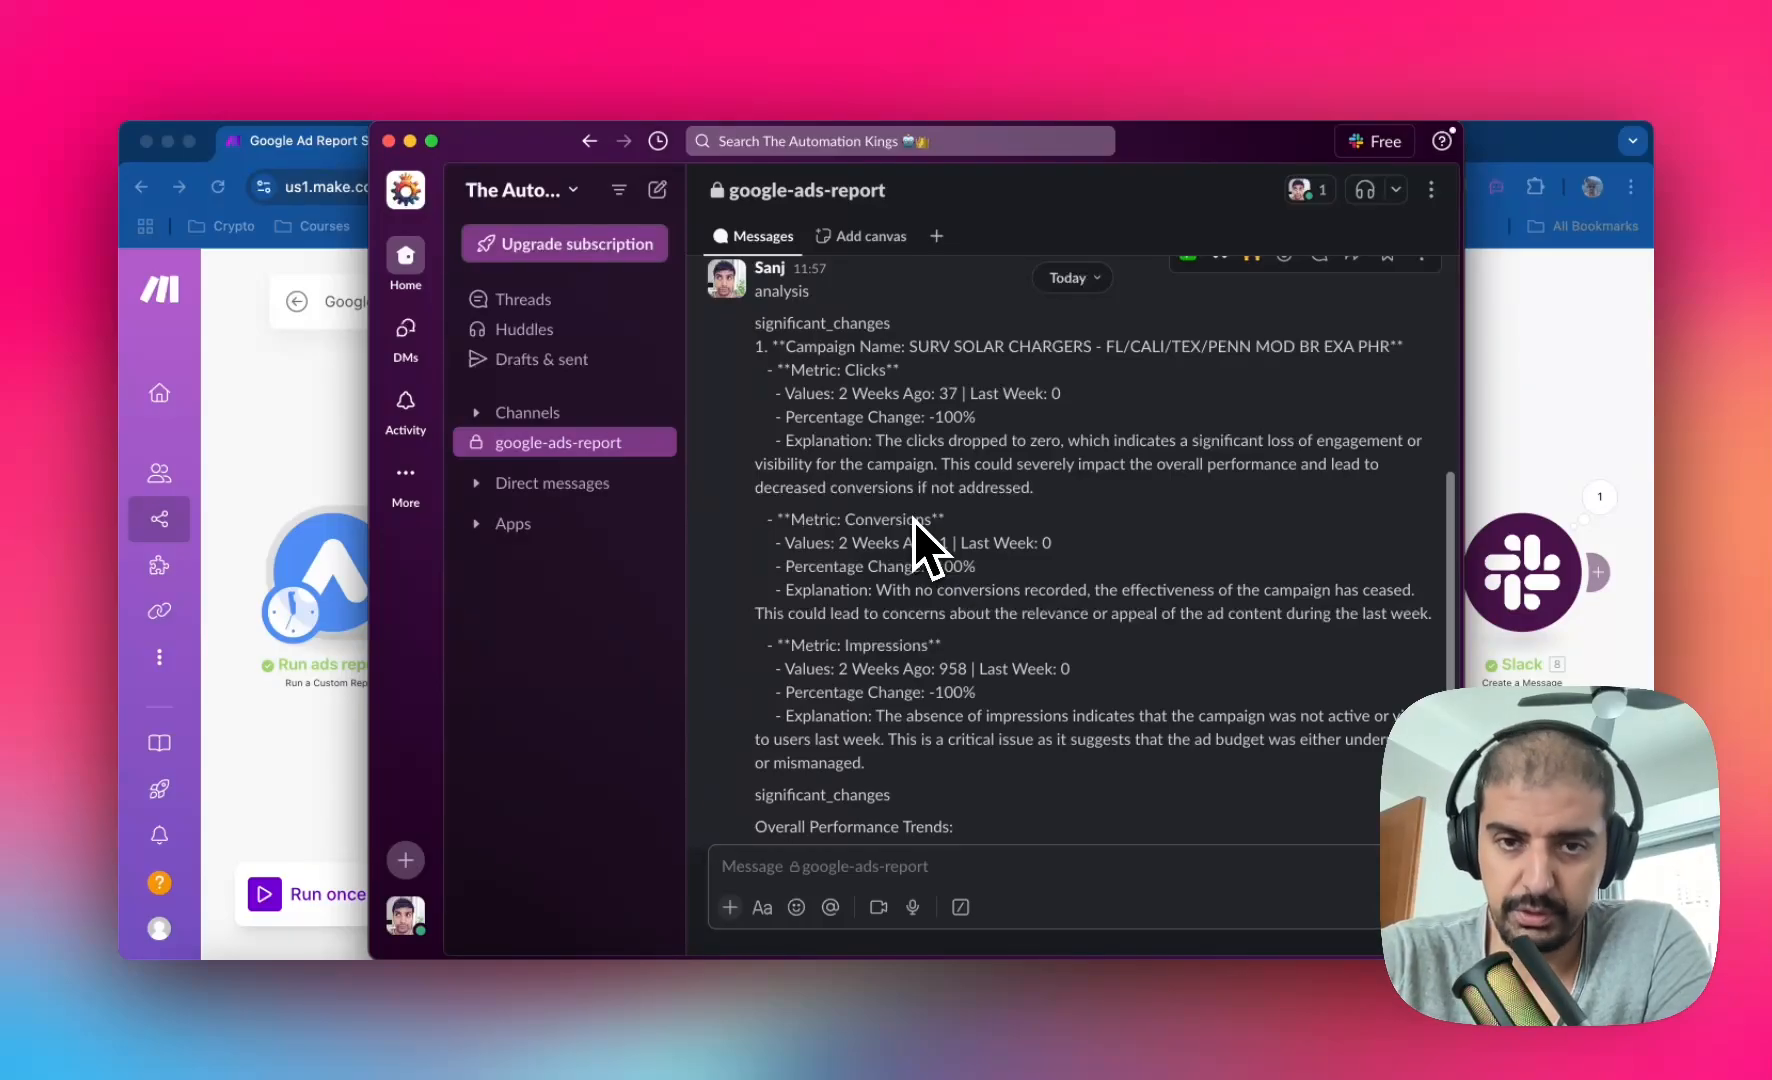
scroll(down, 3)
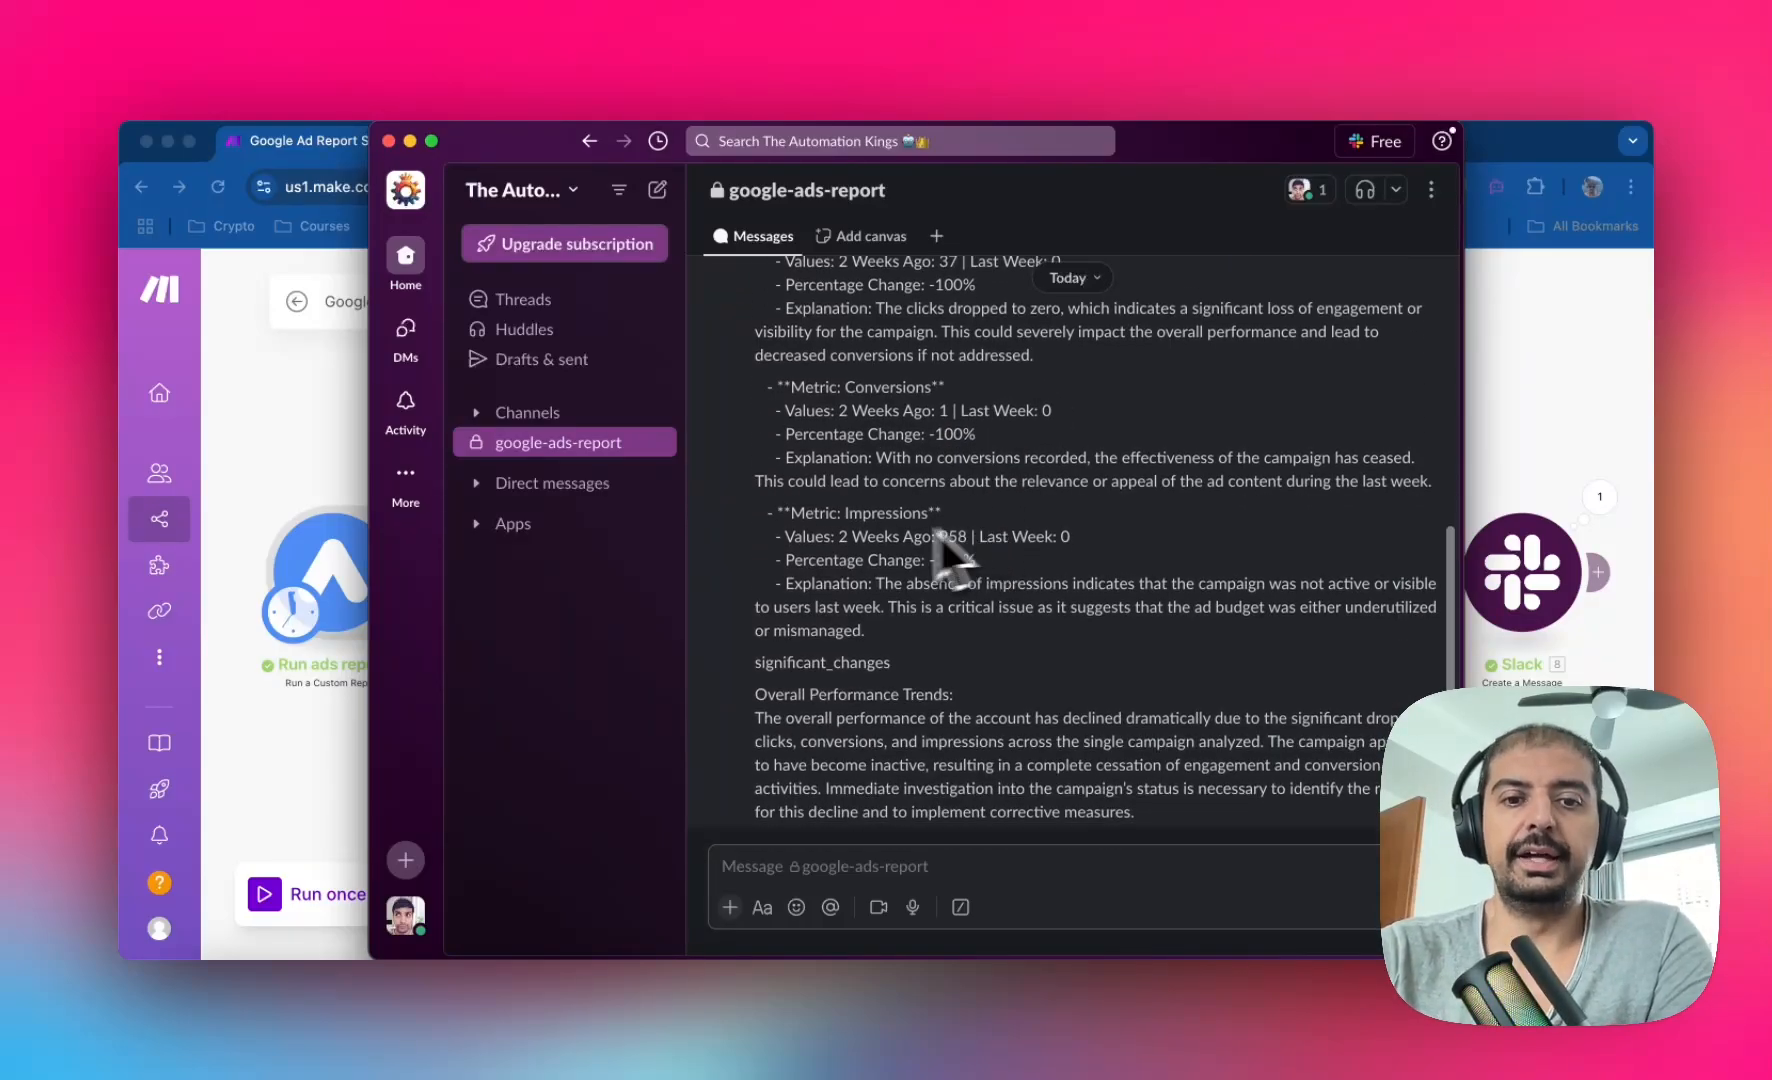
mouse_move(1037, 686)
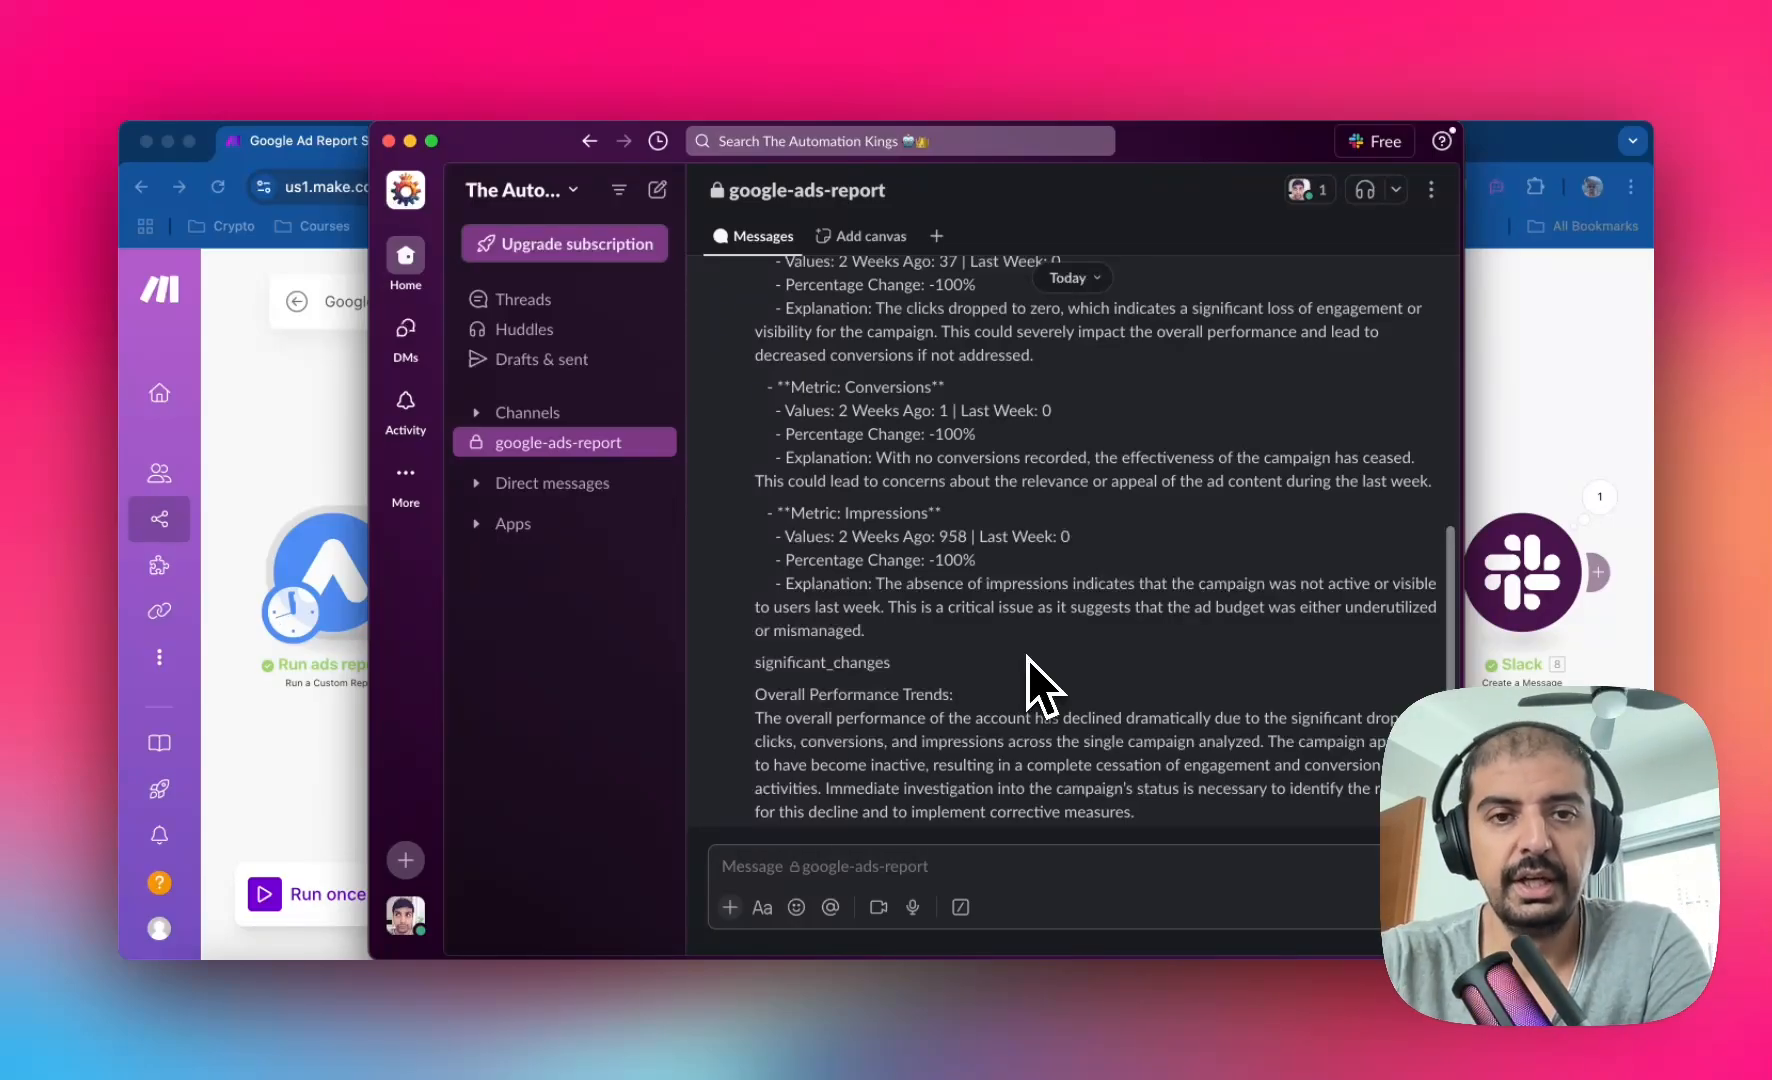
mouse_move(1034, 683)
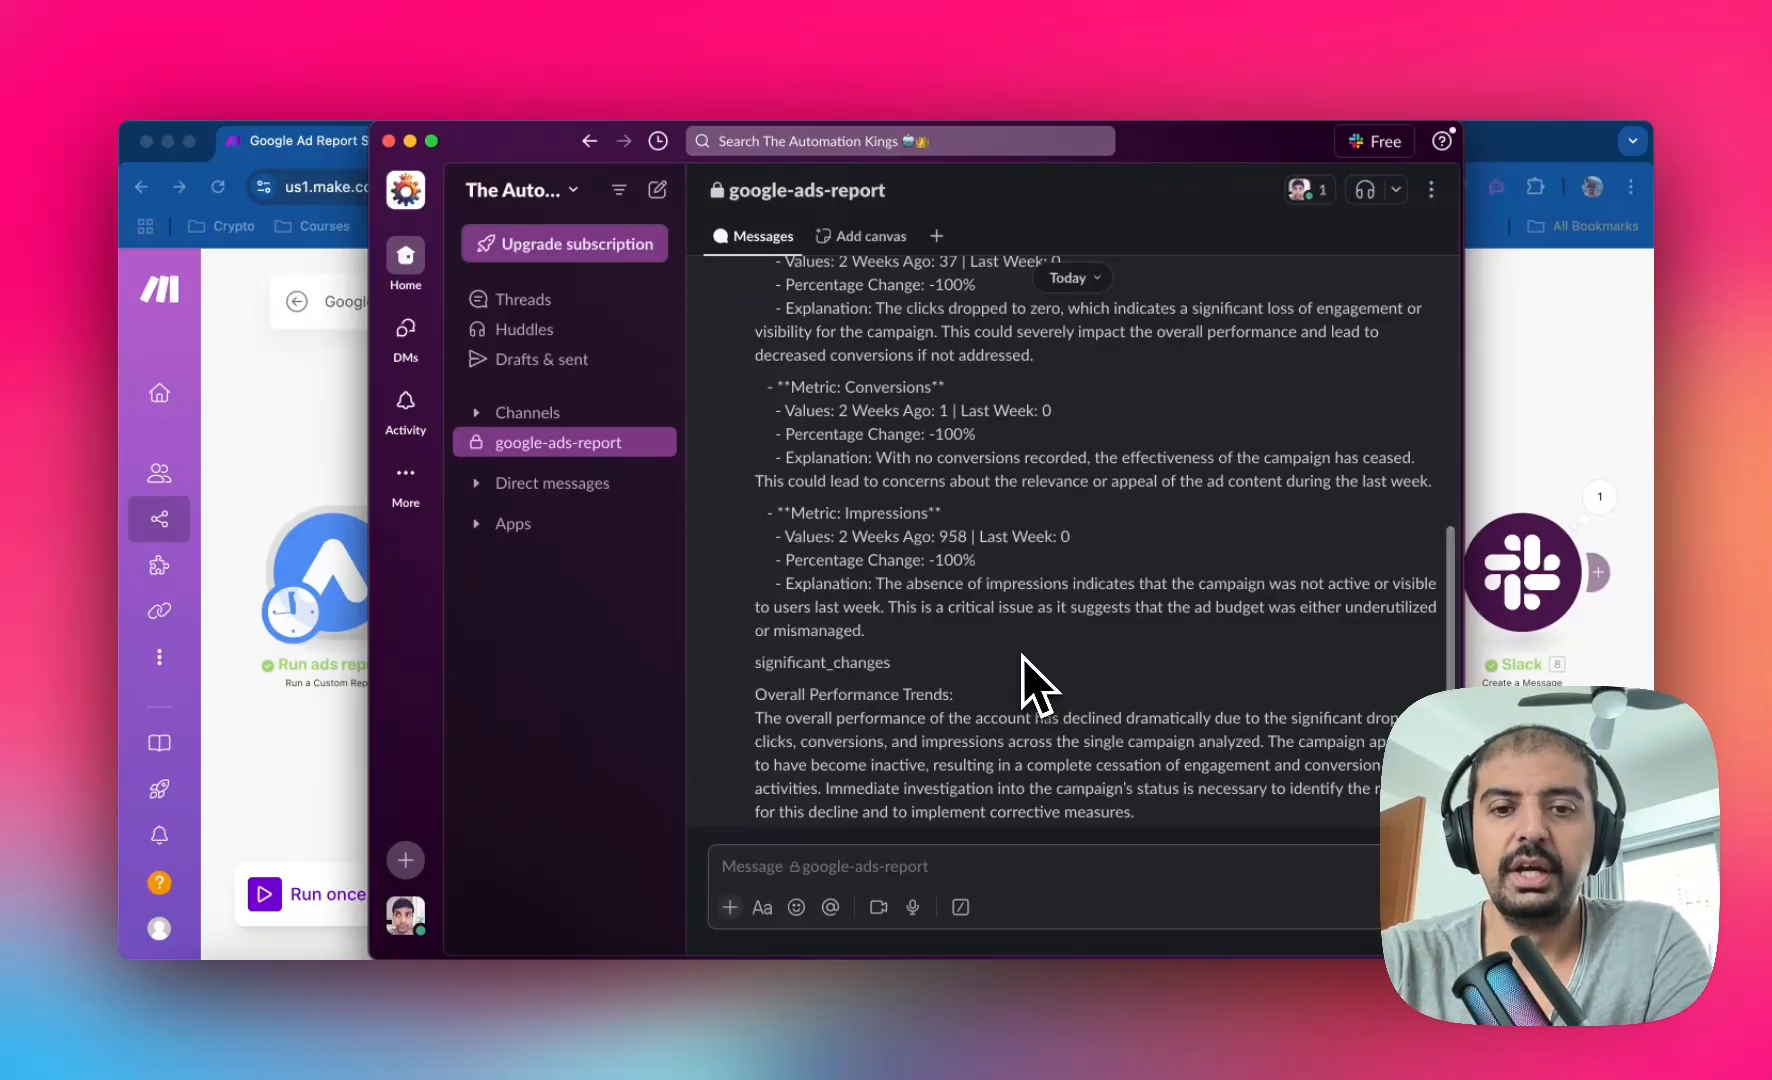
mouse_move(893, 610)
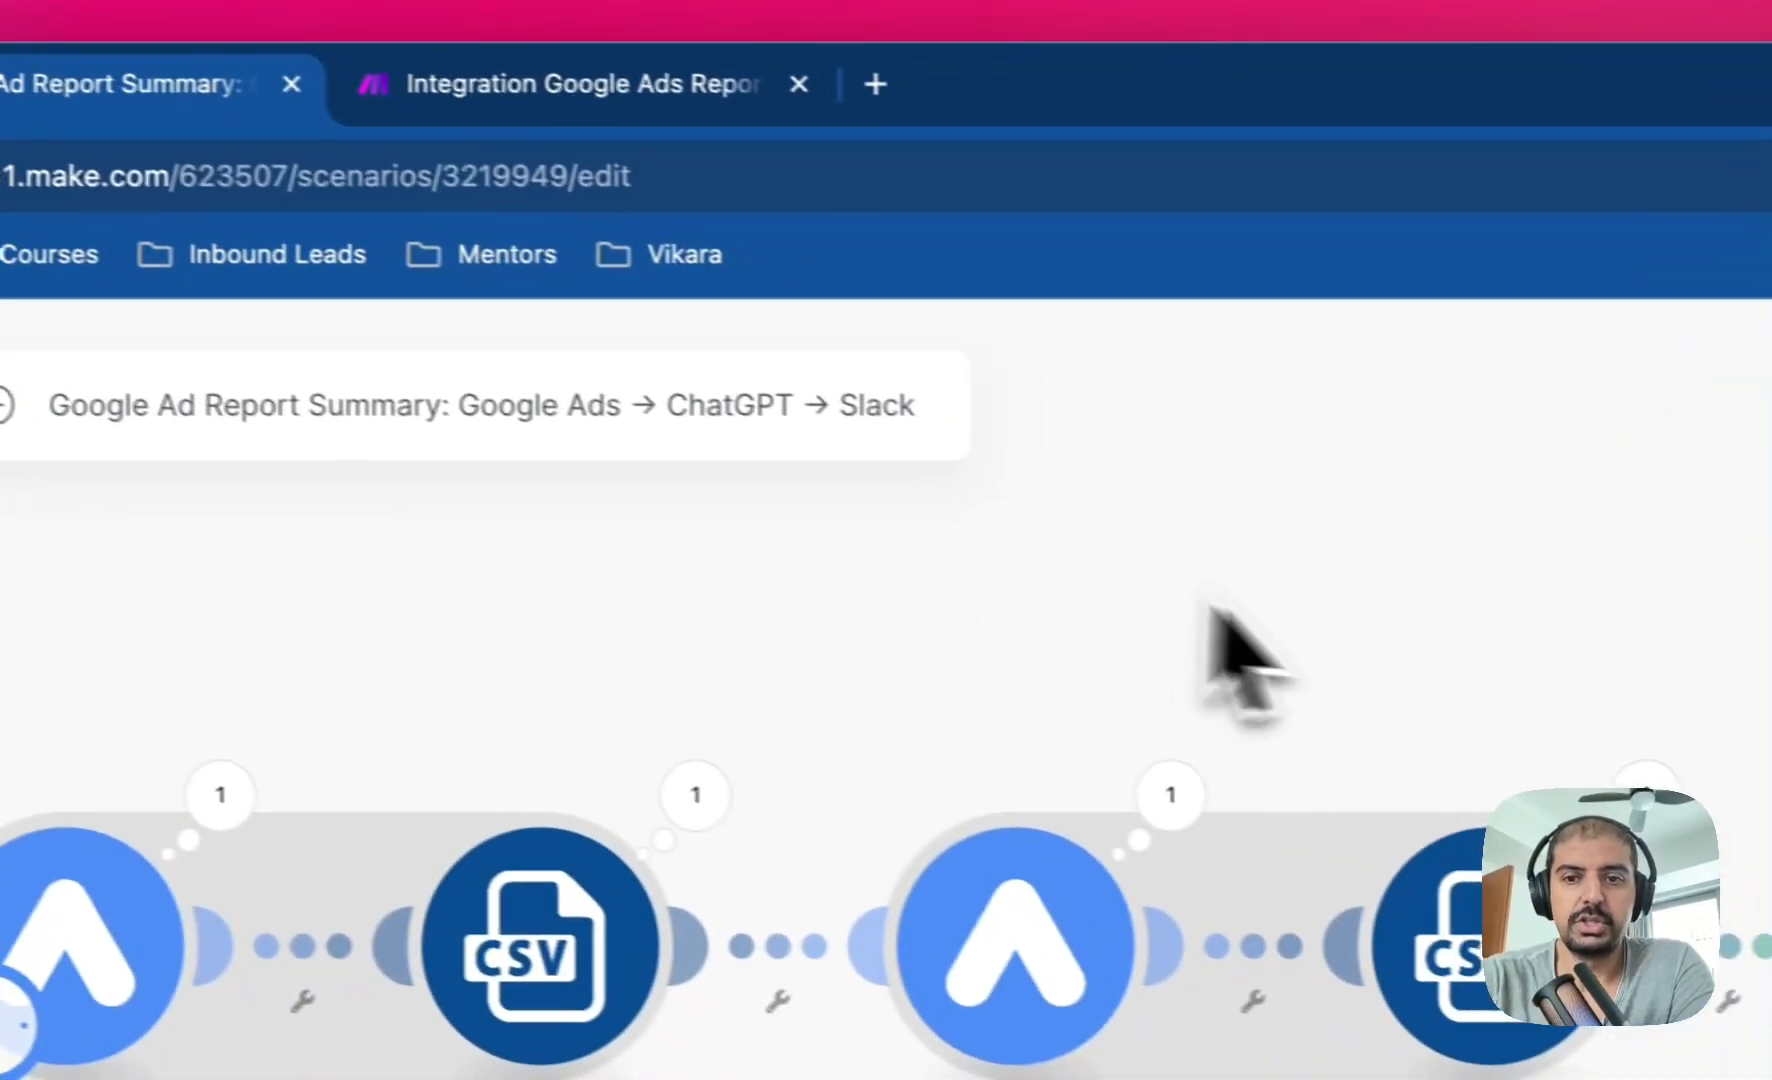
mouse_move(859, 508)
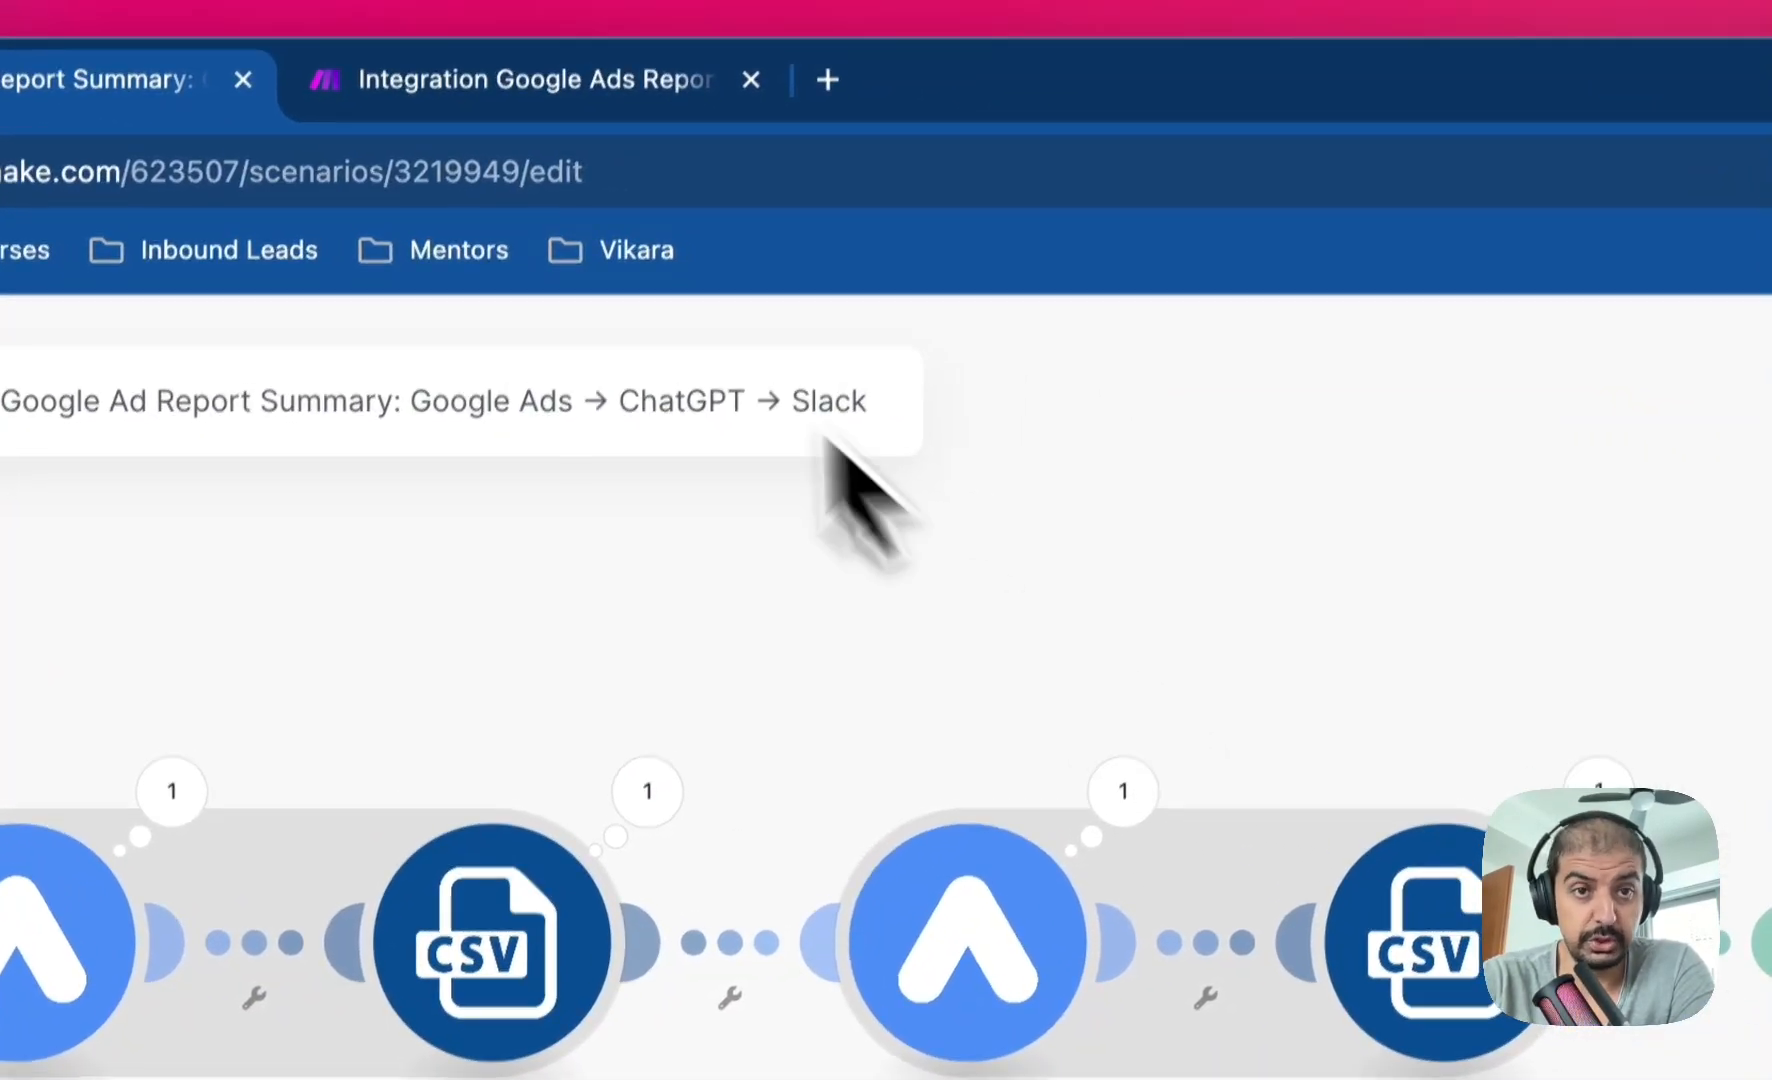
Add a Google Ads Reports 'Run a Custom Report' module and choose the account.
click(241, 79)
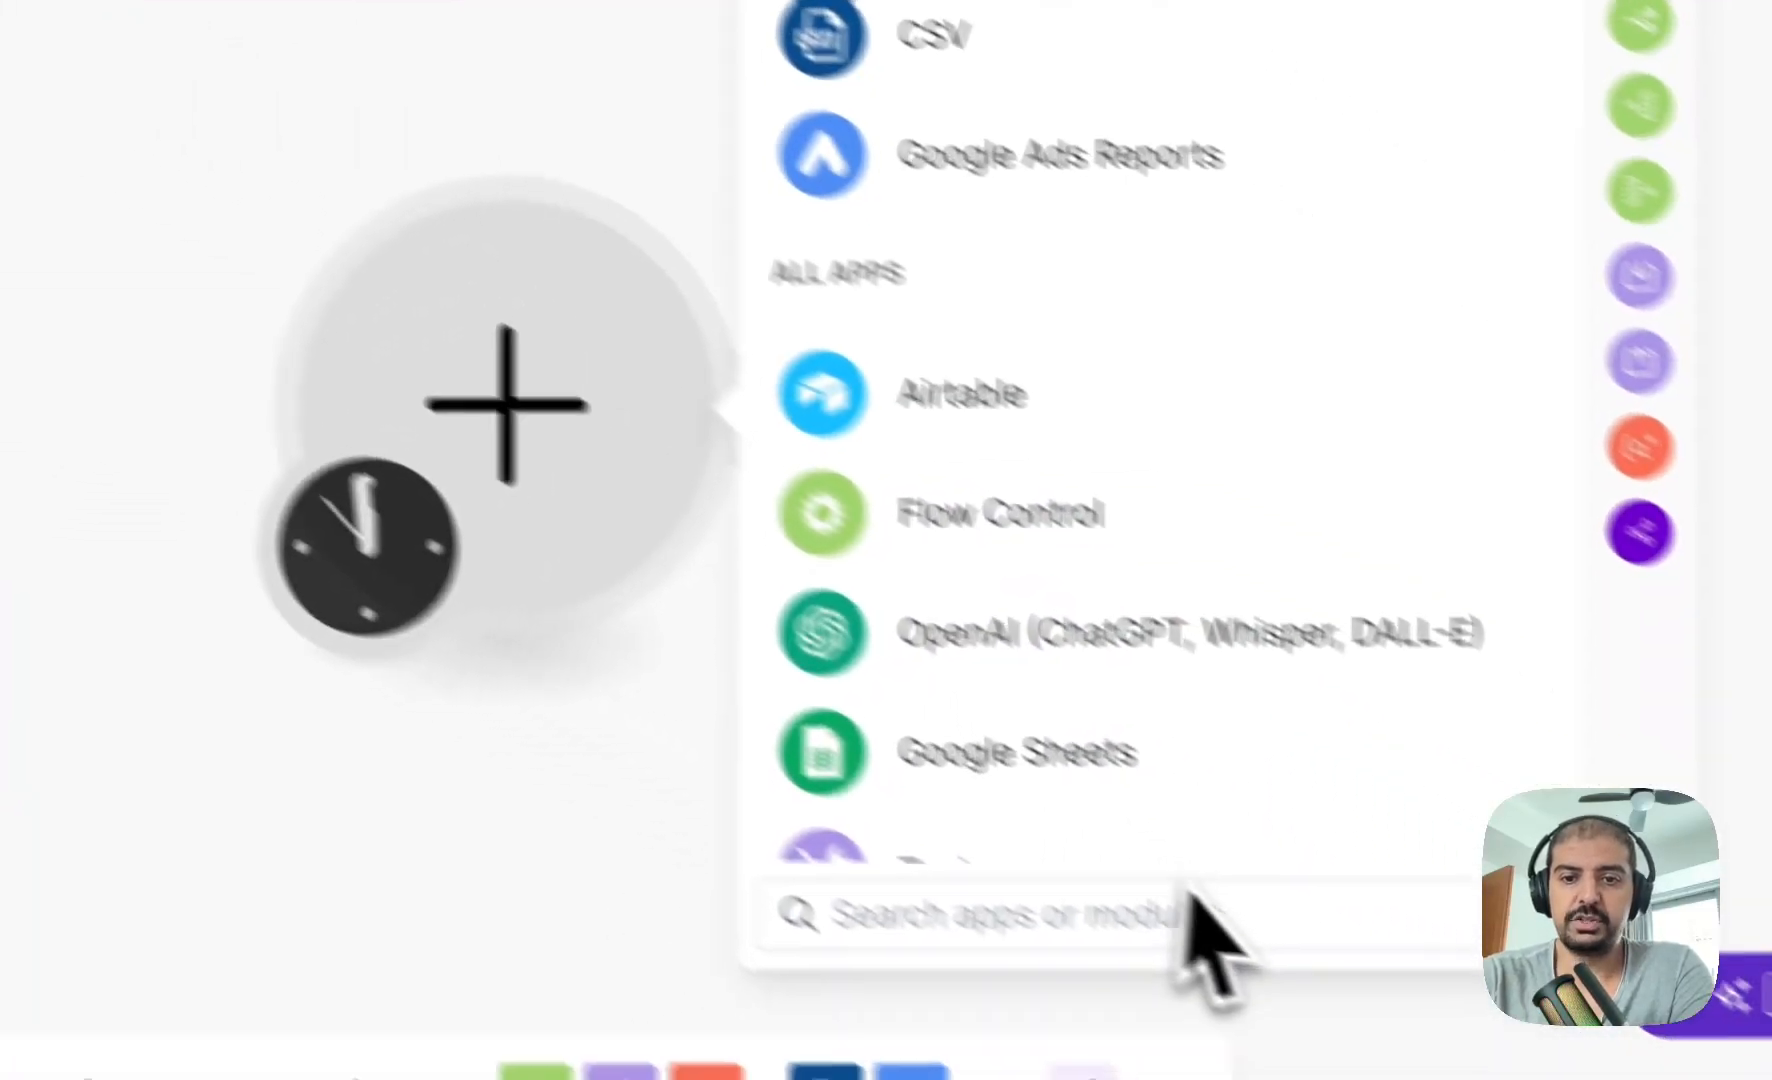
text(google ad)
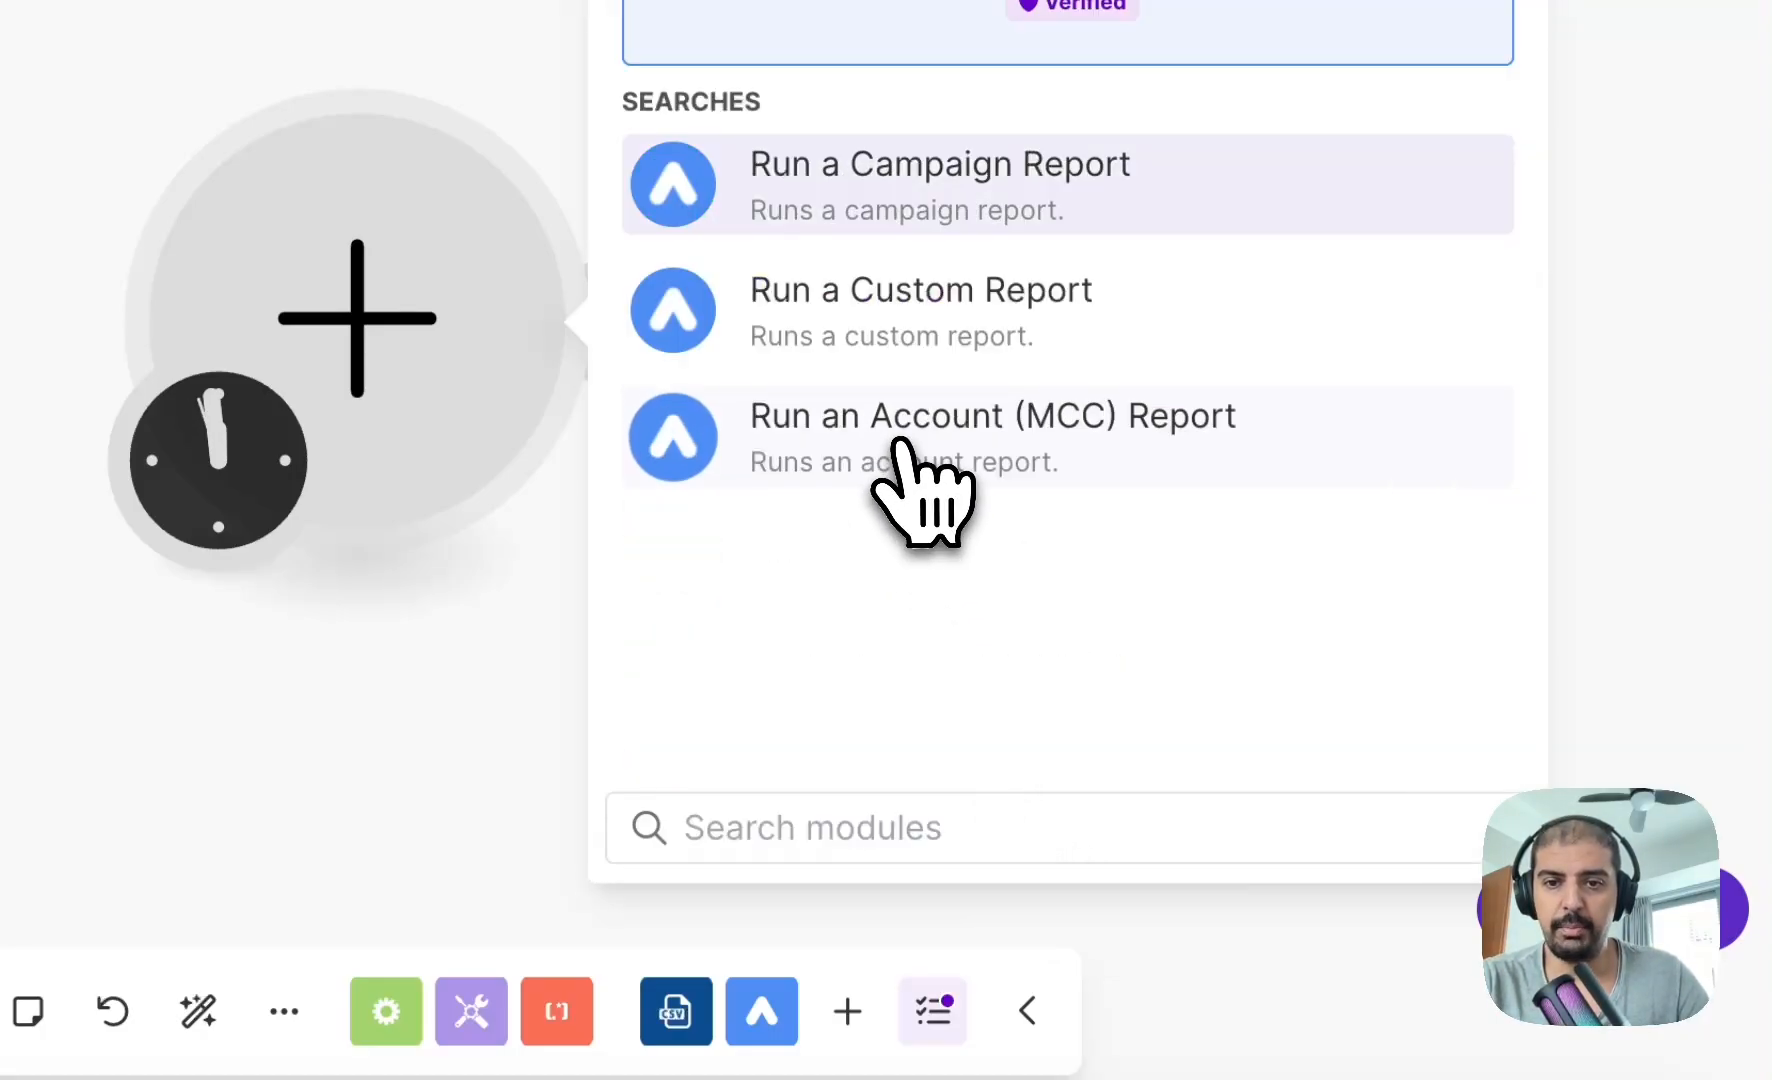
click(938, 184)
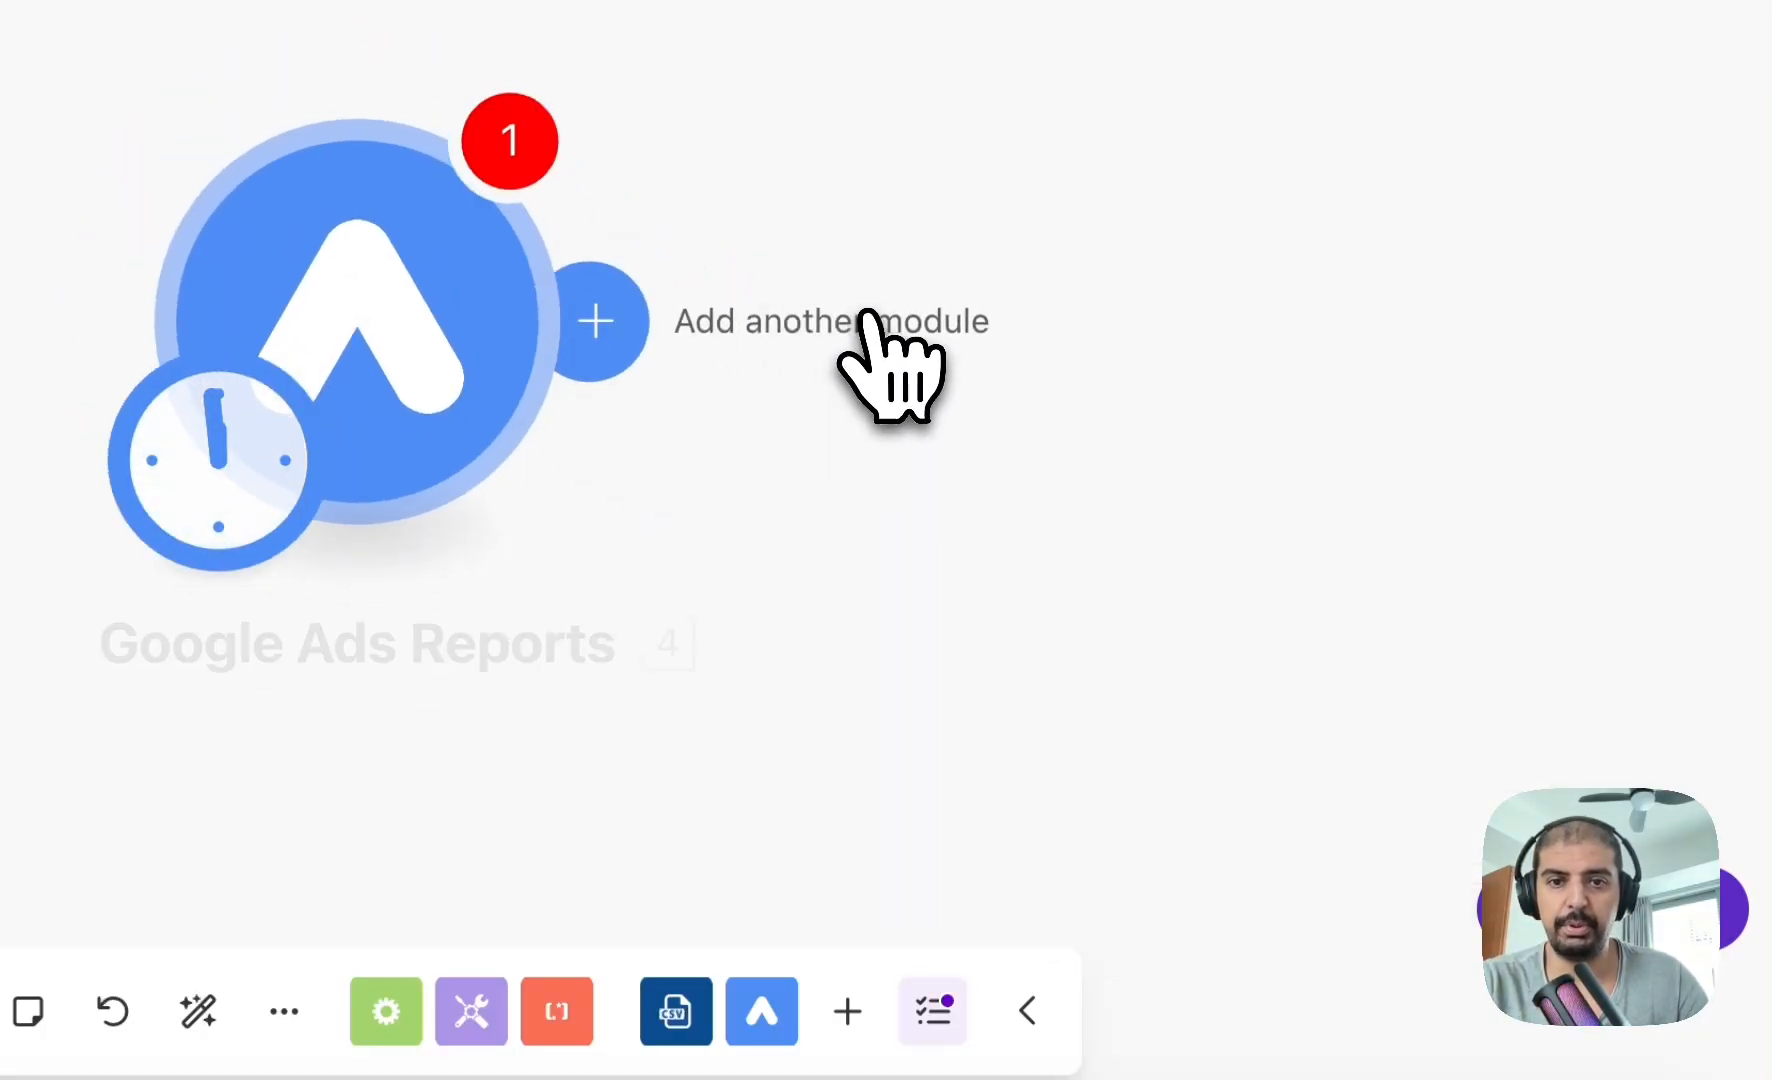
click(356, 339)
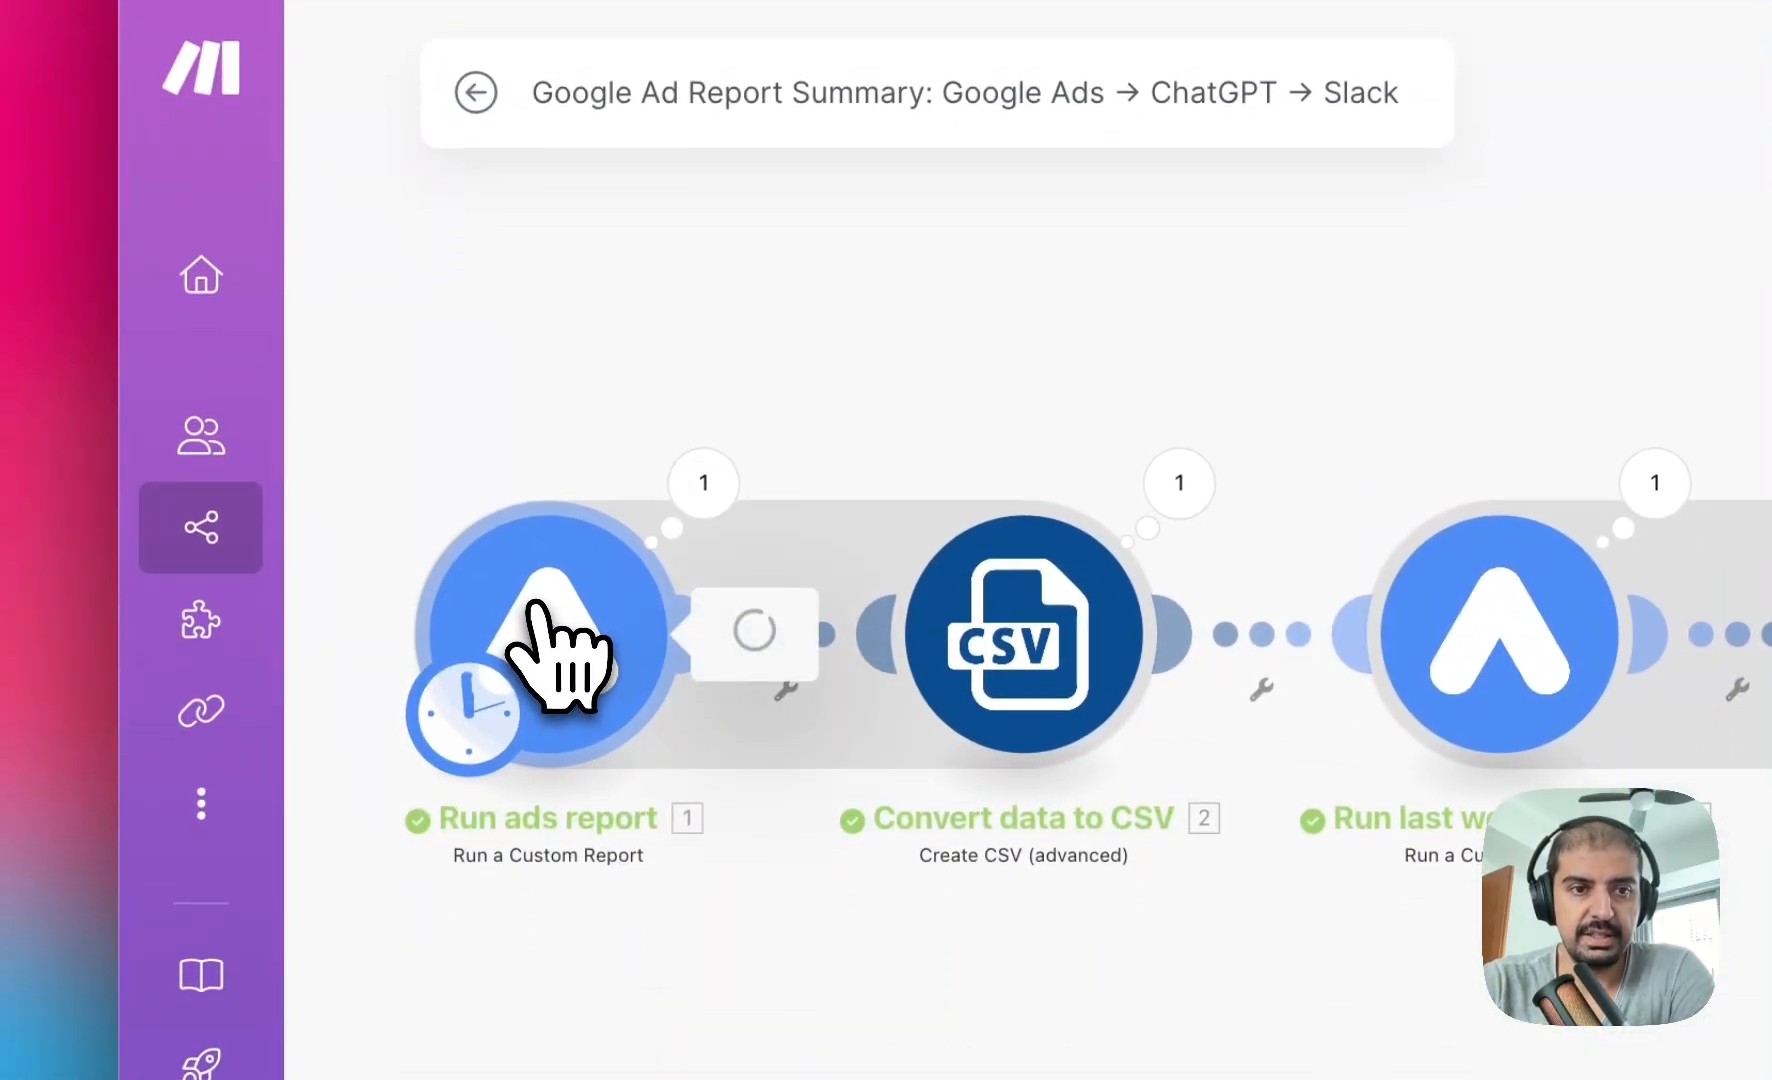
Copy the campaign query from the existing summary scenario's report module.
click(546, 636)
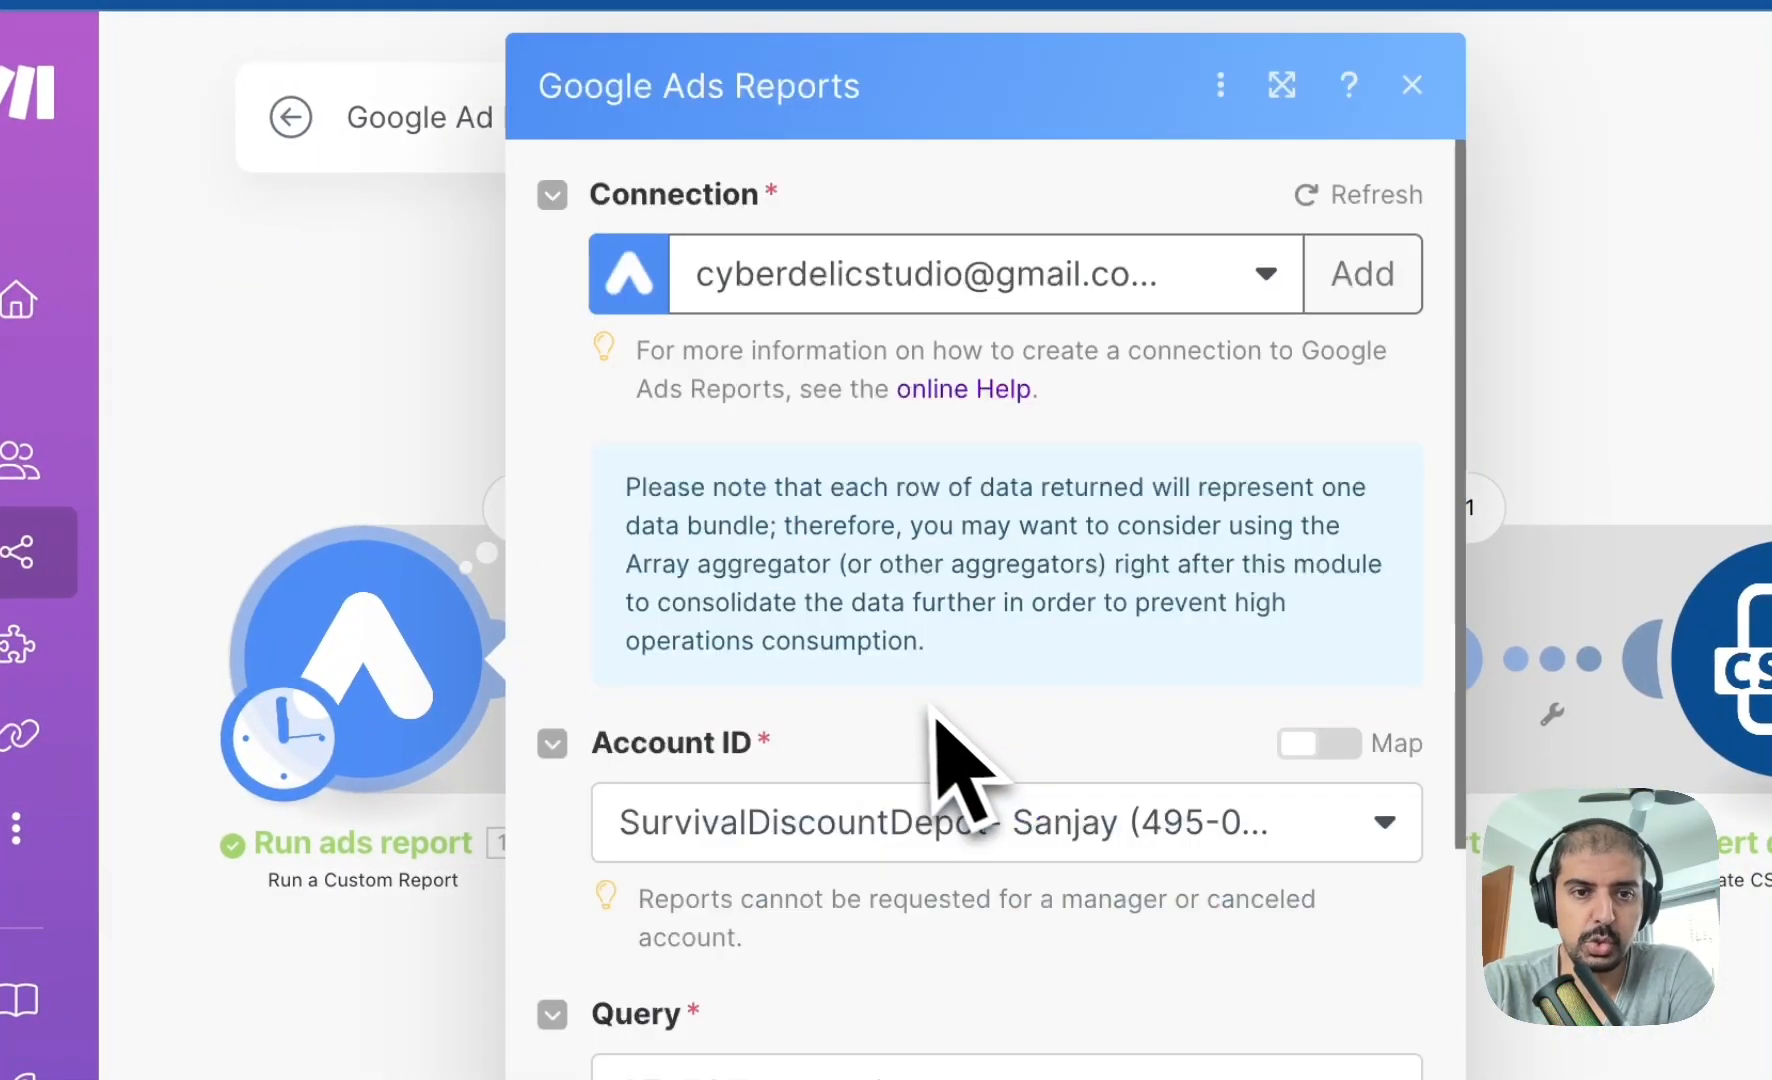
scroll(down, 3)
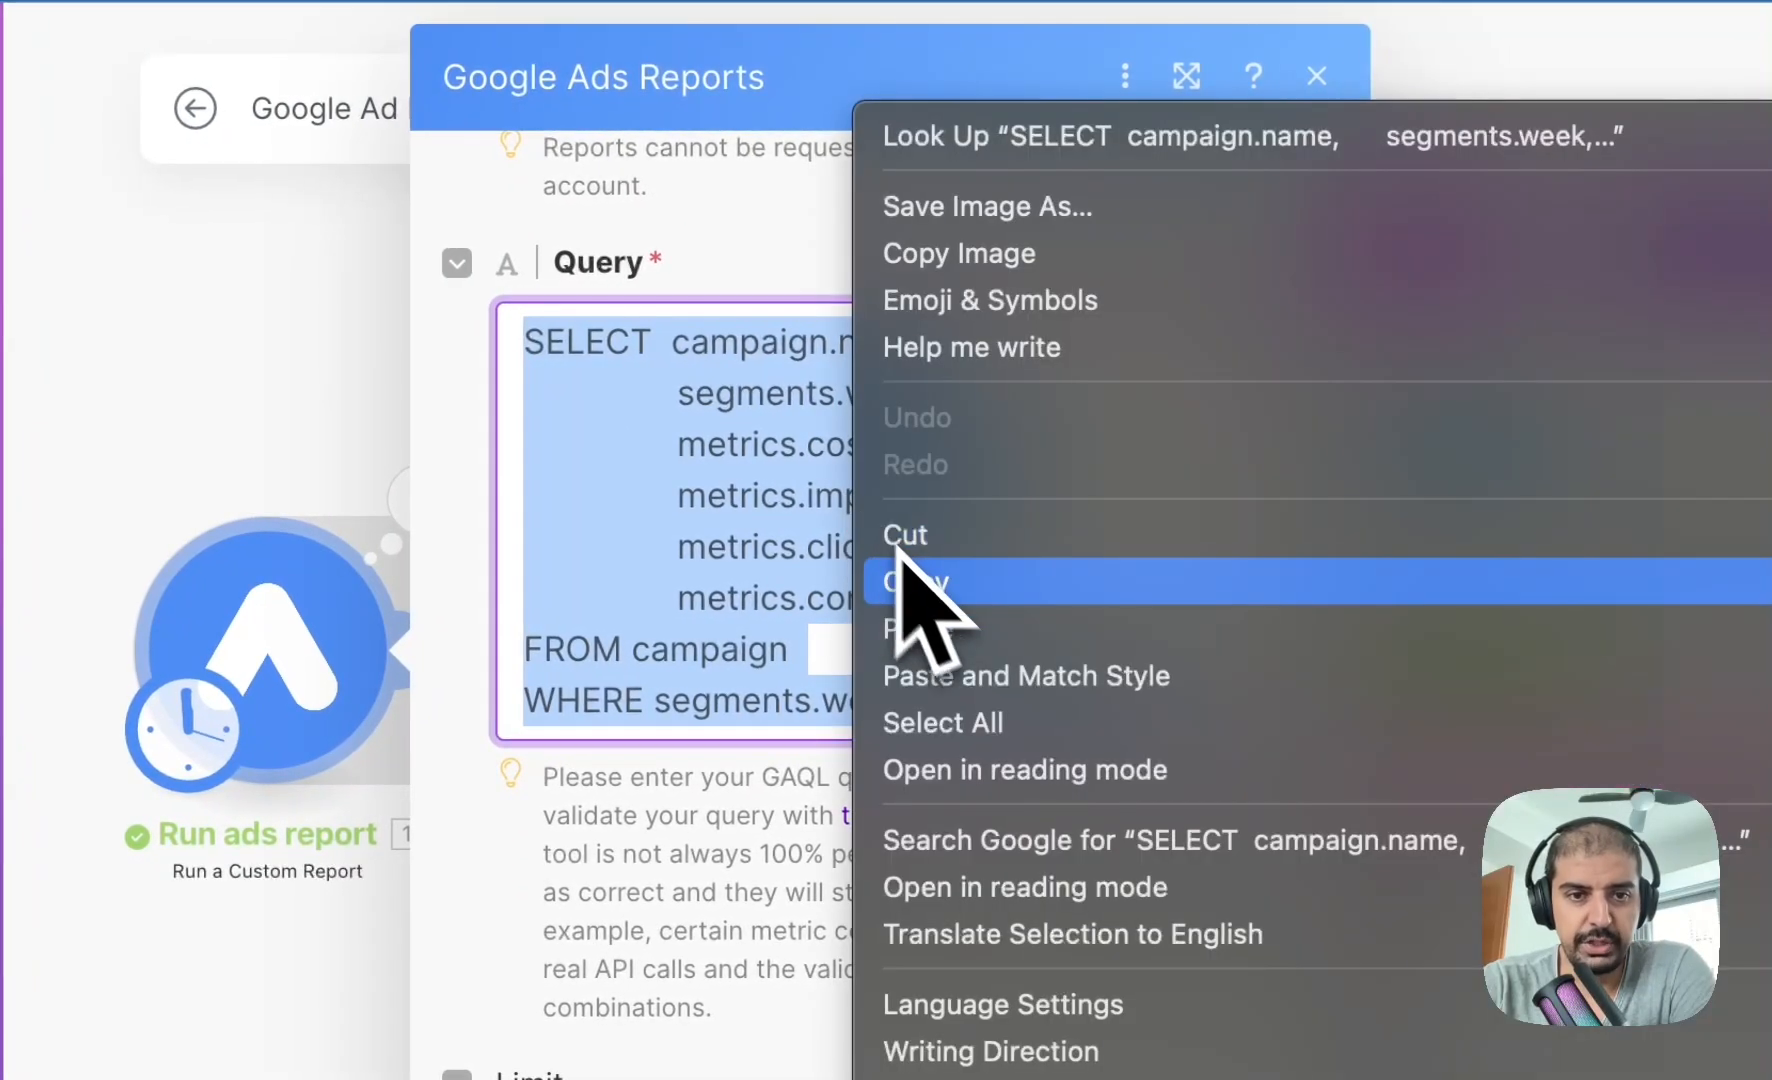
click(915, 581)
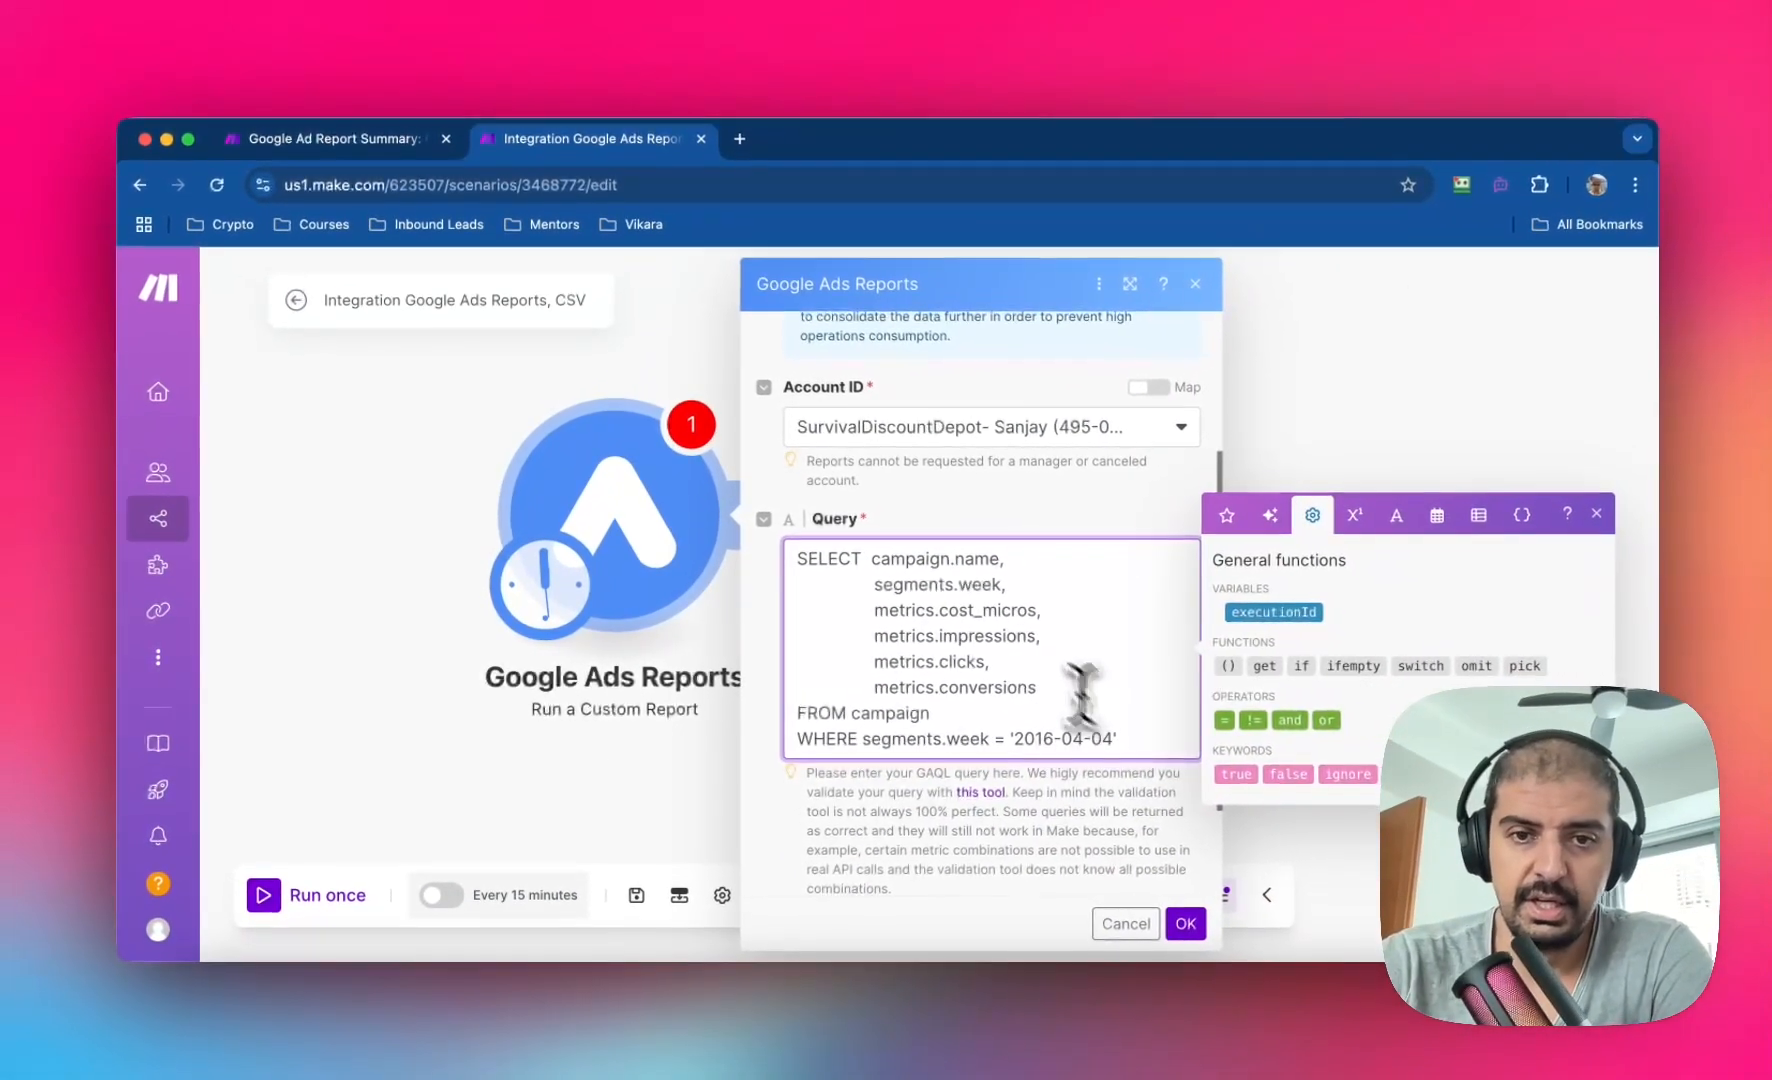
mouse_move(1208, 949)
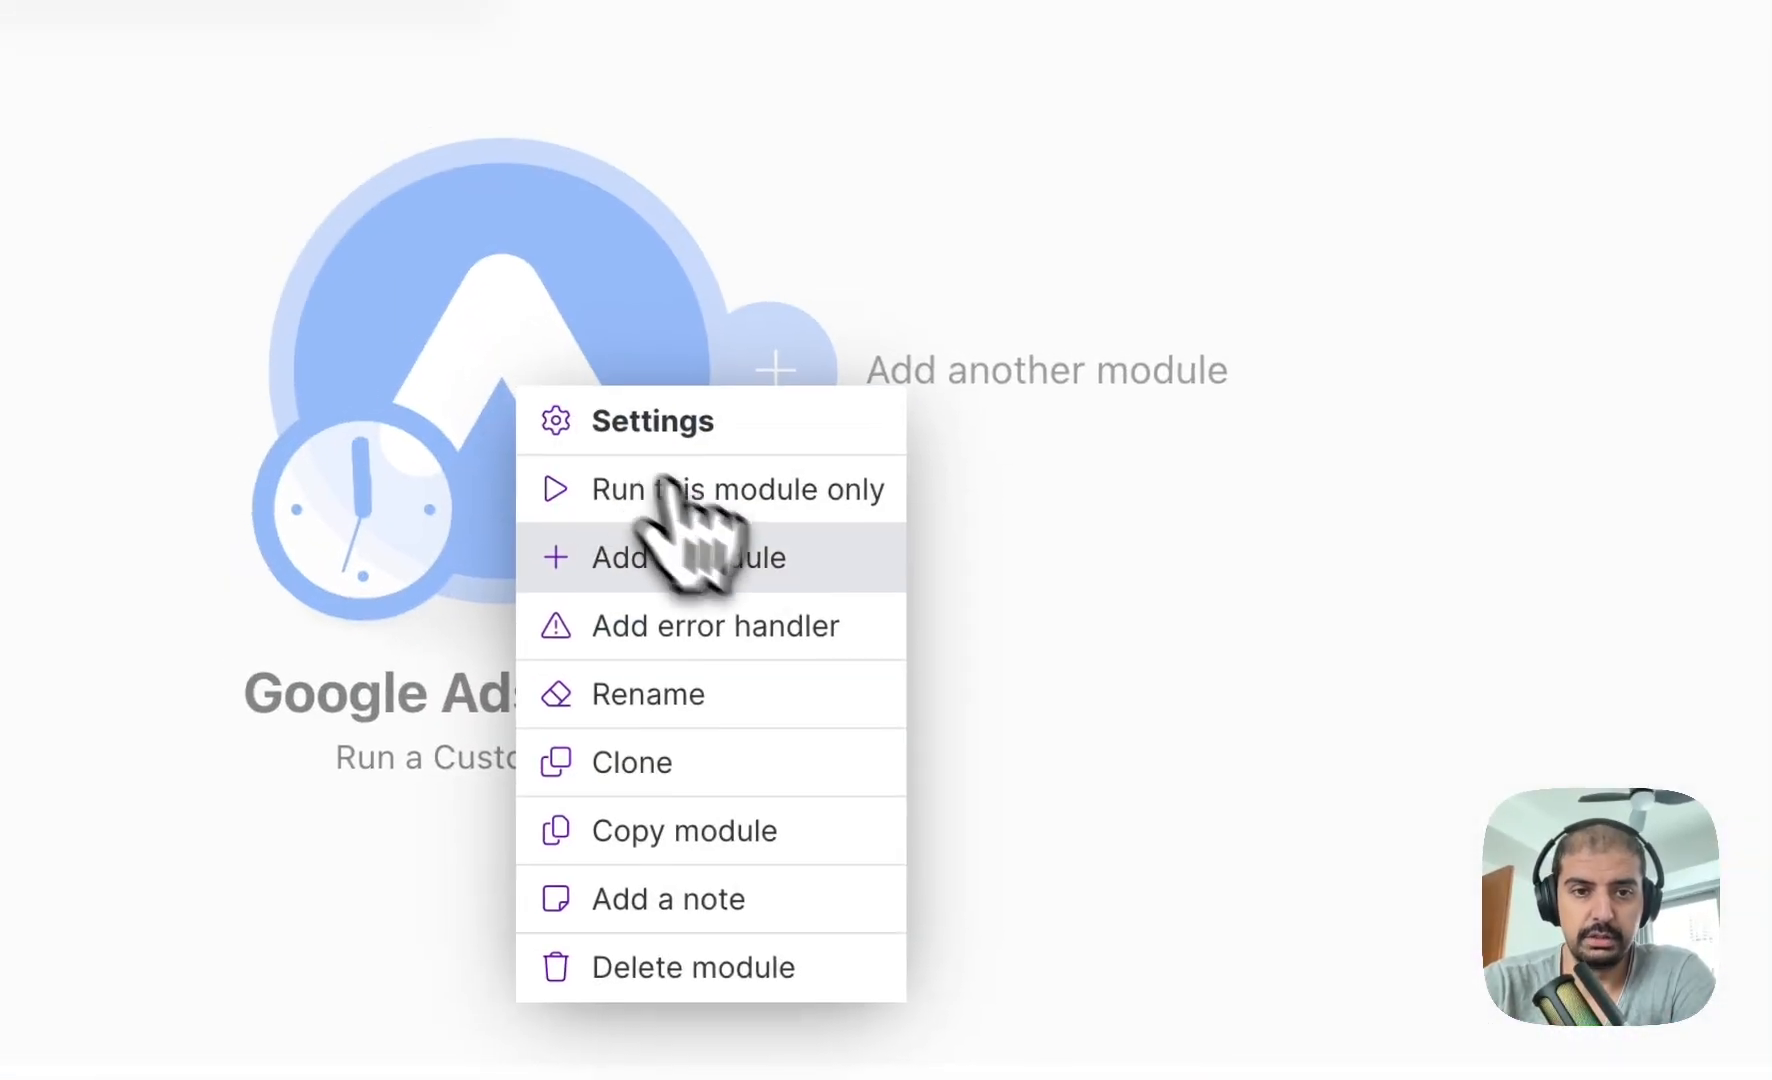
Test-run only the new Google Ads report module, then close the original report settings.
click(737, 488)
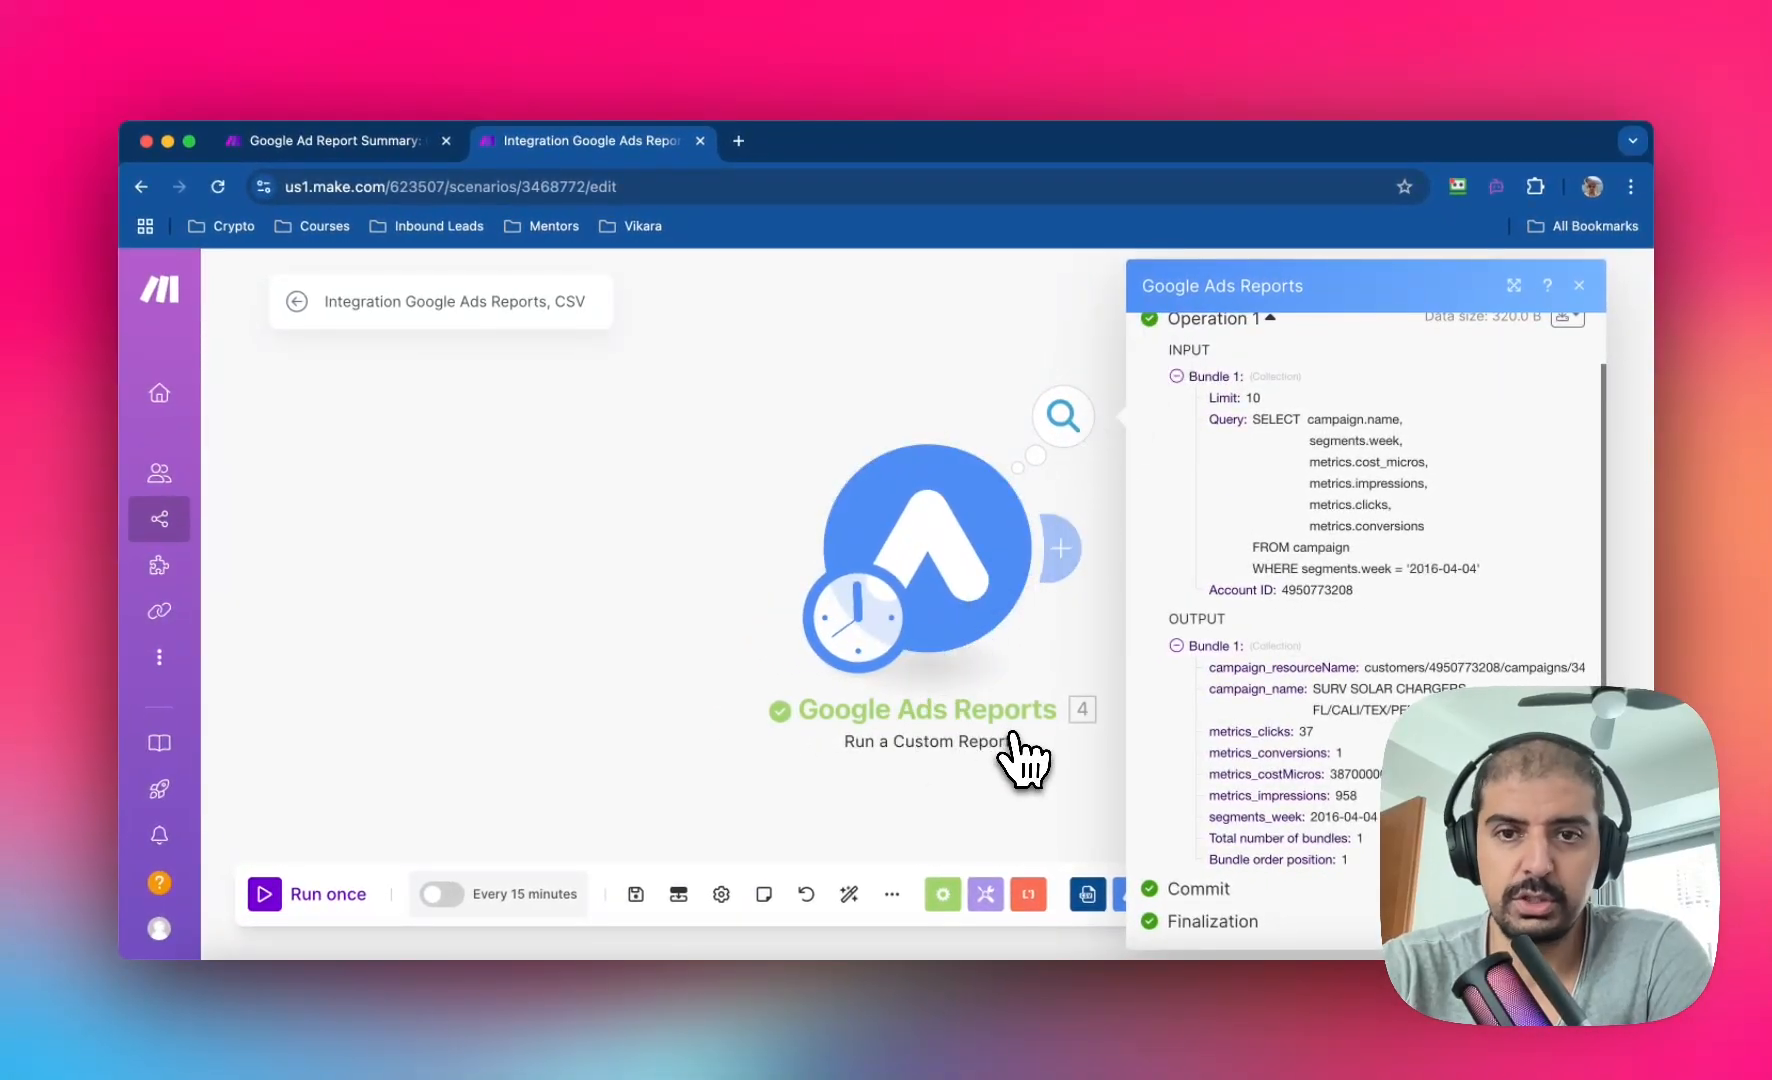
mouse_move(1334, 717)
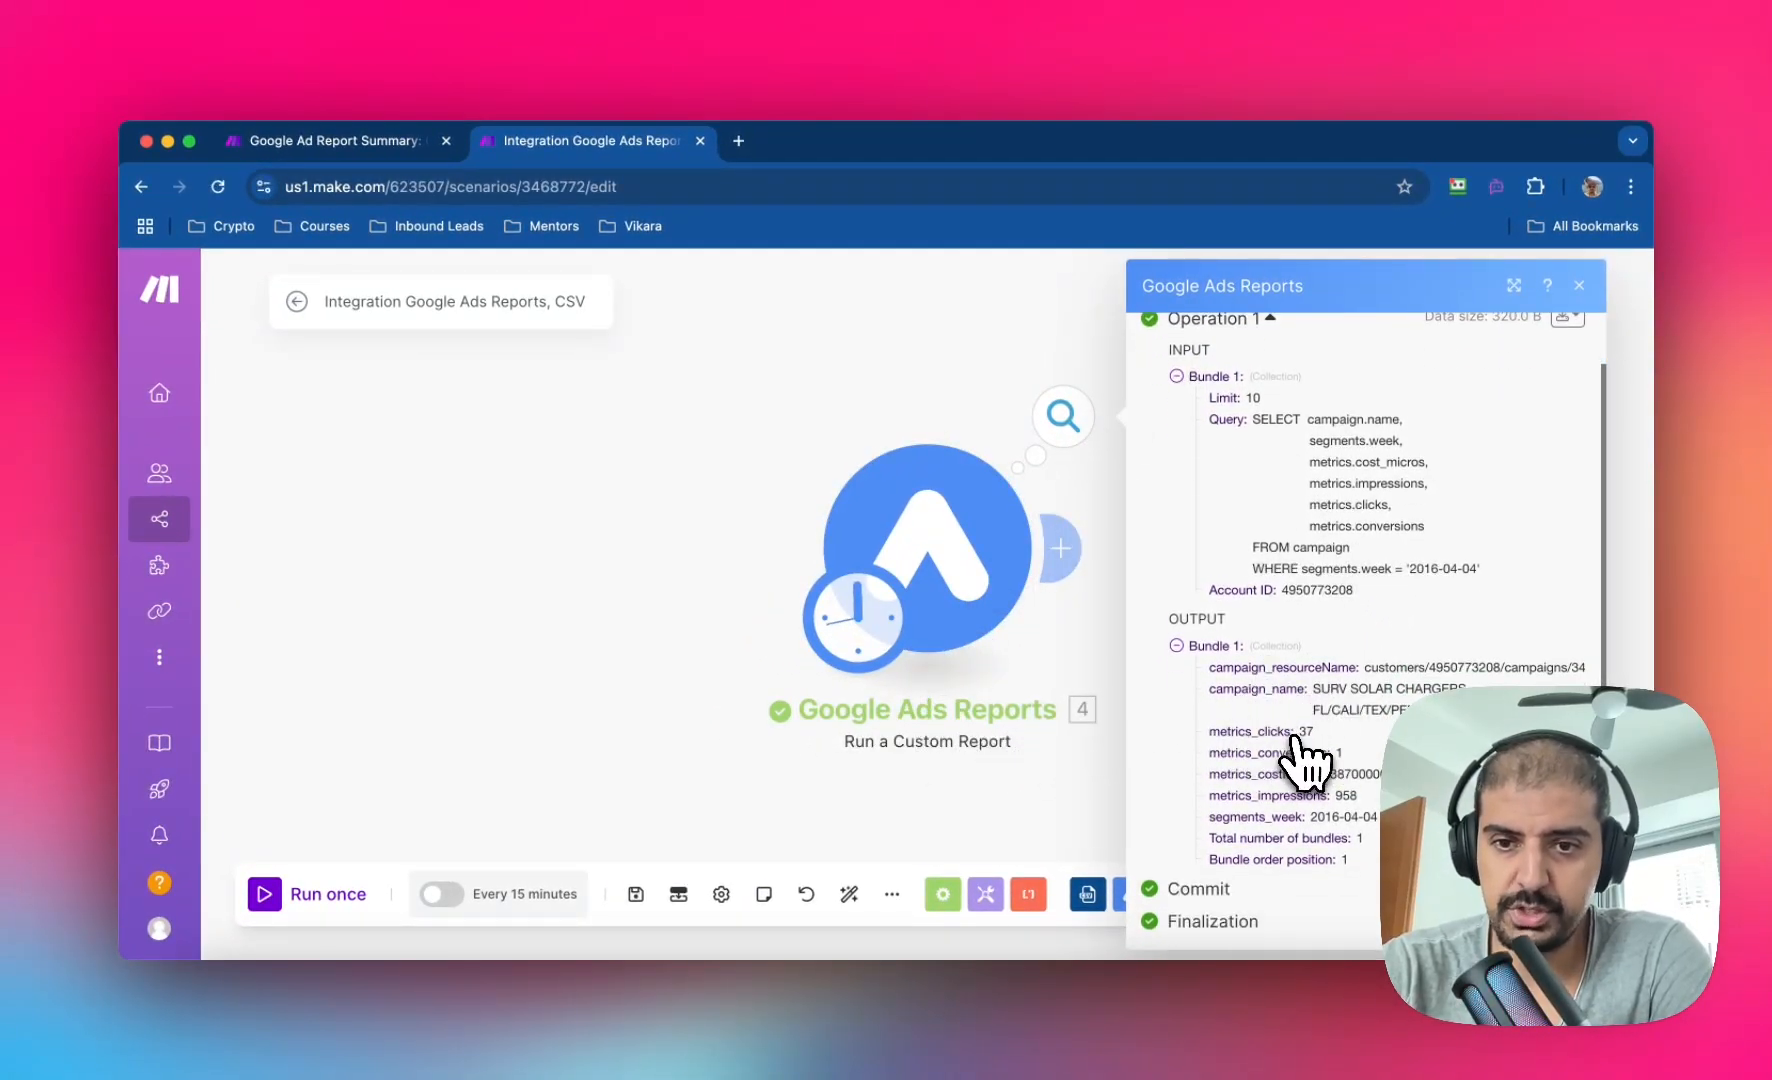
mouse_move(1311, 785)
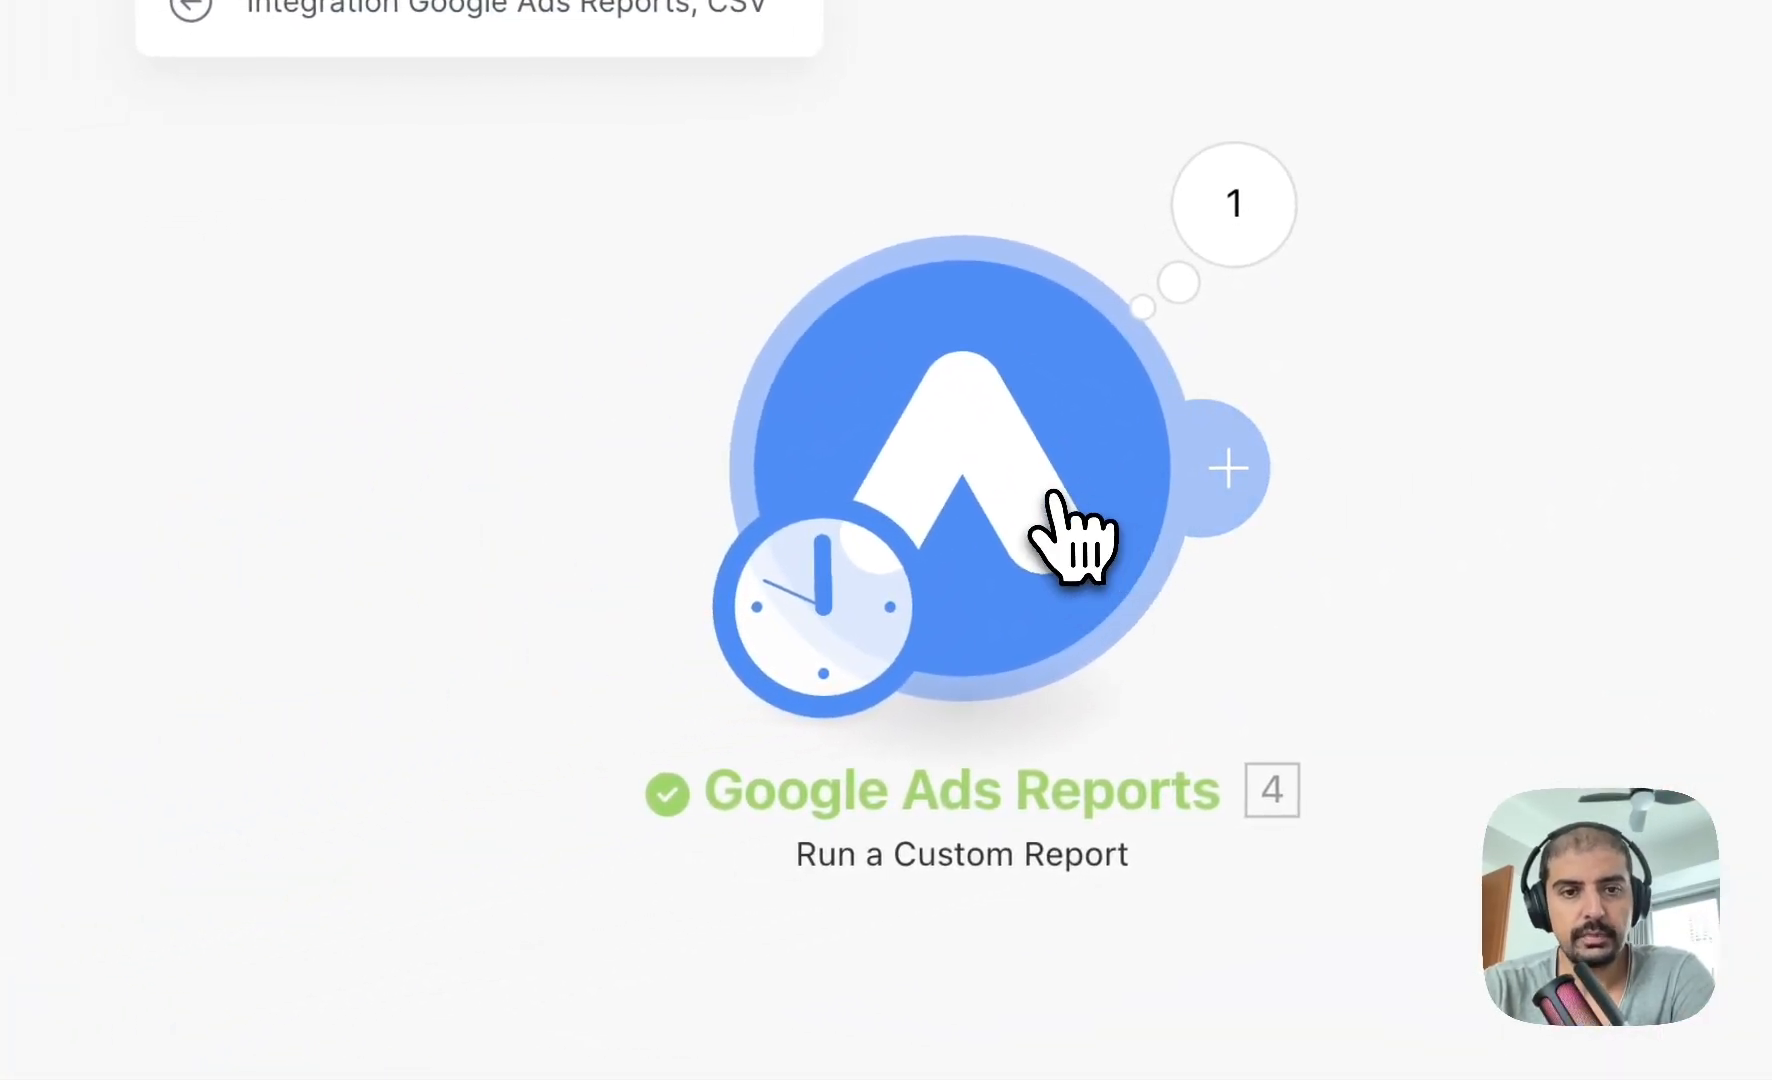
right_click(961, 463)
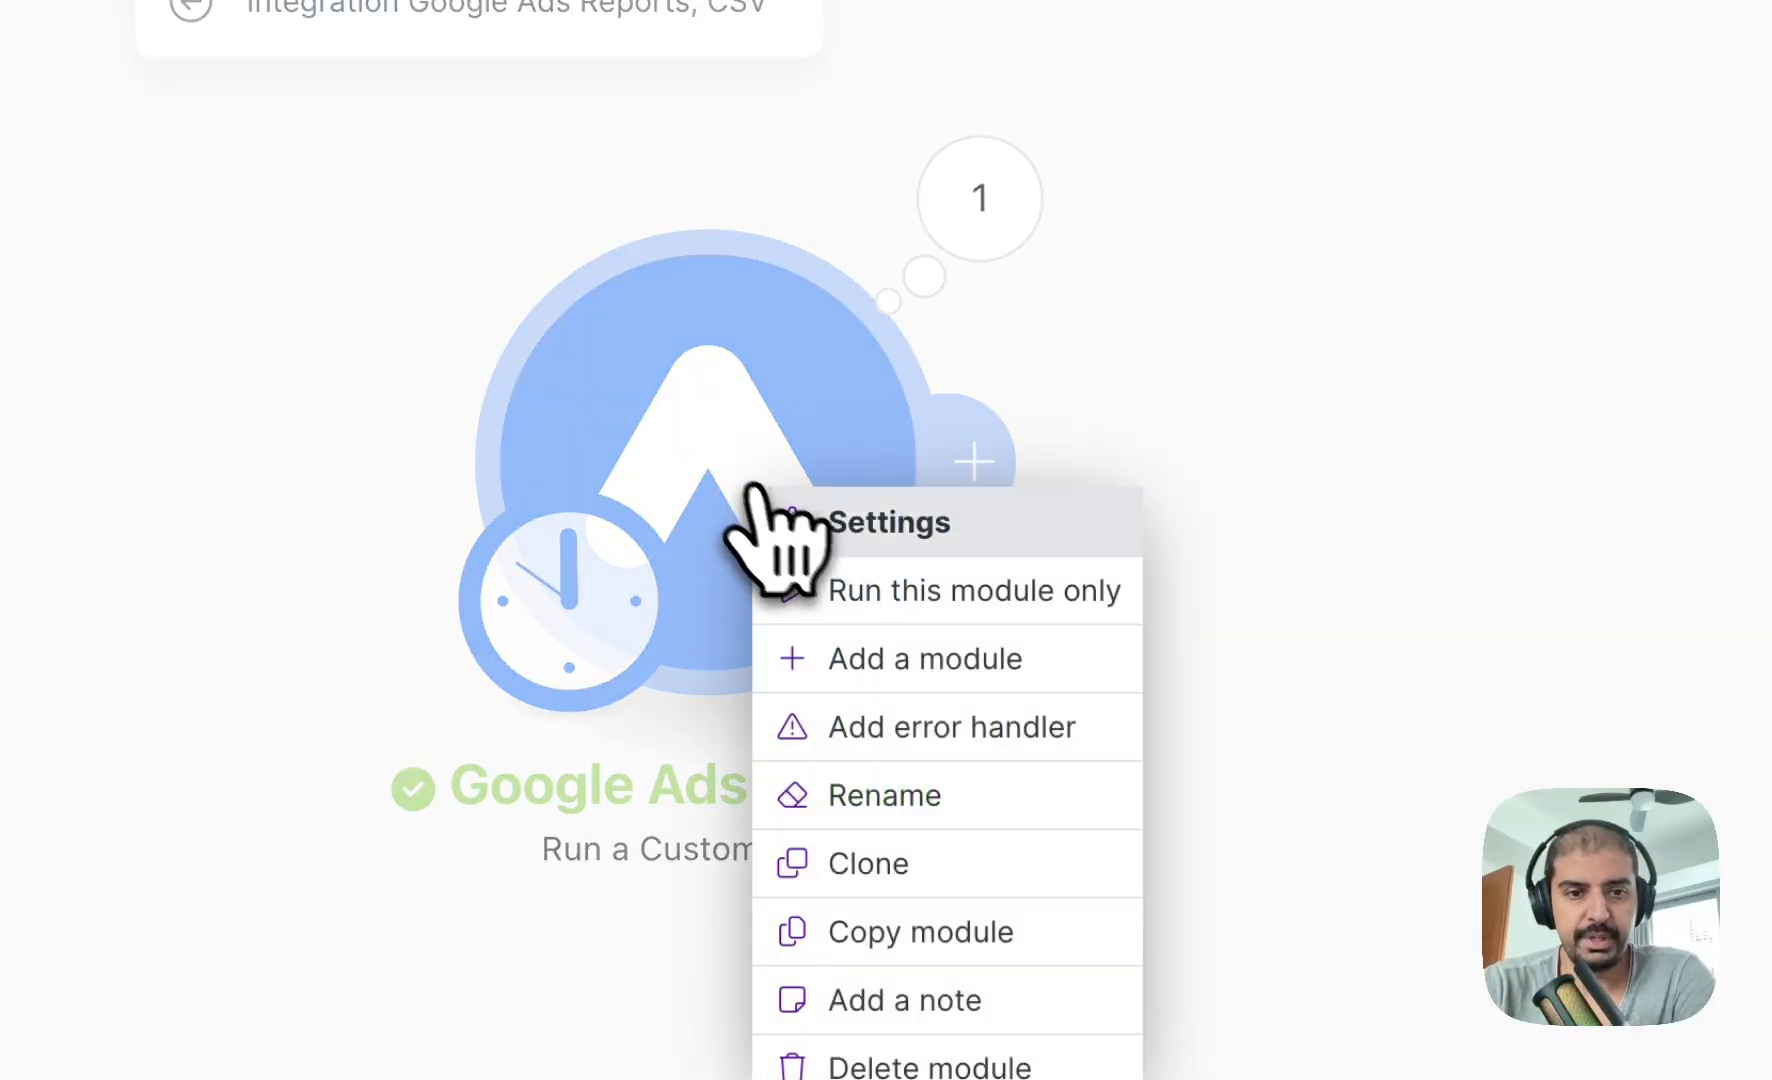
click(884, 795)
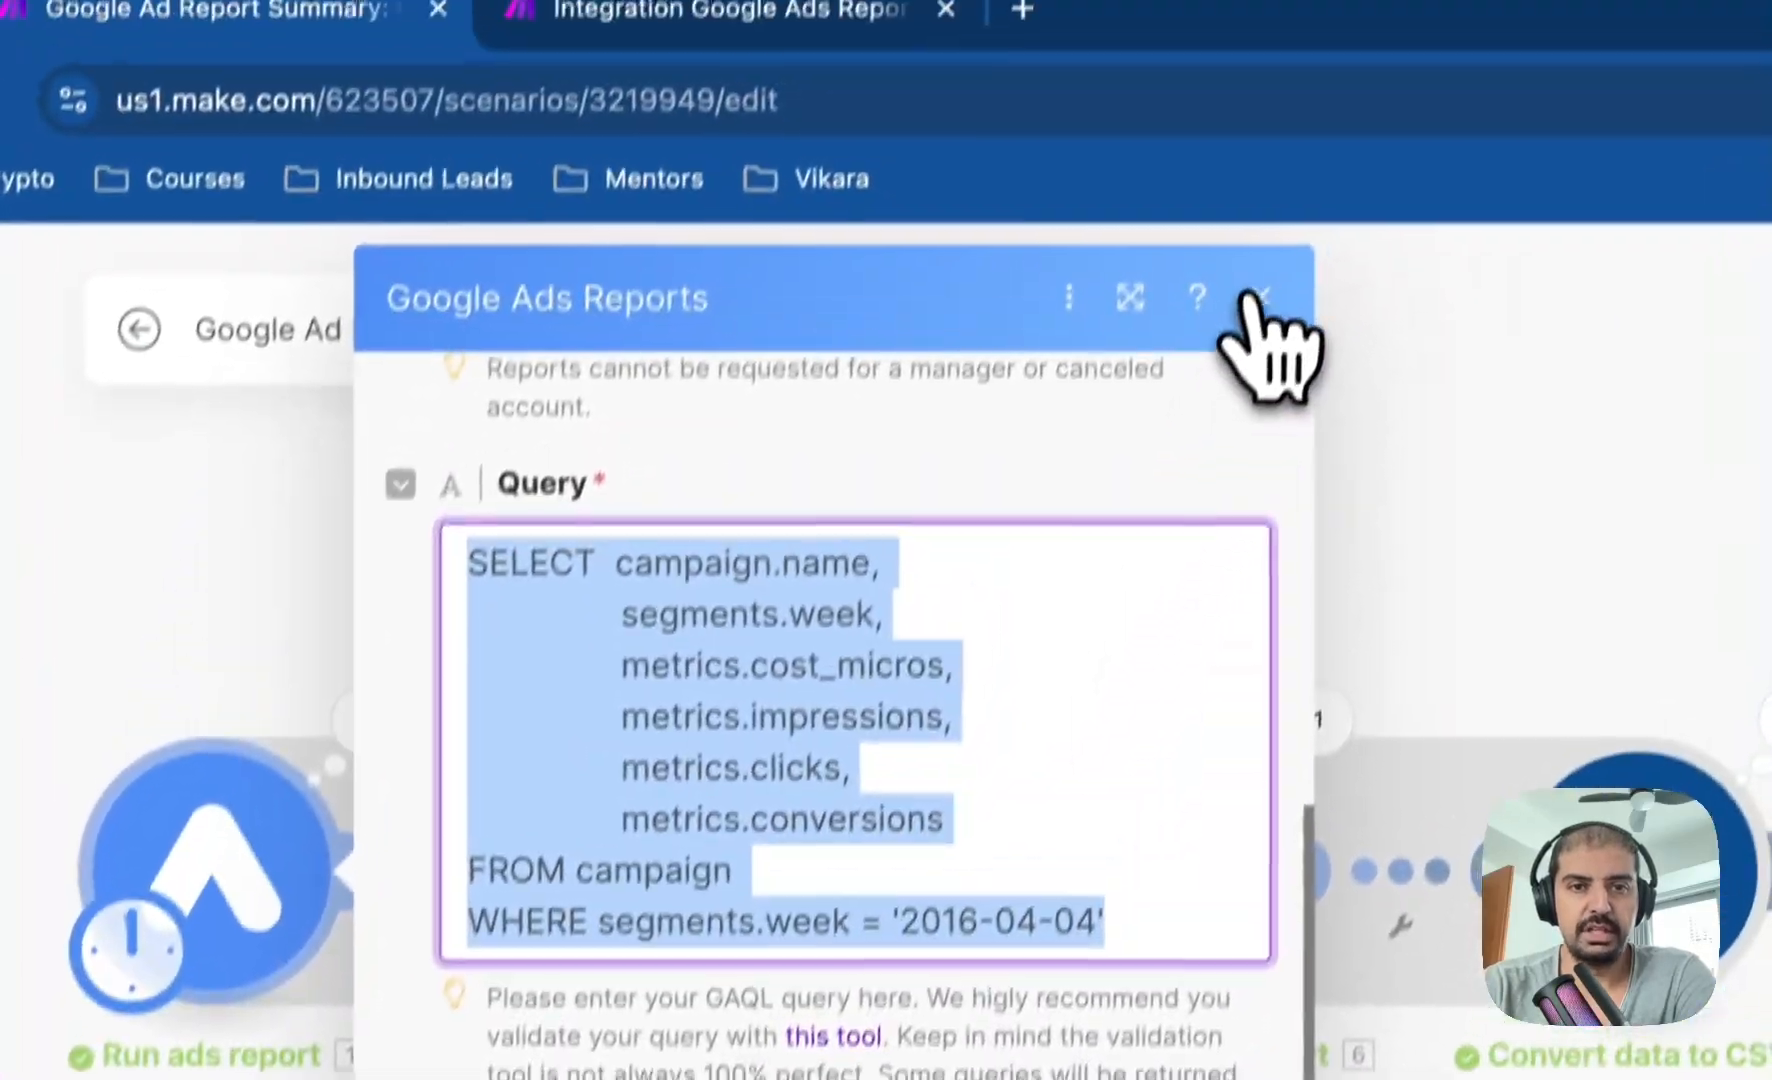
click(1266, 297)
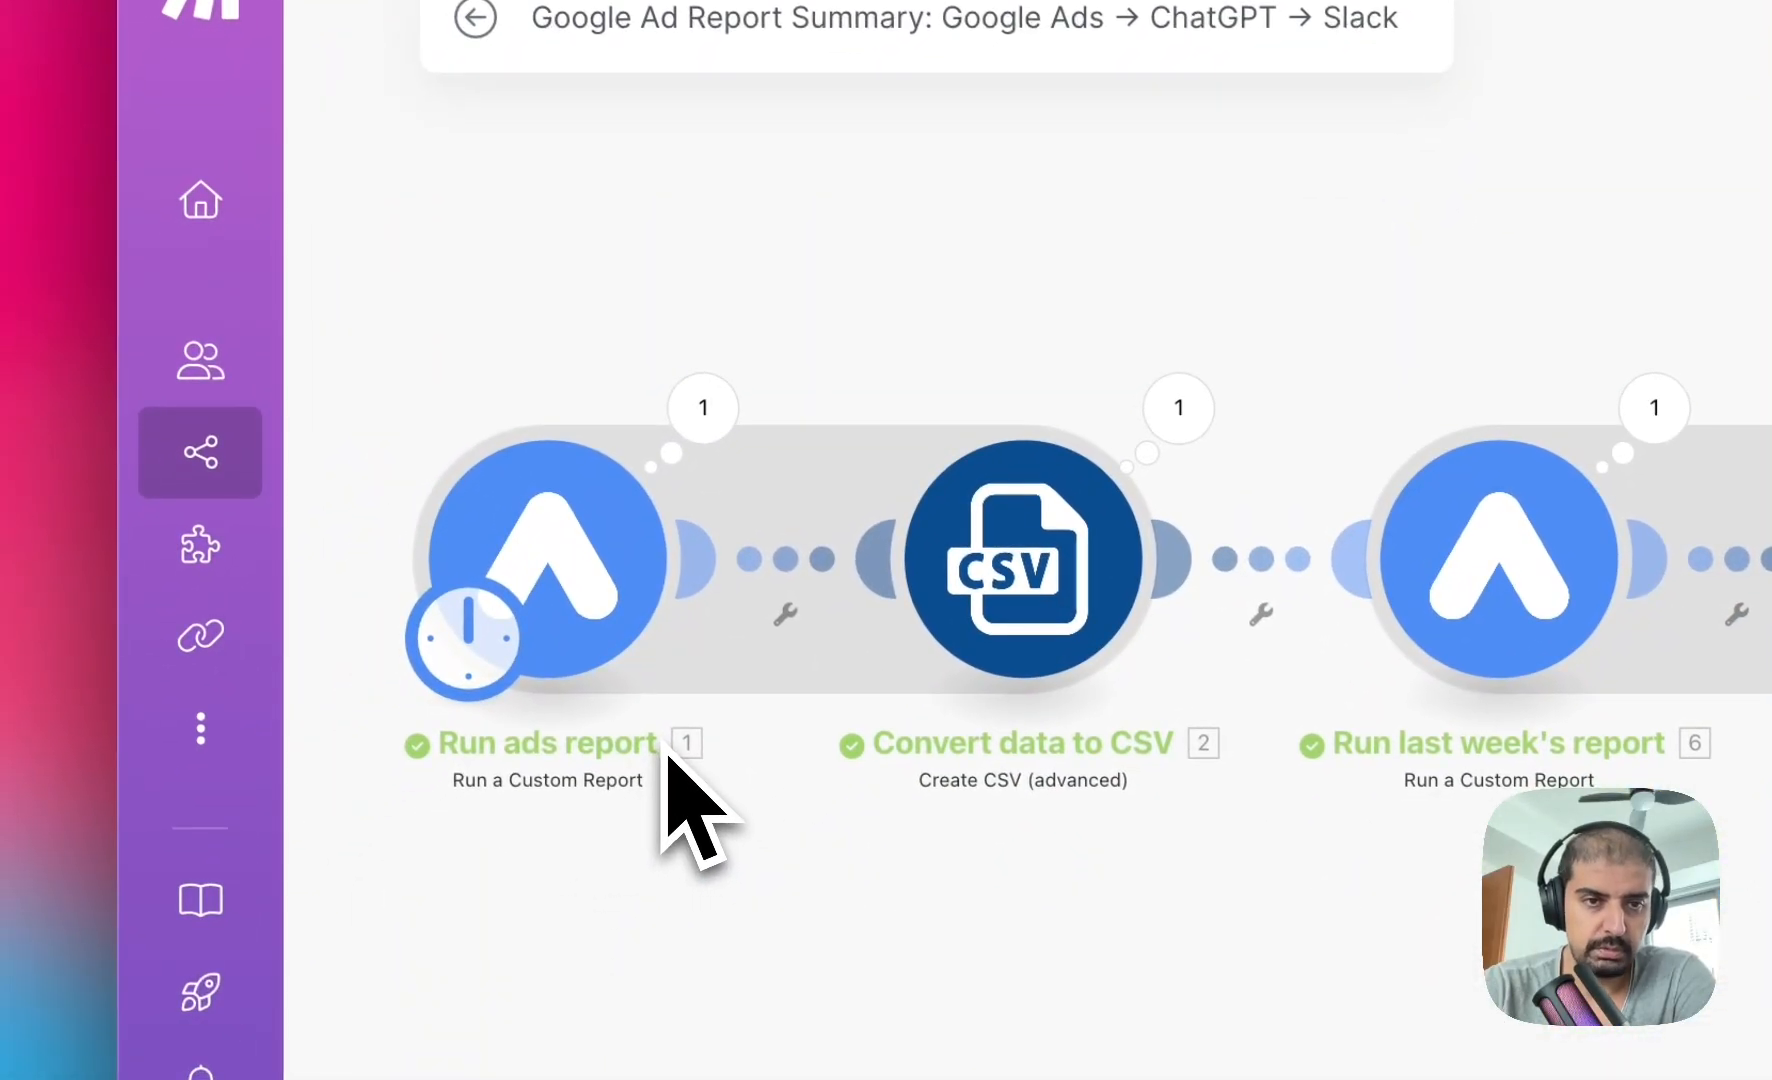
Add a Create CSV (advanced) module using the Google Ads data structure with report metrics mapped.
click(655, 153)
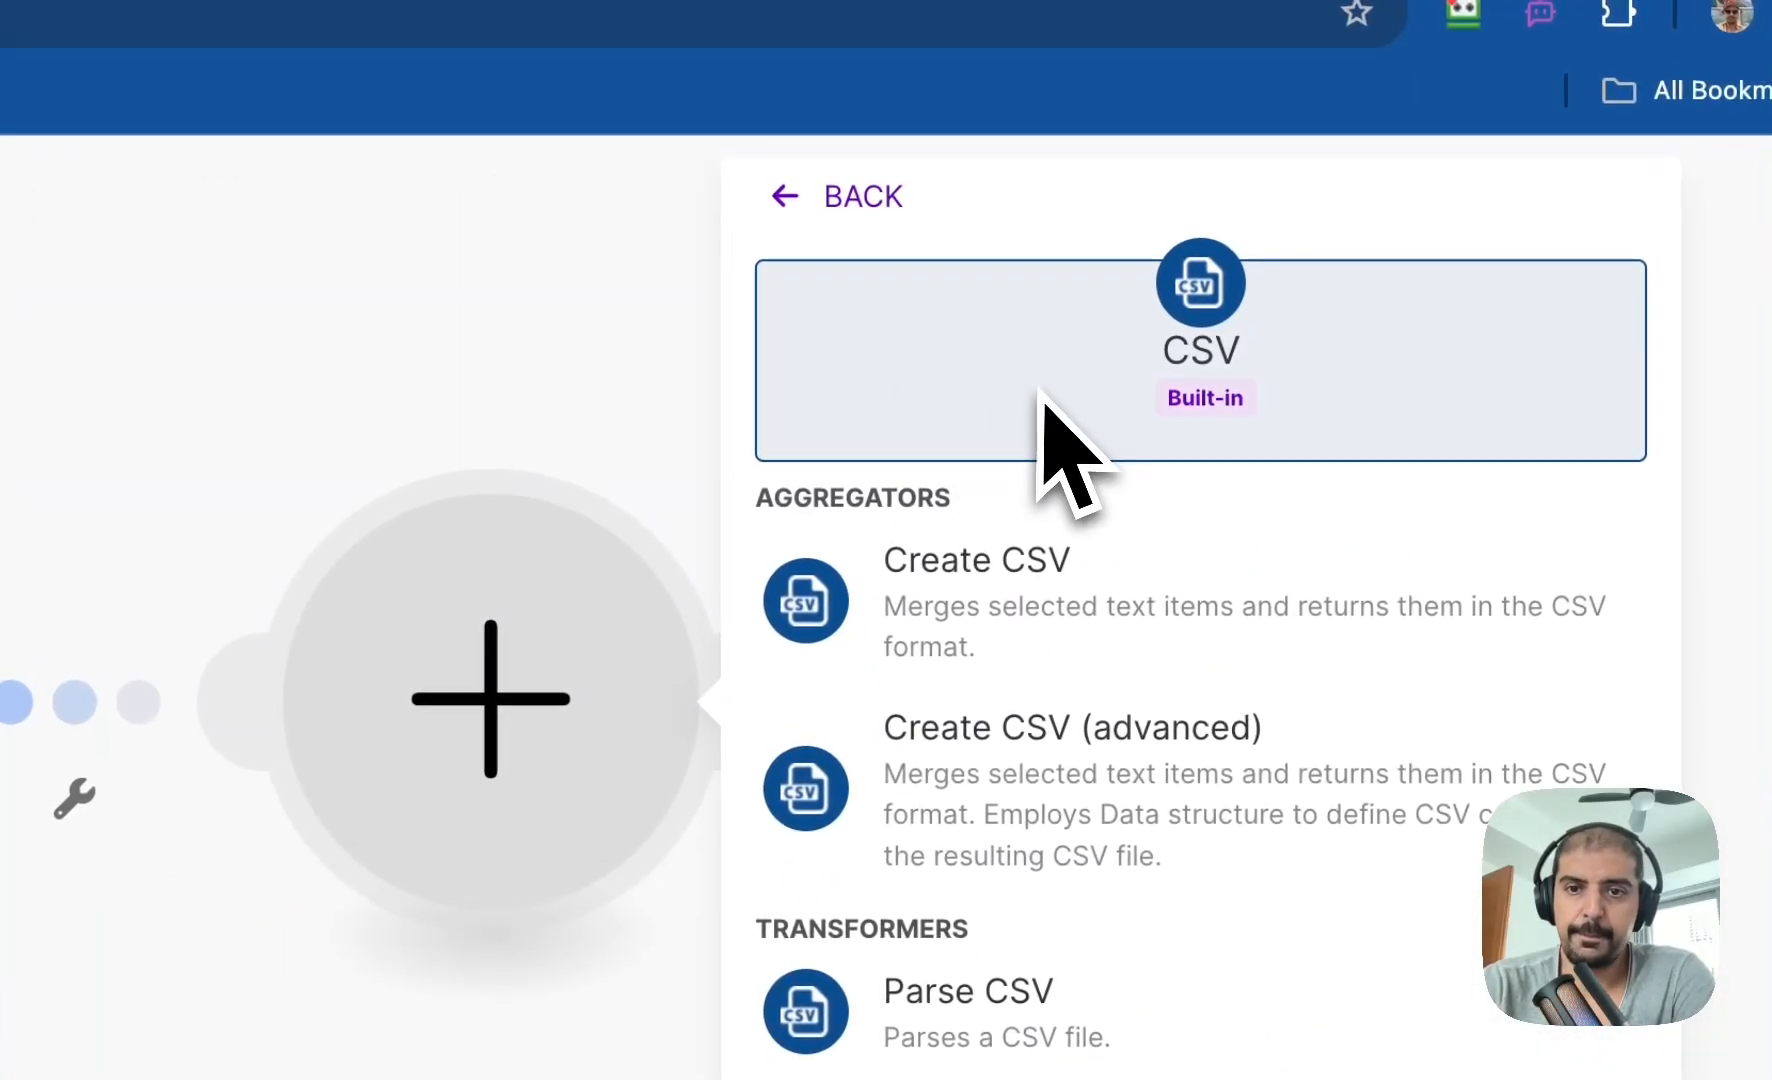
mouse_move(1040, 802)
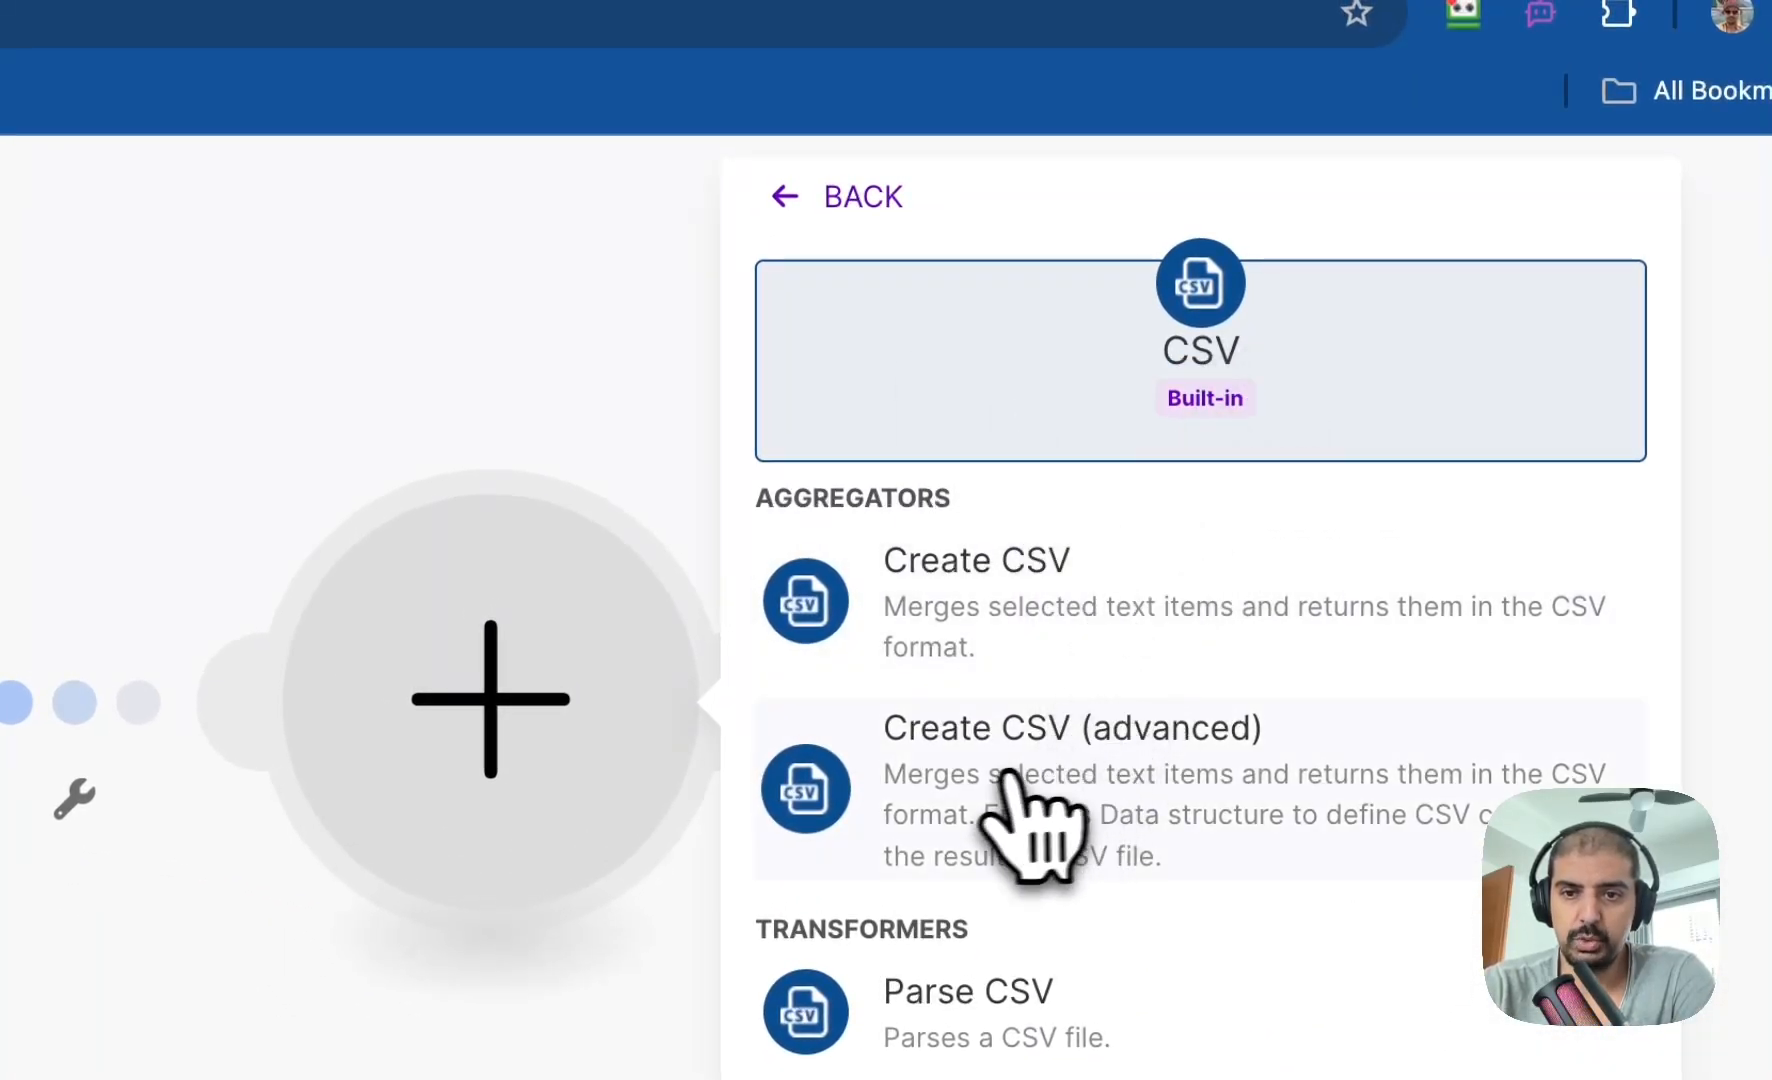
click(1070, 728)
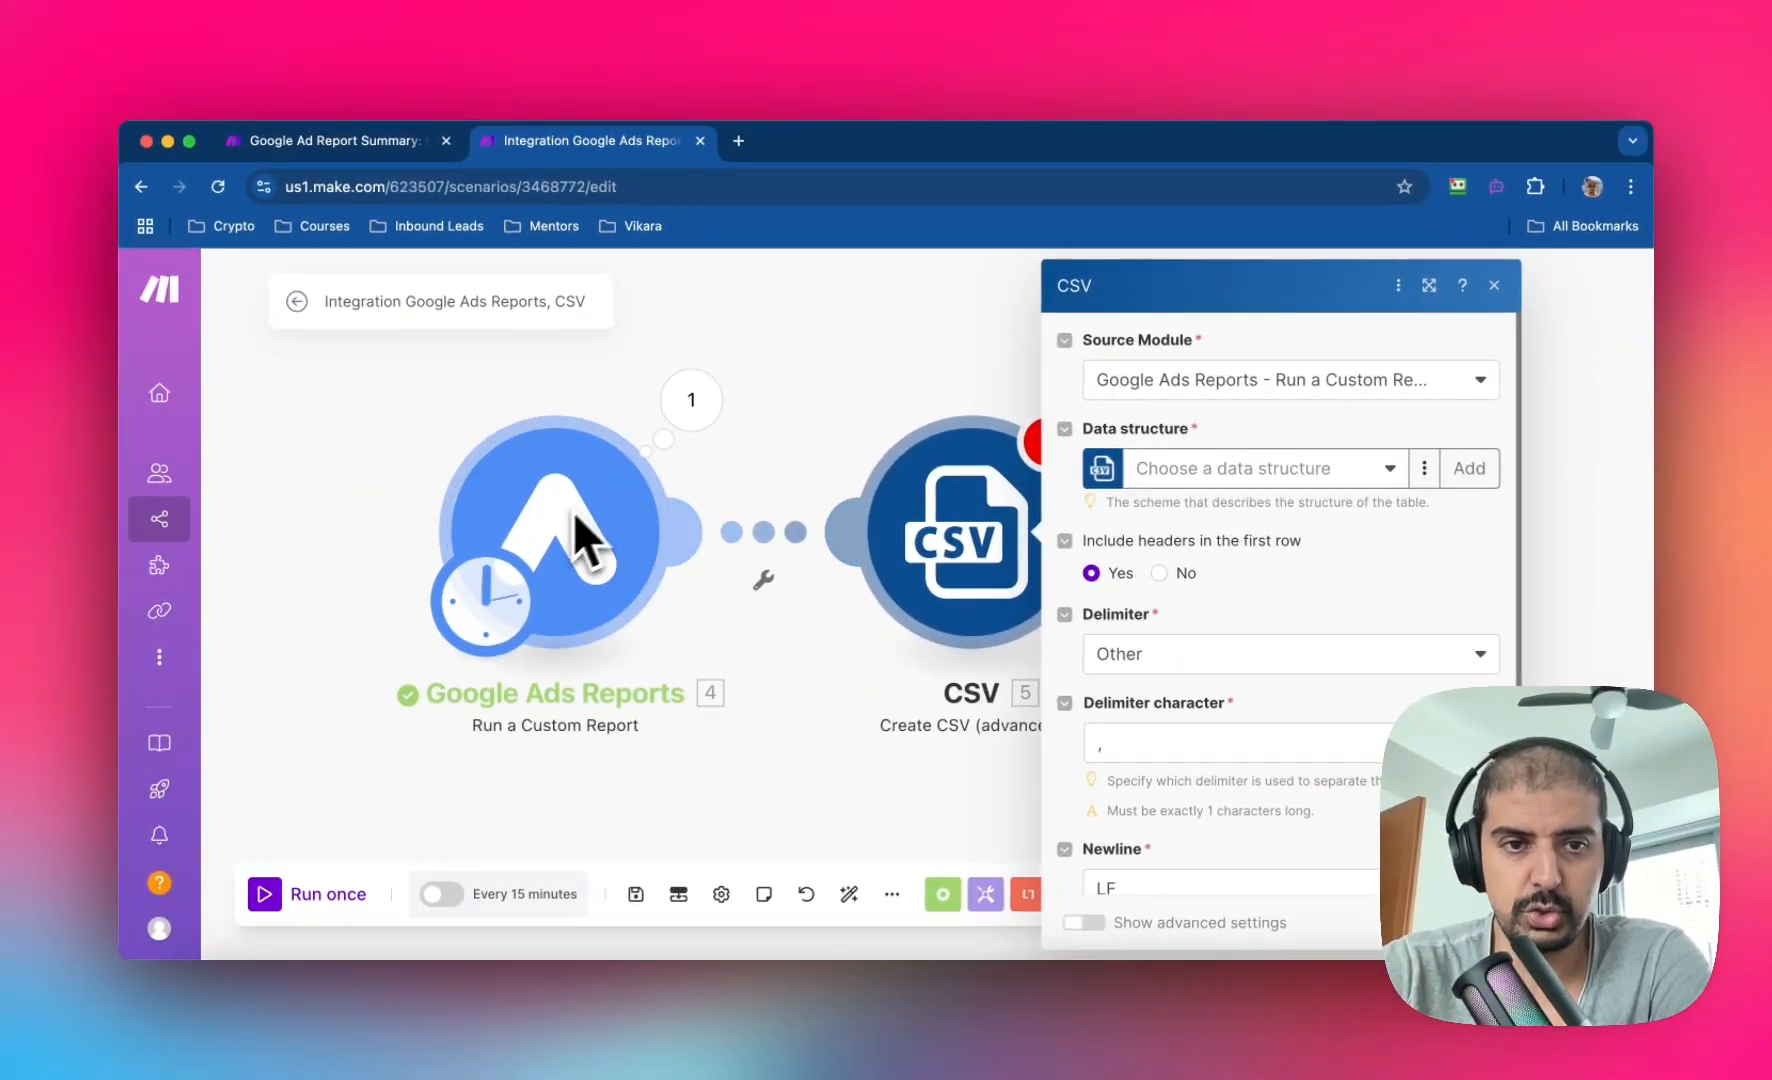
mouse_move(961, 571)
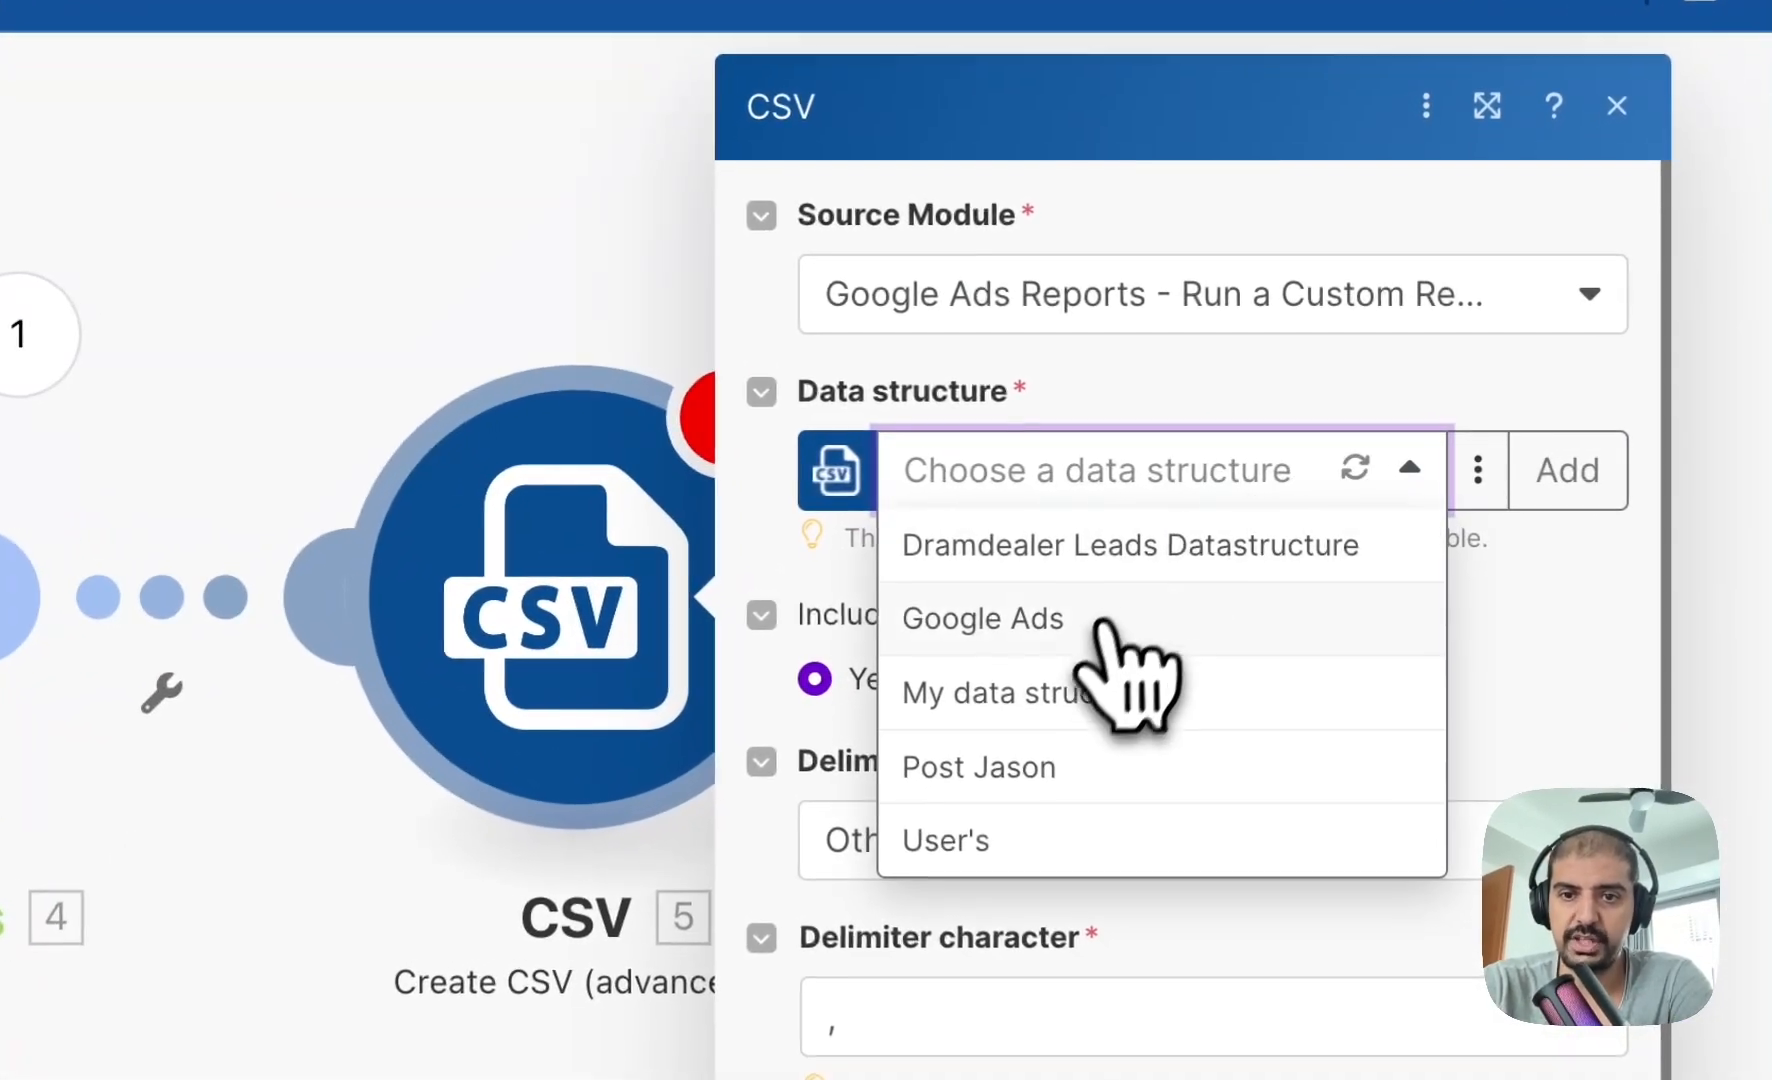
click(982, 618)
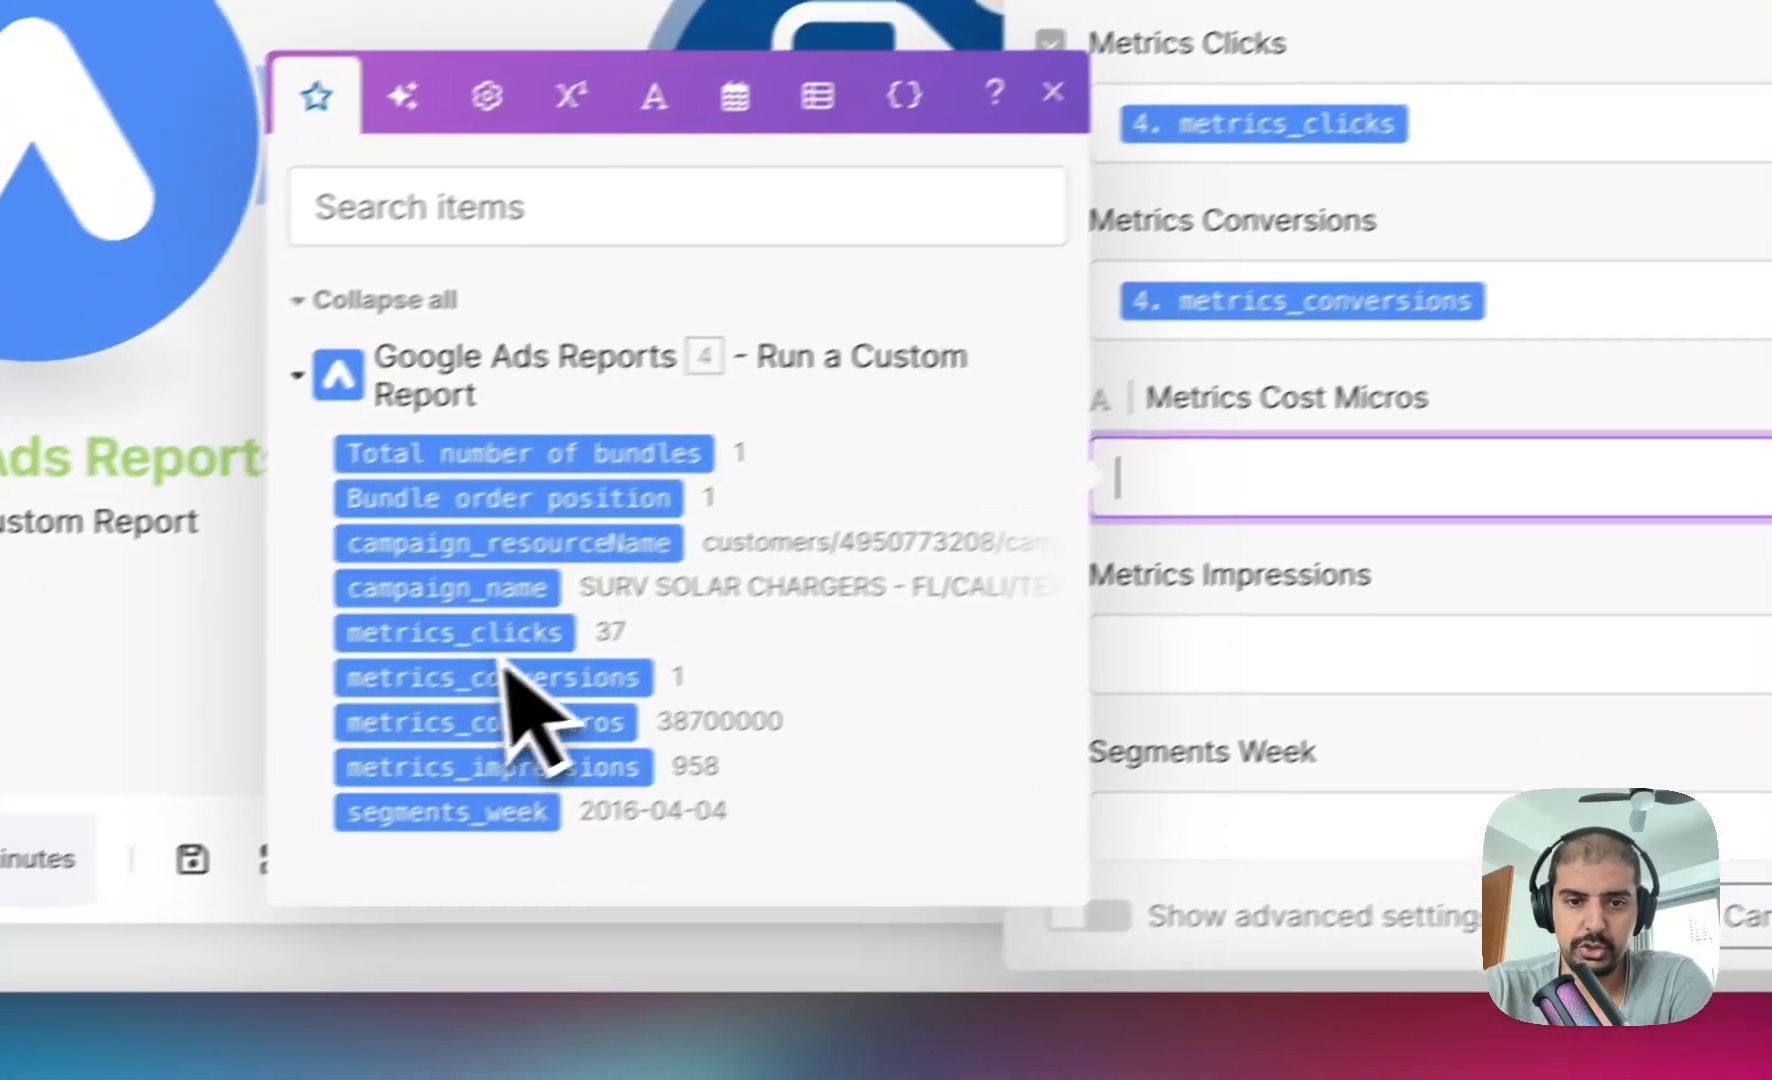
click(486, 723)
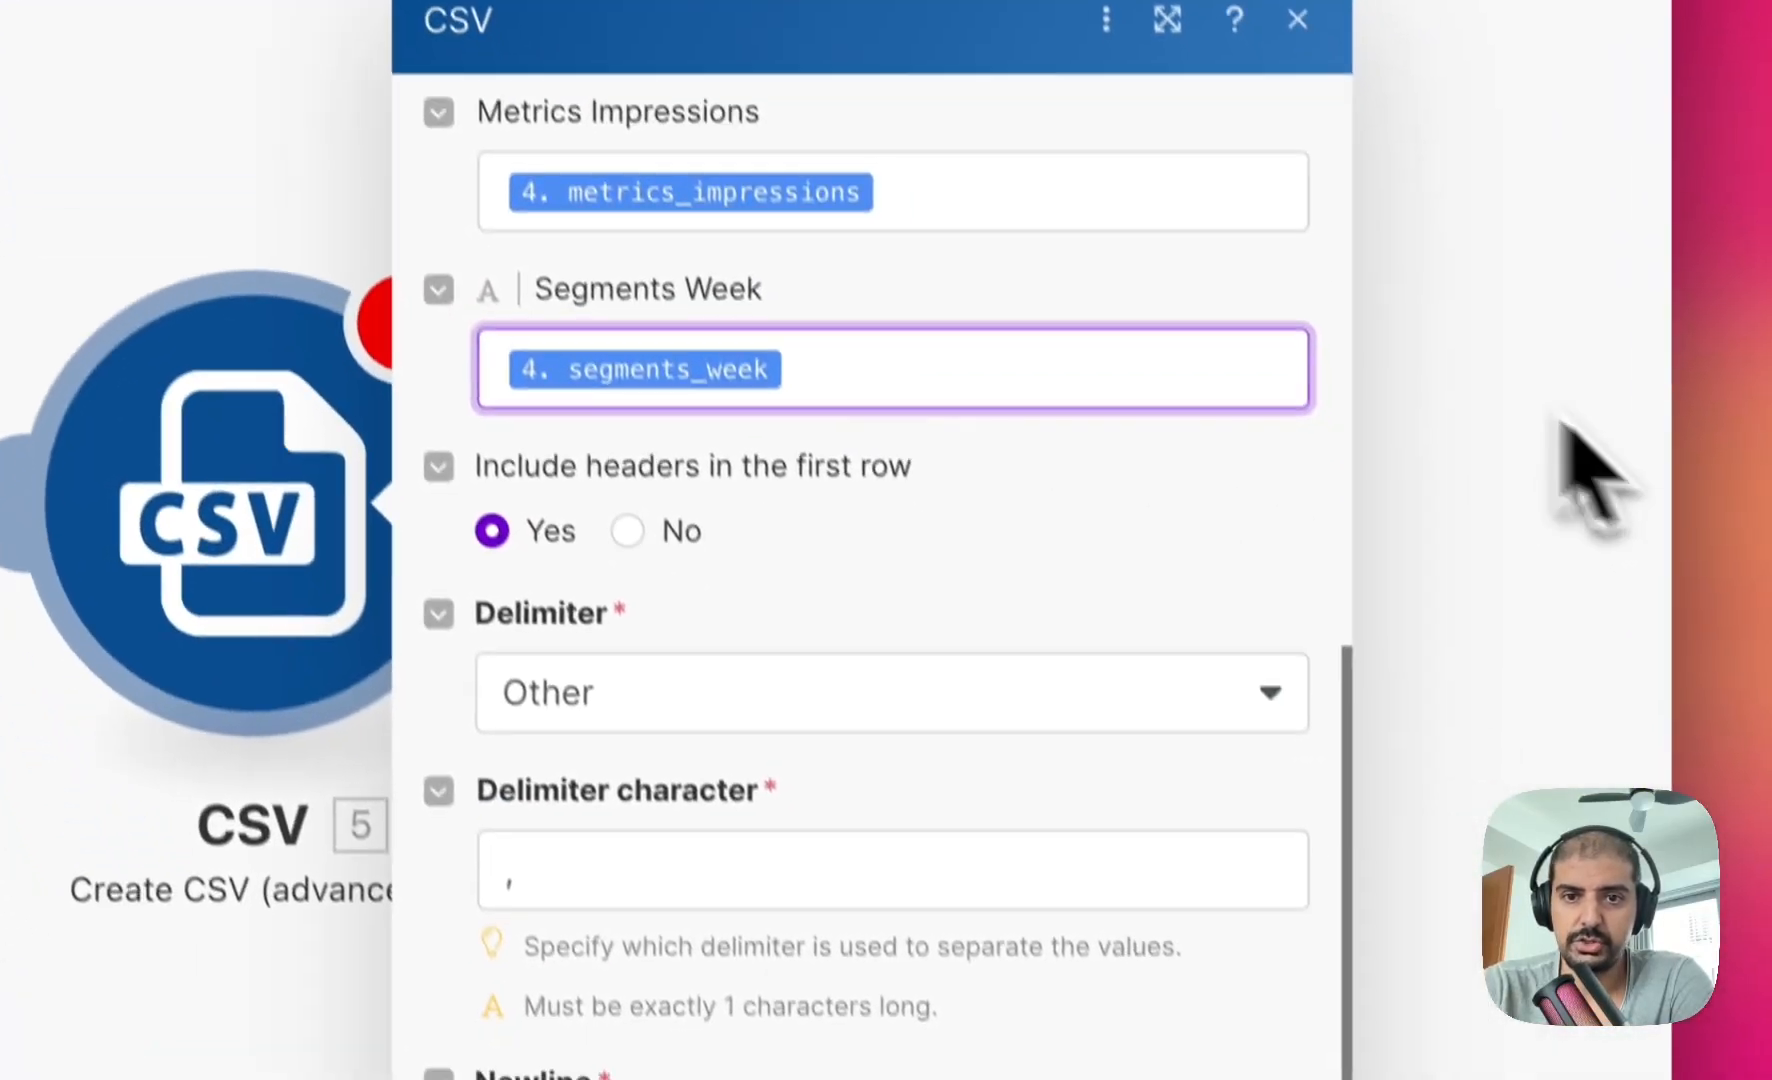
click(1297, 20)
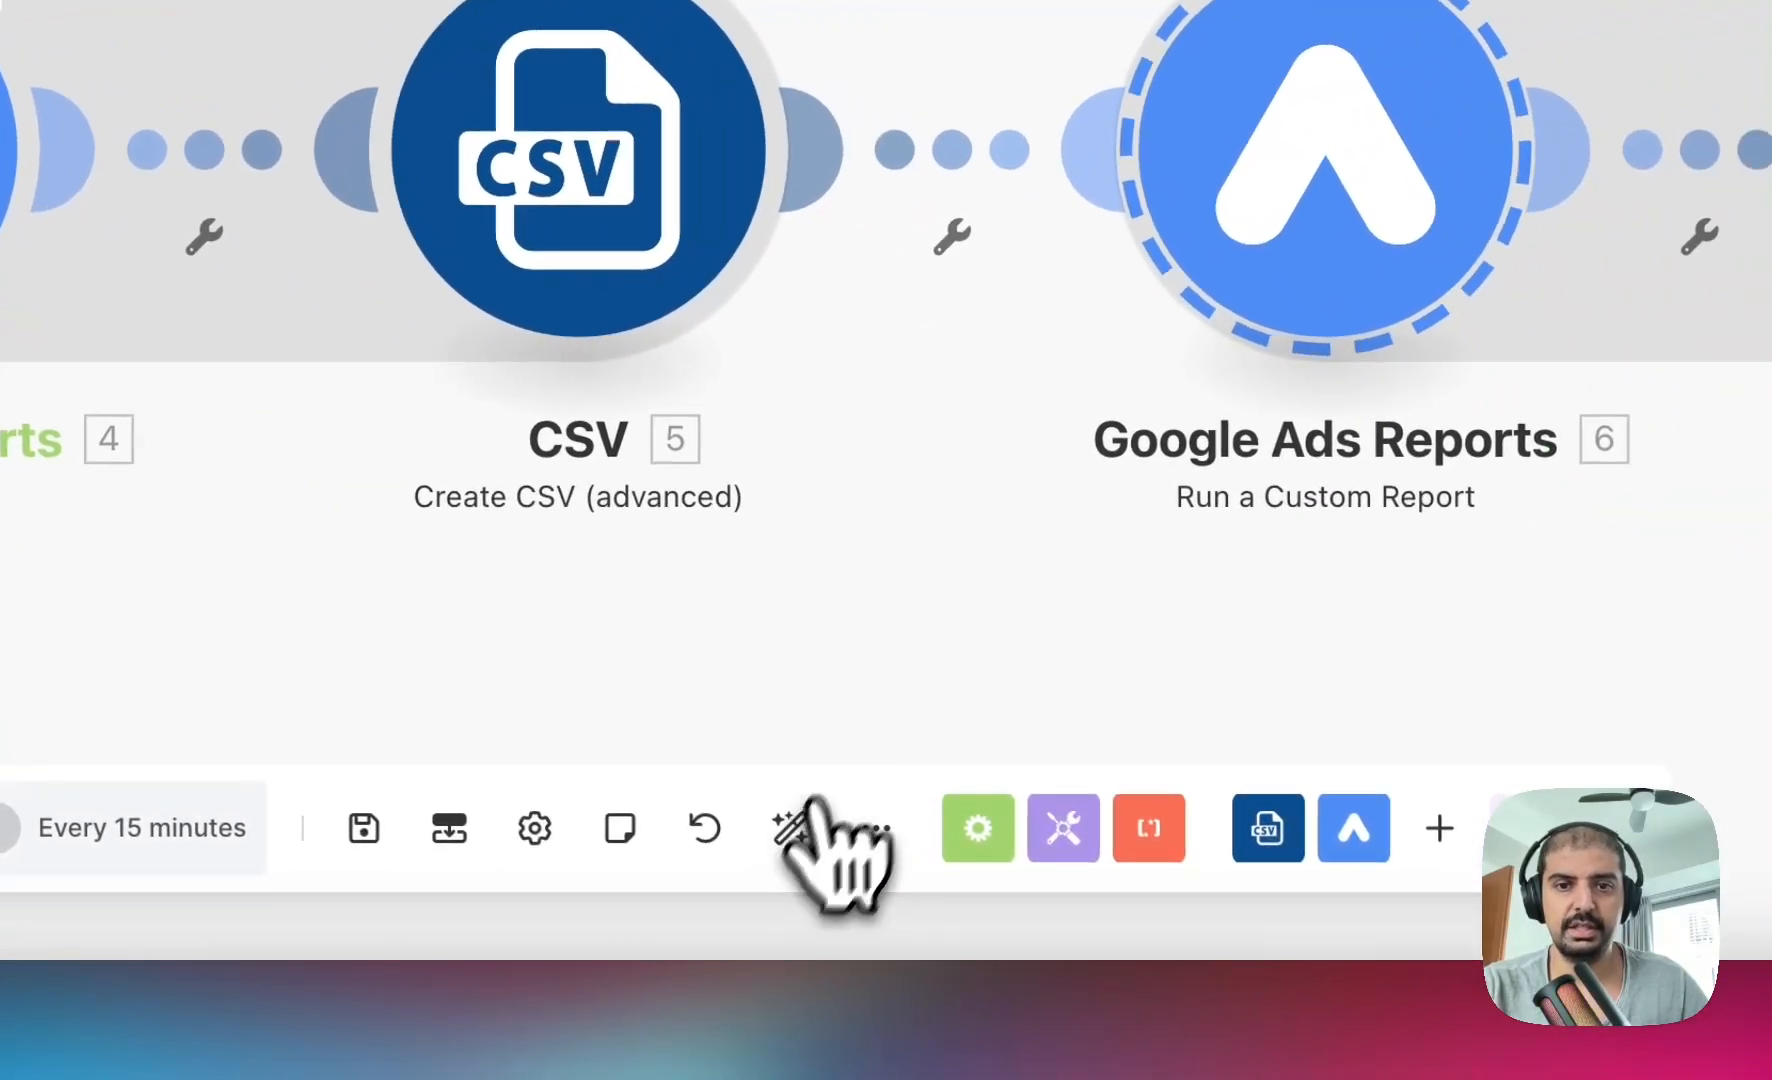
Copy the custom report query and open the second Google Ads report module's settings.
click(797, 828)
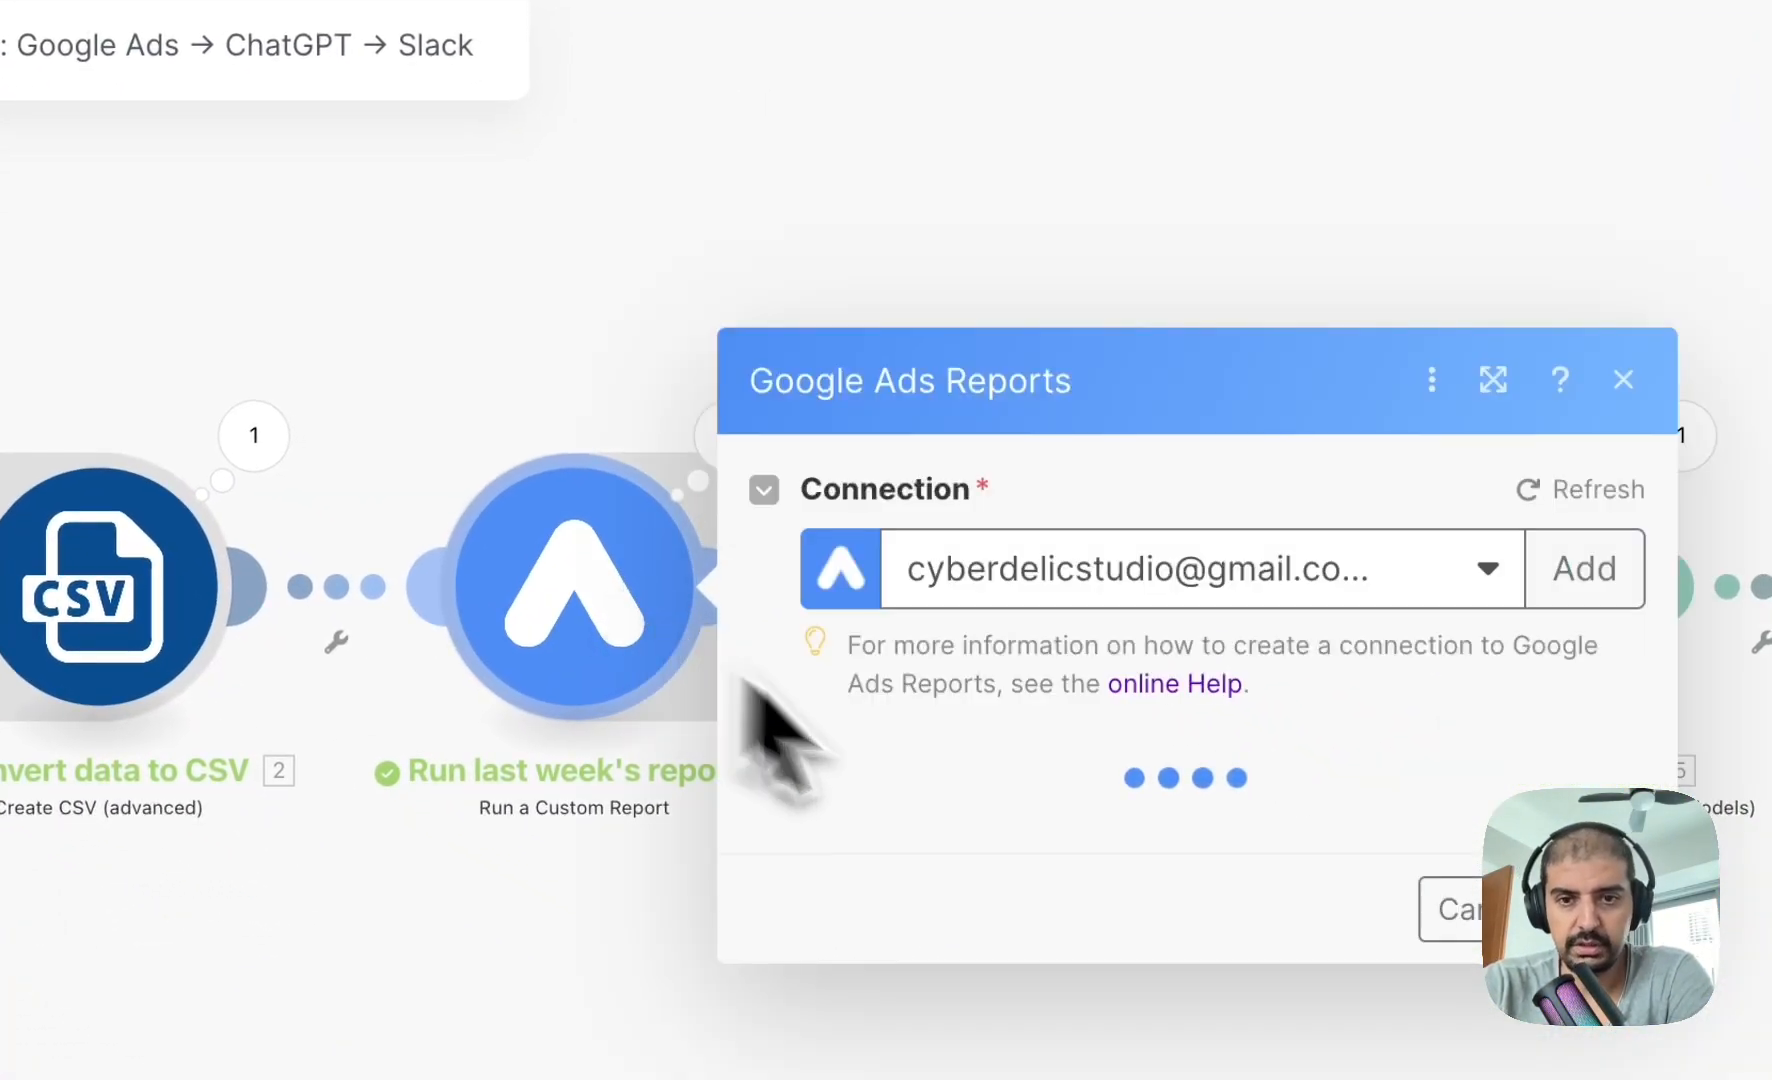
scroll(down, 3)
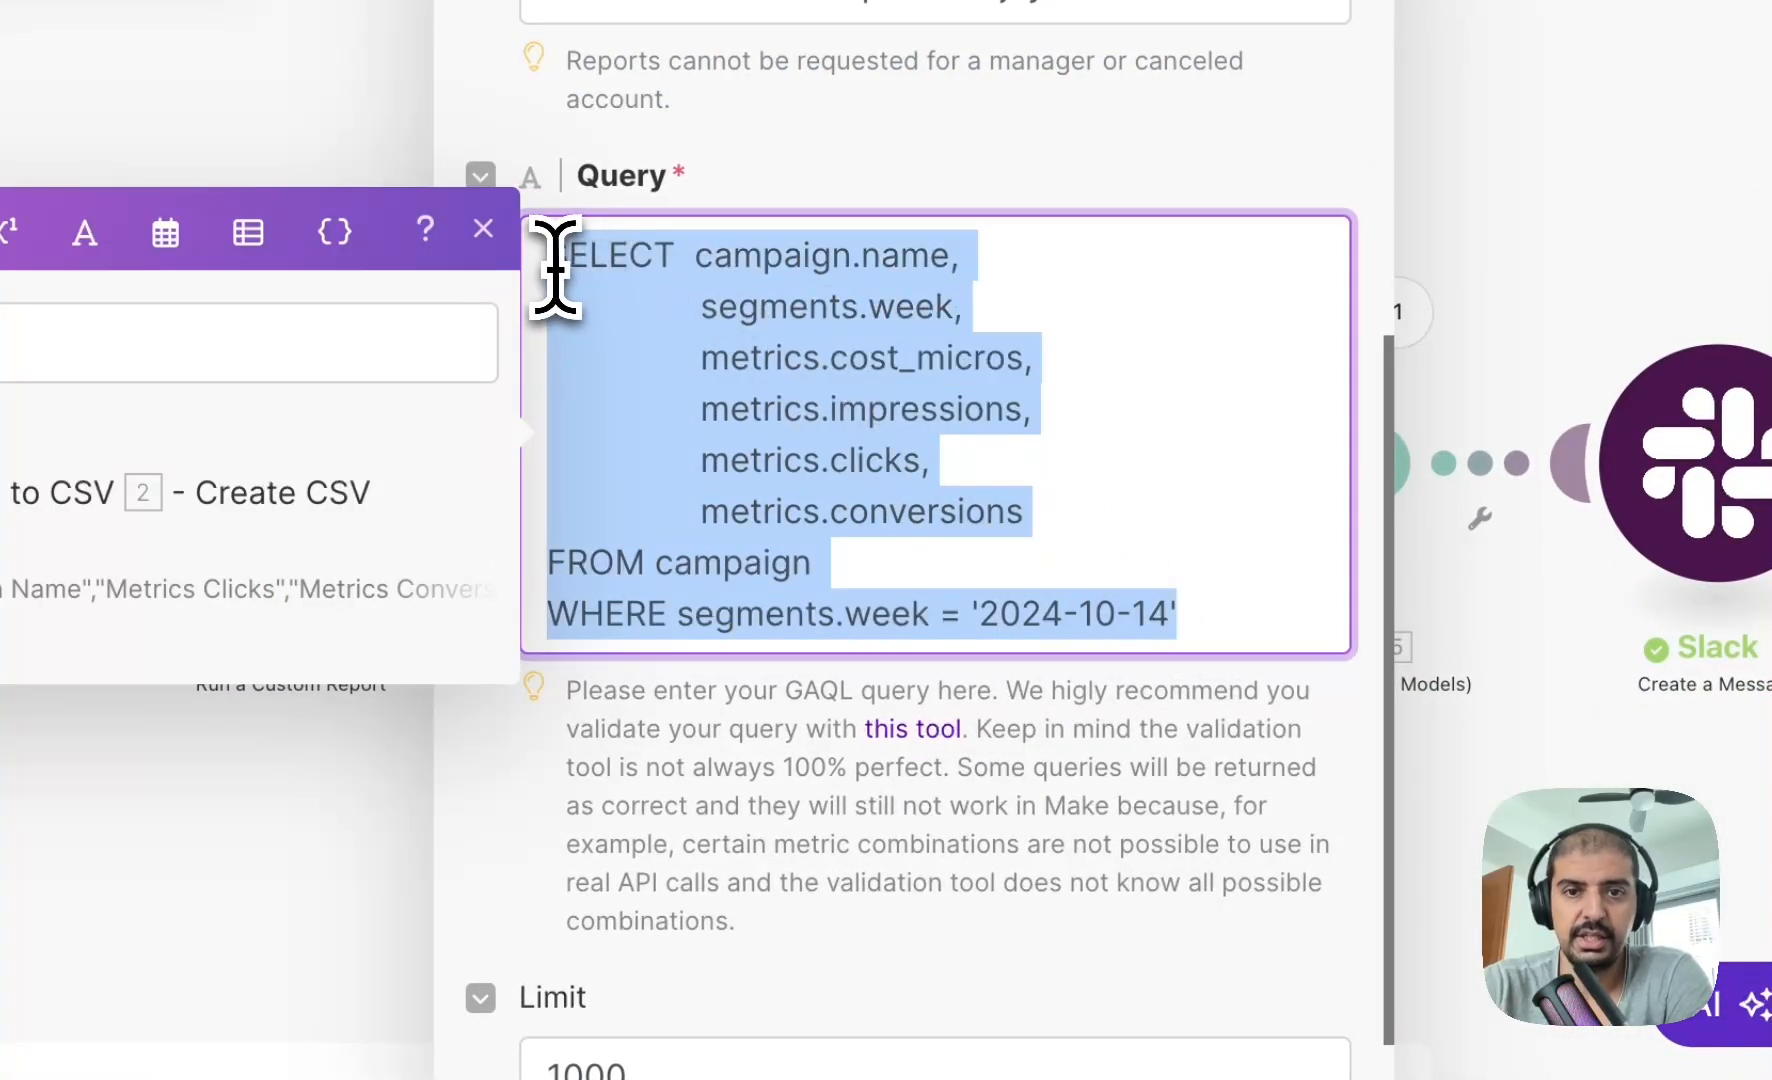
right_click(848, 429)
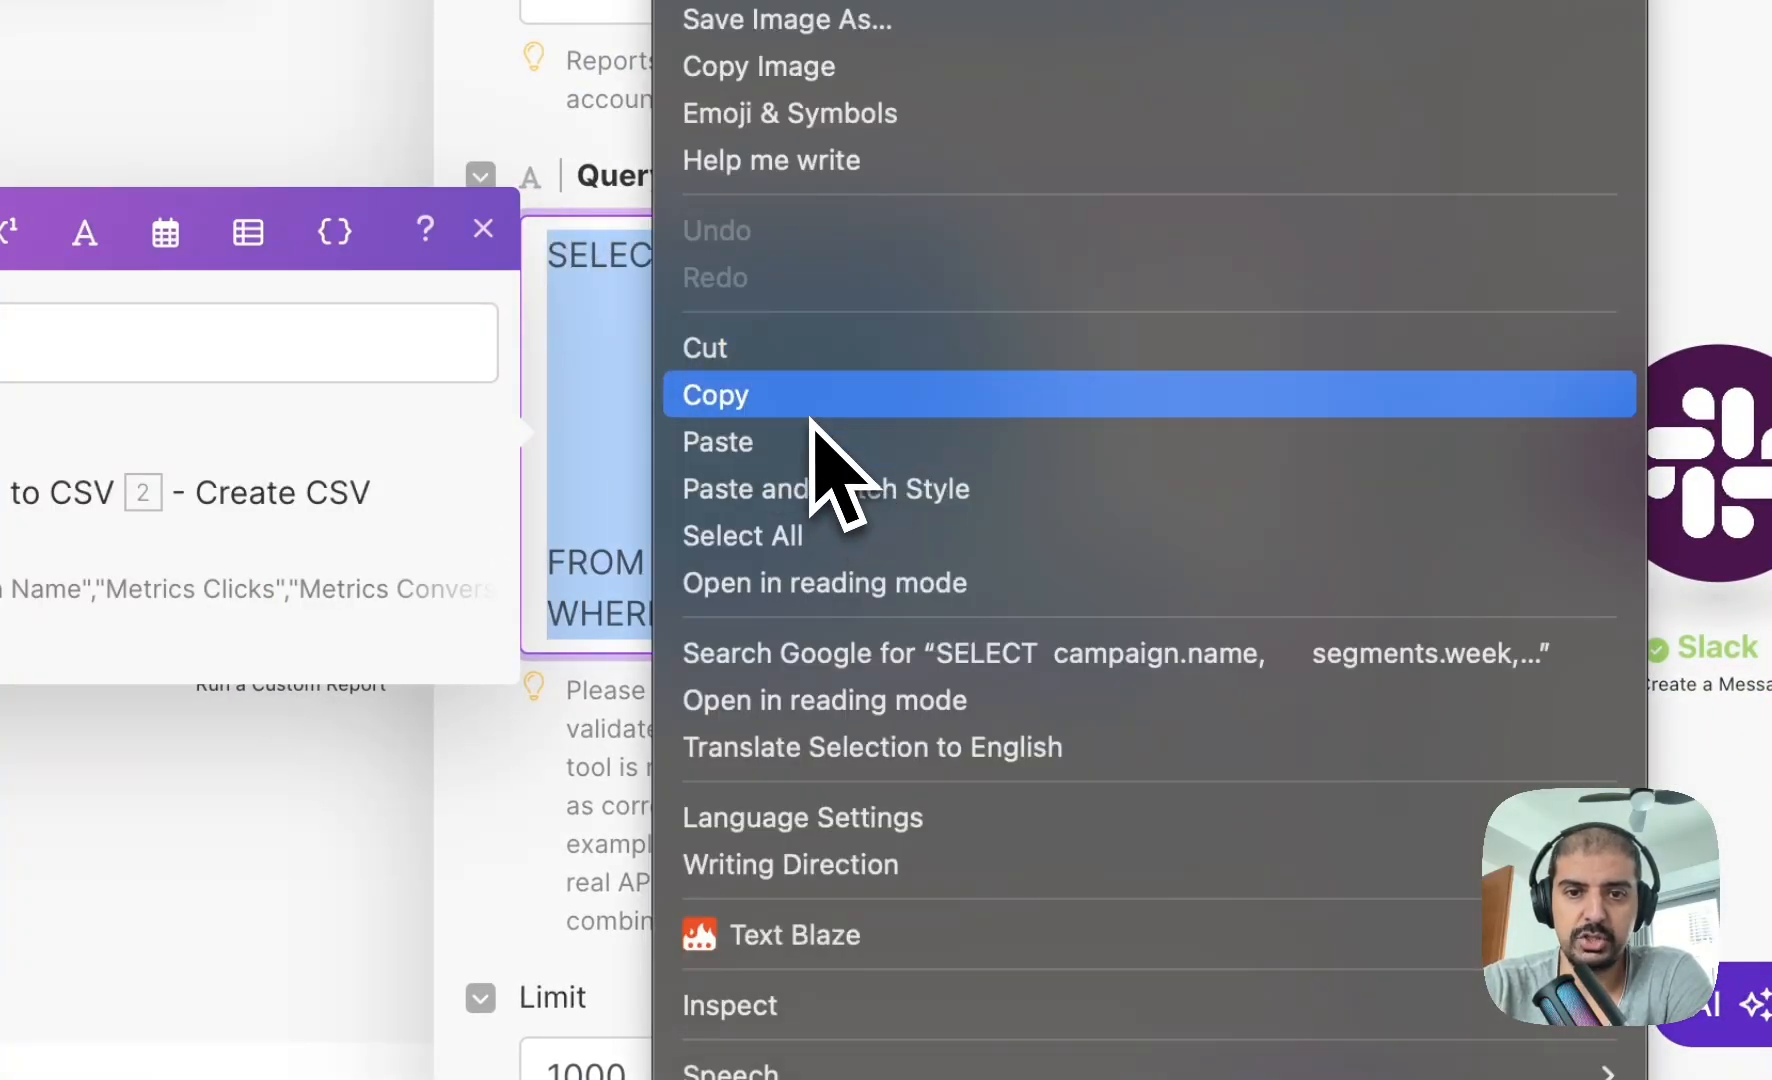
click(714, 394)
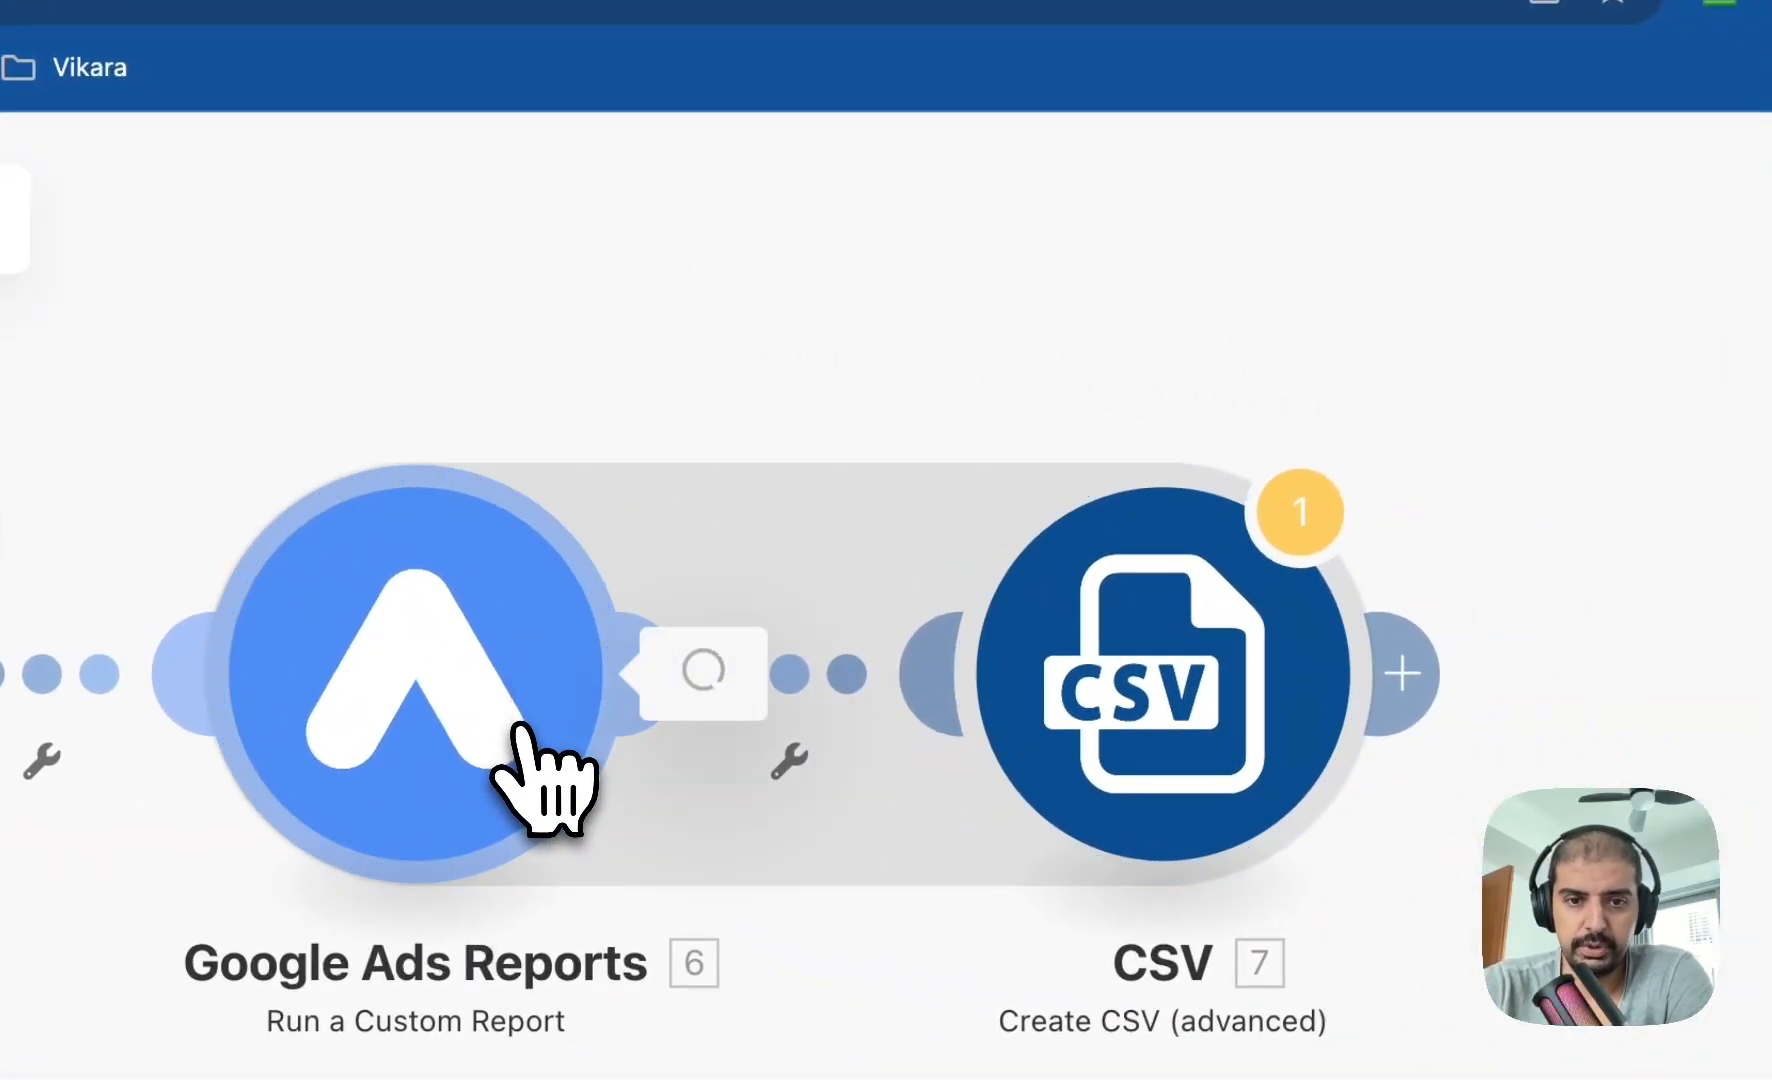
click(415, 673)
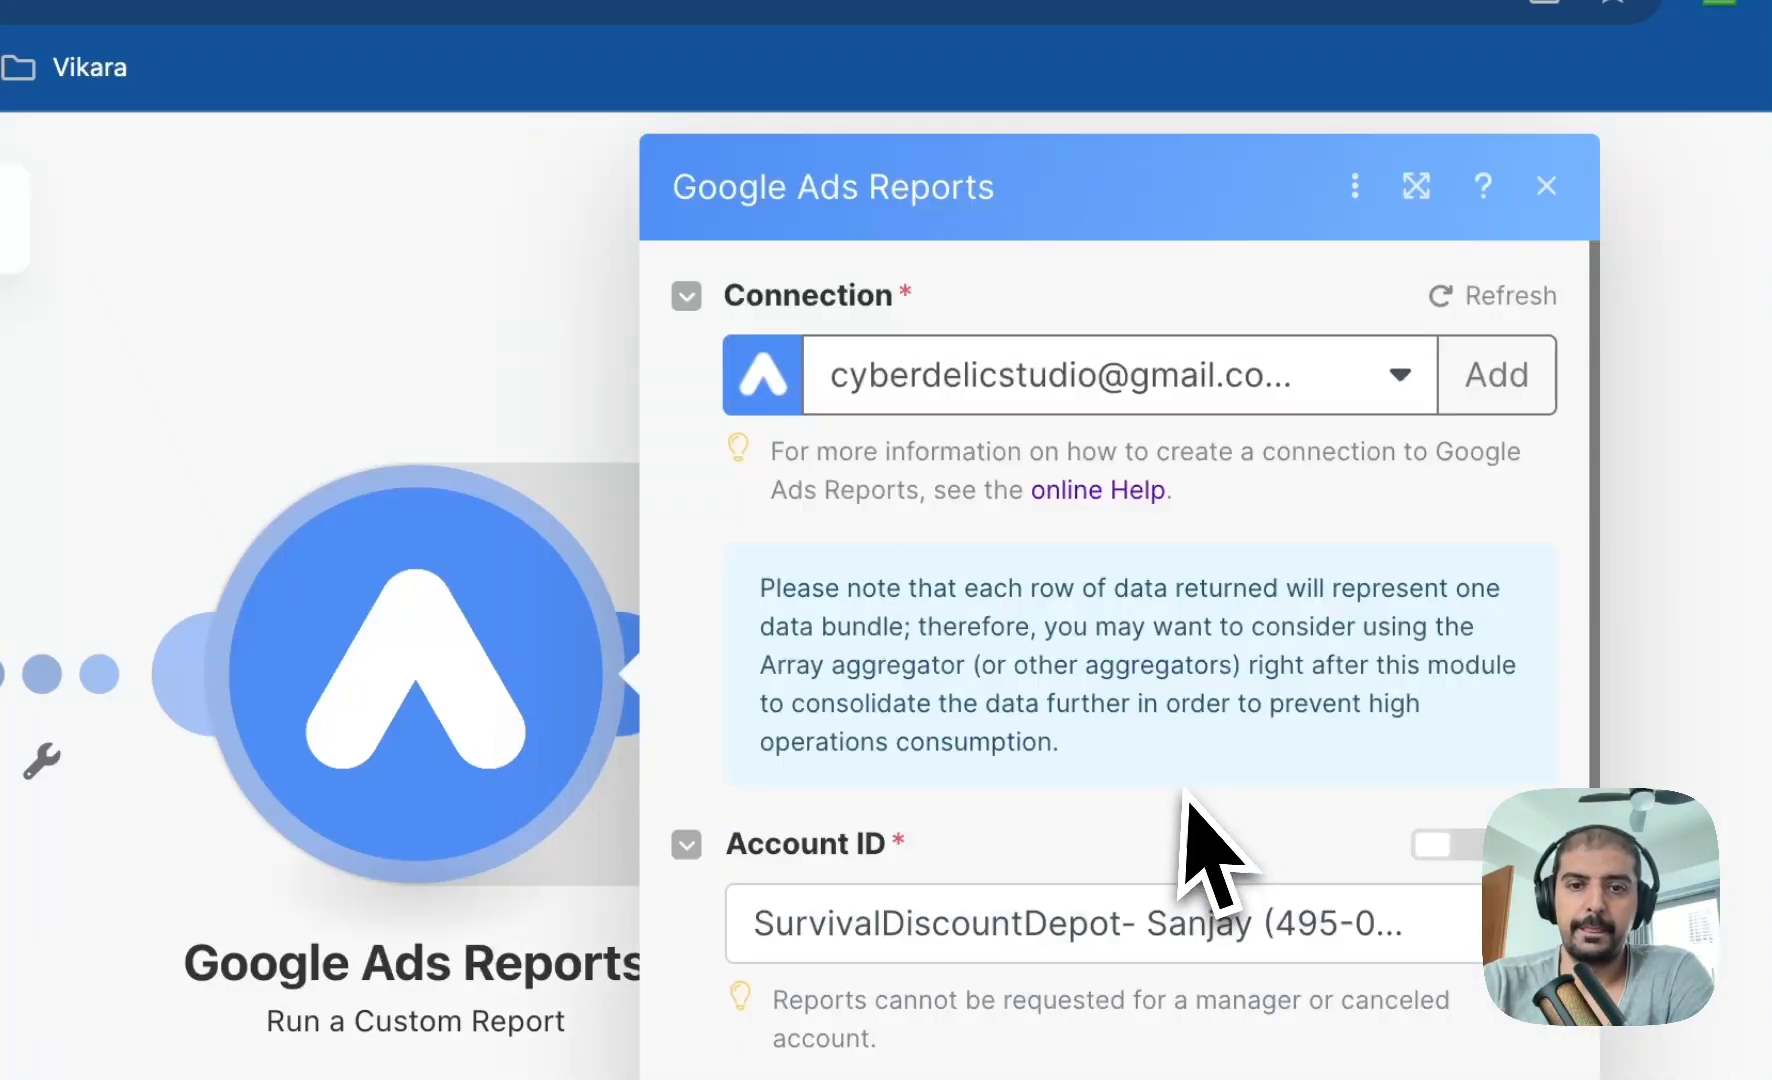
scroll(down, 3)
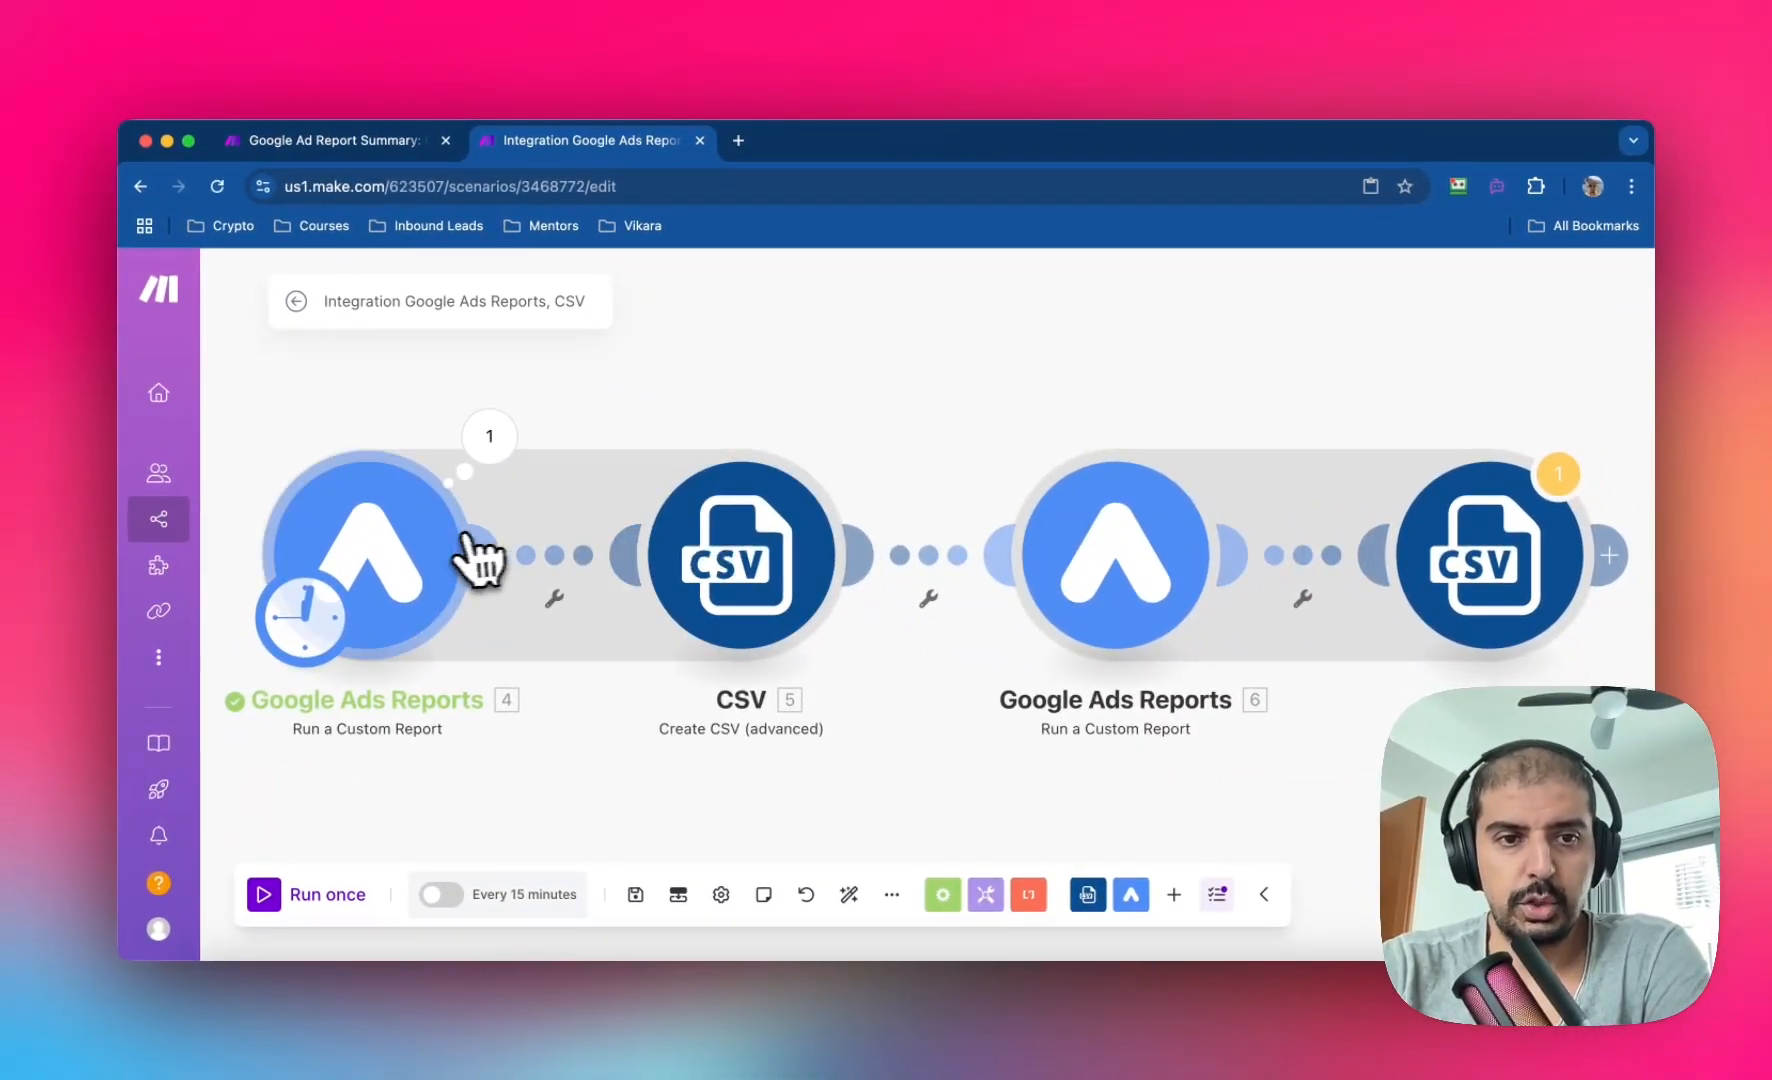
mouse_move(1017, 418)
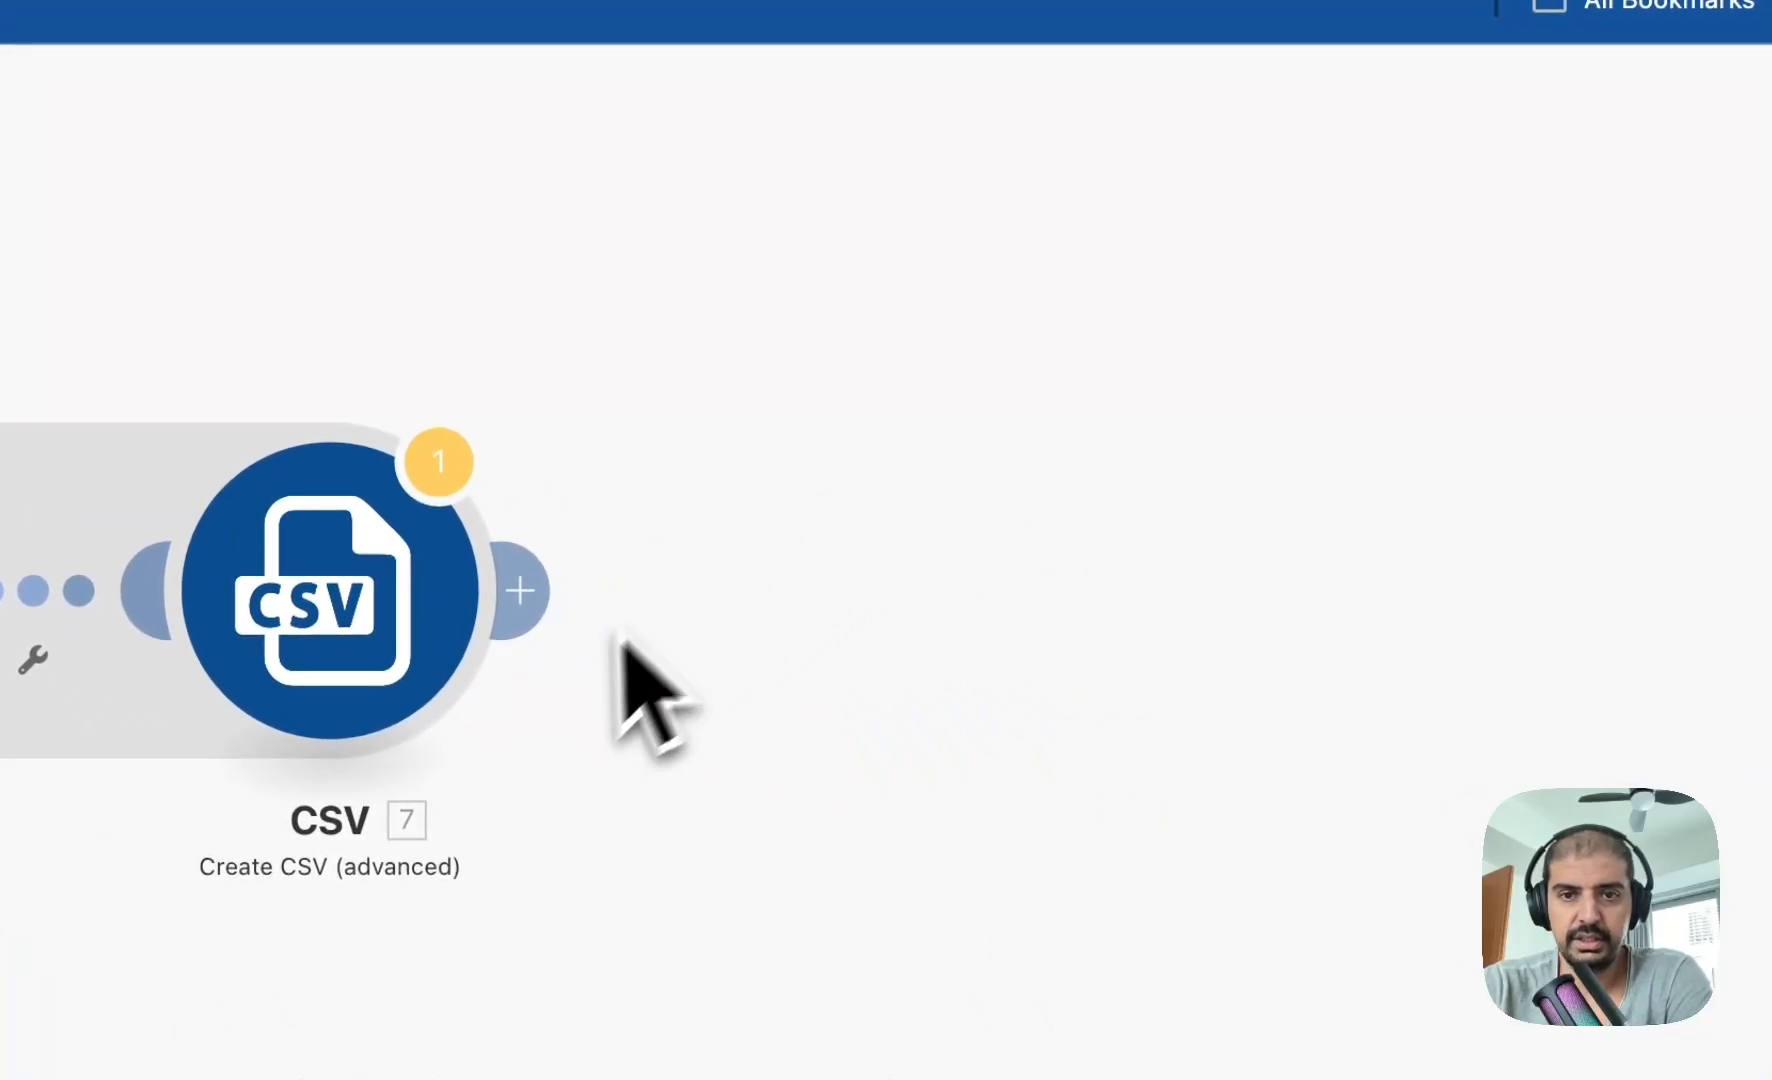
Start adding a new module after the second CSV module.
click(521, 590)
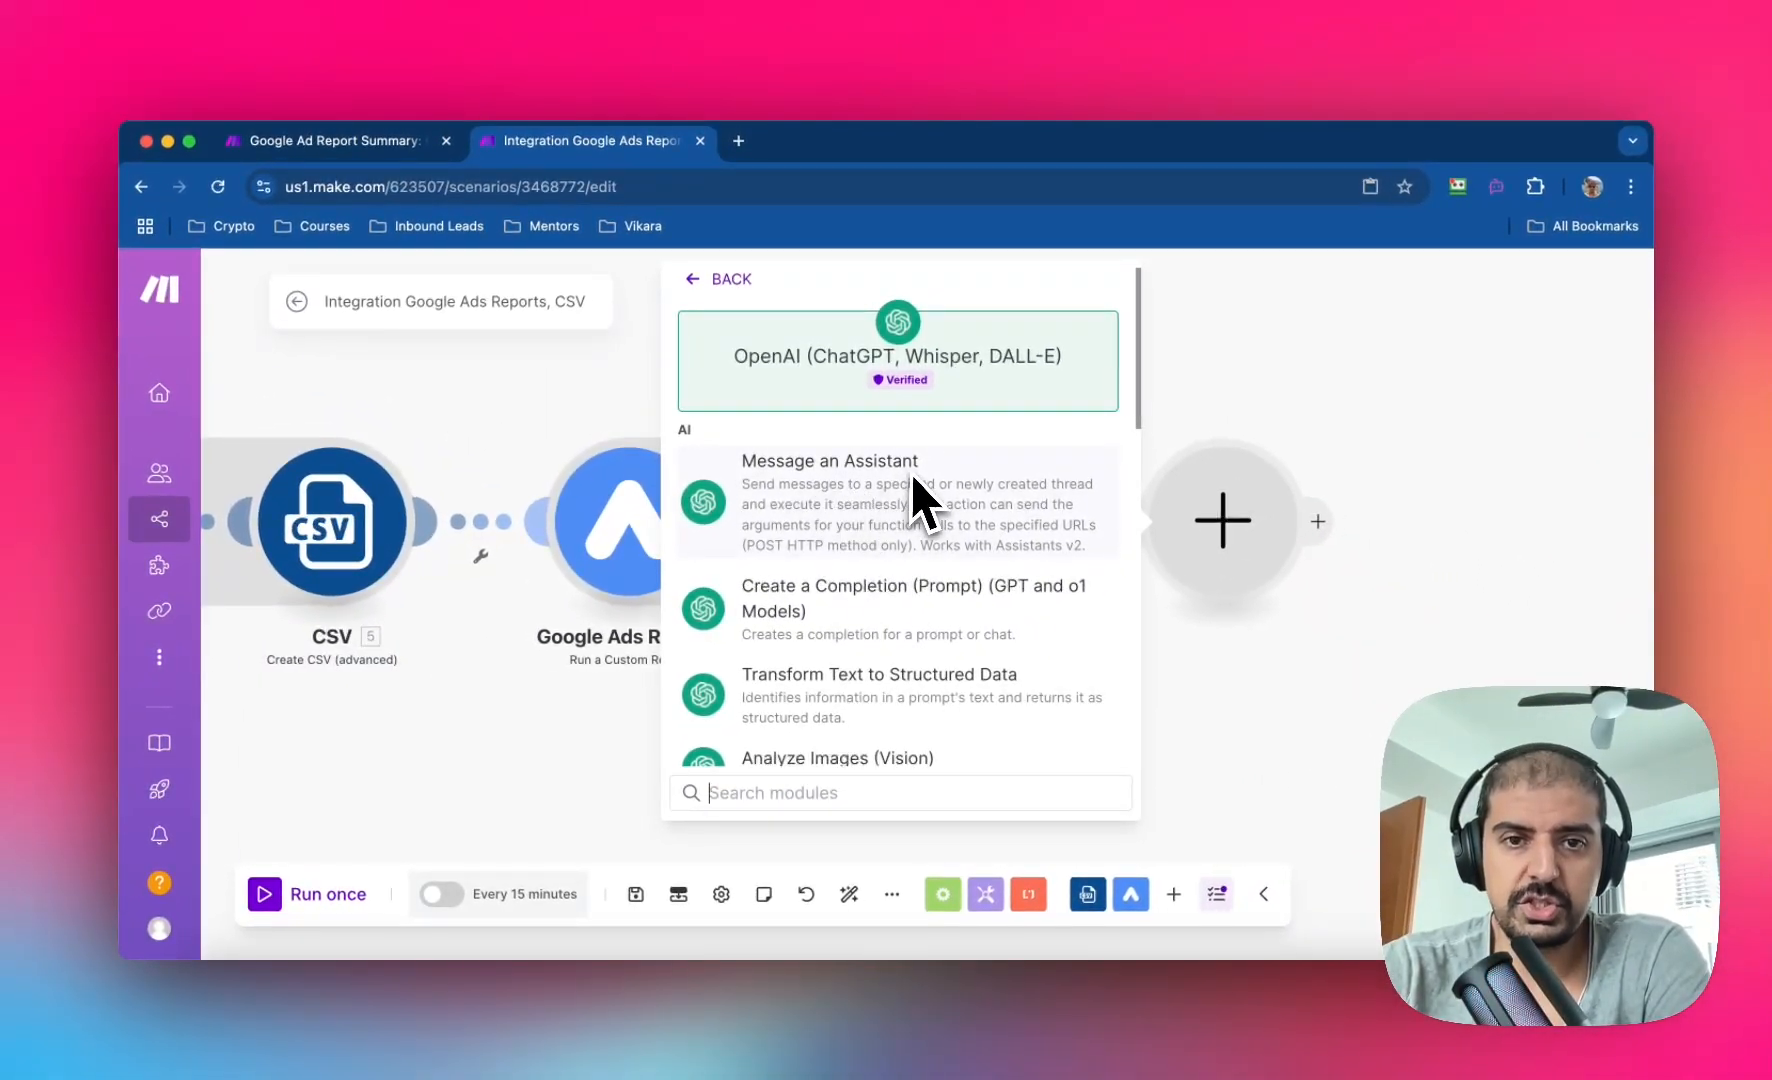
mouse_move(915, 514)
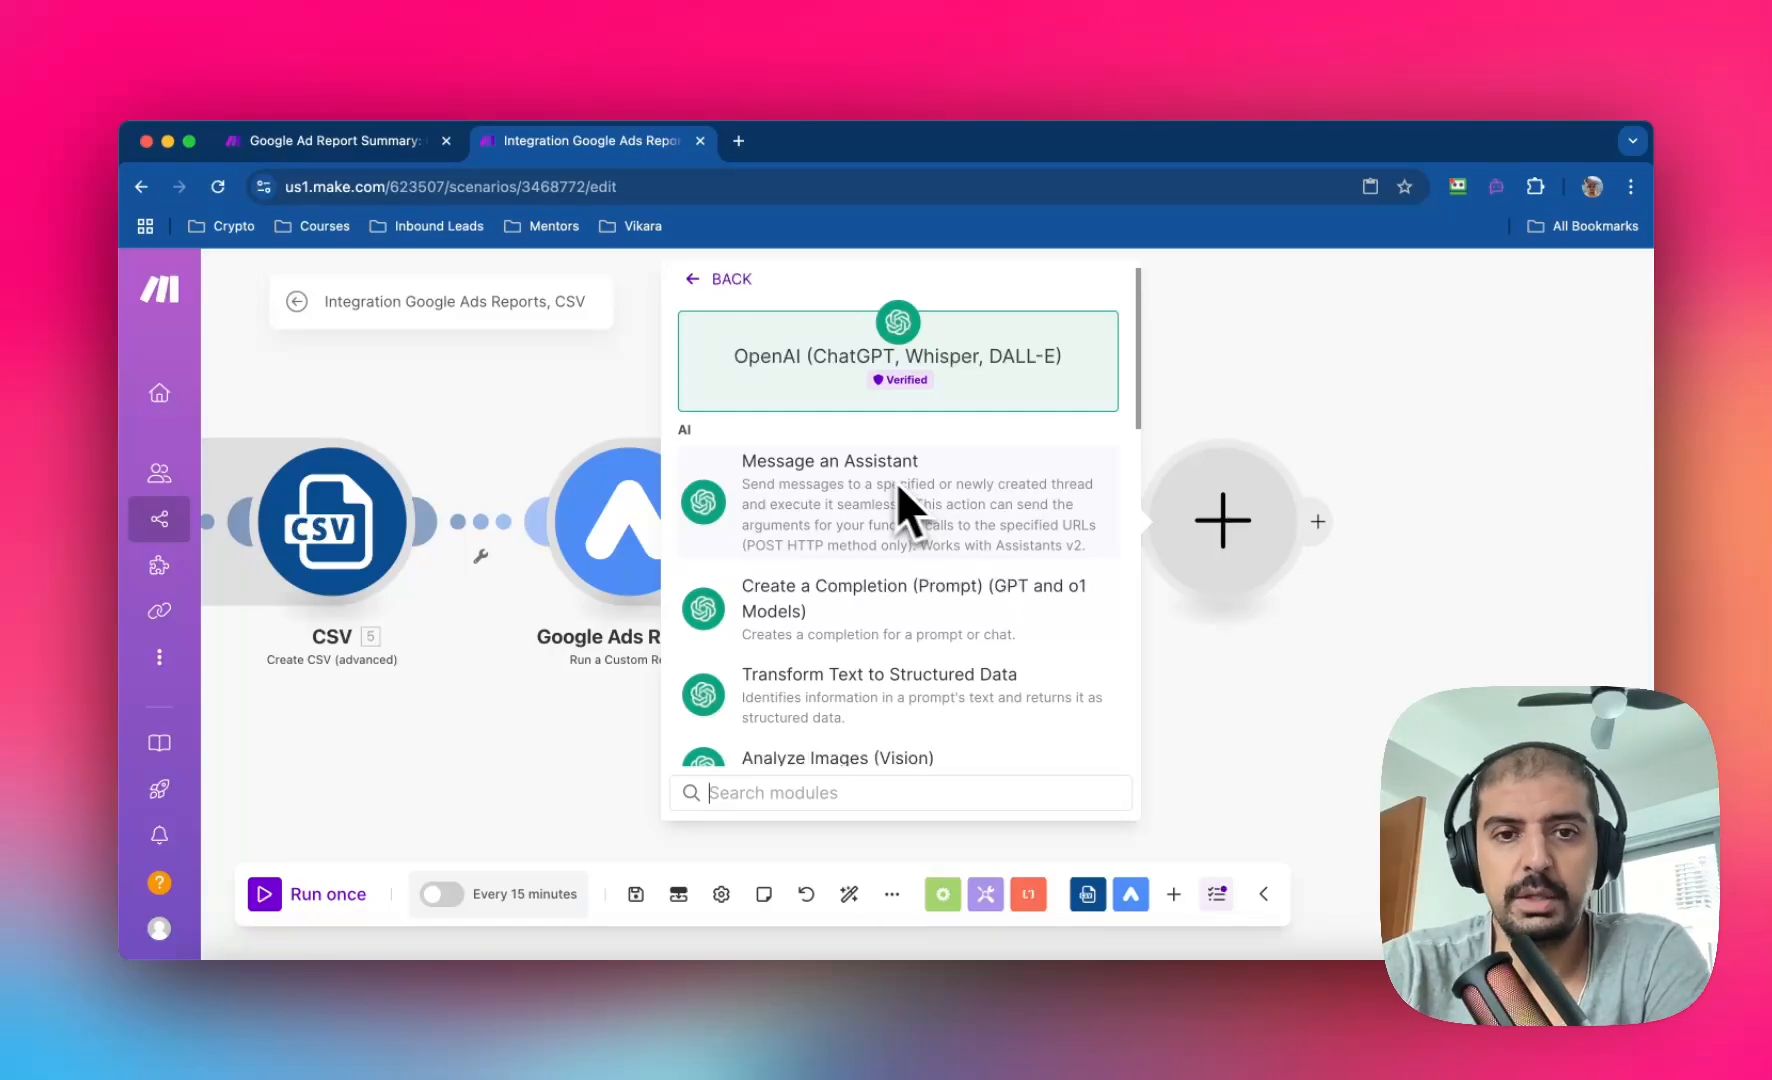
mouse_move(842, 503)
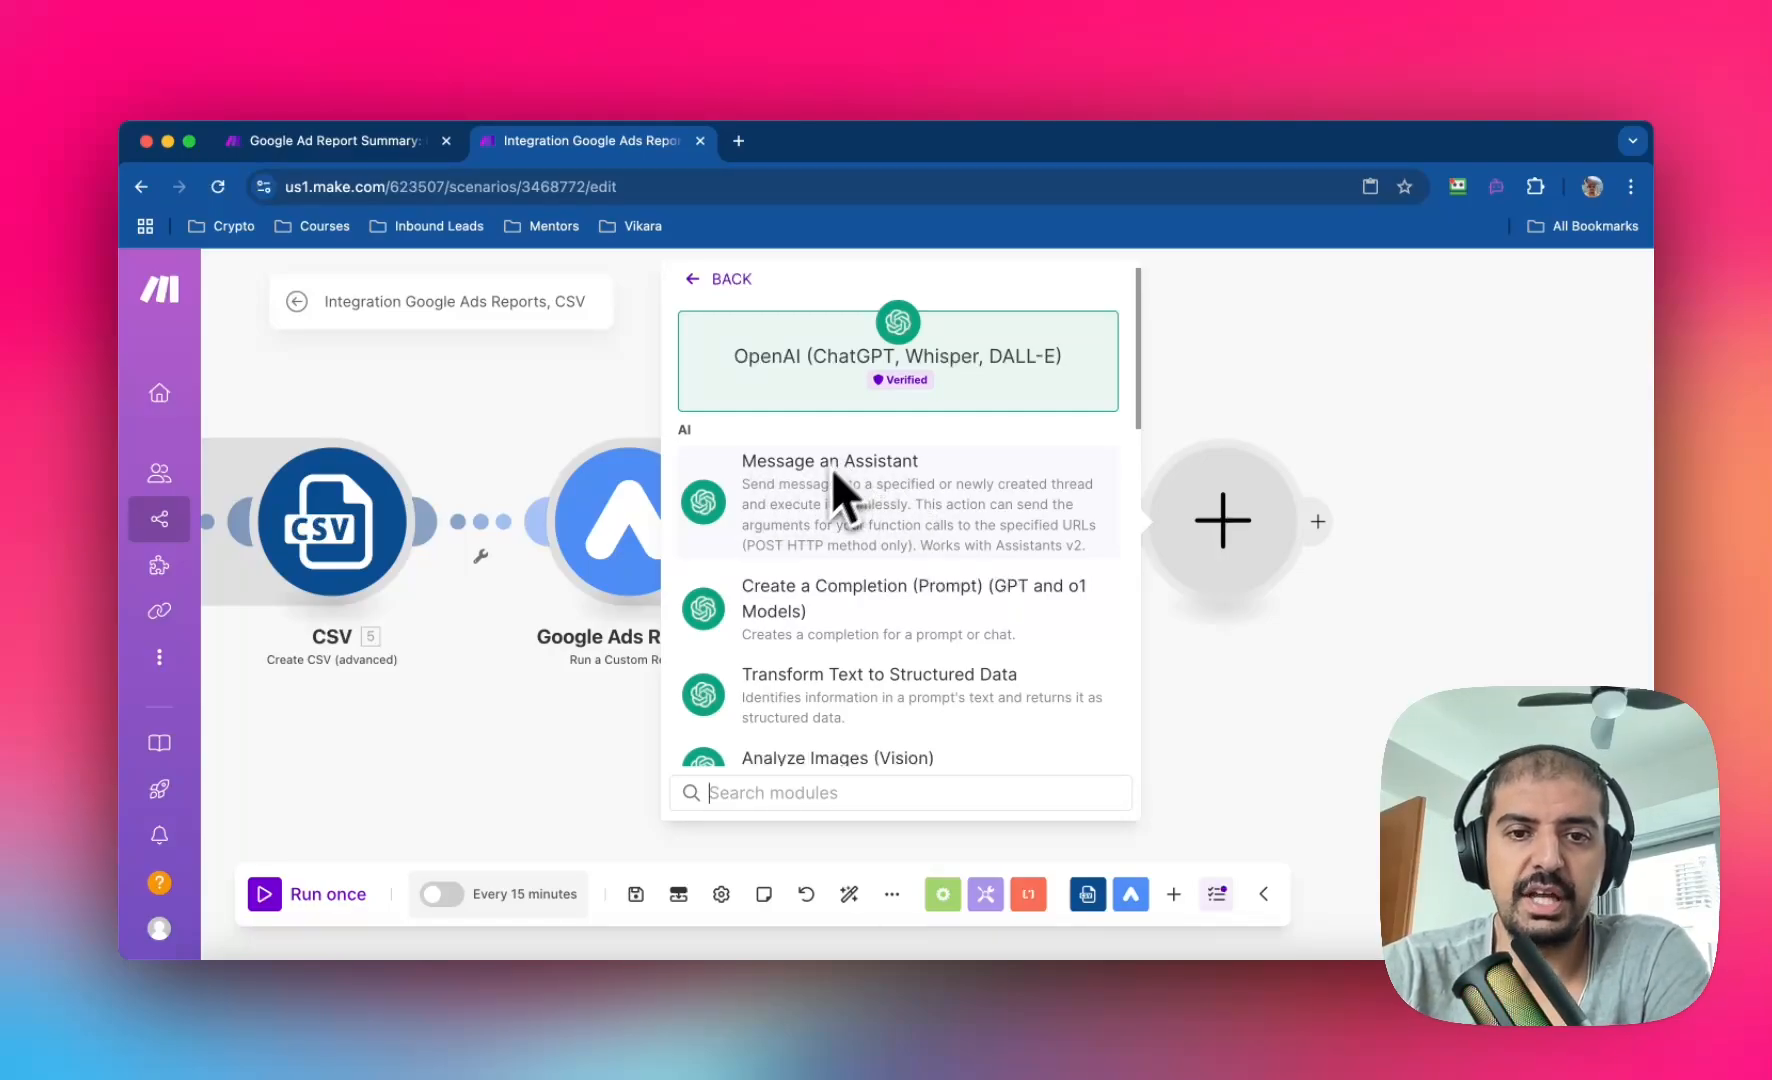
mouse_move(898, 616)
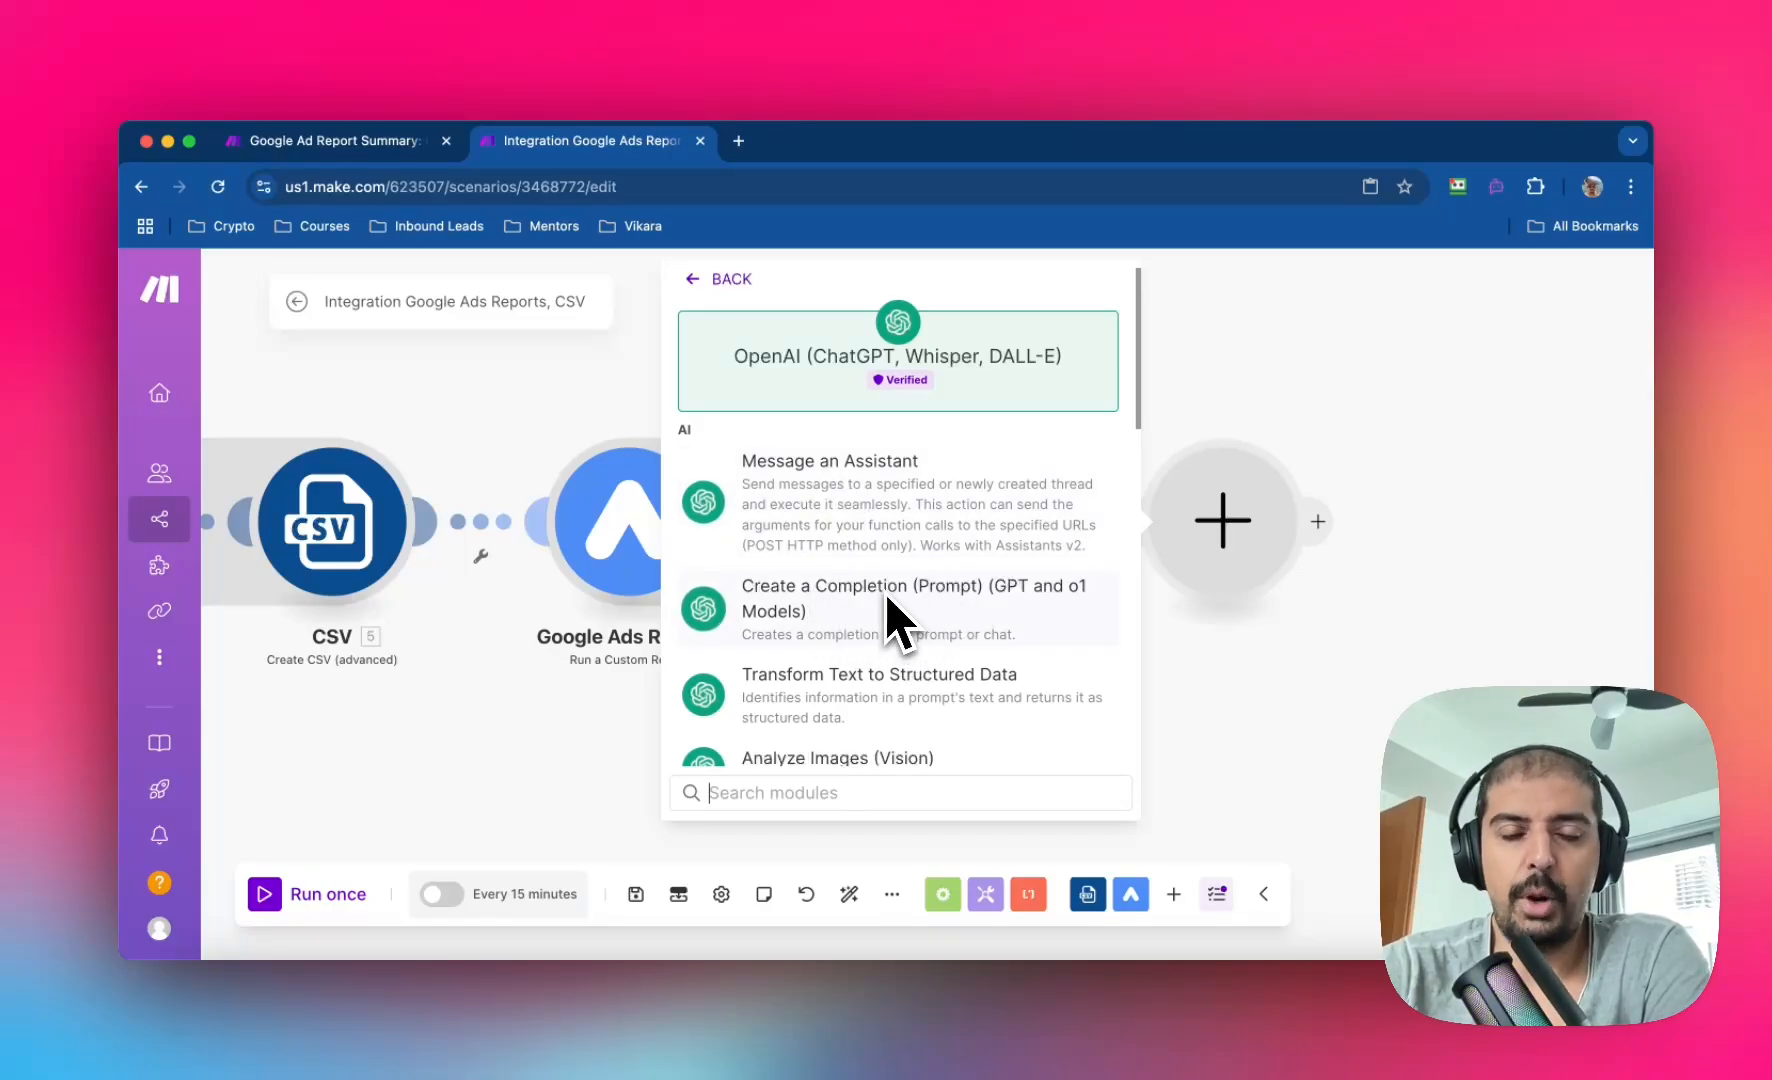
mouse_move(913, 633)
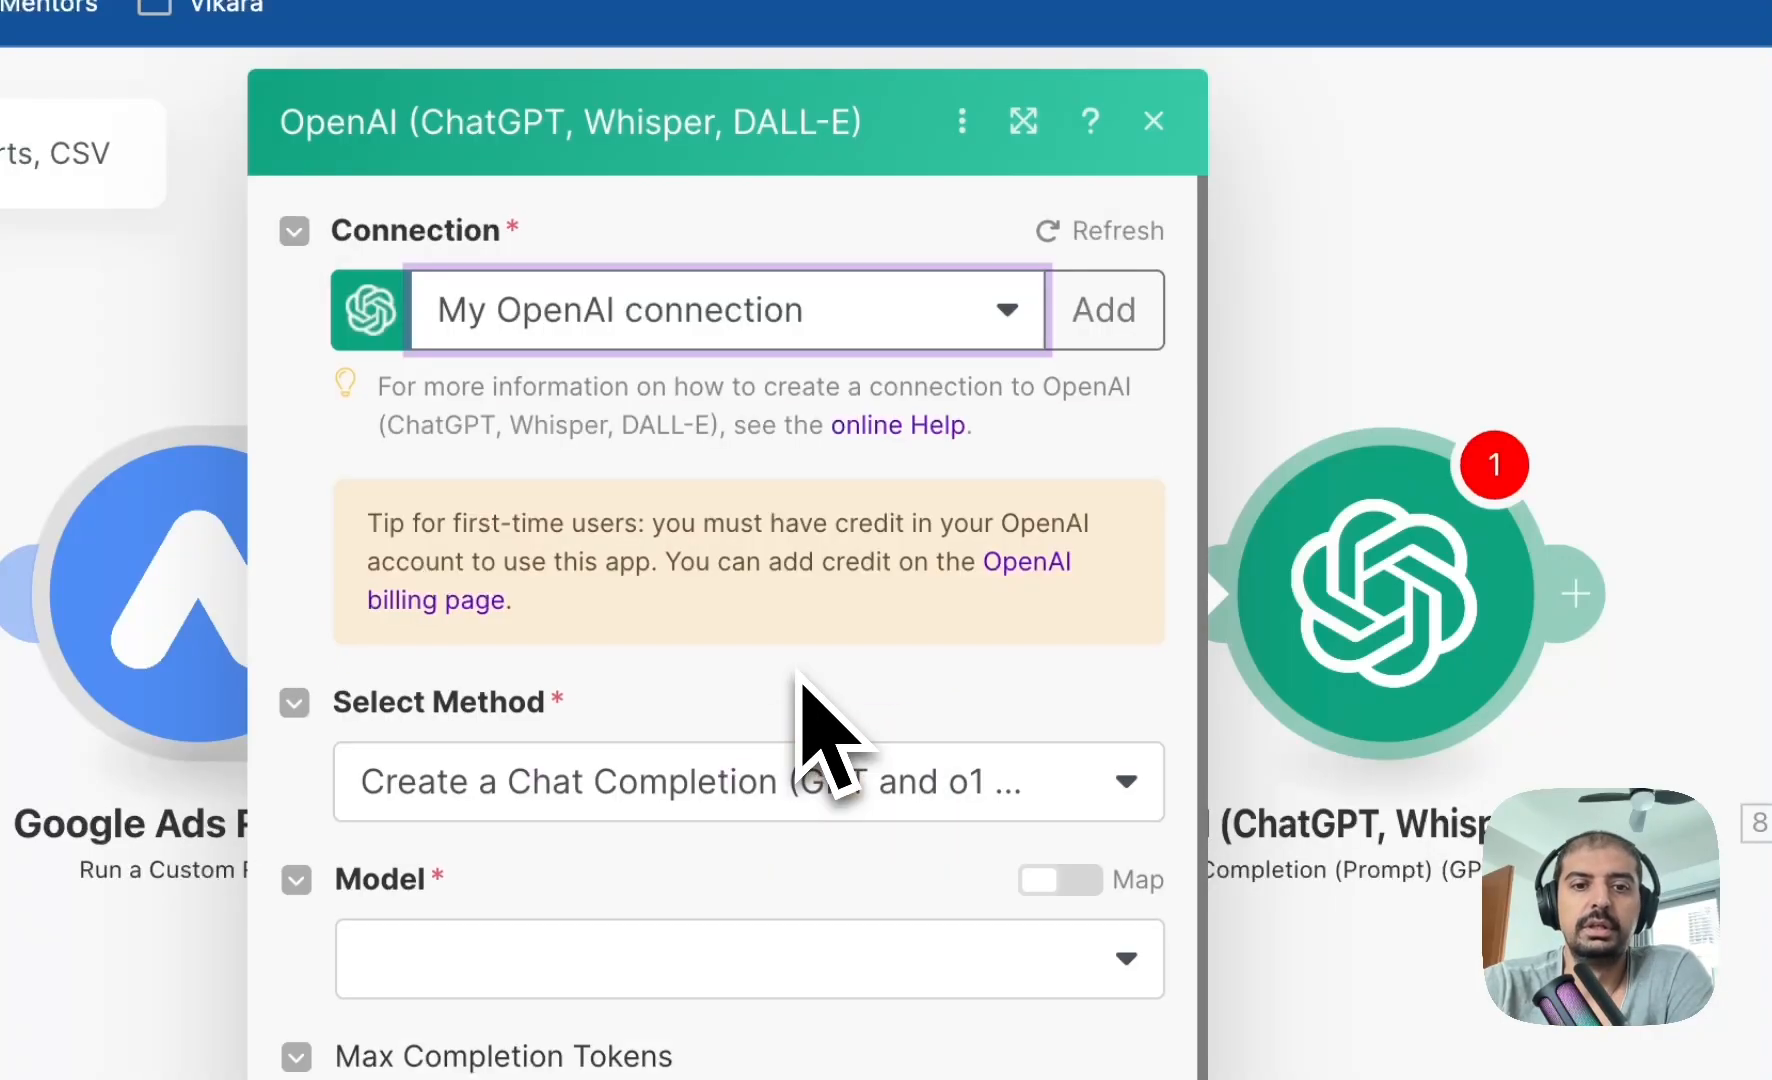
Select gpt-4o-mini as the OpenAI module's model.
scroll(down, 3)
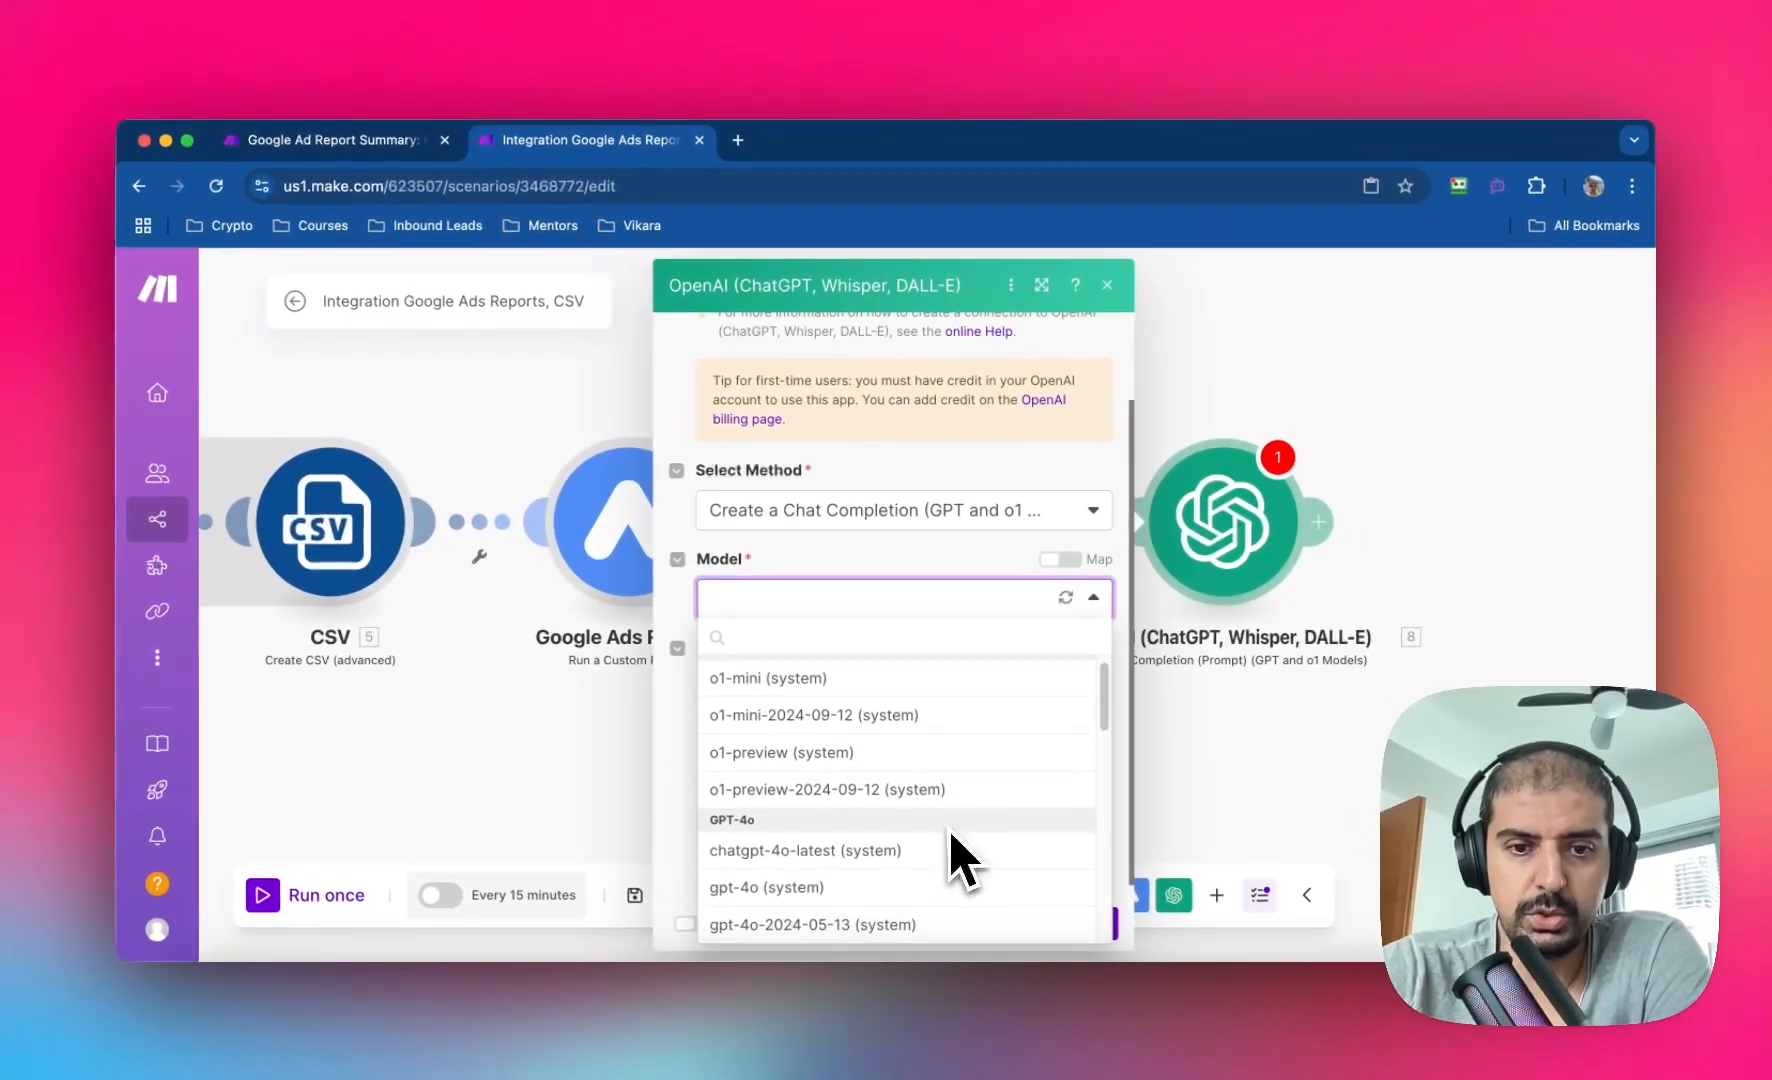
scroll(down, 3)
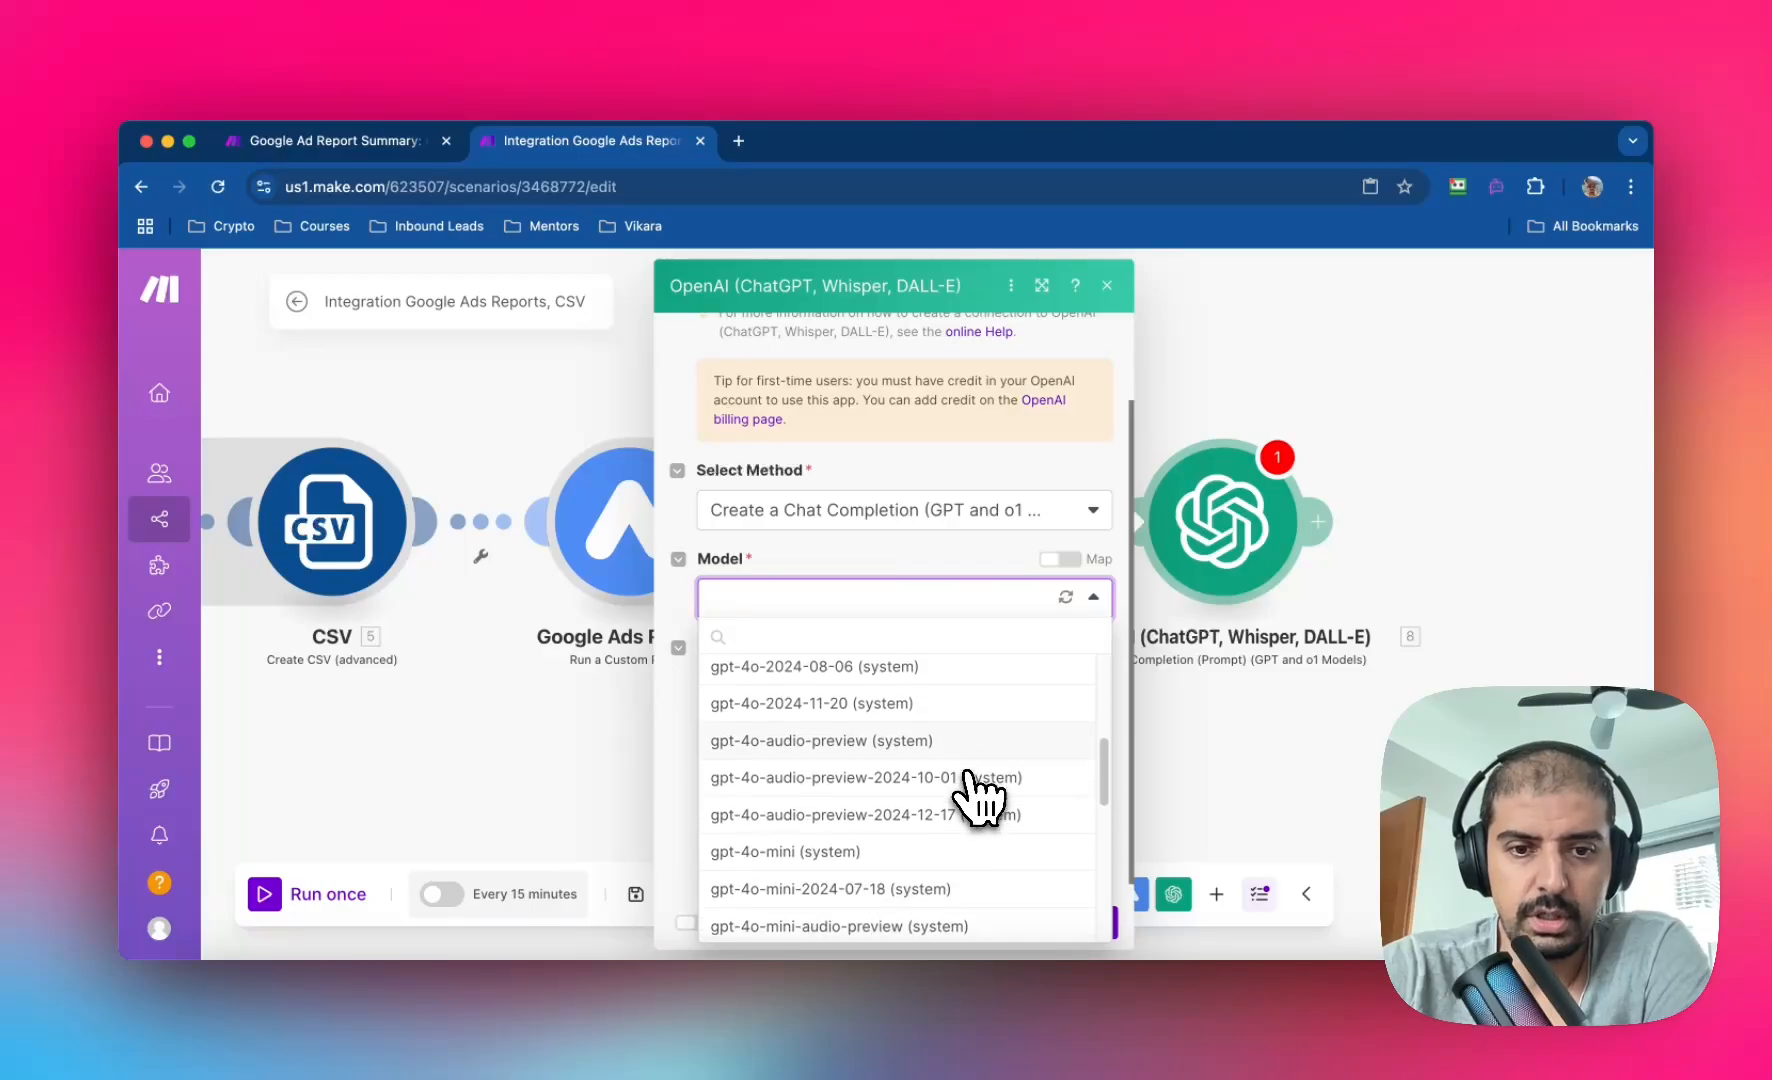
click(784, 851)
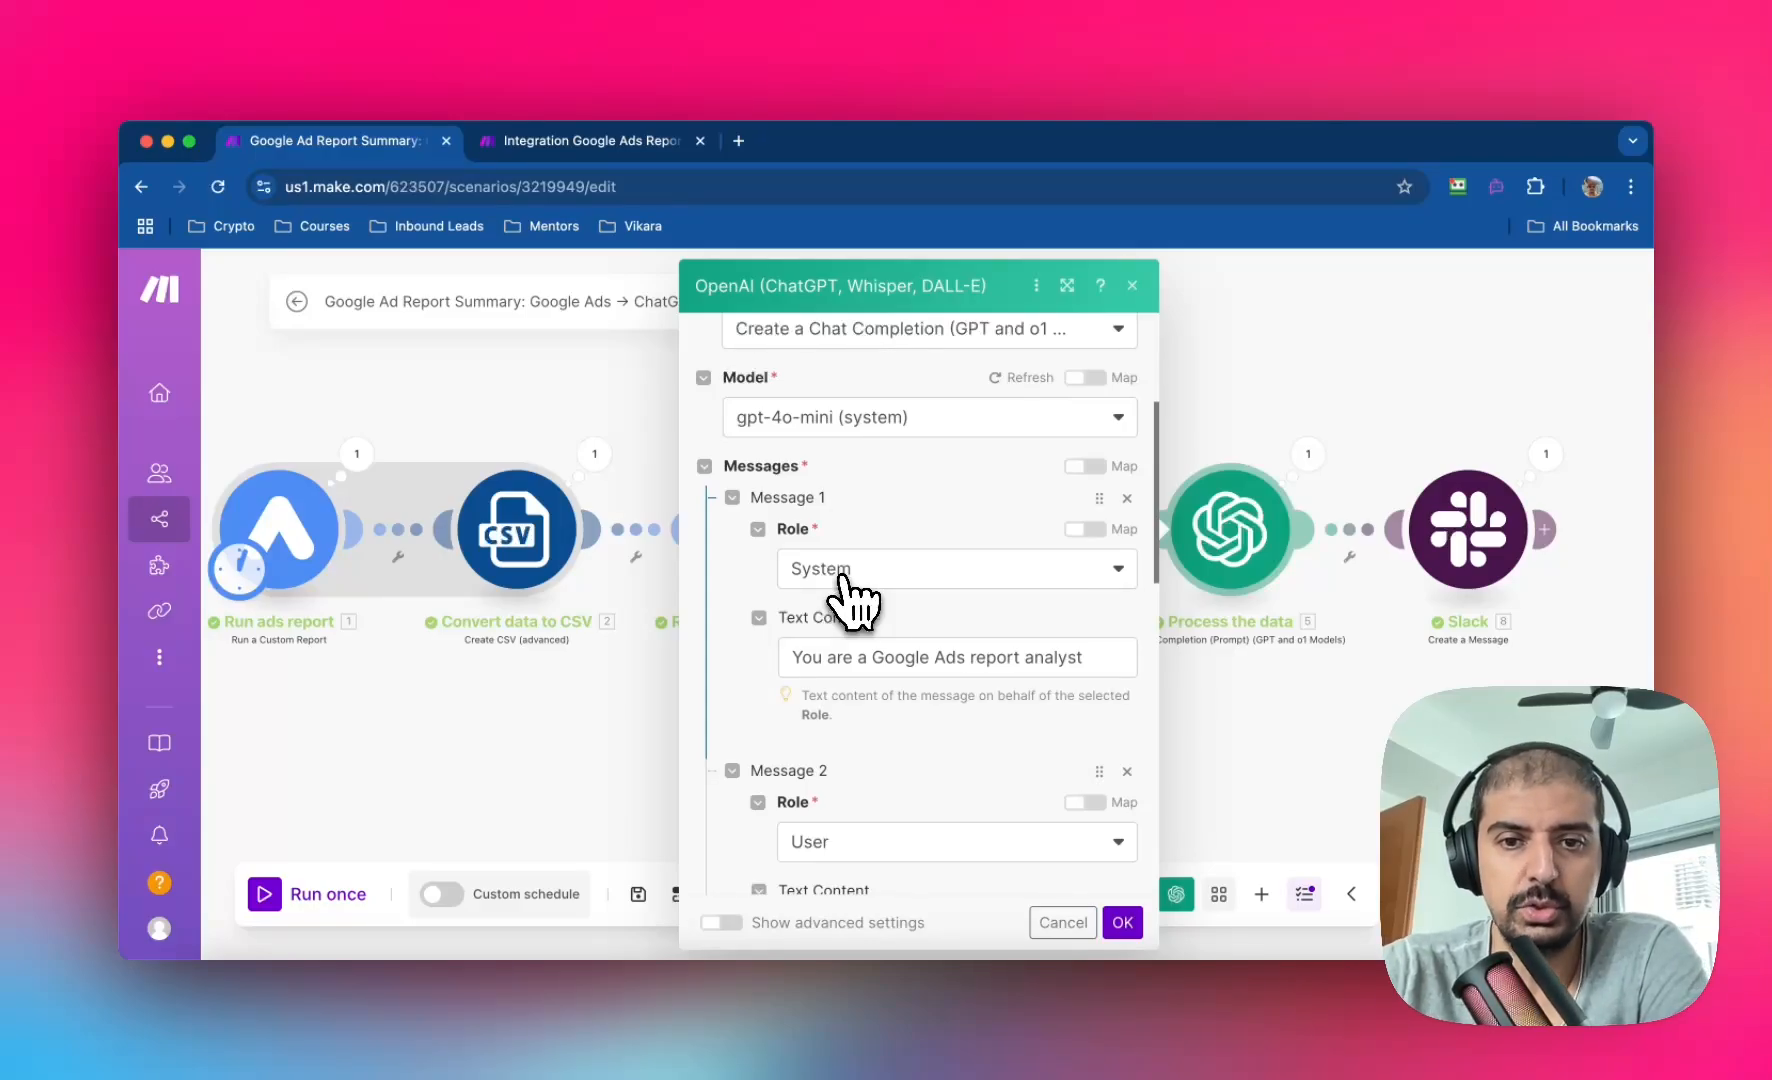
mouse_move(811, 678)
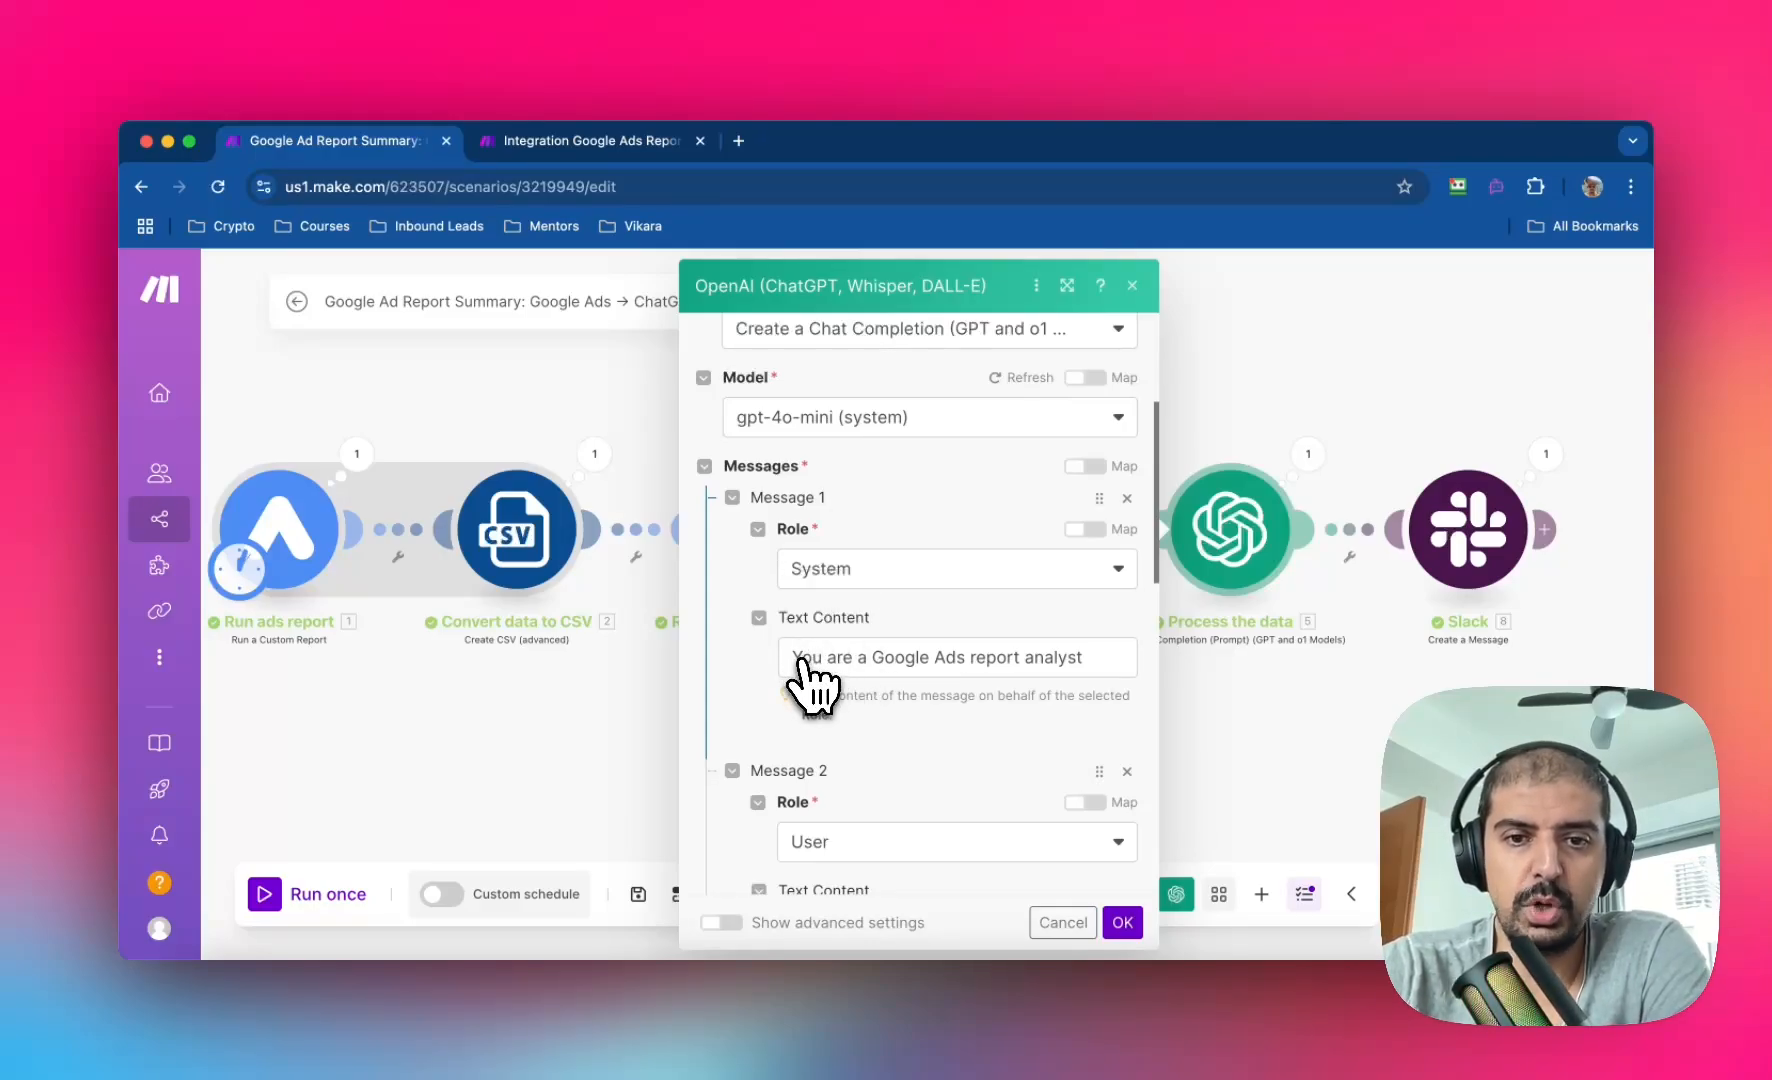
mouse_move(616, 203)
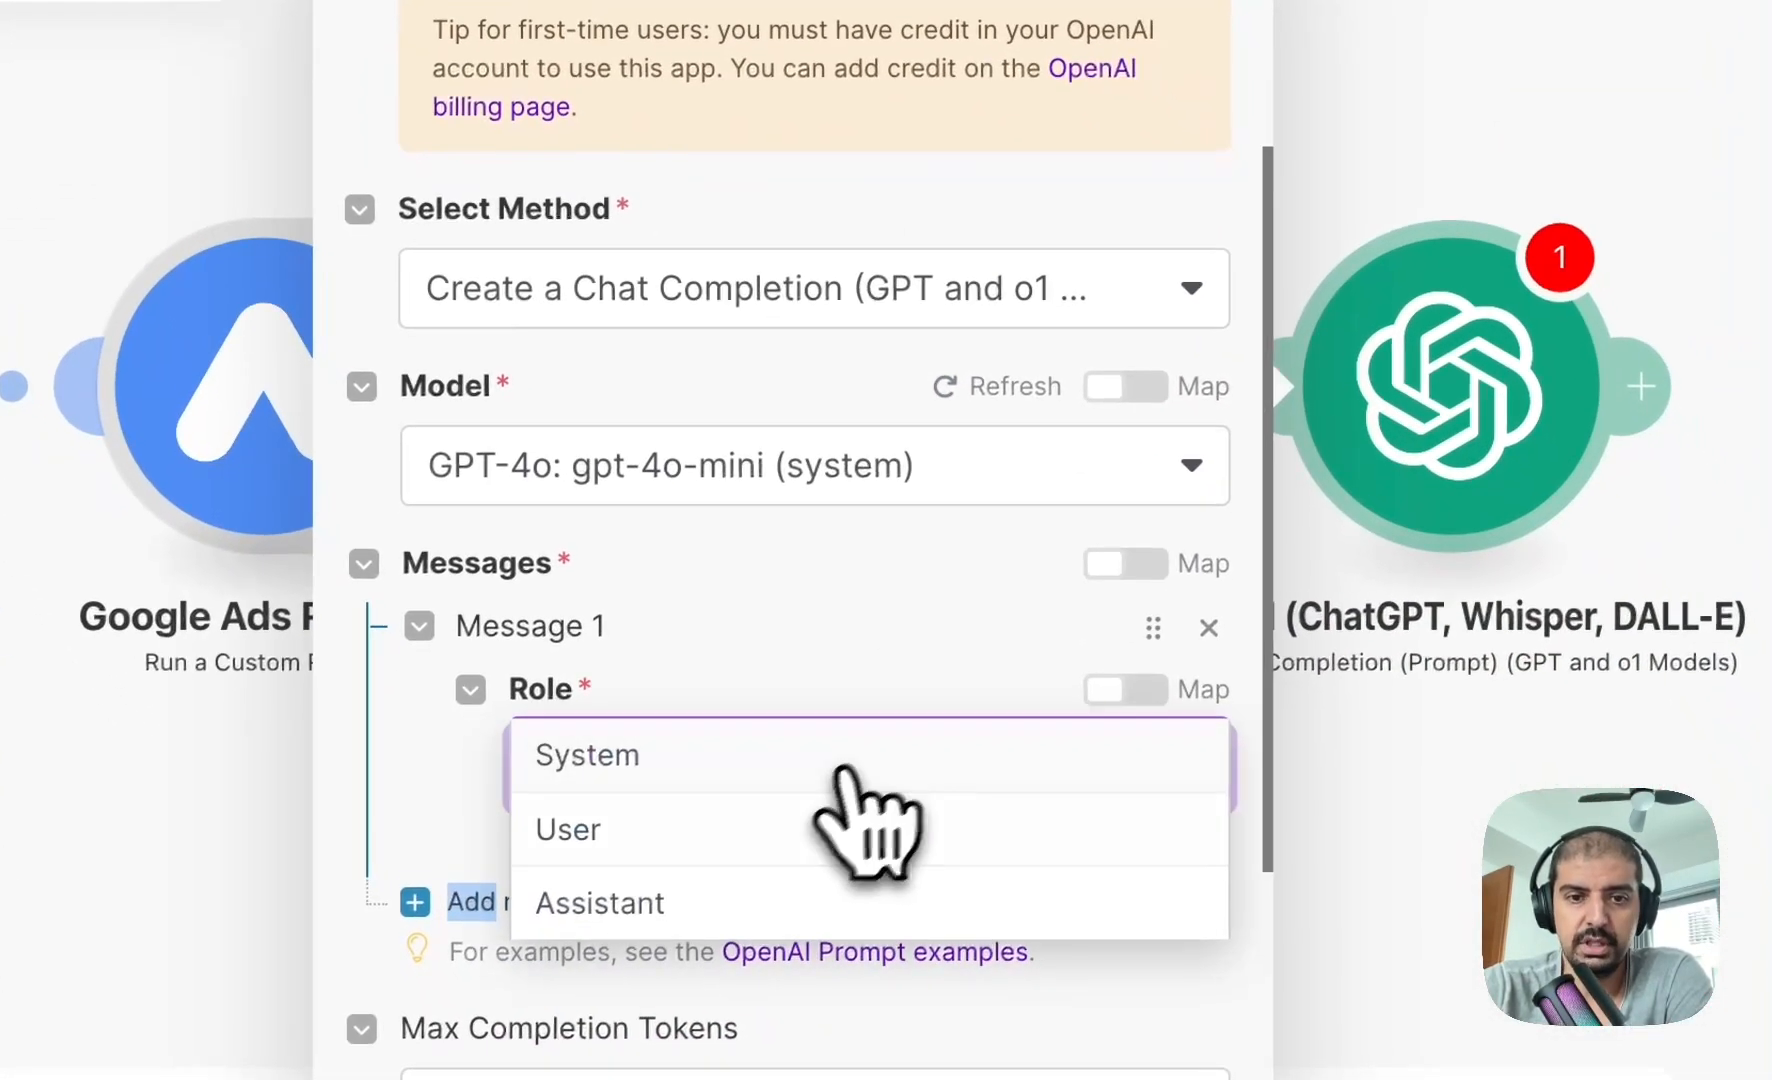
Set Message 1 to System with text 'You are a google ads report analyst'.
click(587, 755)
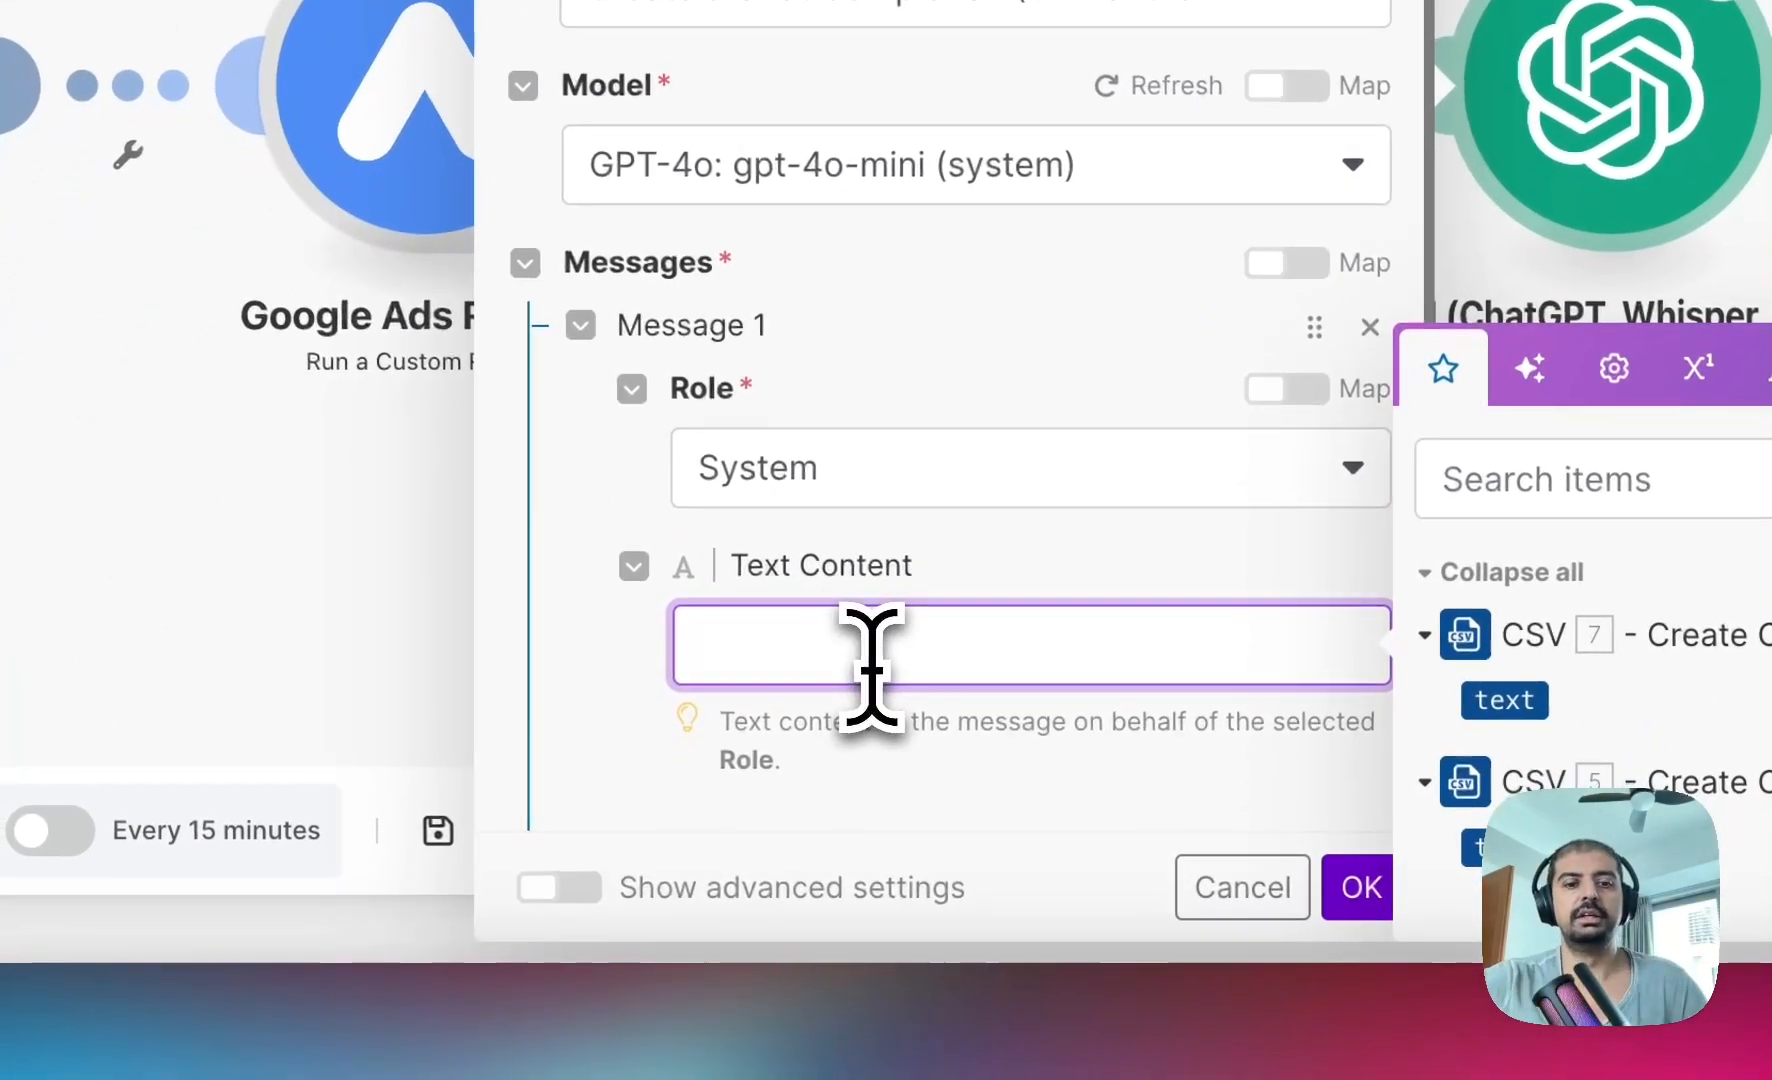
text(You are a)
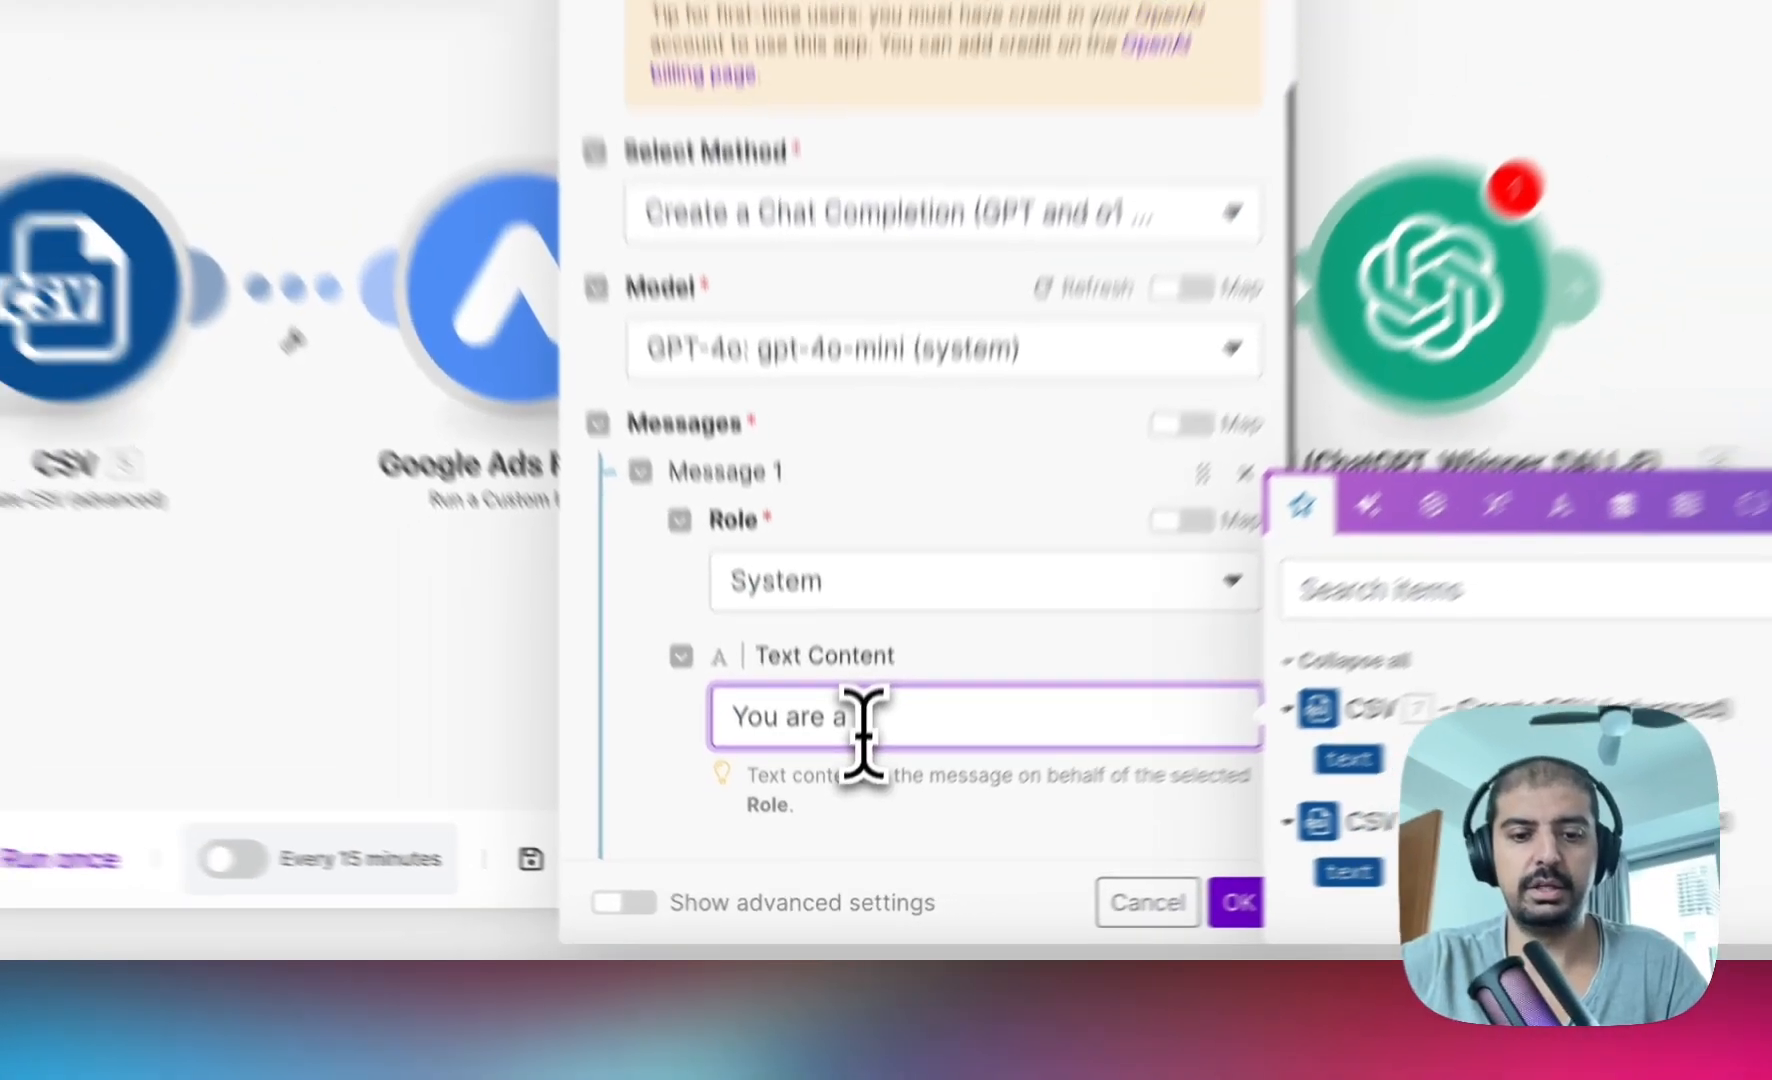
text(google ads report)
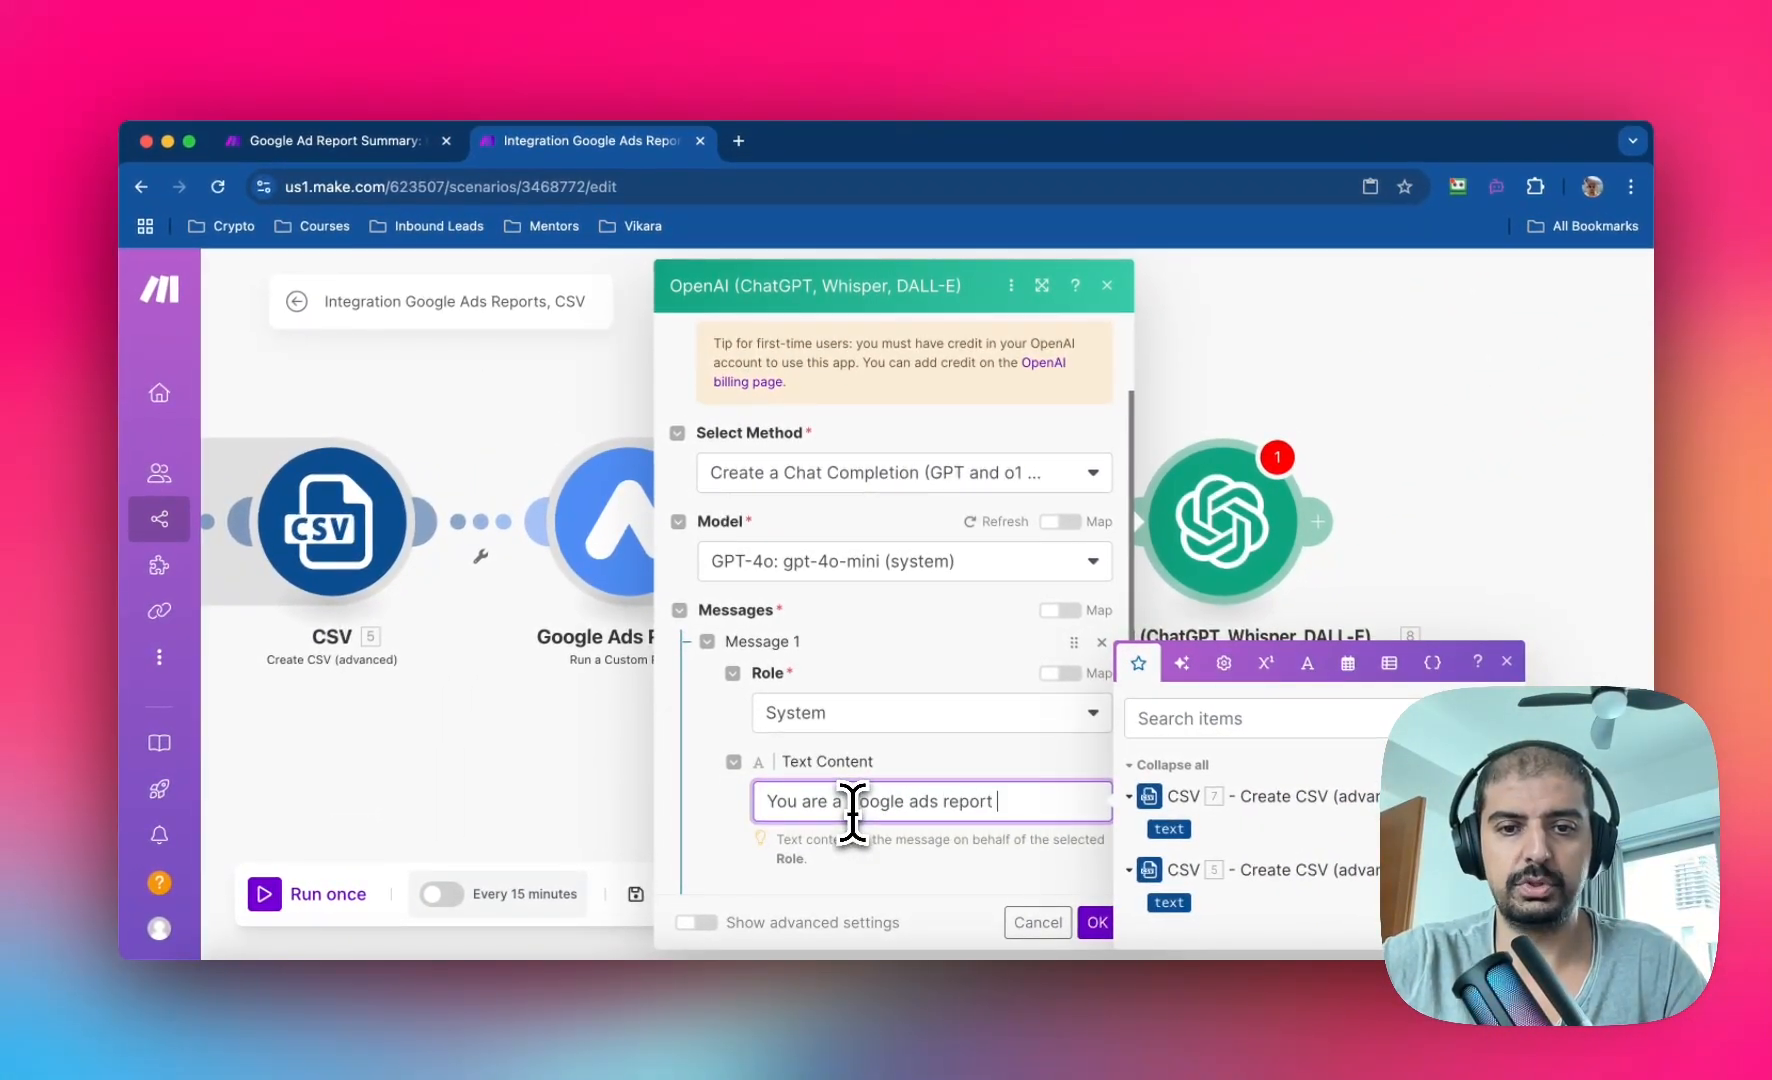
text(analyst)
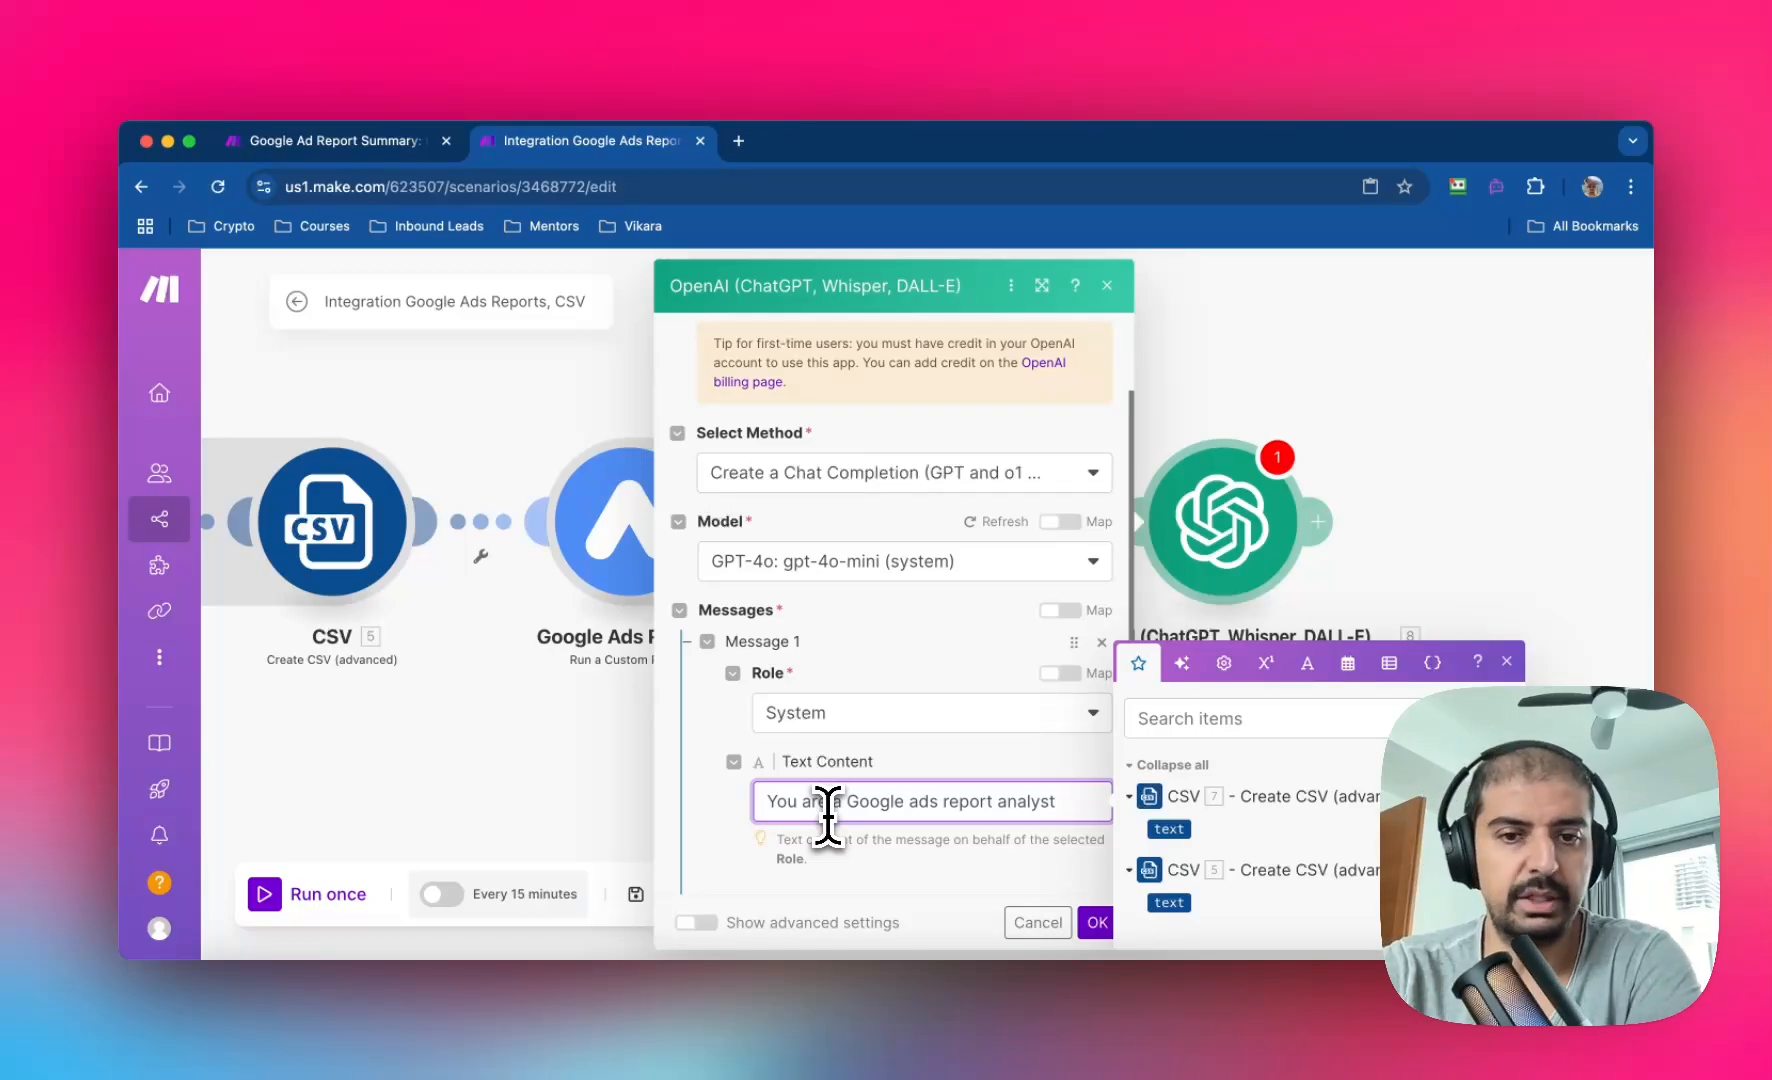
scroll(down, 3)
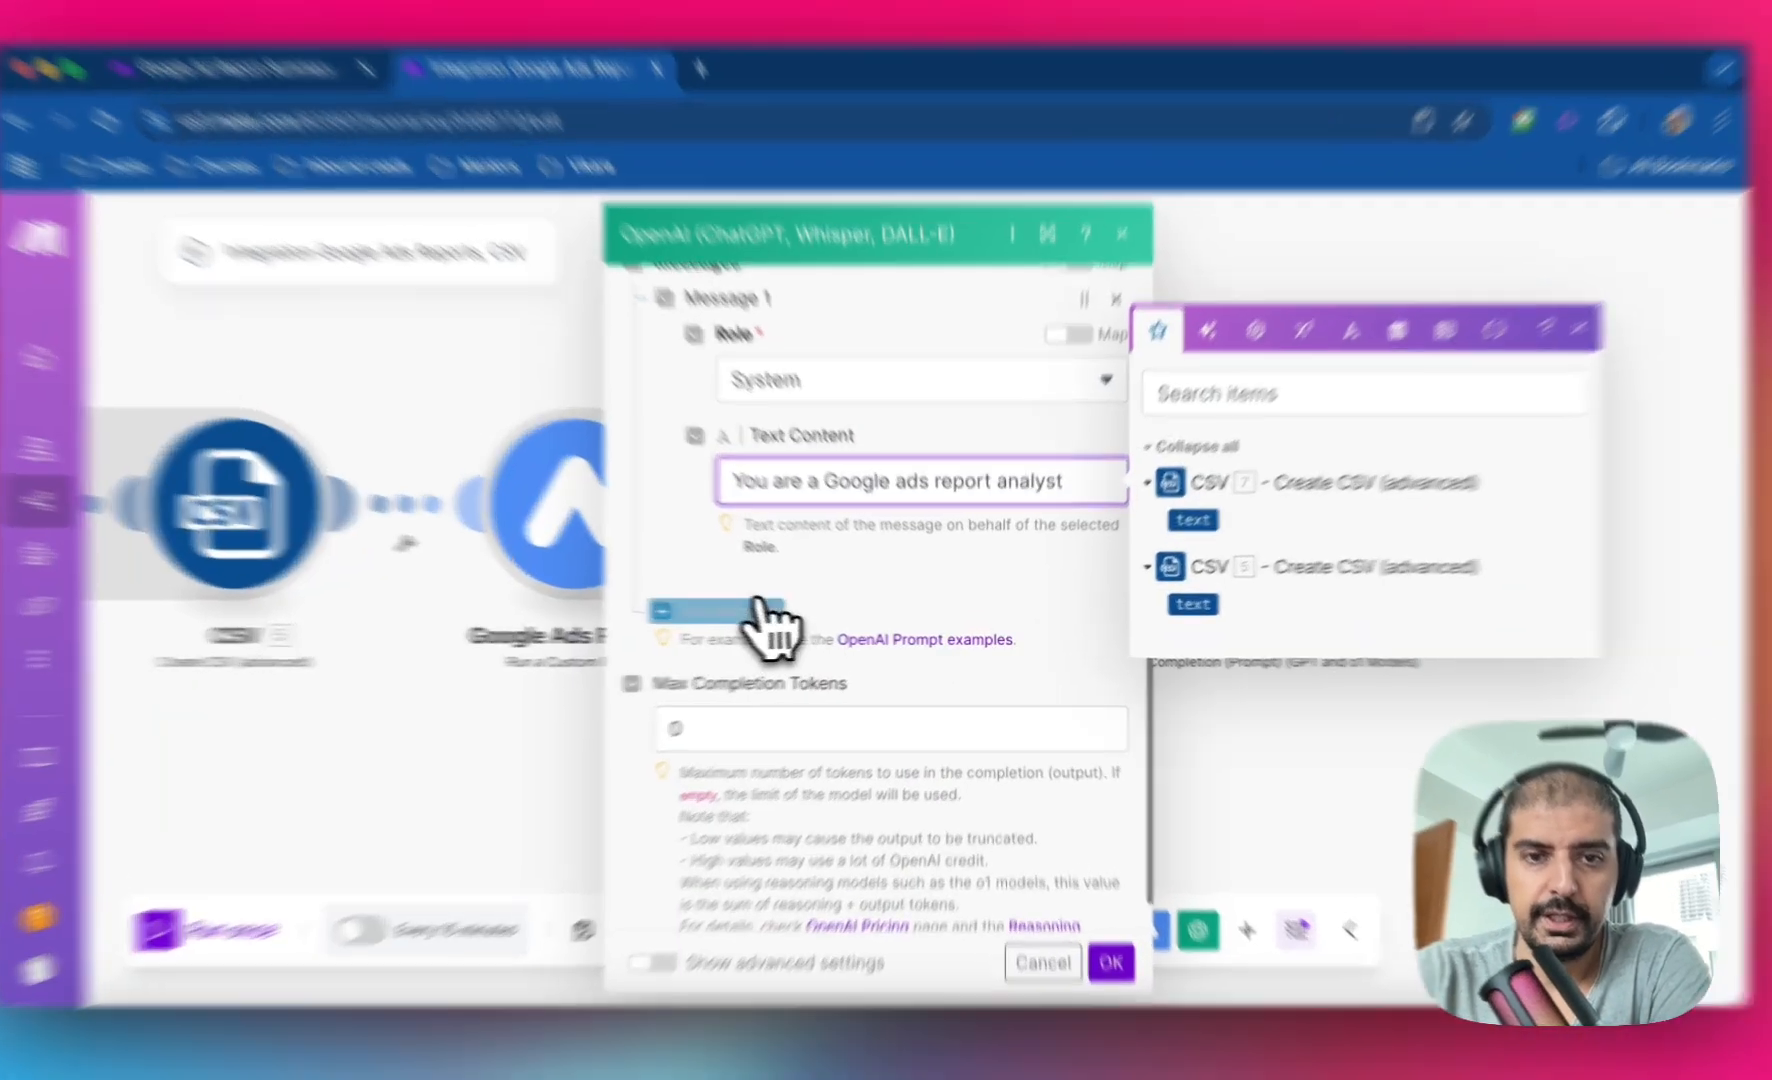
Add Message 2 to the prompt and give it the User role.
click(732, 610)
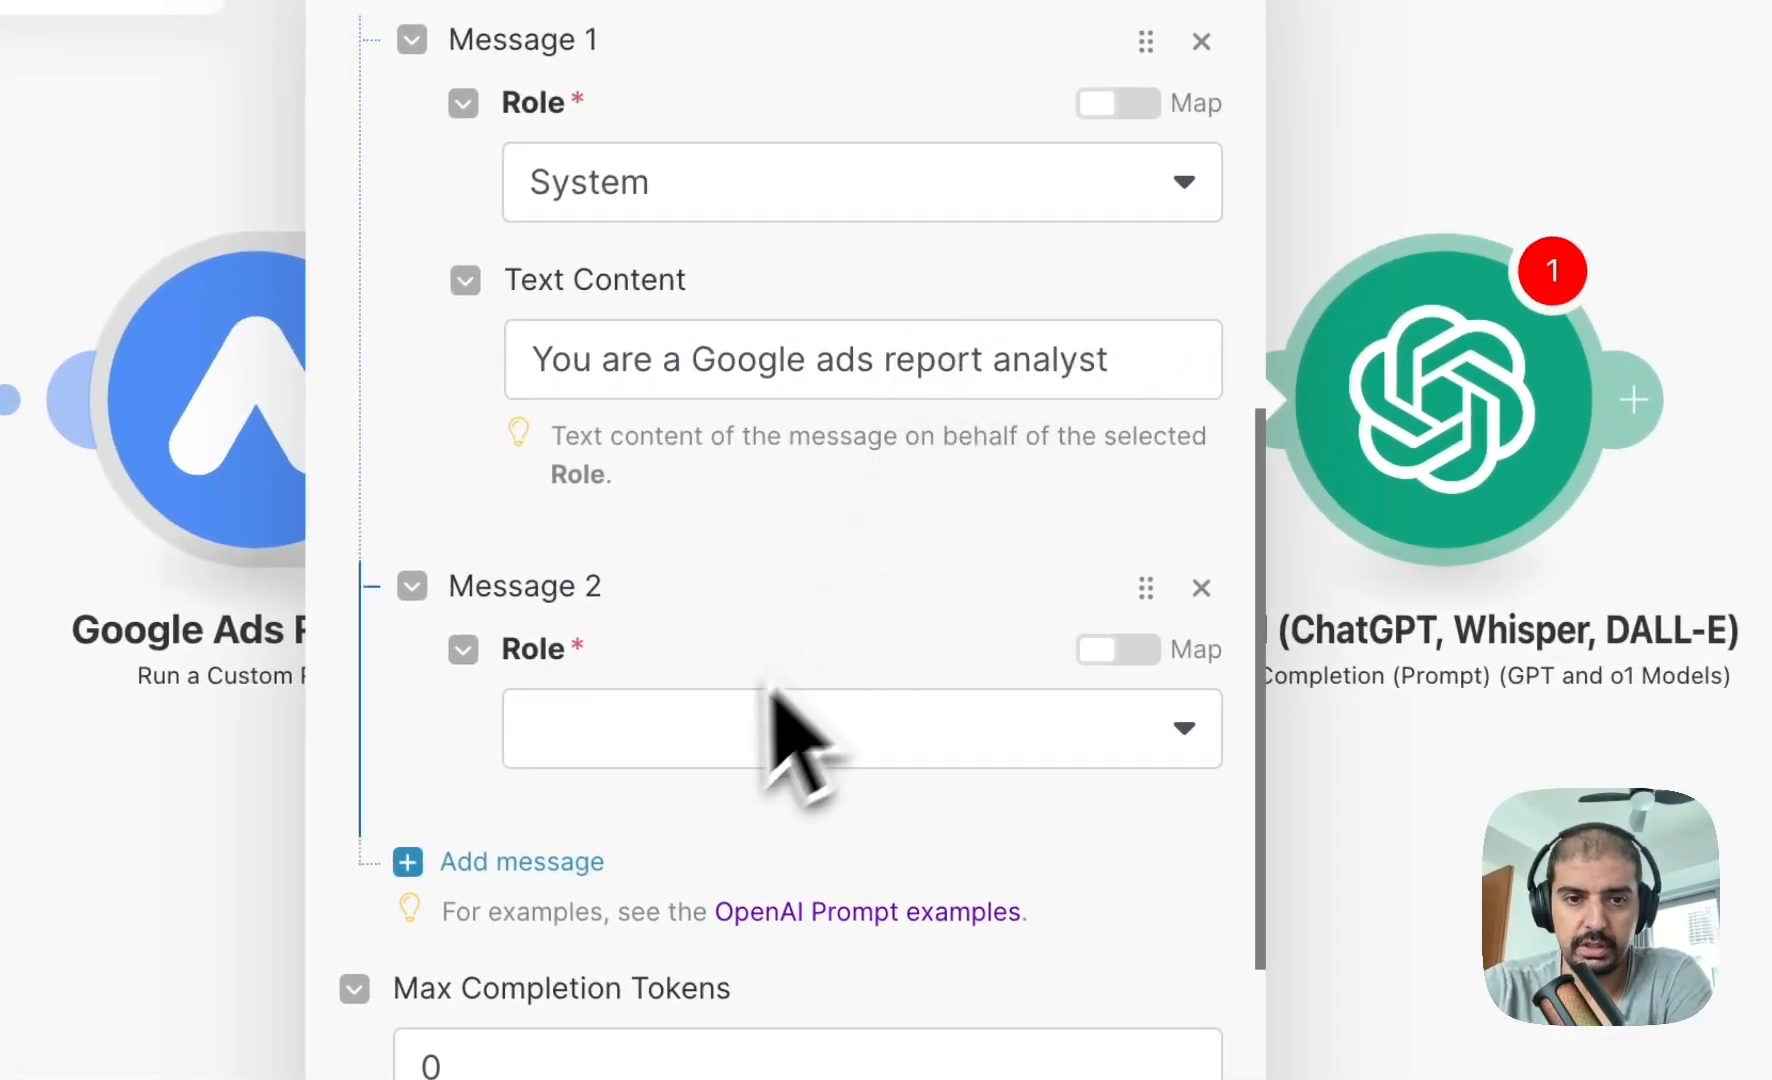
click(861, 728)
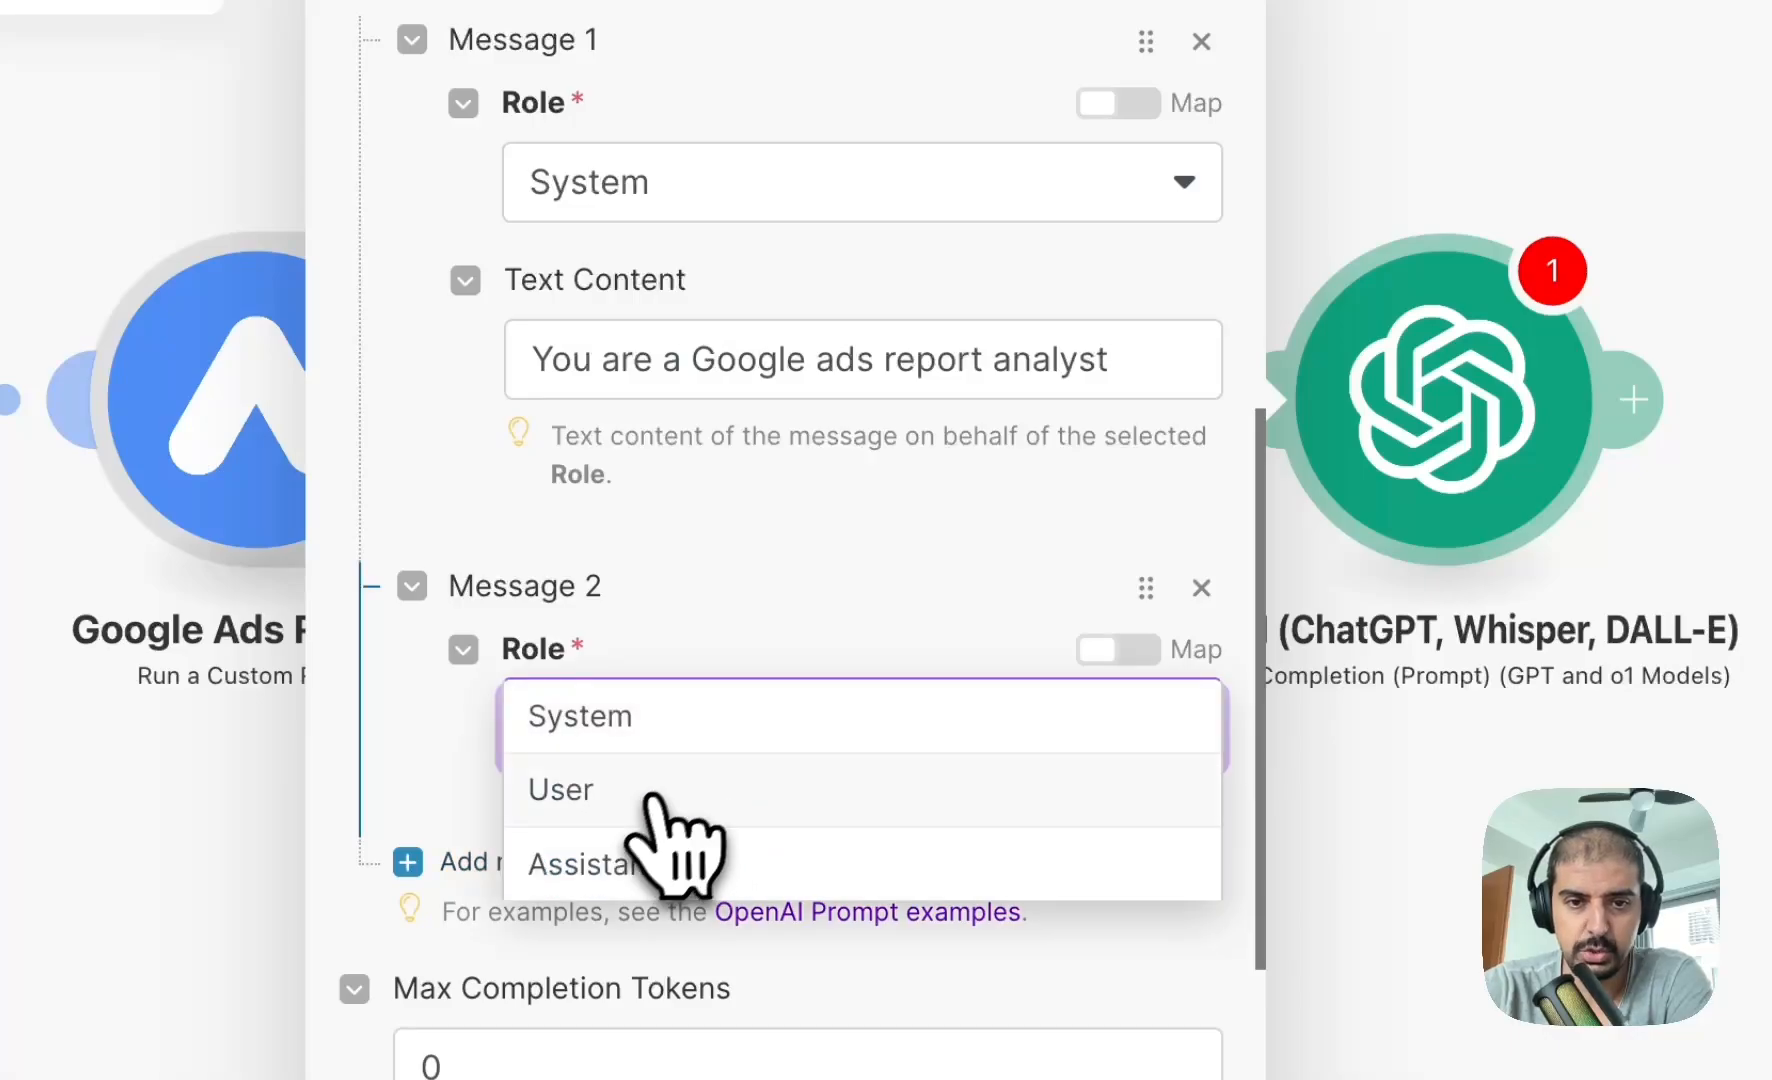
click(559, 789)
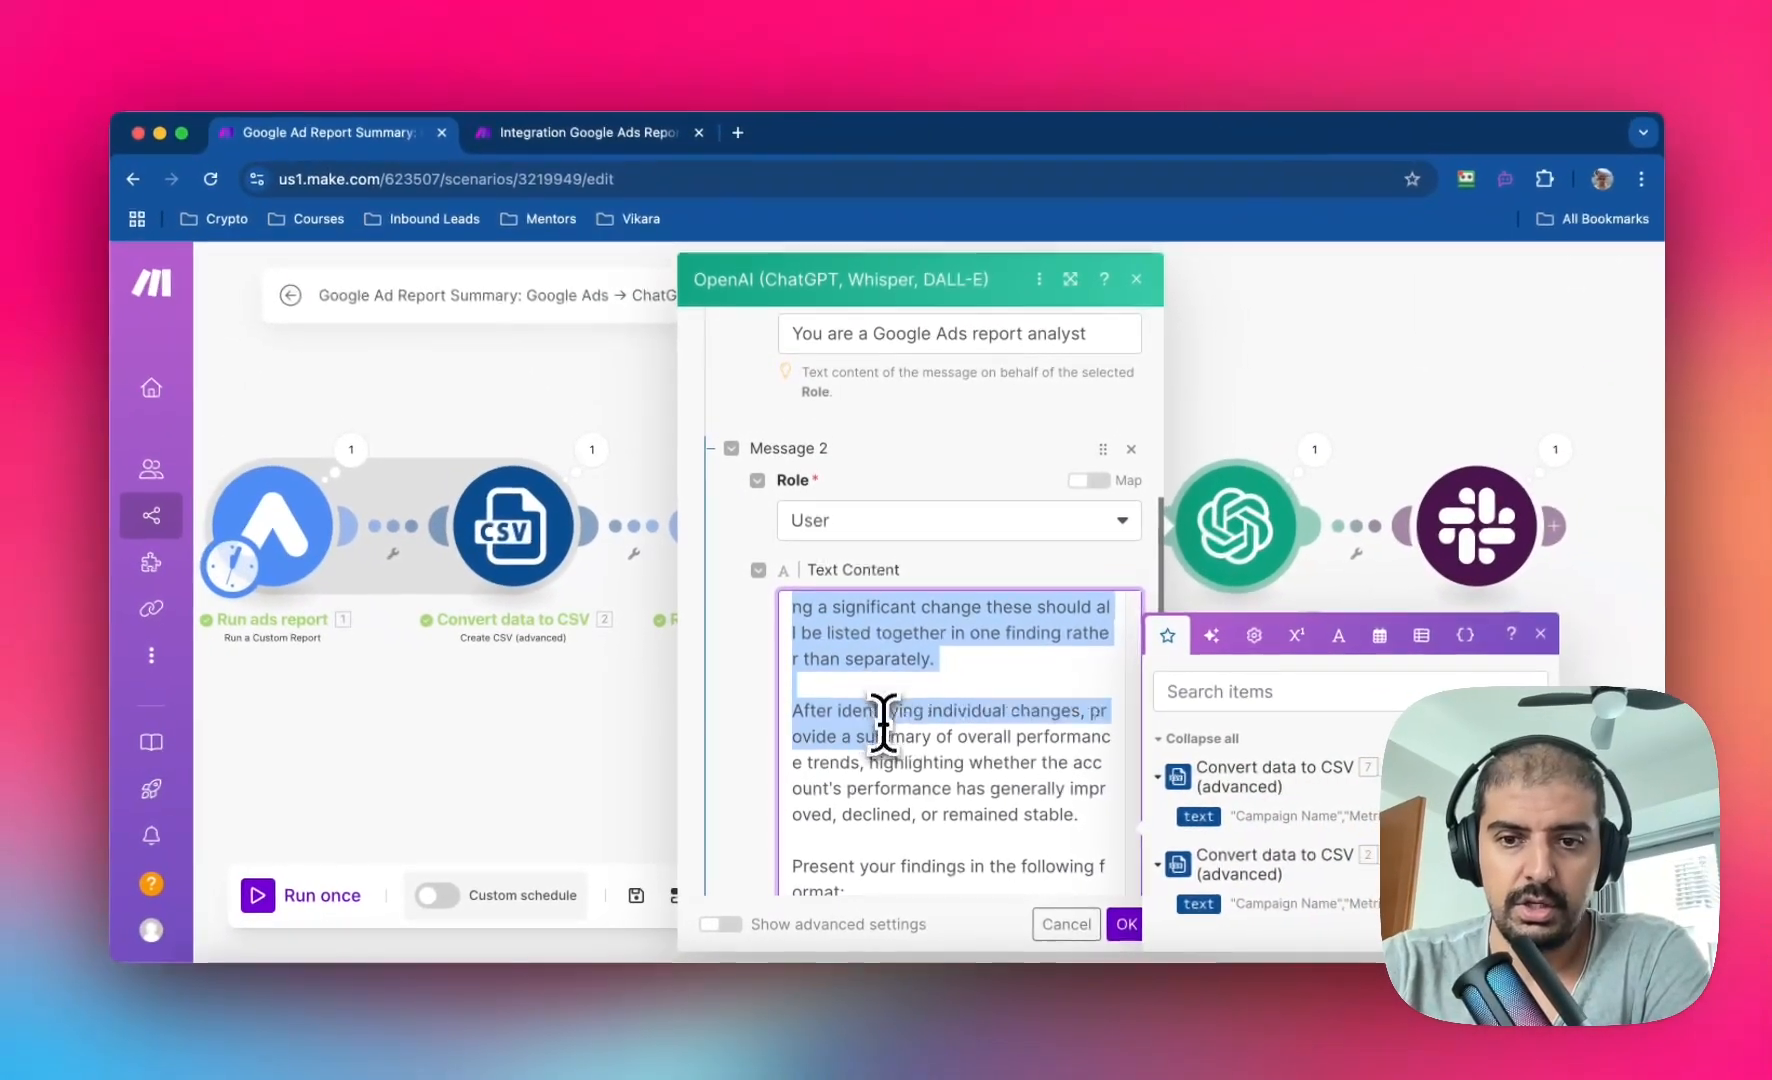
Scroll through the OpenAI module's Message 2 prompt fields.
scroll(down, 3)
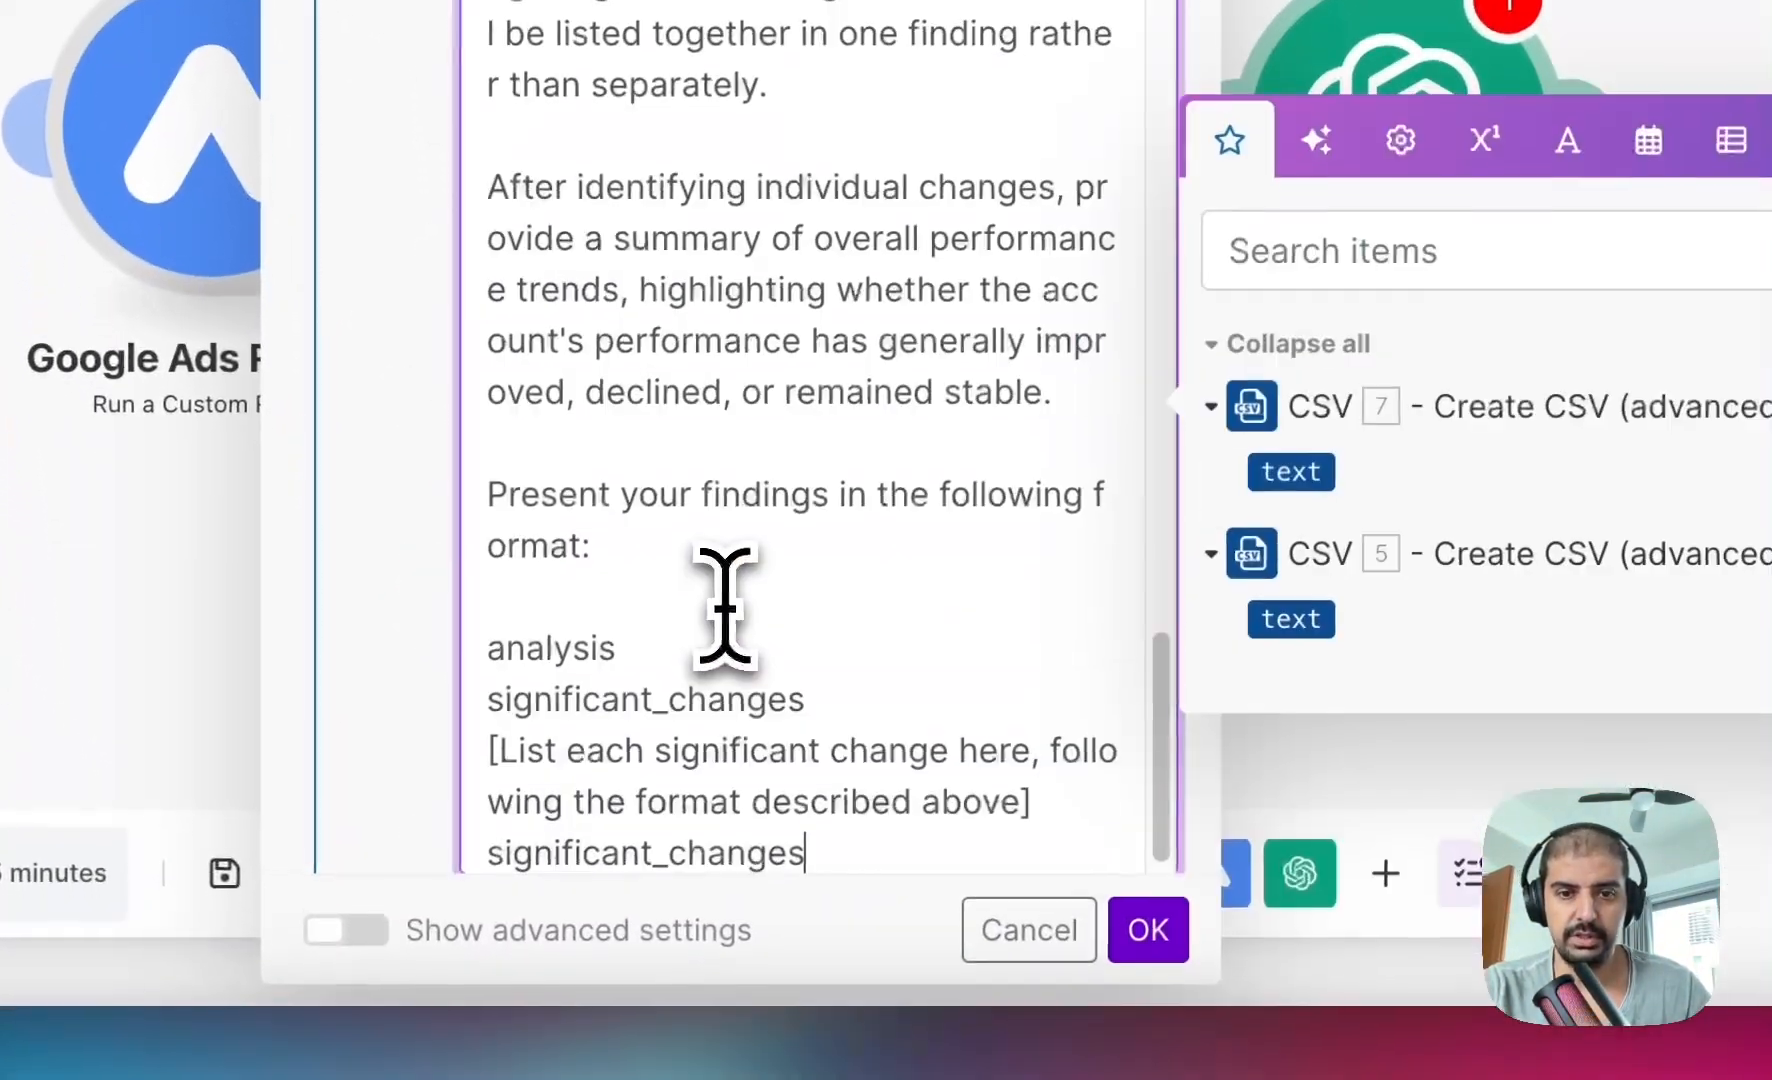
scroll(up, 3)
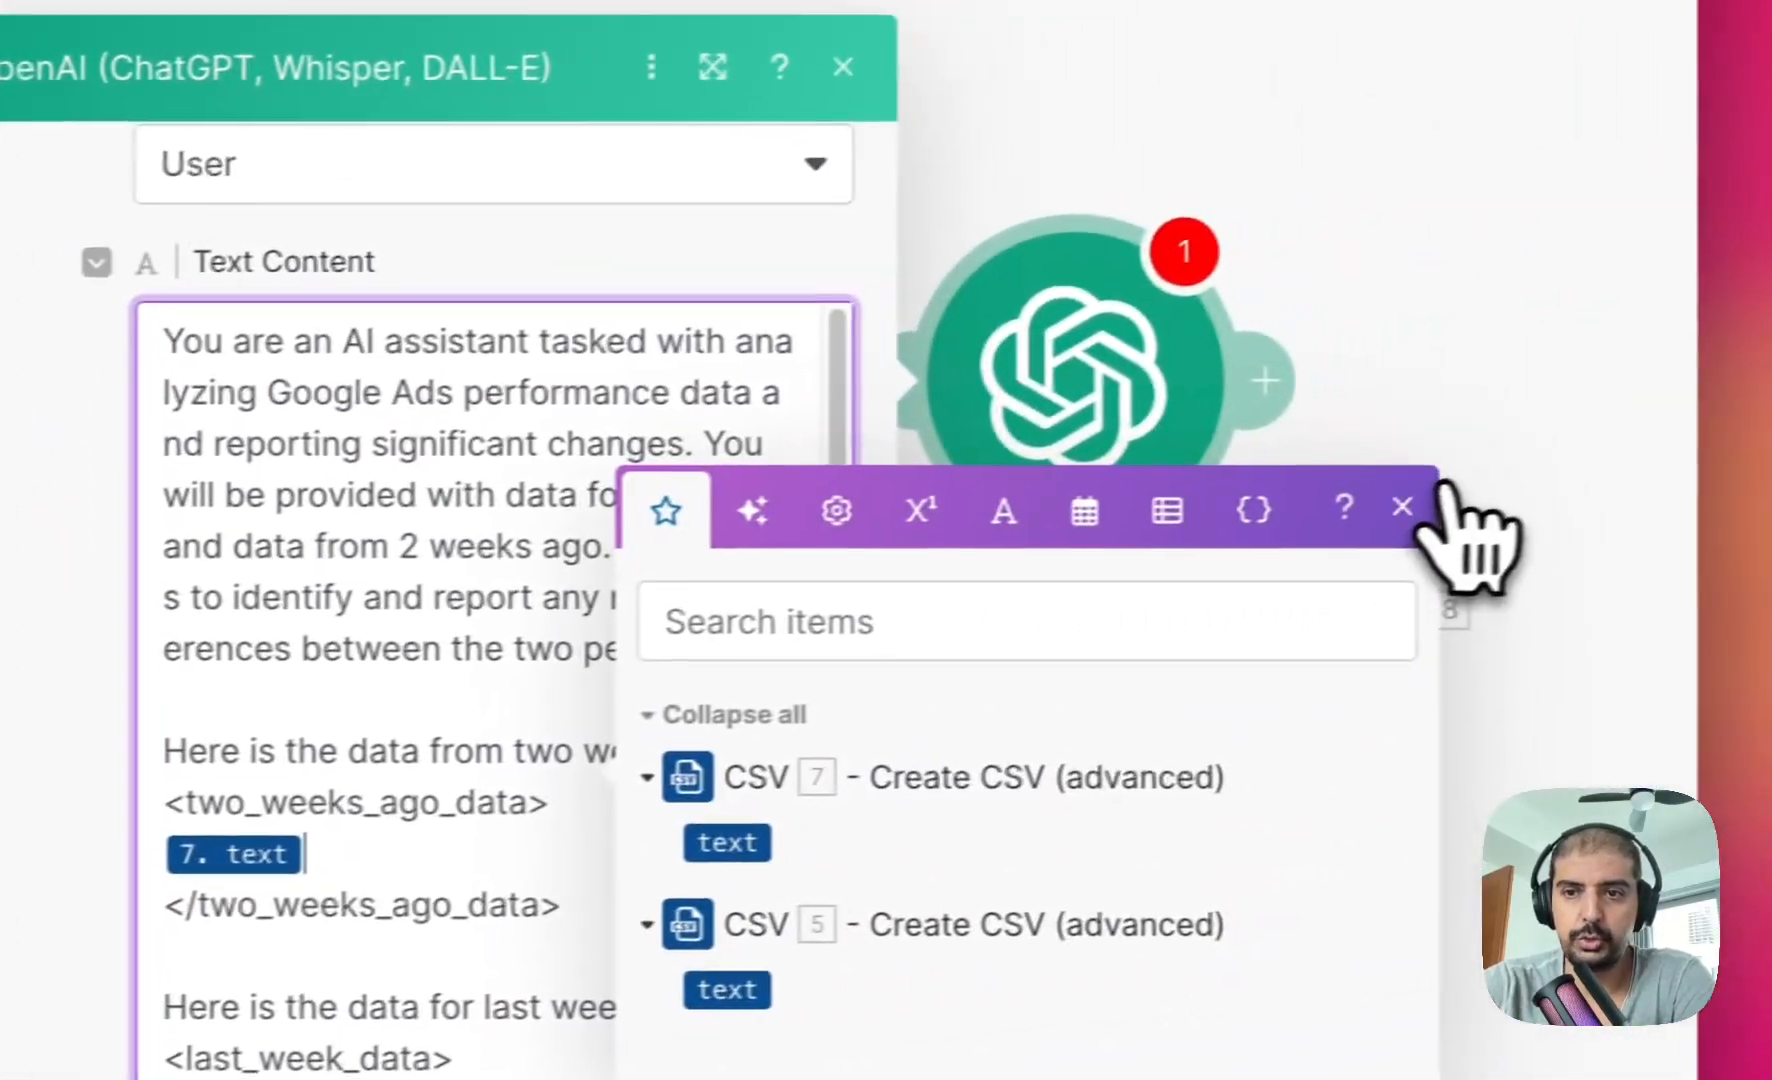
click(1401, 508)
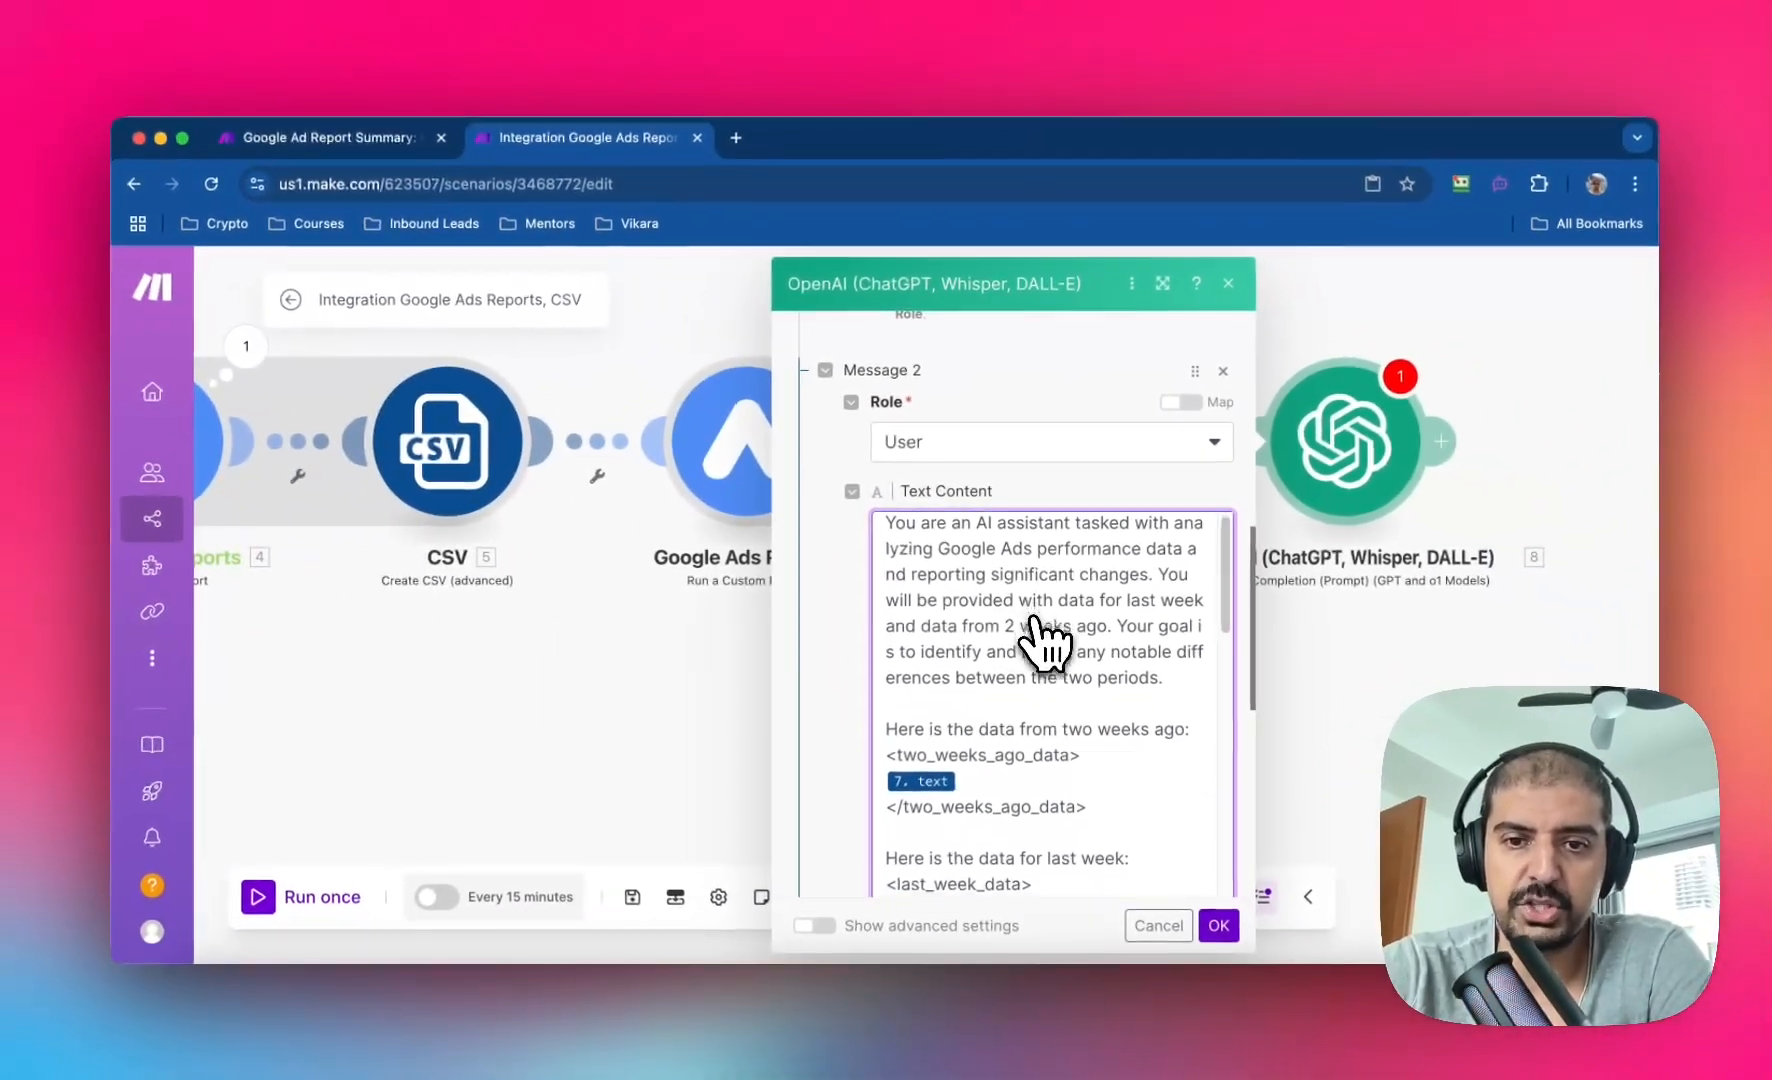
scroll(down, 3)
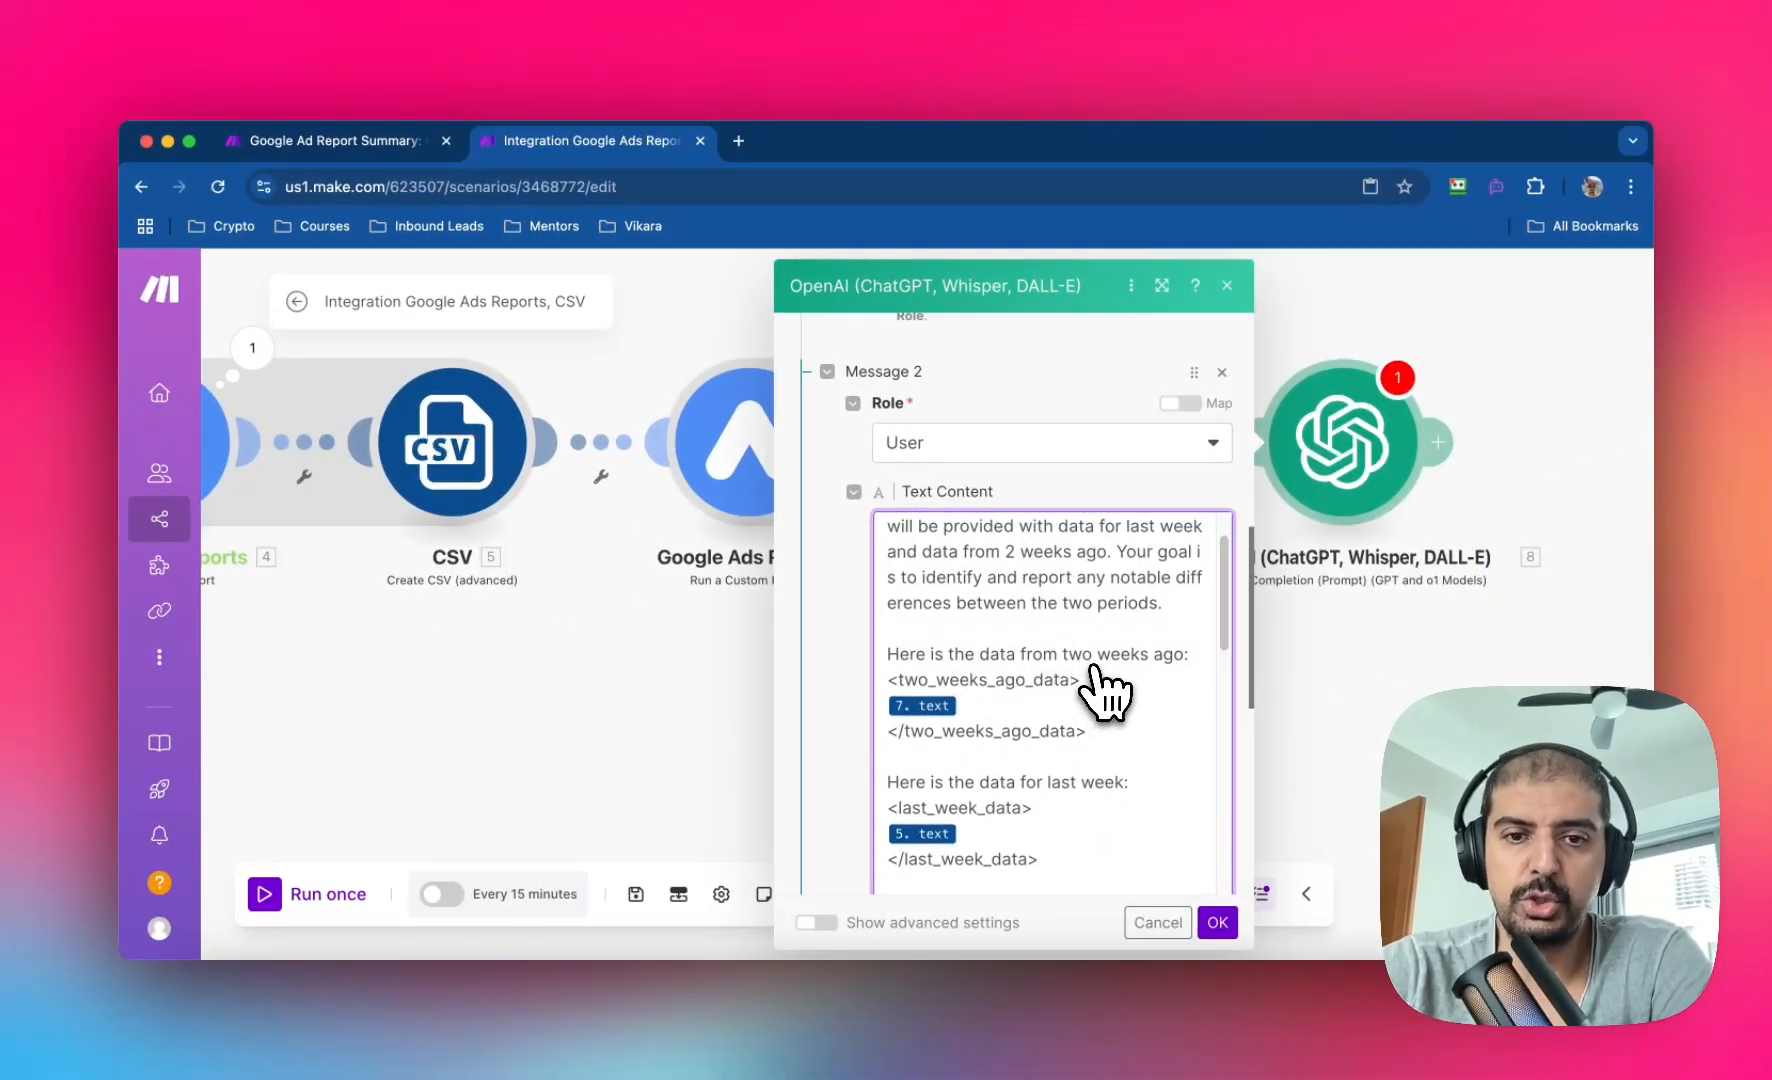
scroll(down, 3)
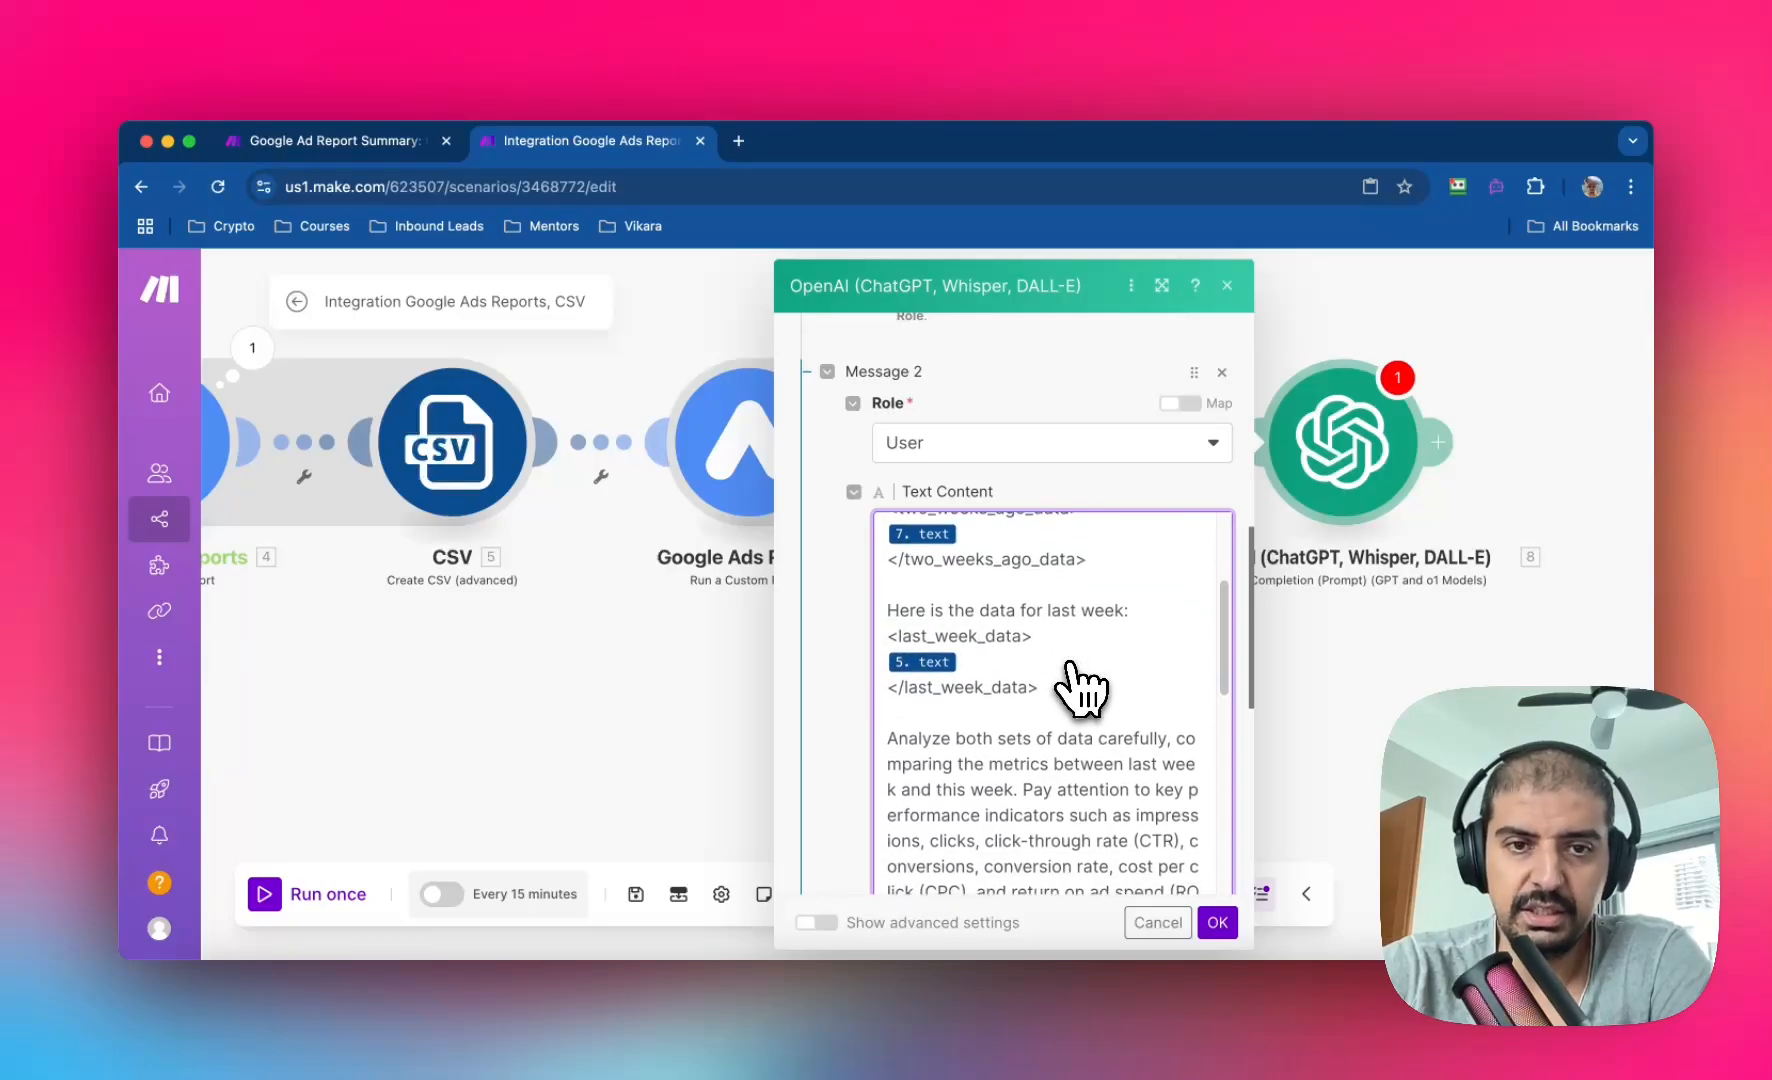
scroll(up, 3)
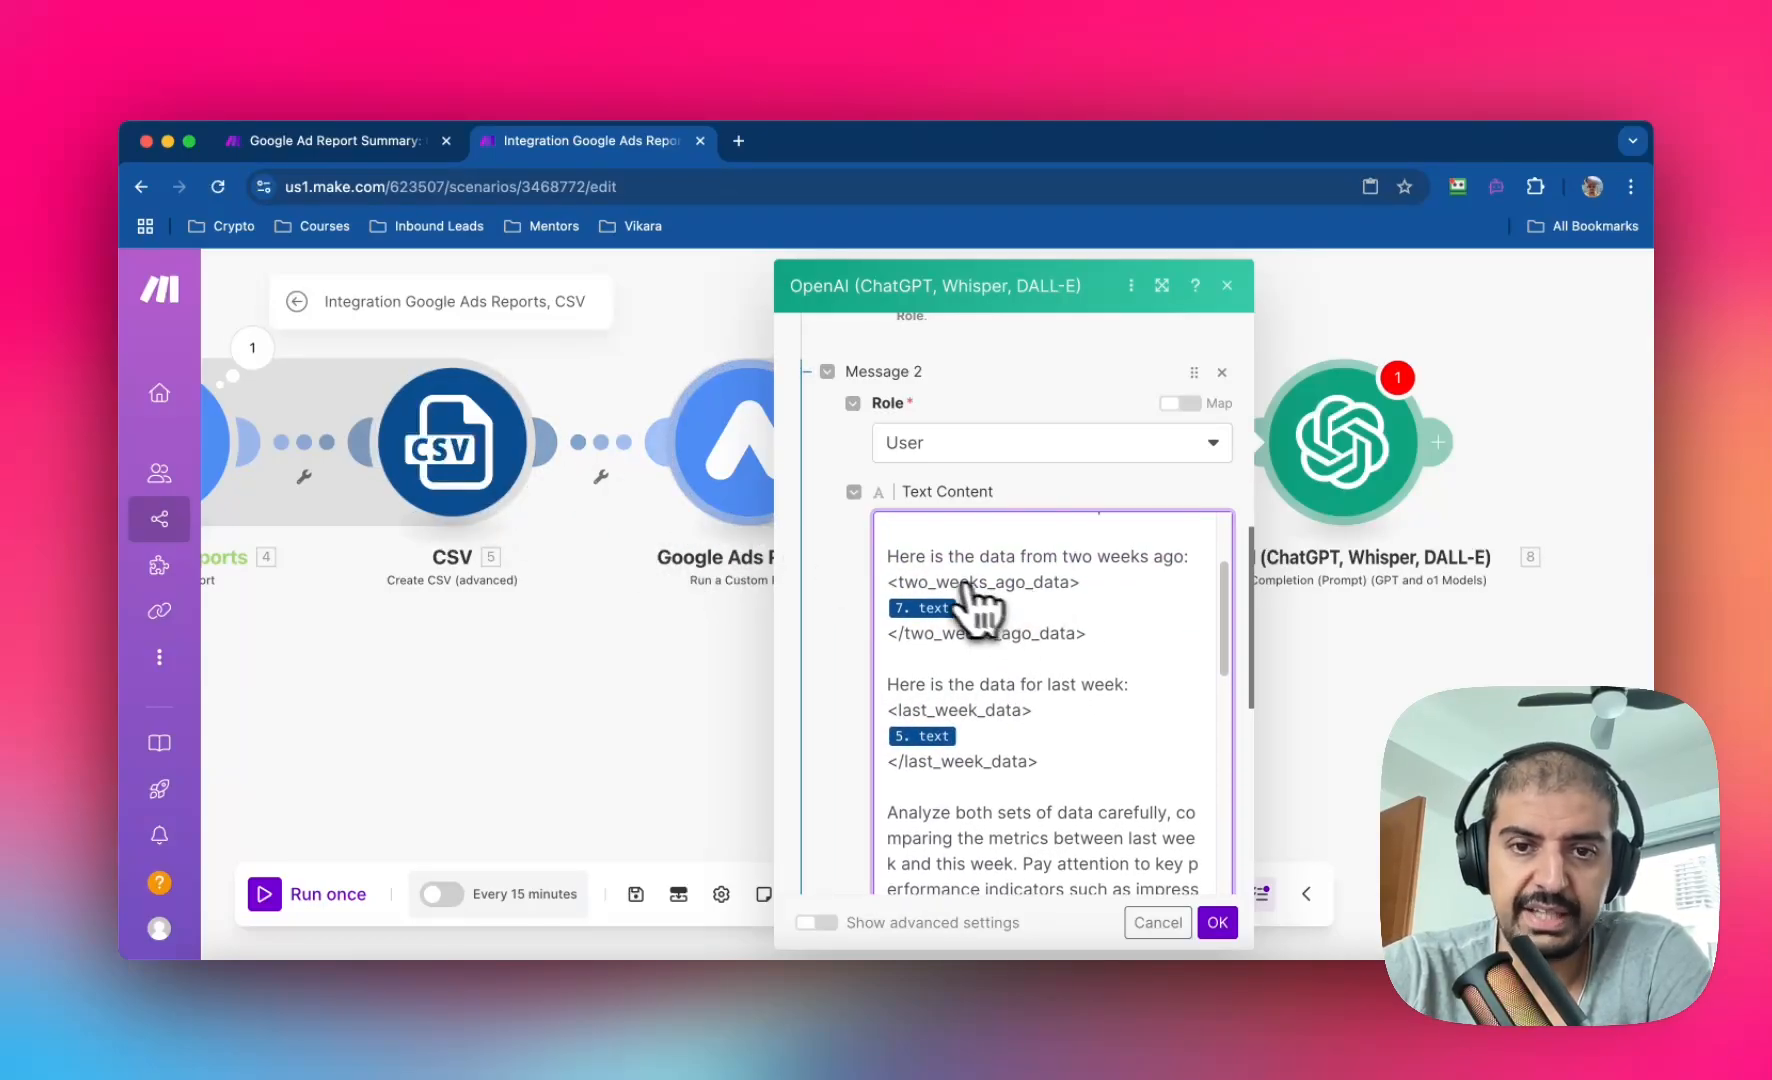
scroll(down, 3)
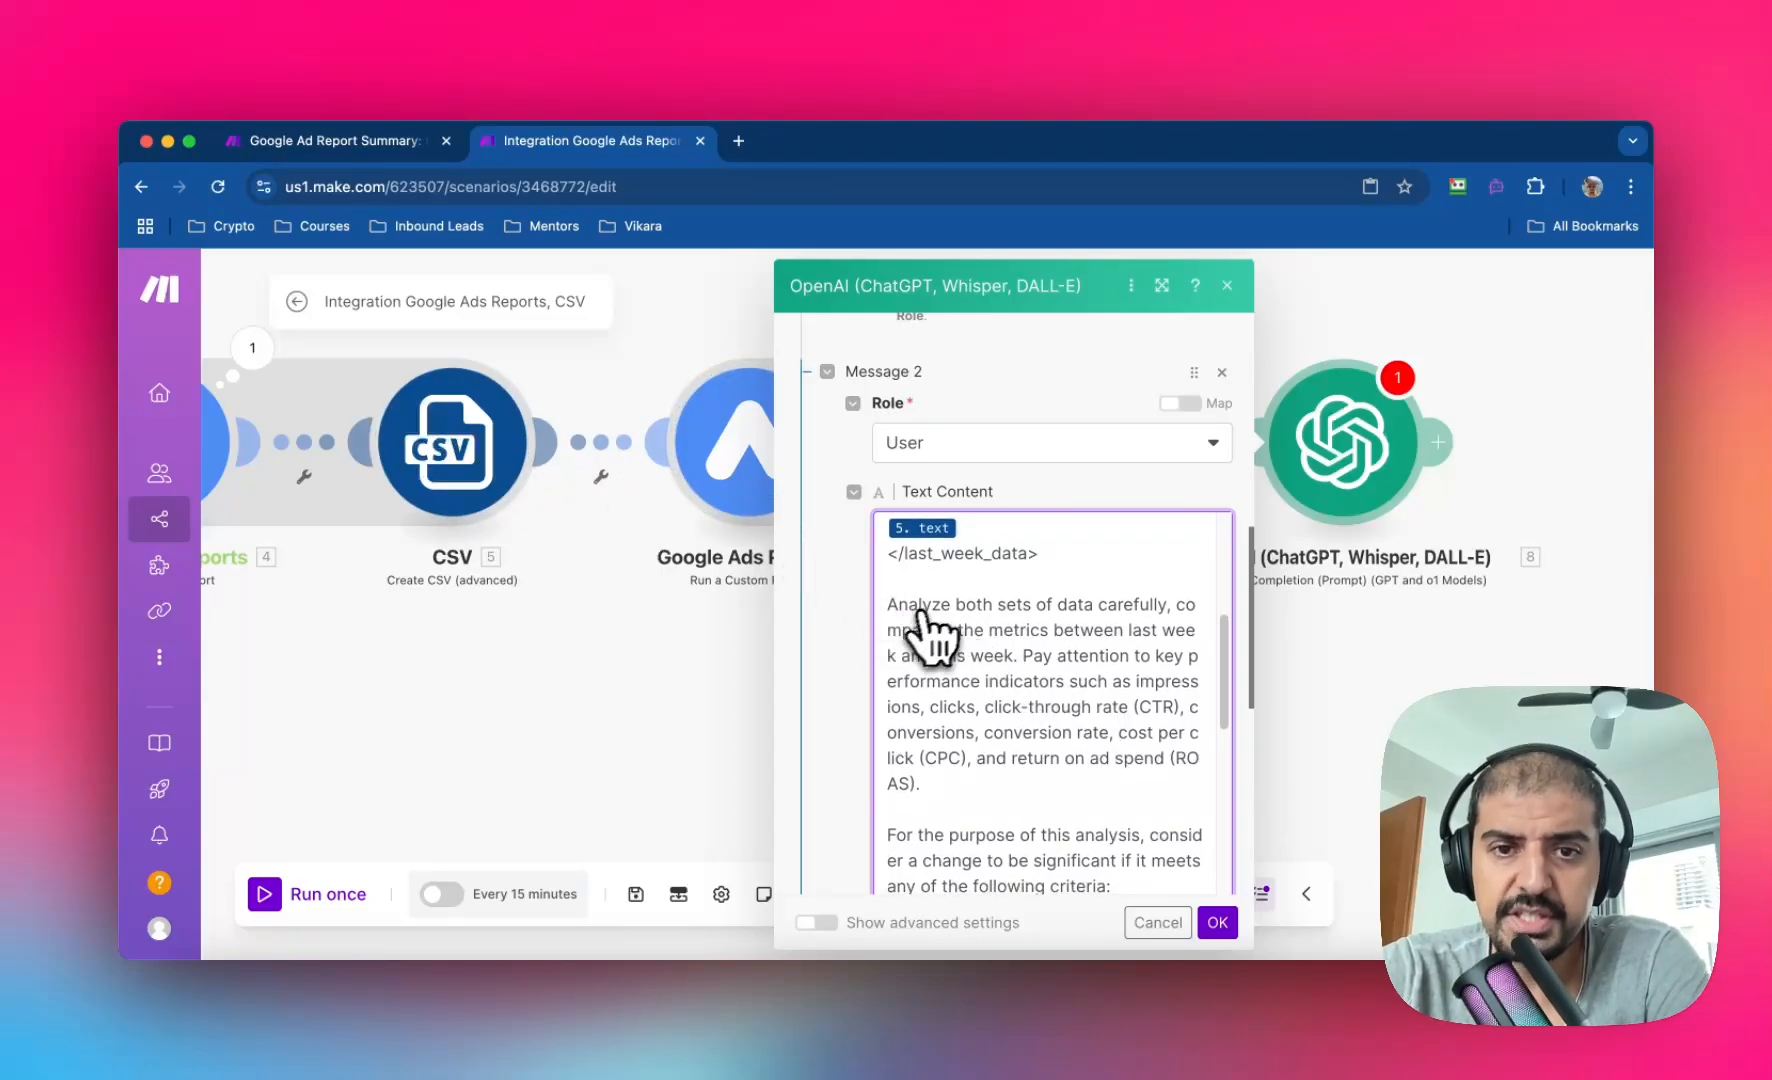
mouse_move(1051, 650)
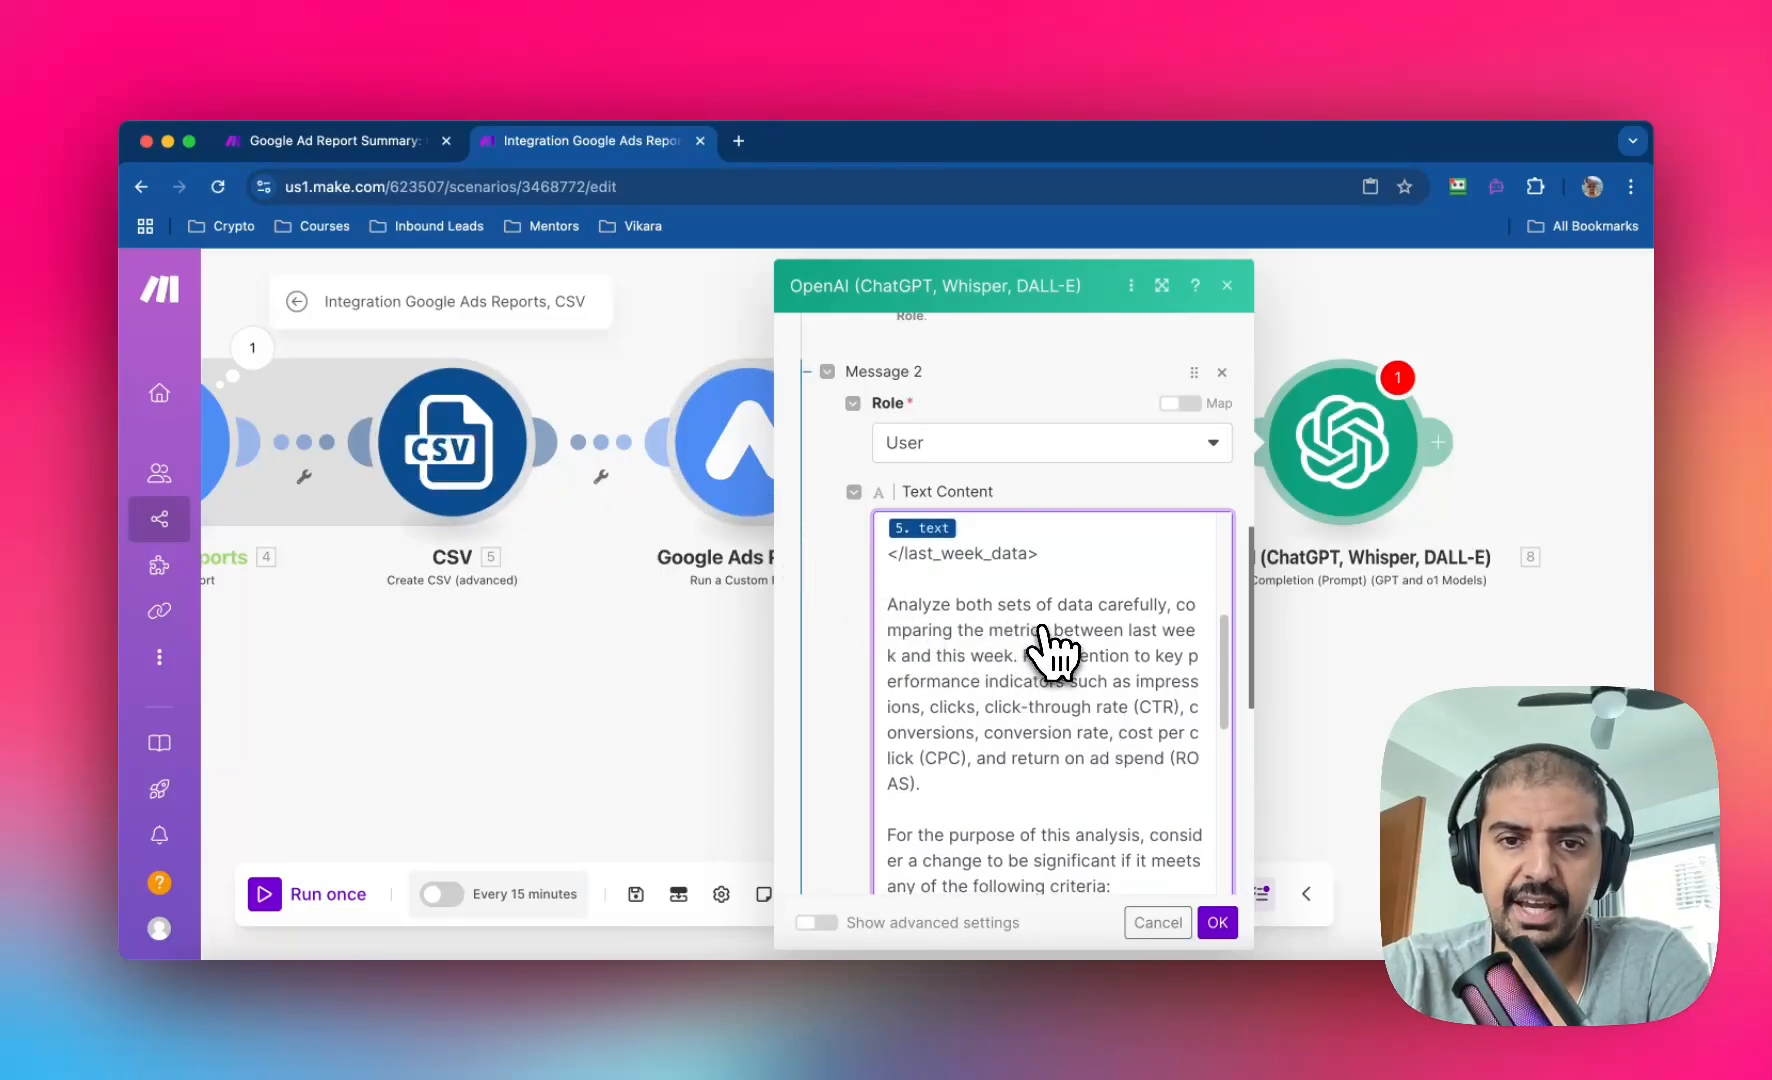
scroll(down, 3)
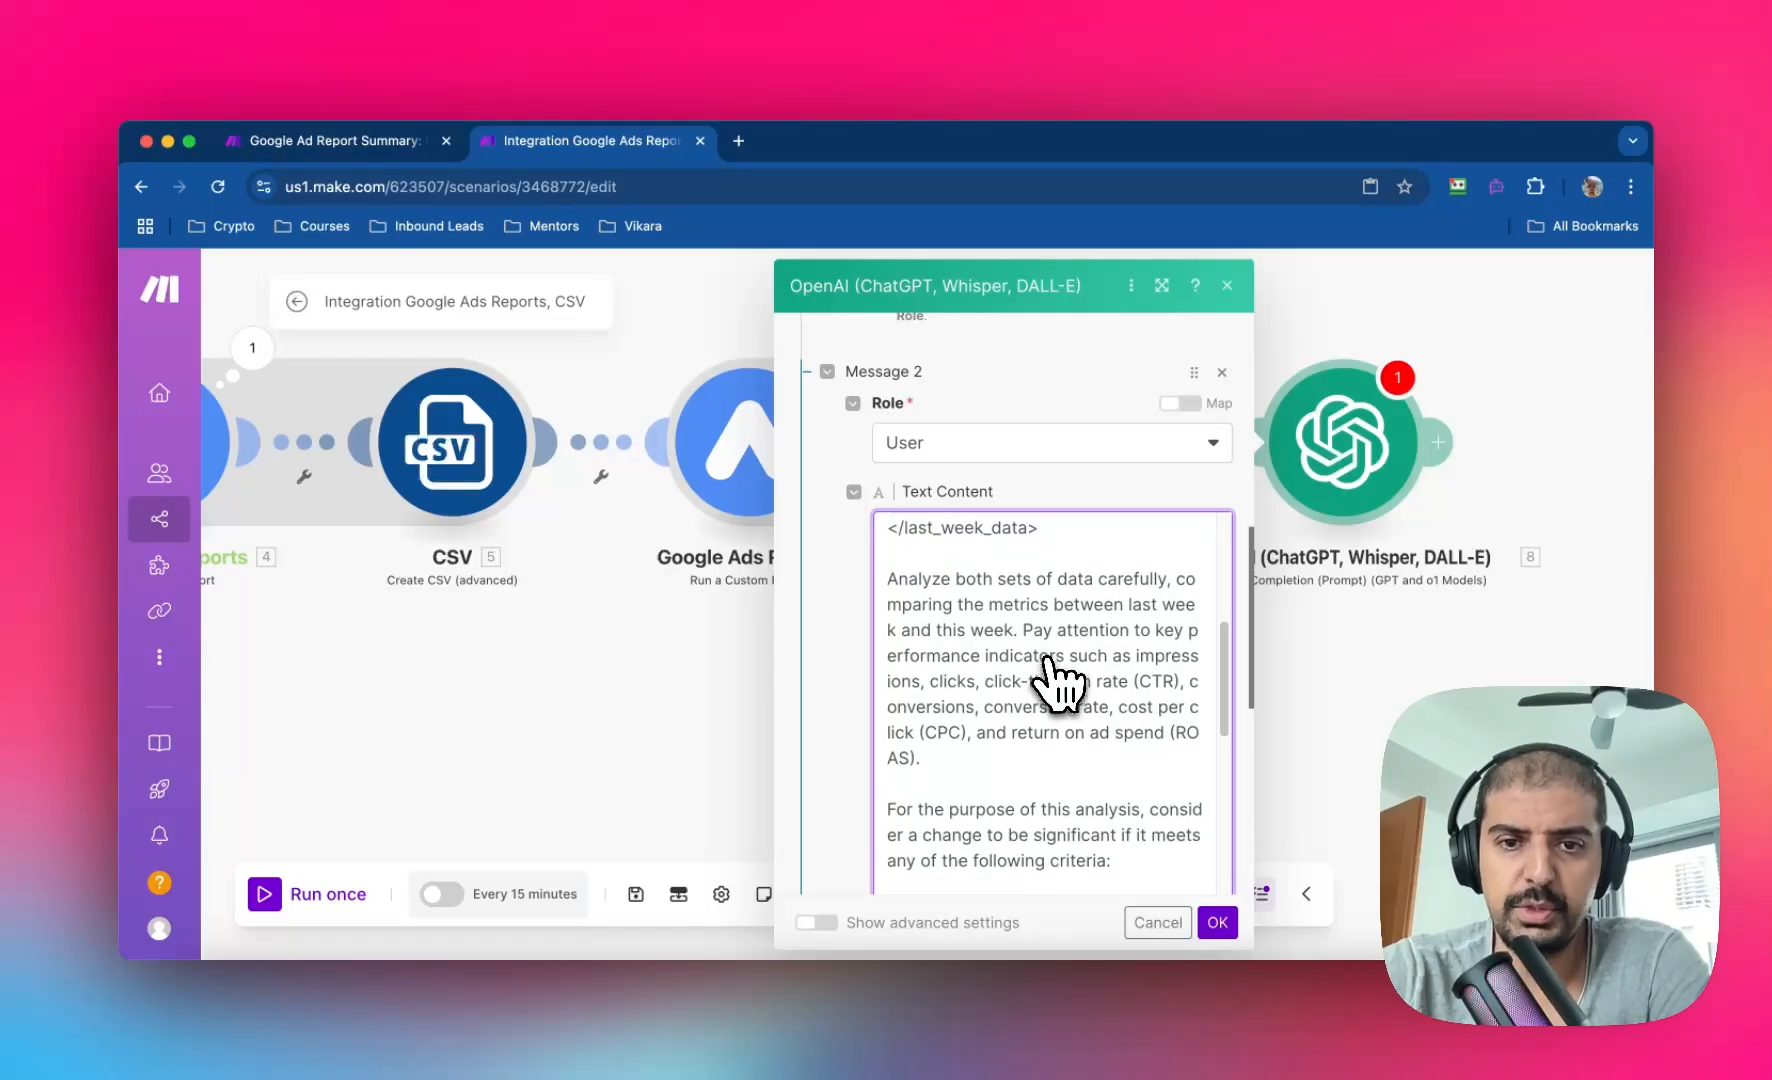
scroll(down, 3)
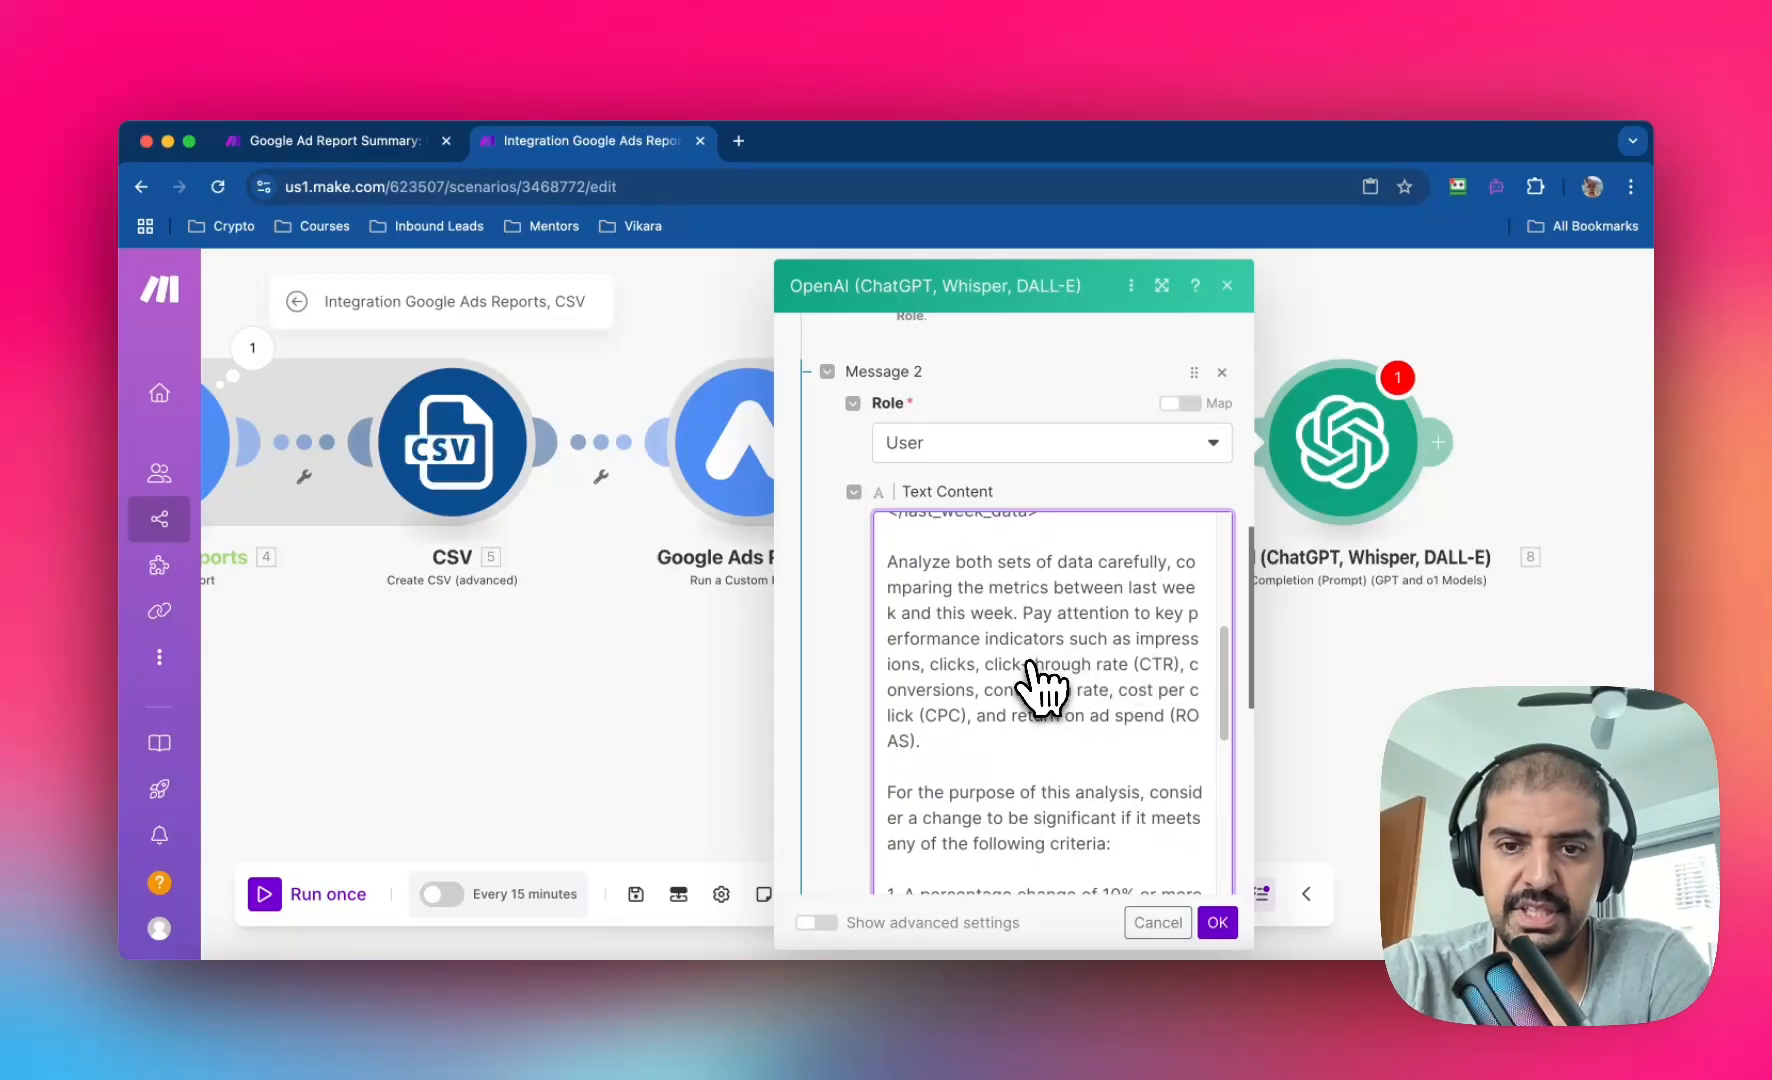
mouse_move(1060, 695)
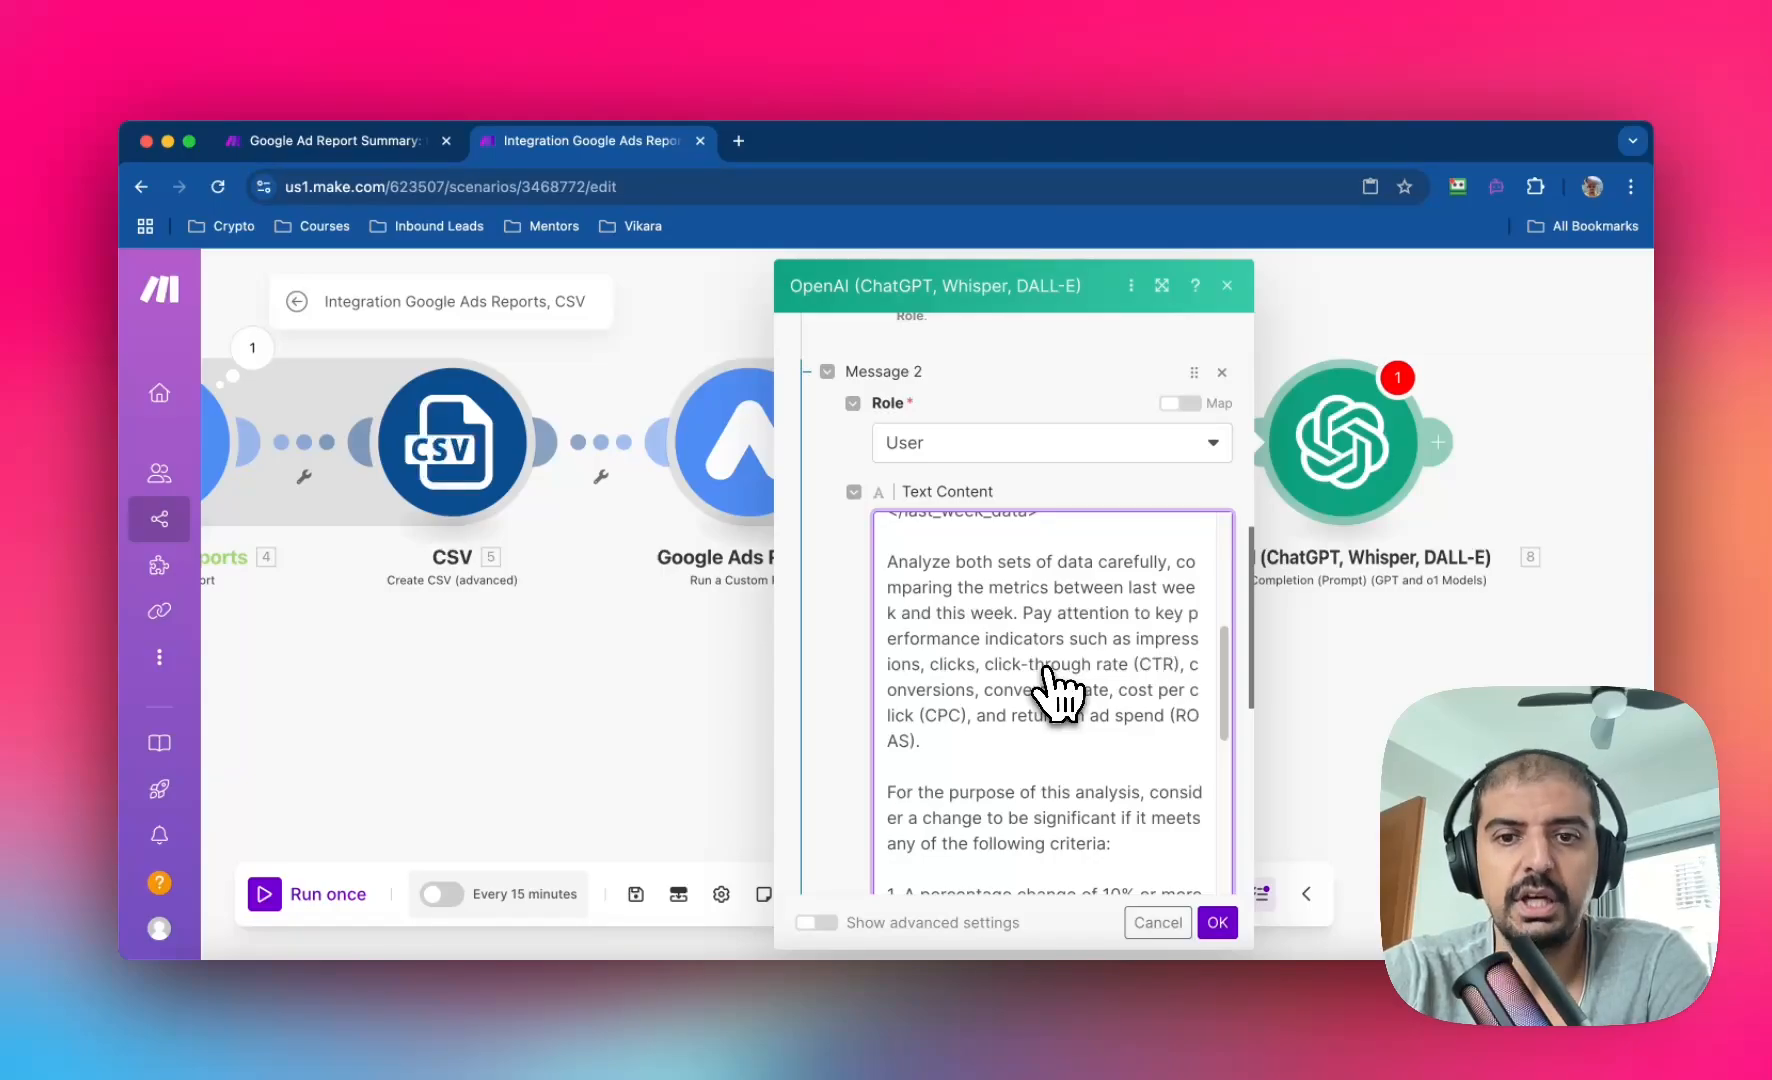
mouse_move(1102, 757)
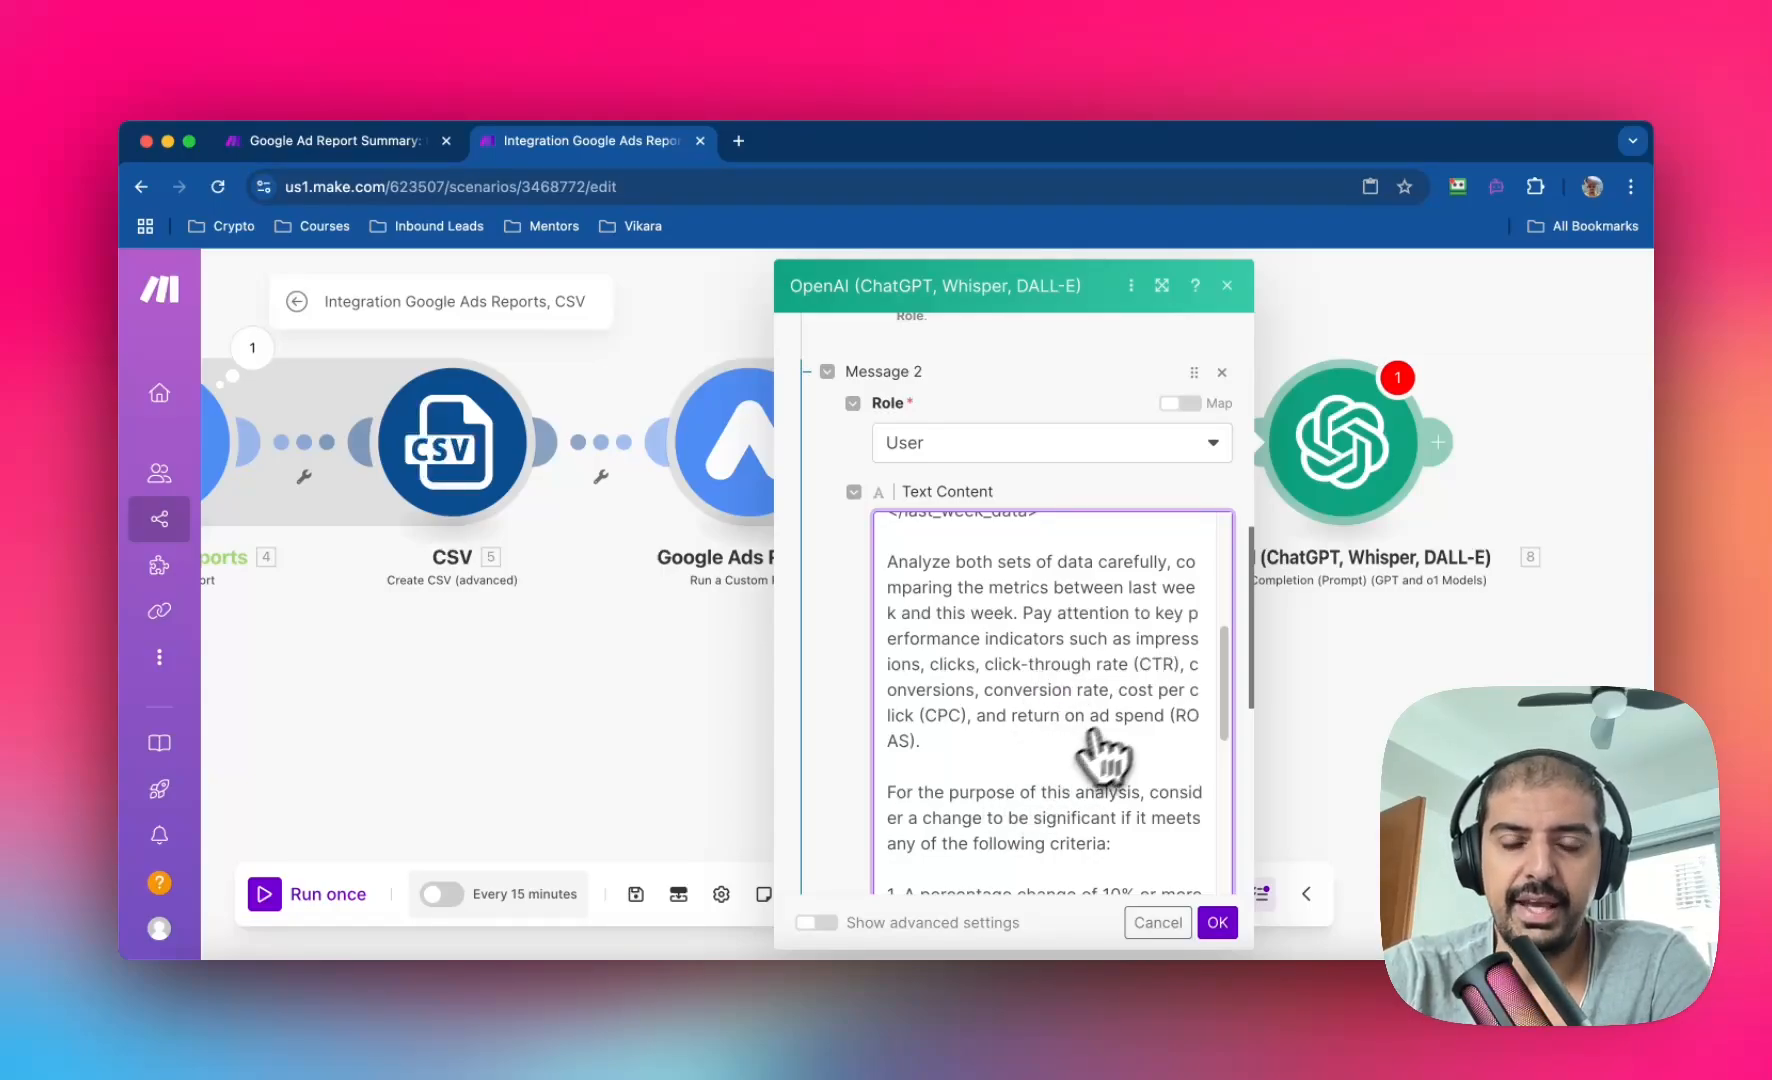
mouse_move(1098, 691)
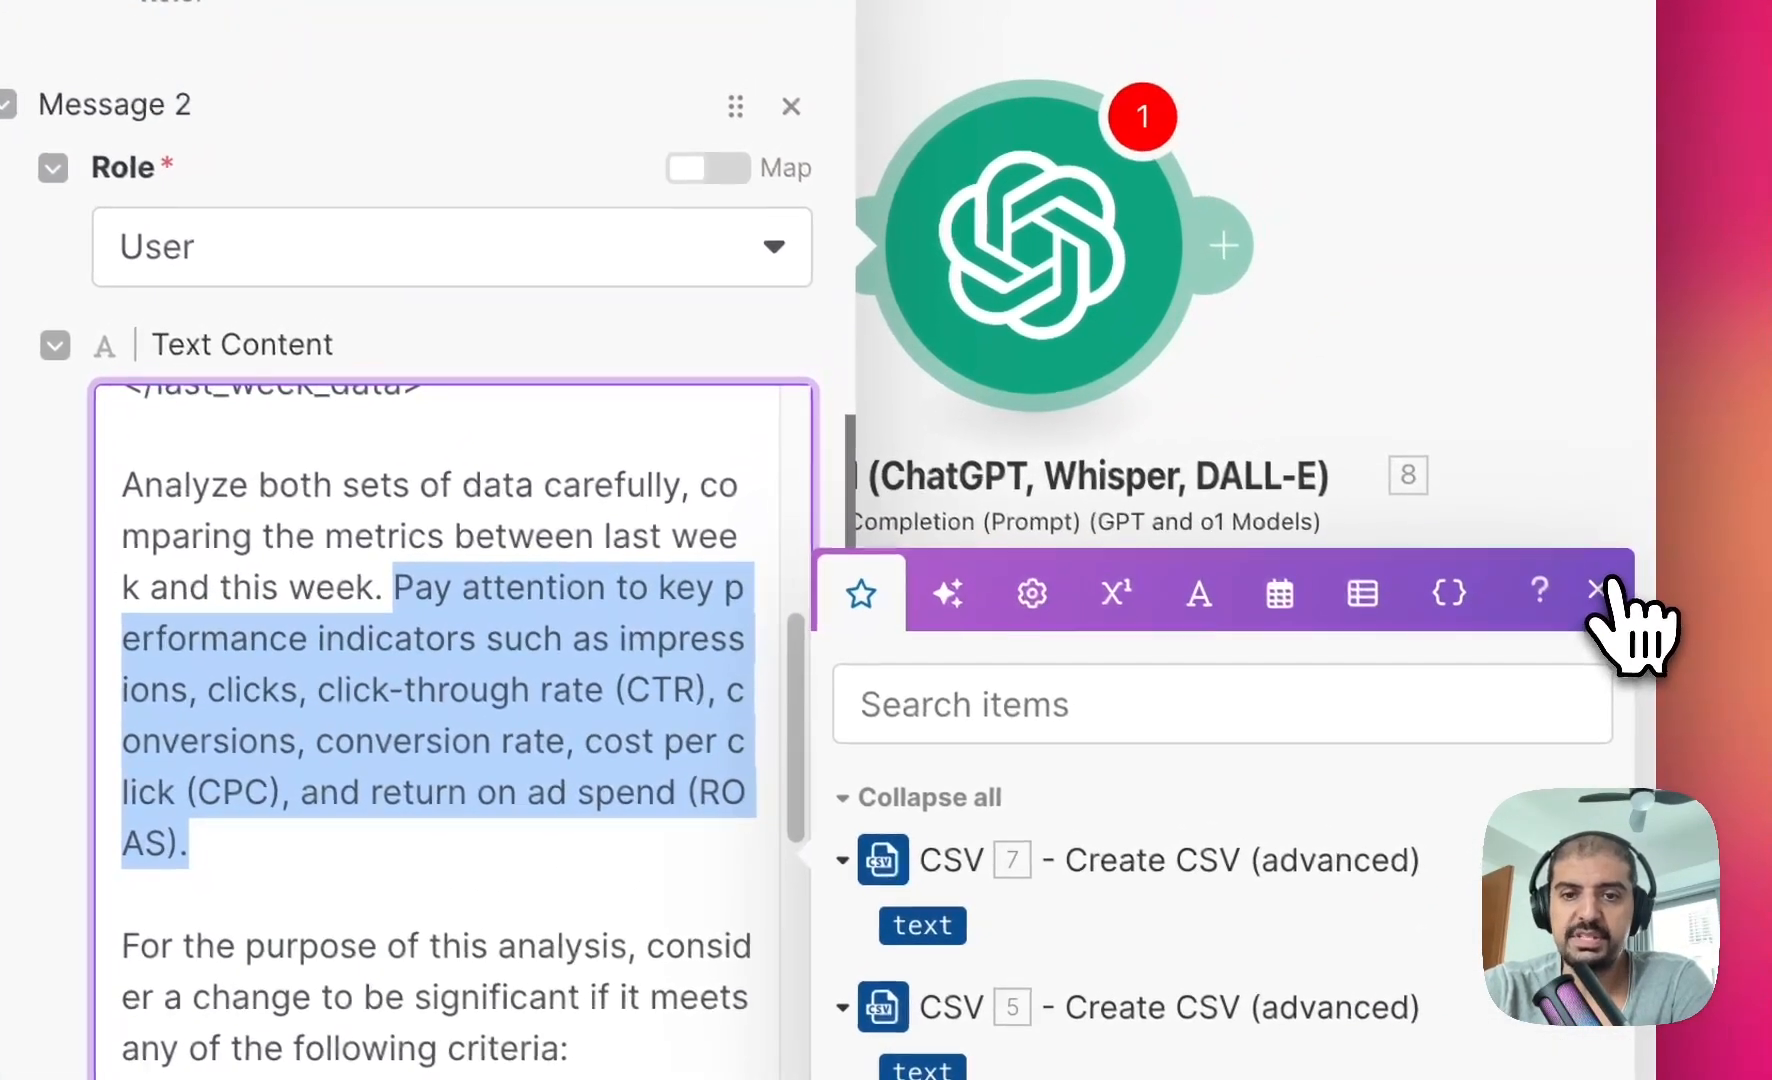
click(1595, 592)
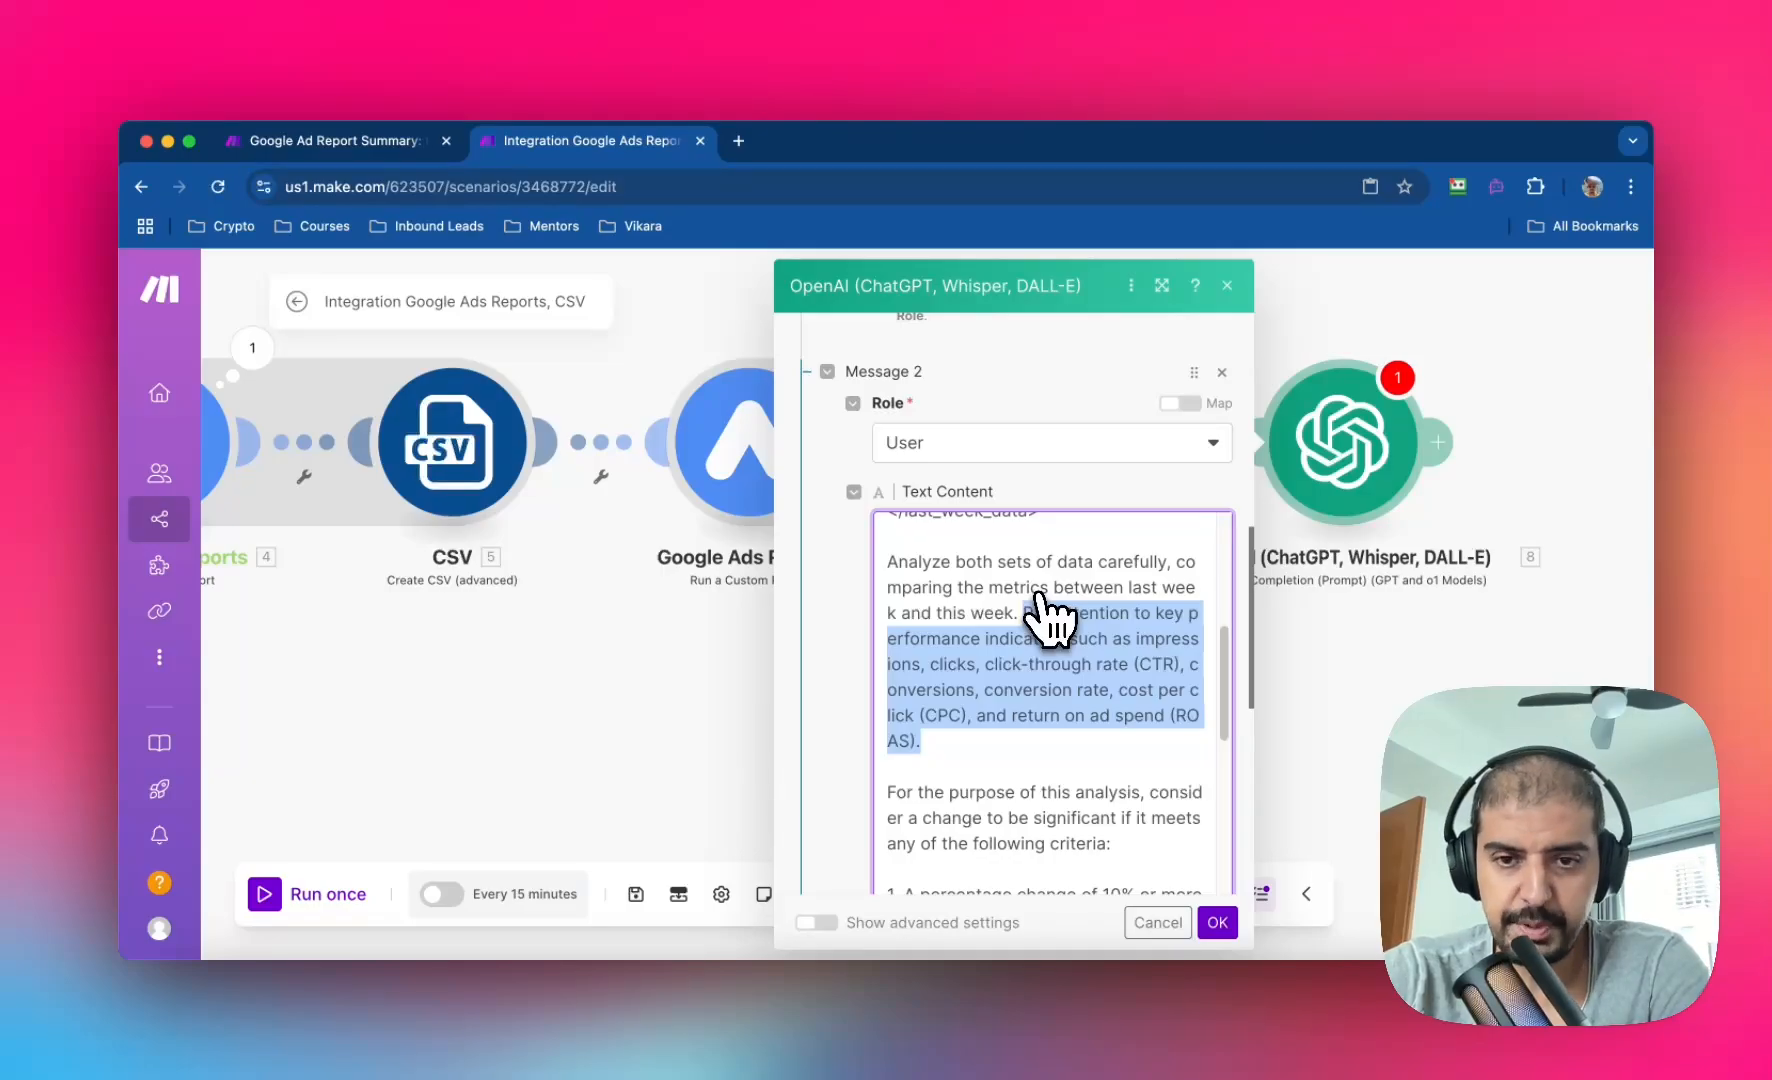
Scroll through the User prompt to its output format with analysis and significant_changes tags.
scroll(down, 3)
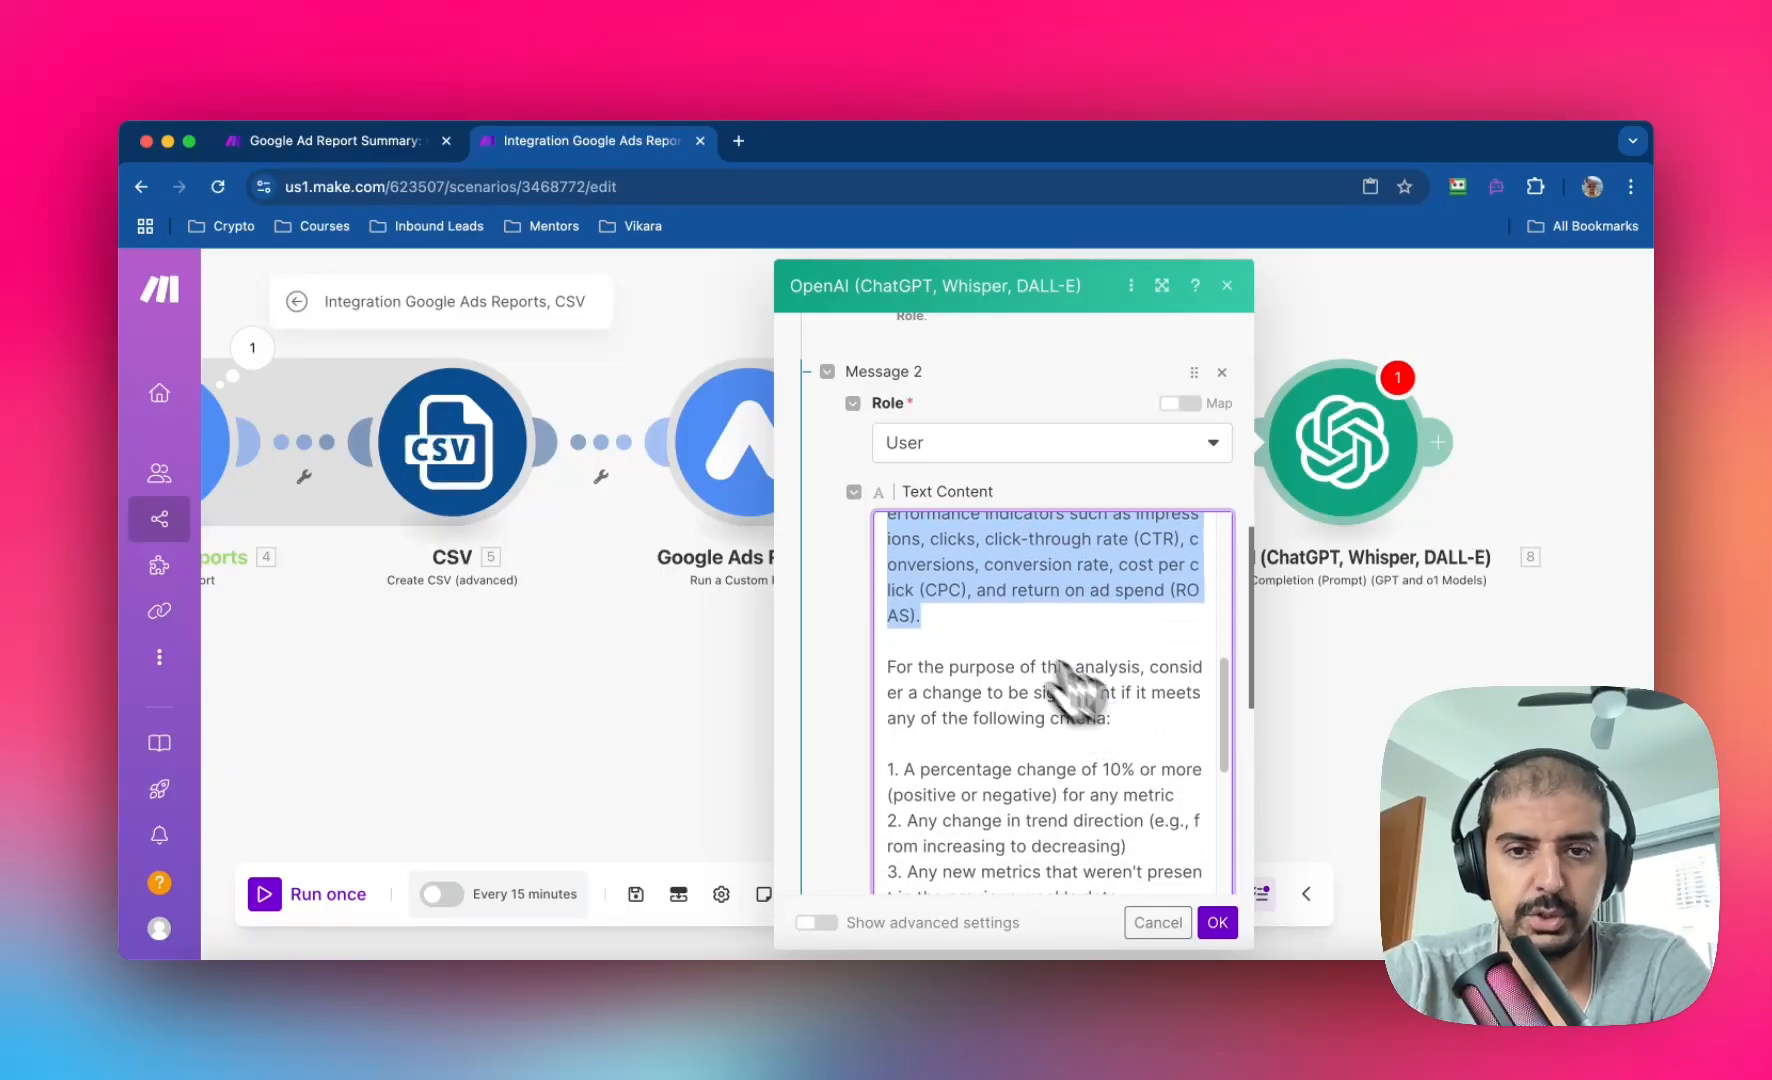
scroll(down, 3)
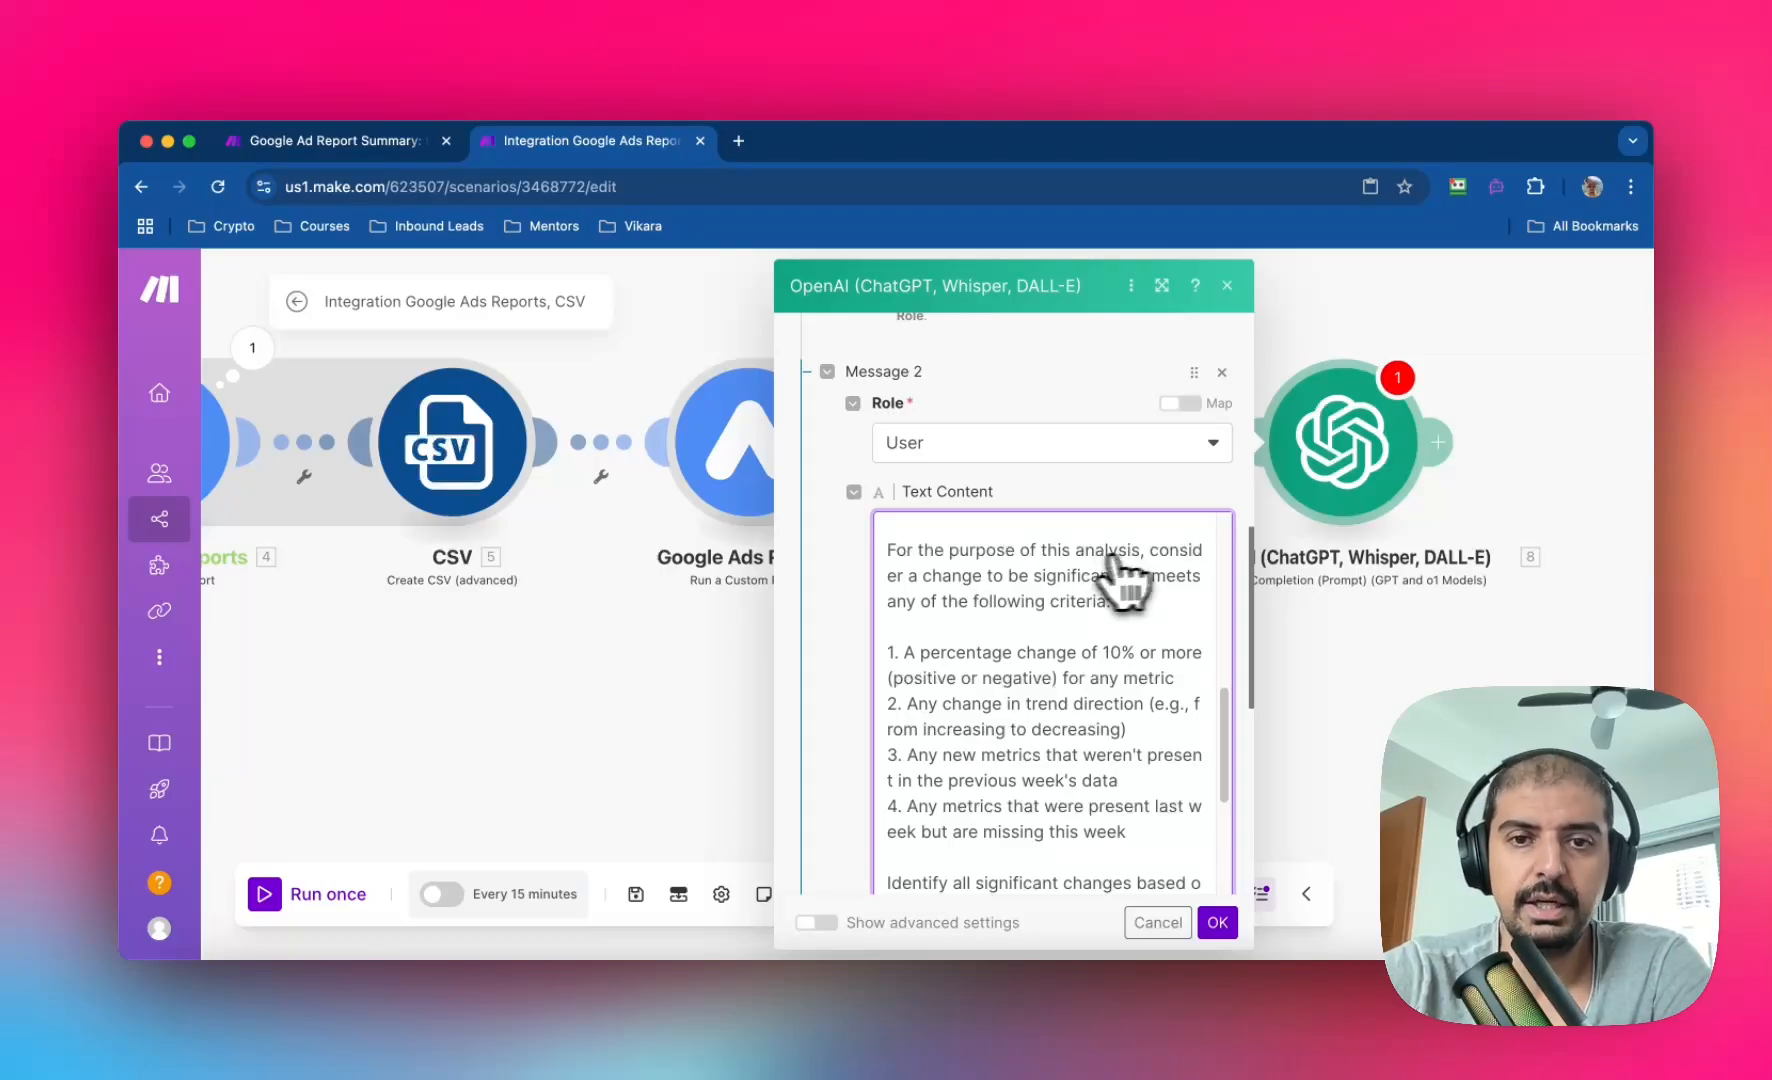
mouse_move(1130, 616)
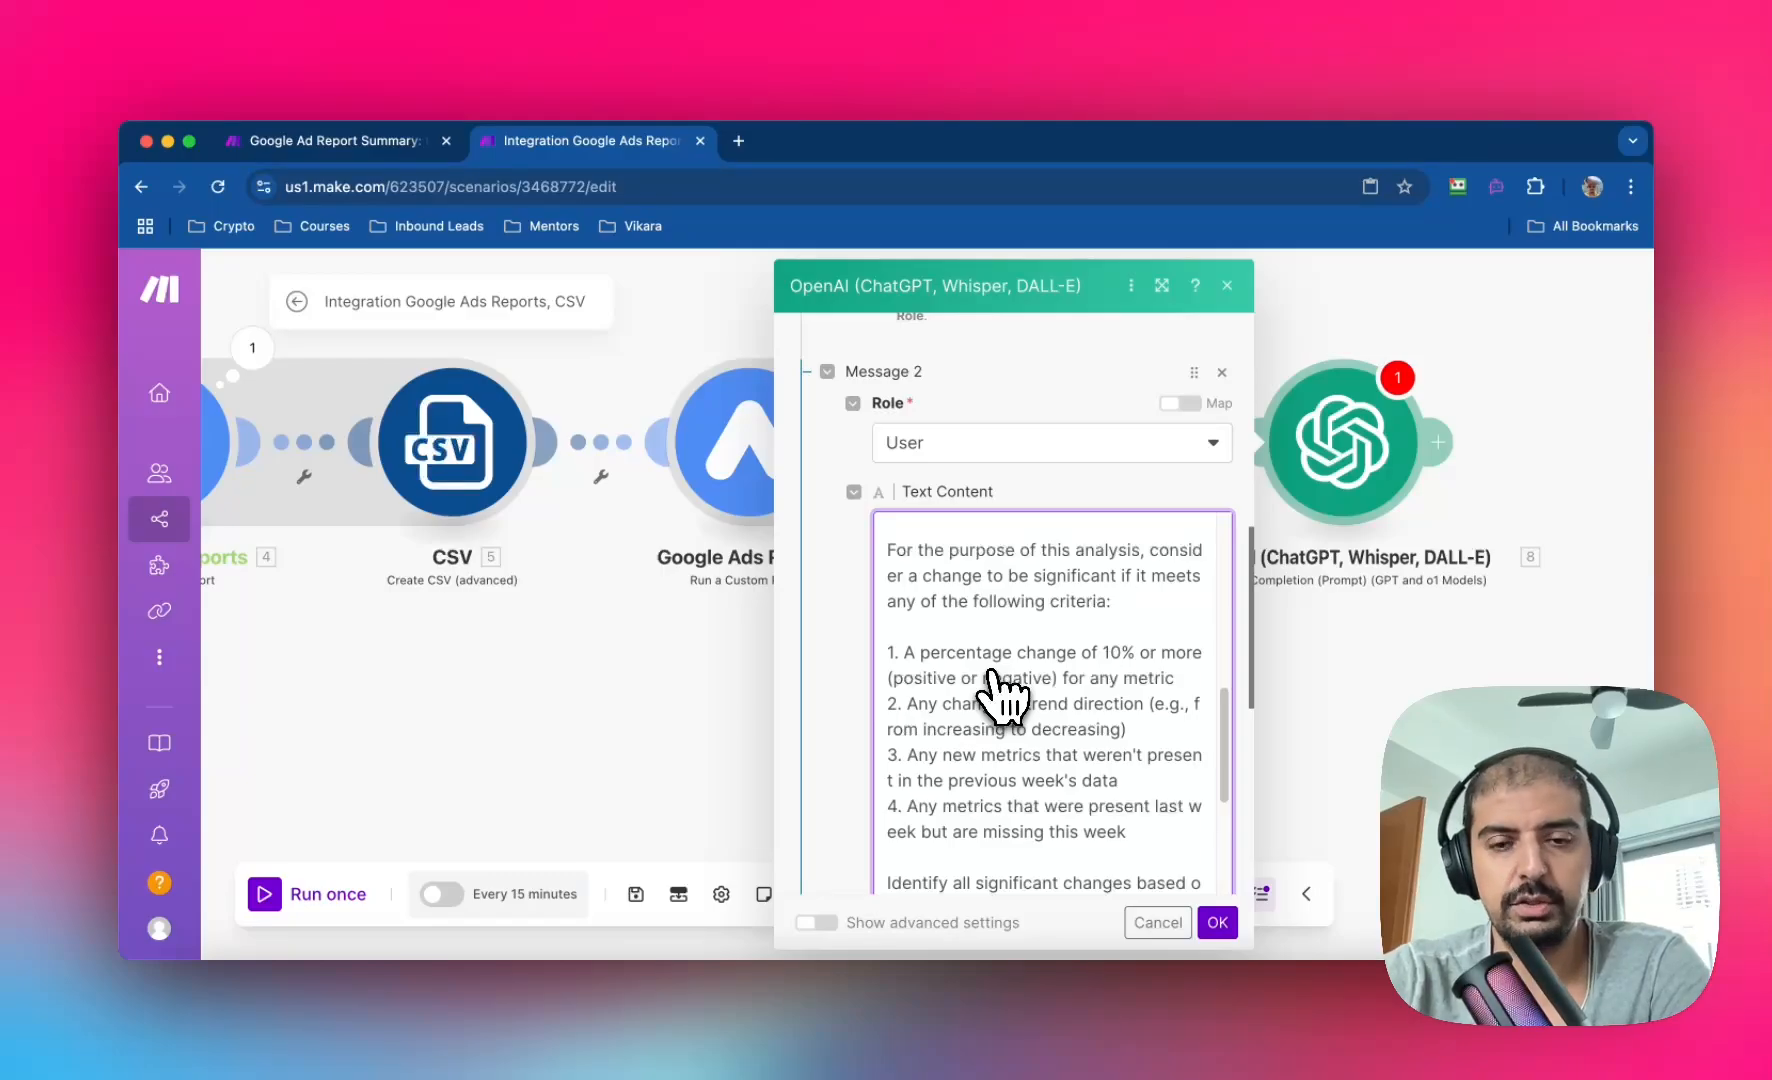
mouse_move(961, 593)
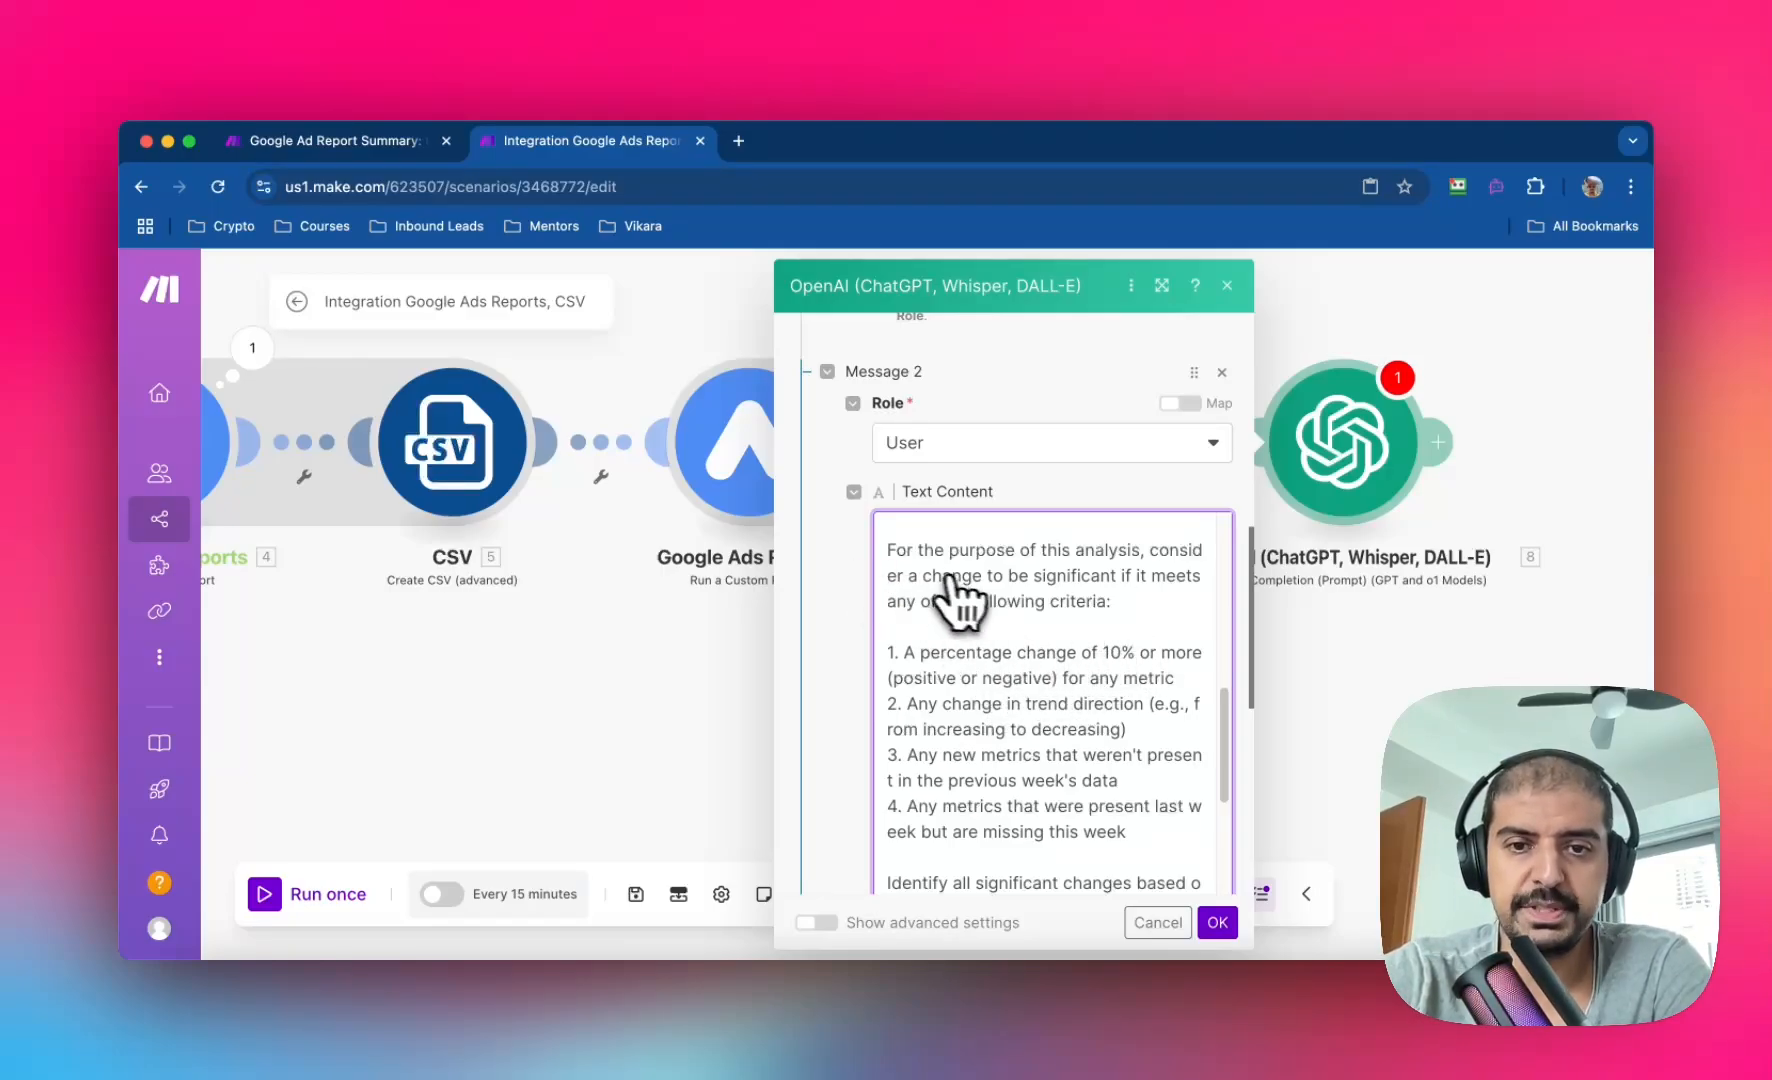
mouse_move(983, 650)
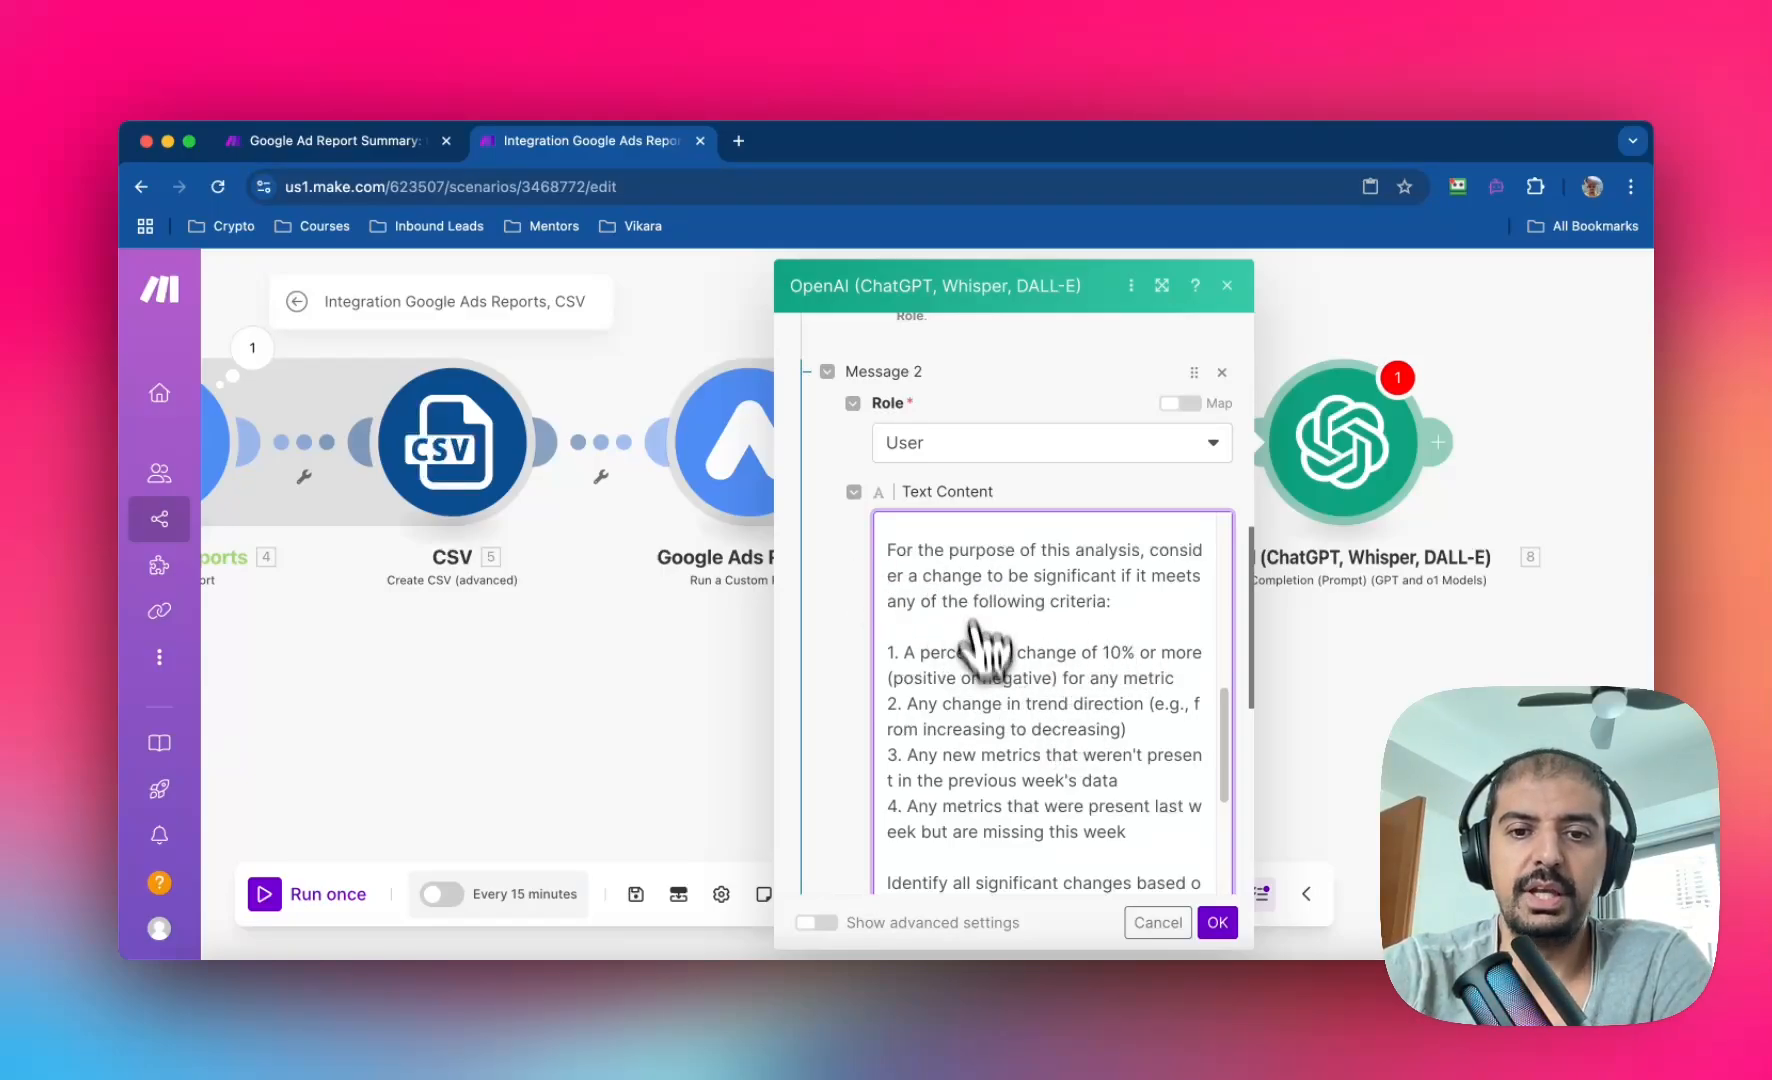
mouse_move(1051, 694)
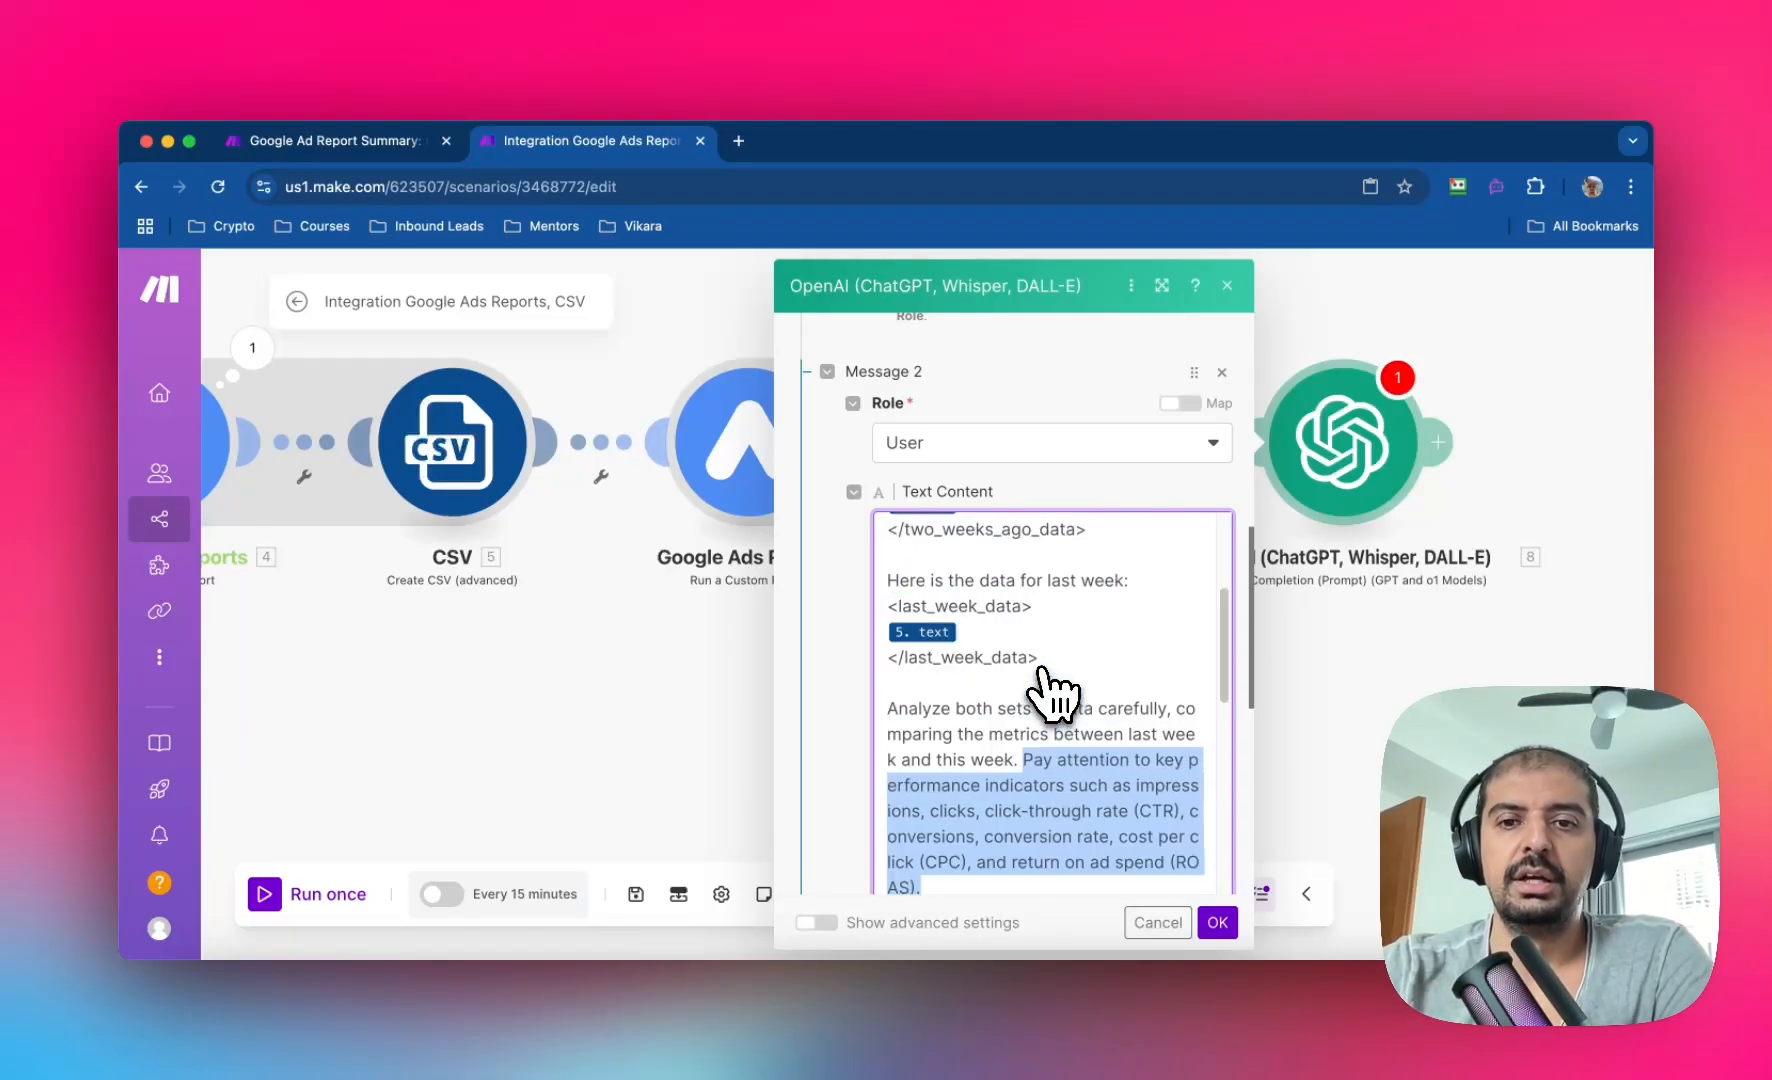
scroll(up, 3)
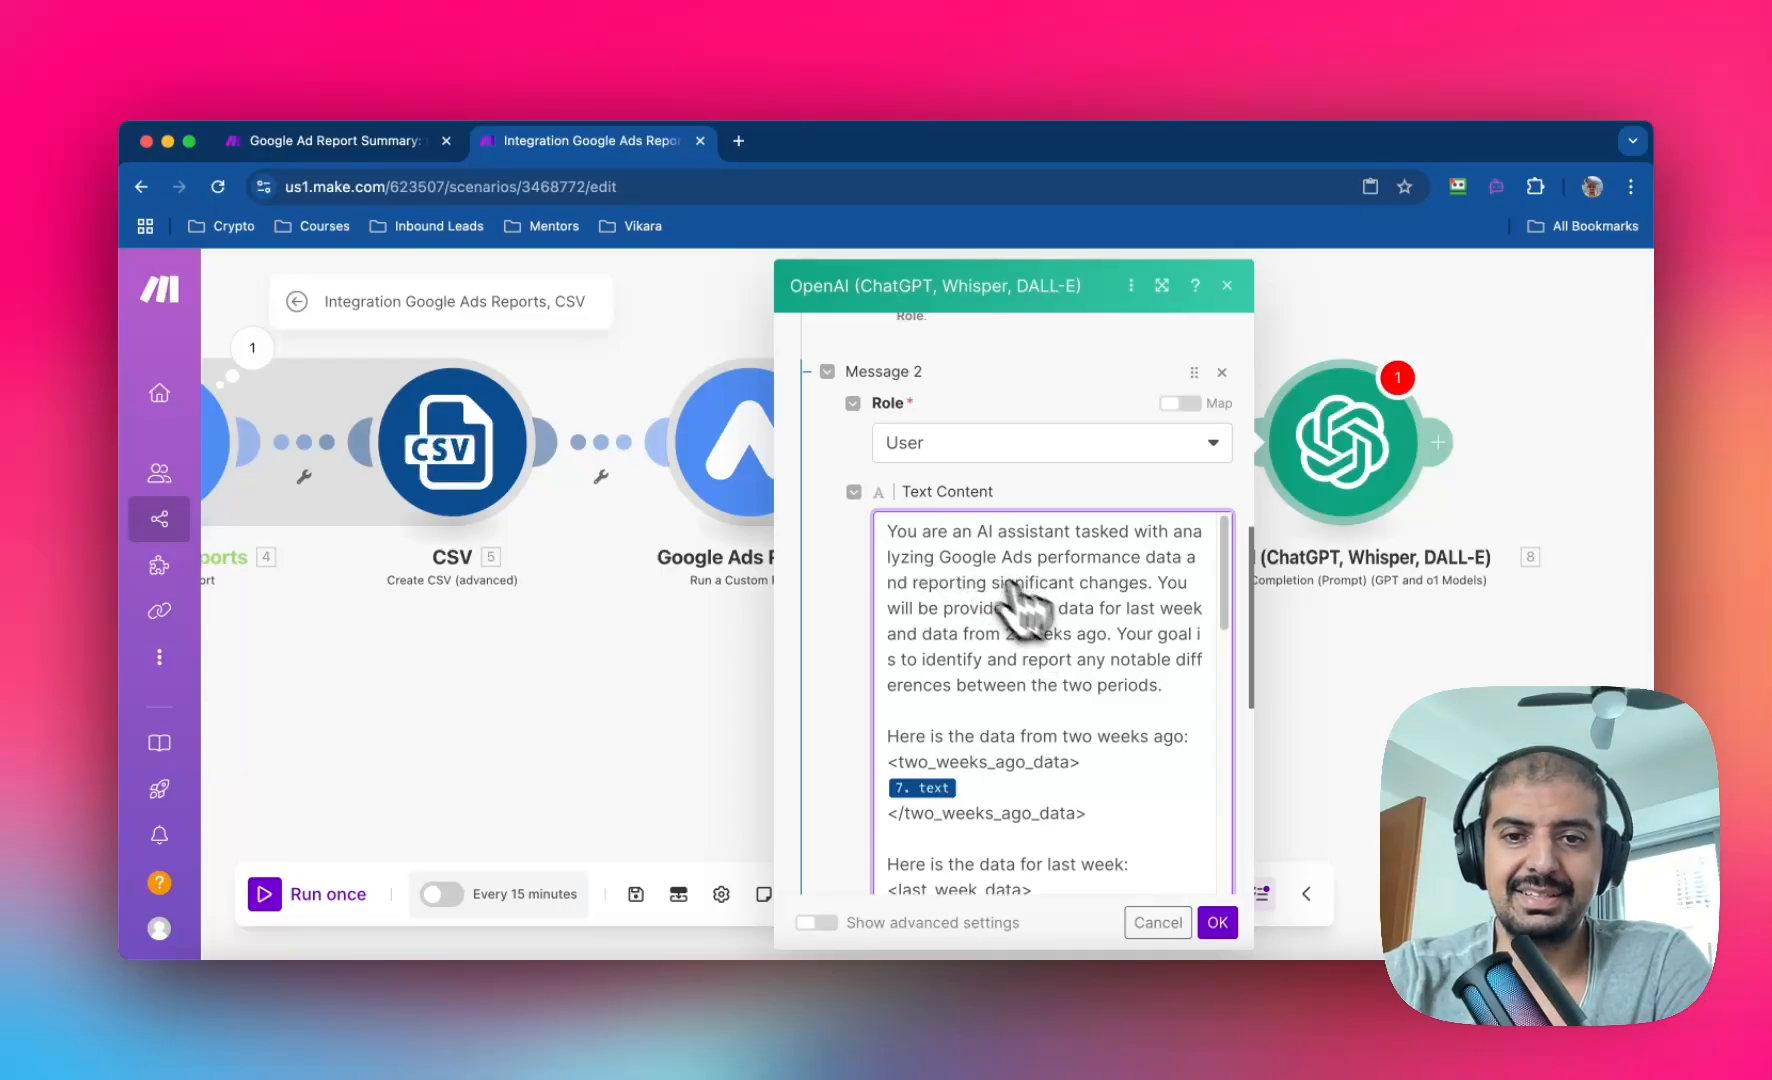
scroll(down, 3)
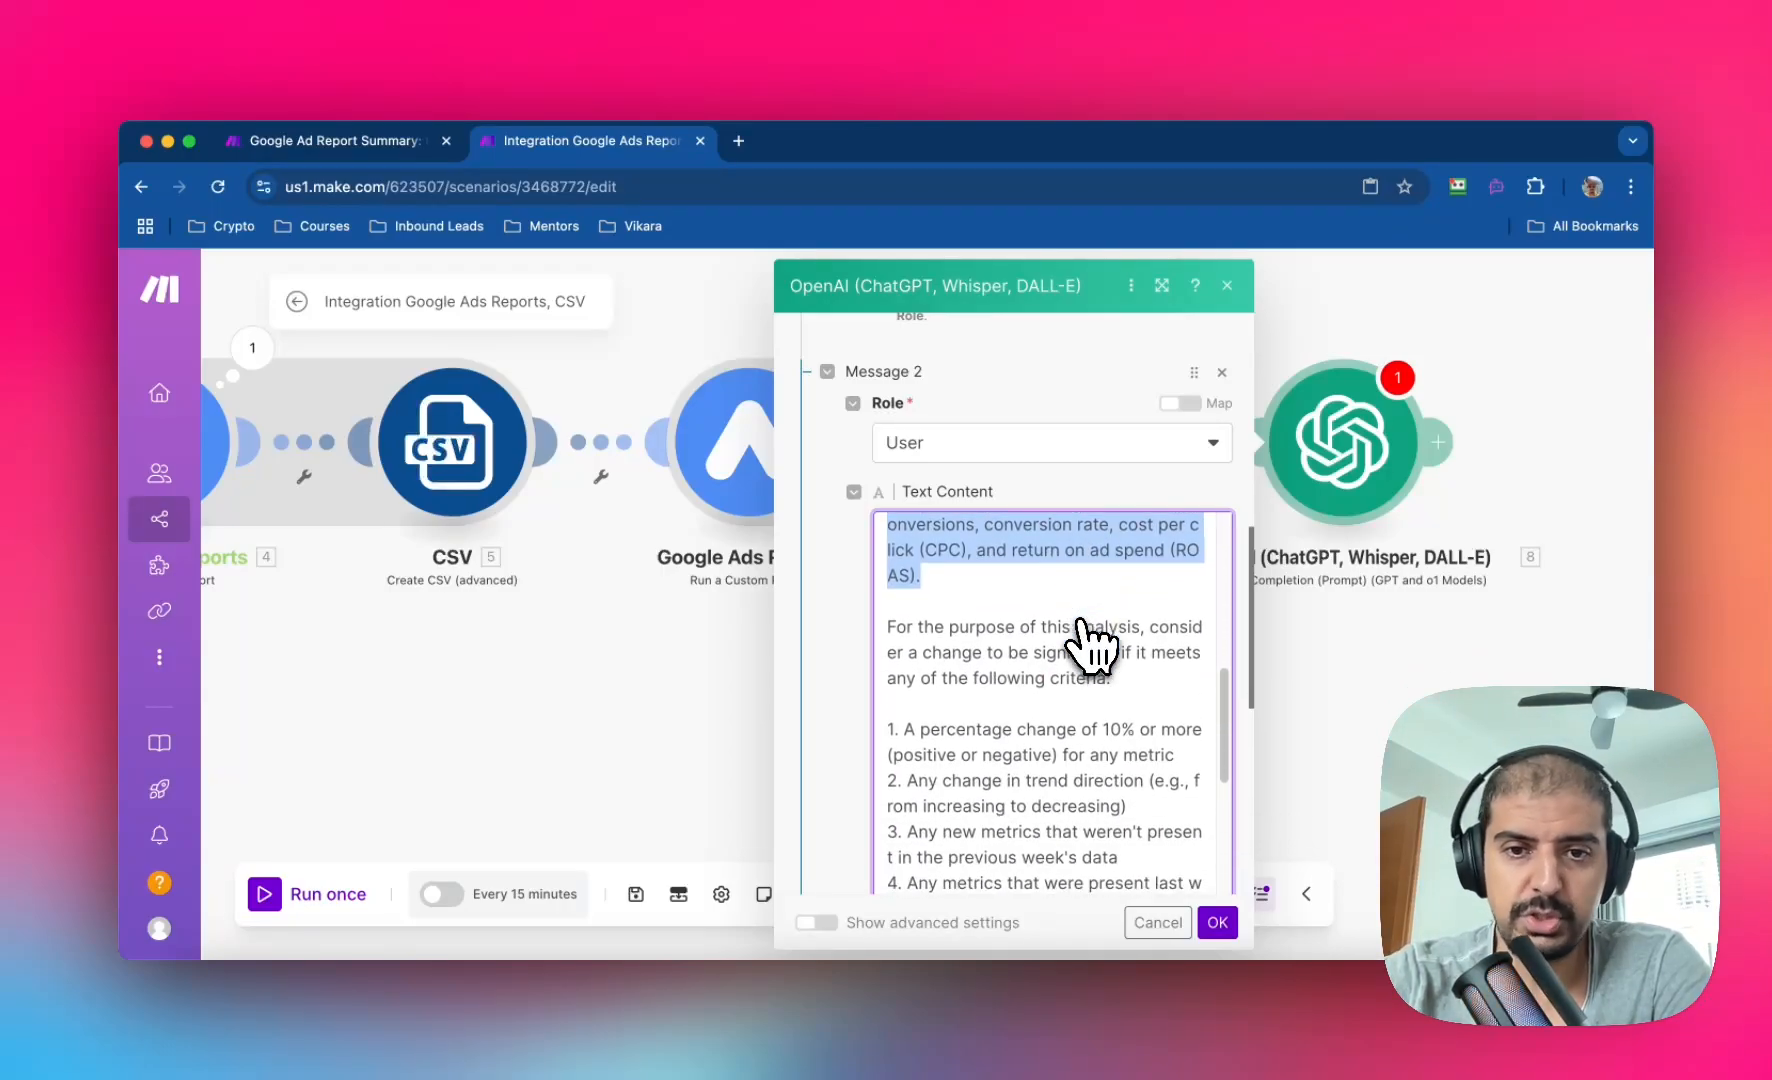
scroll(down, 3)
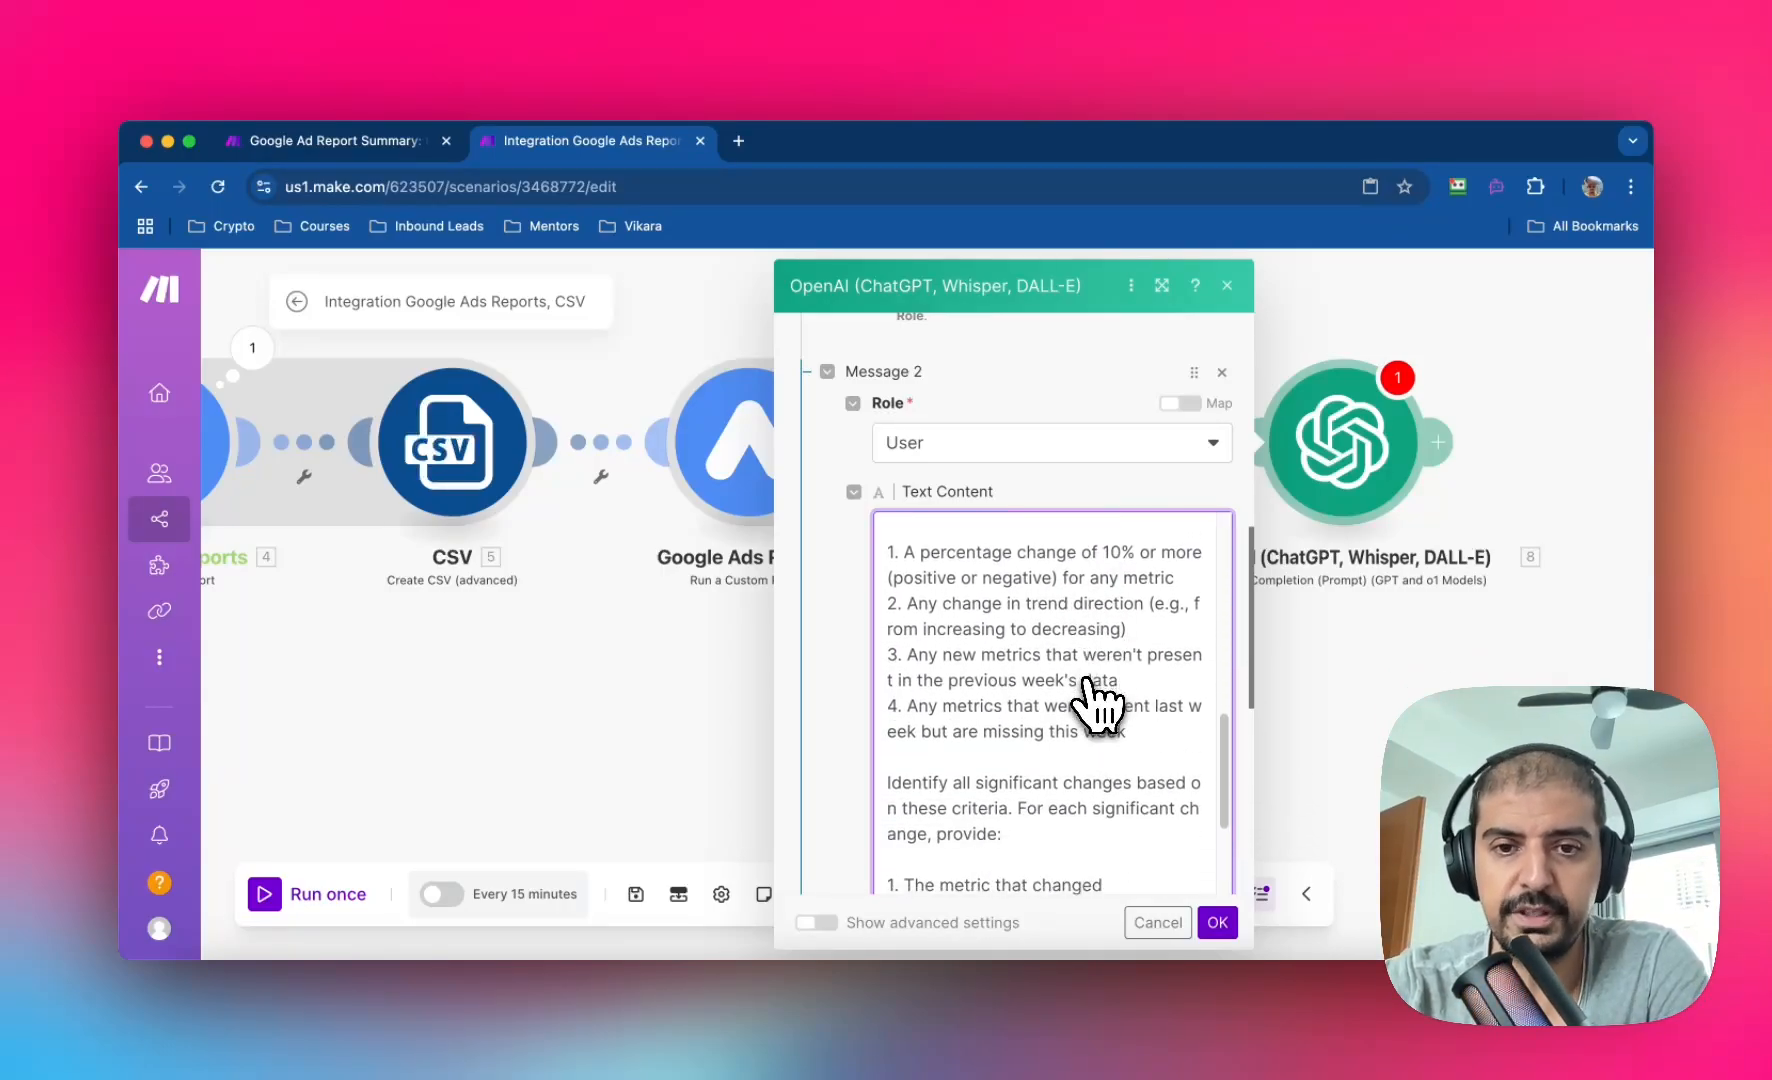
mouse_move(1051, 672)
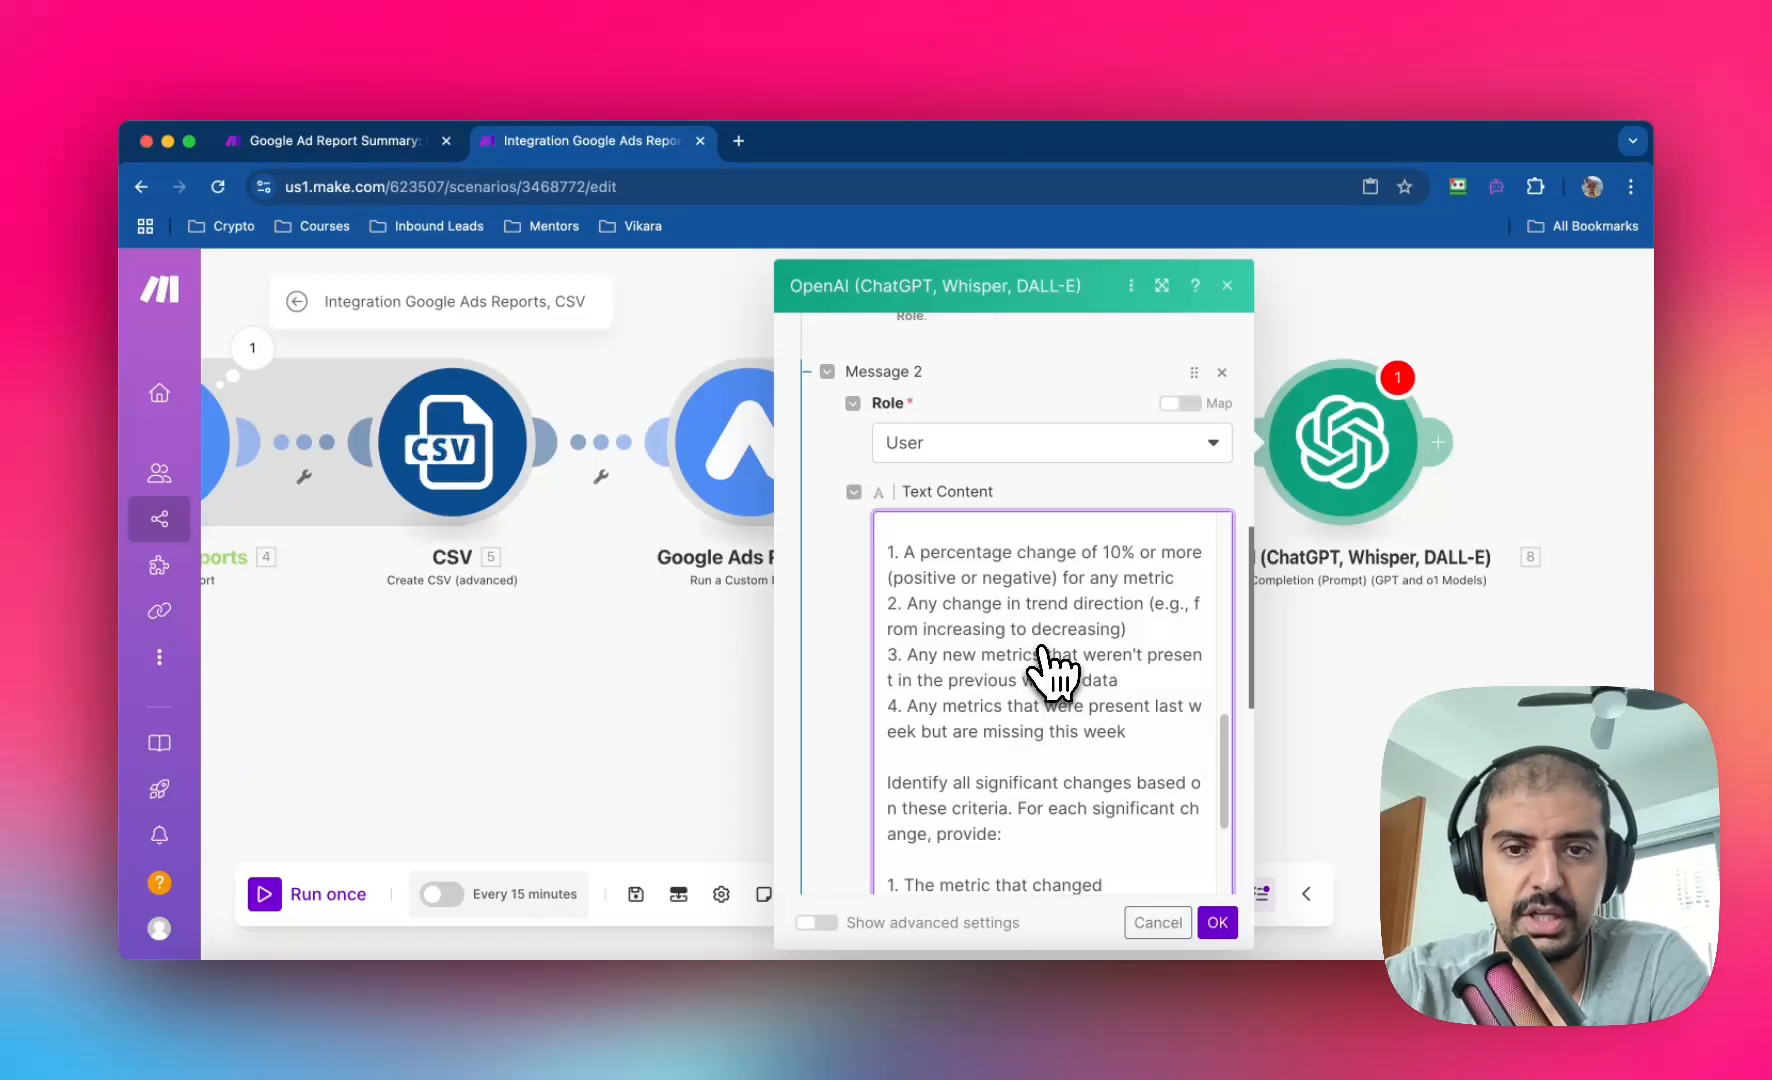
mouse_move(966, 619)
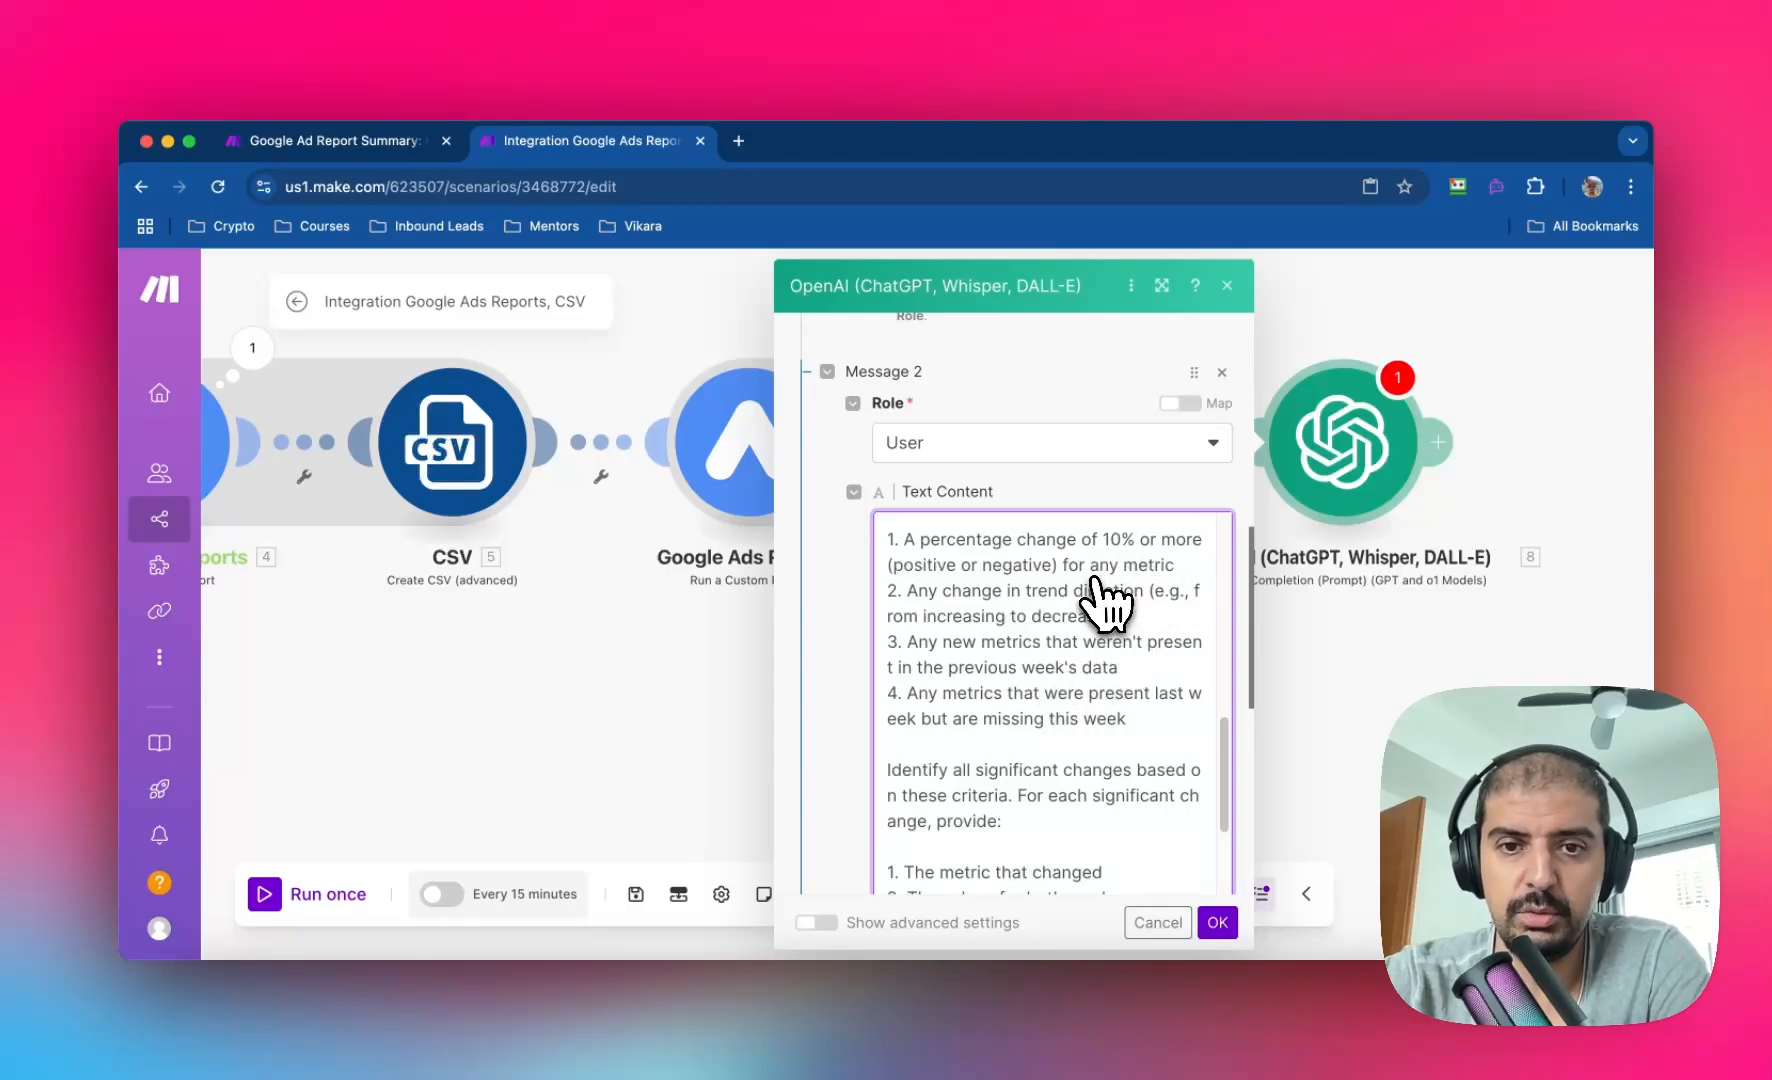
mouse_move(1102, 610)
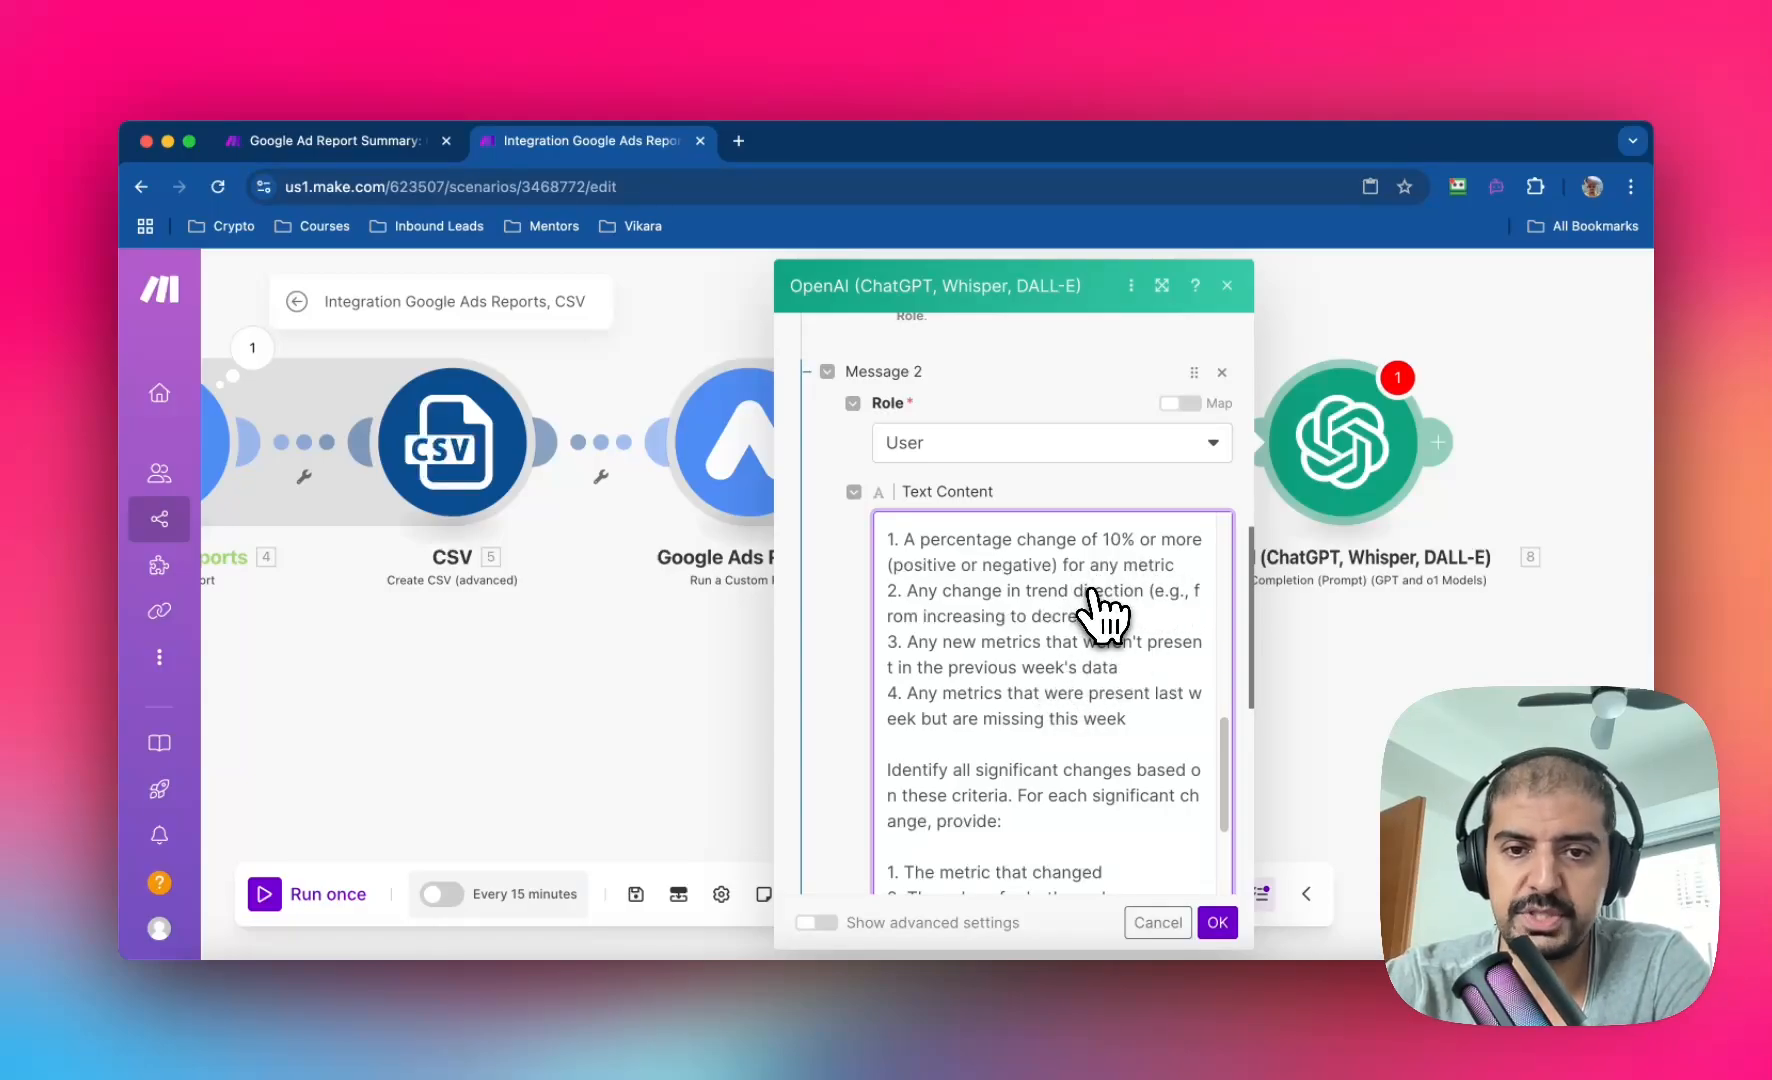
mouse_move(1133, 644)
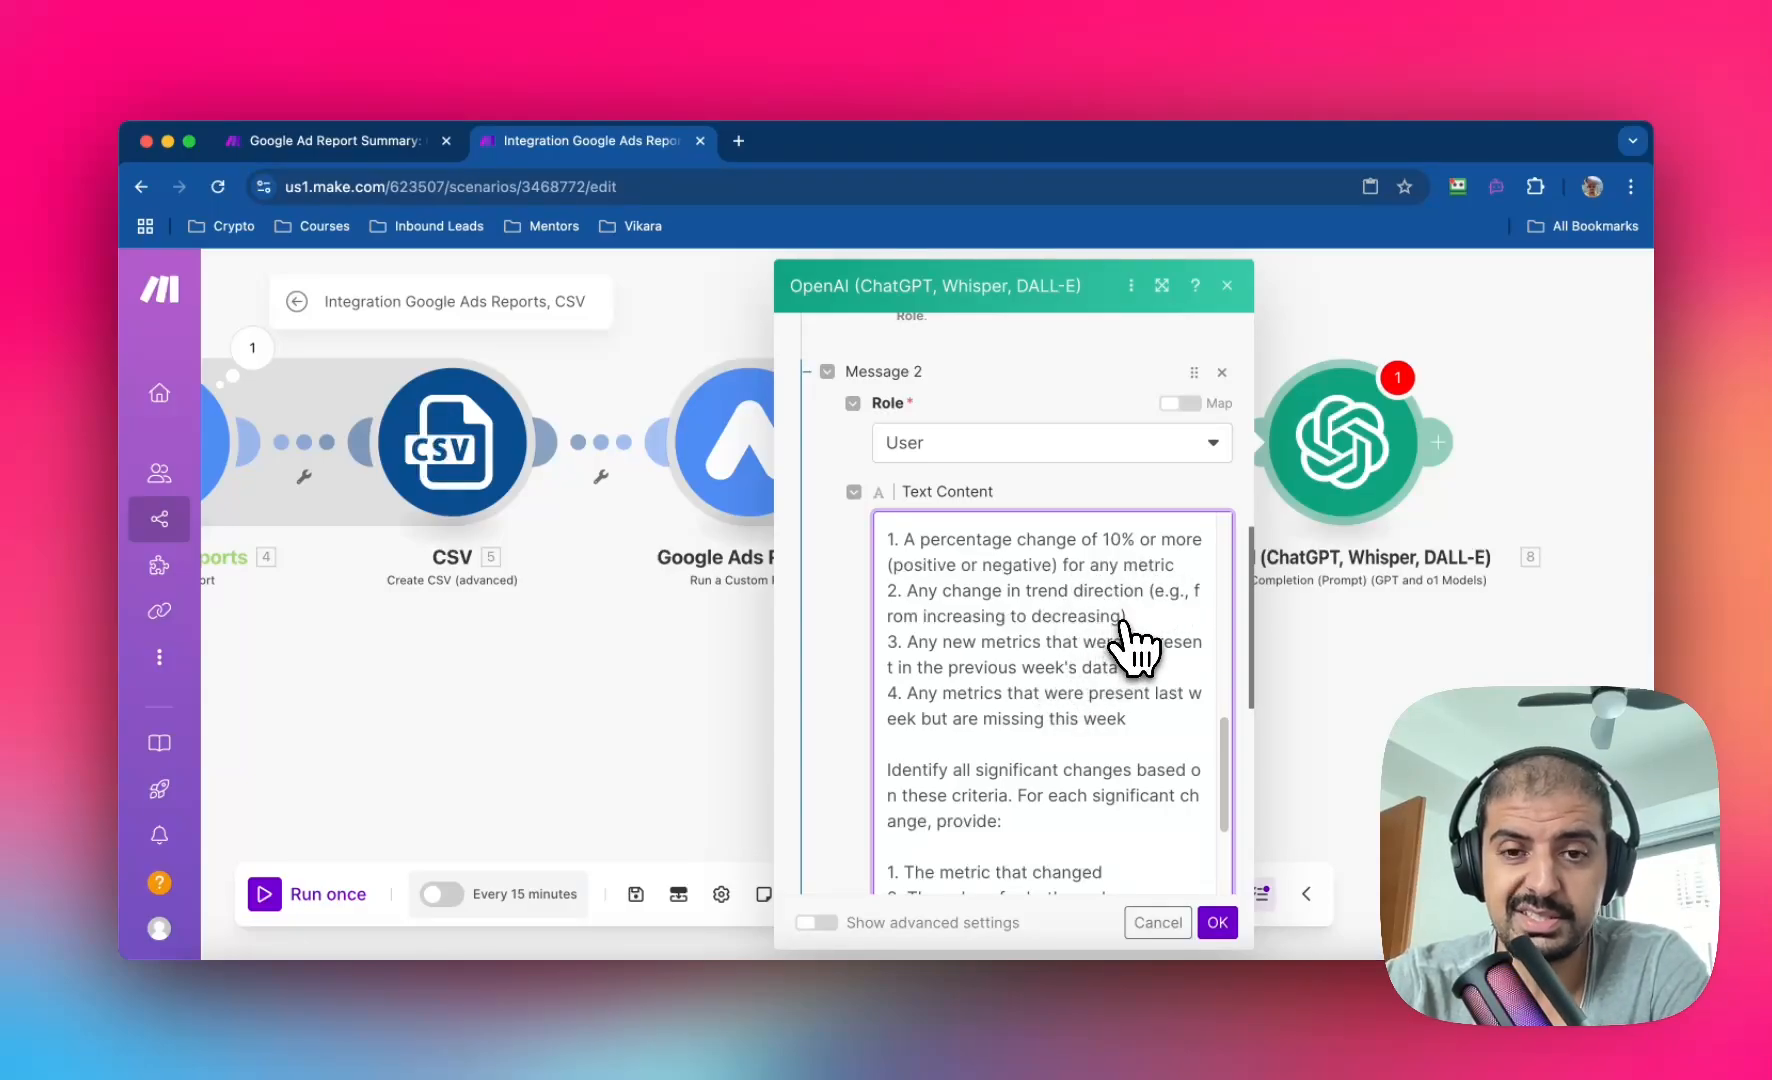
scroll(down, 3)
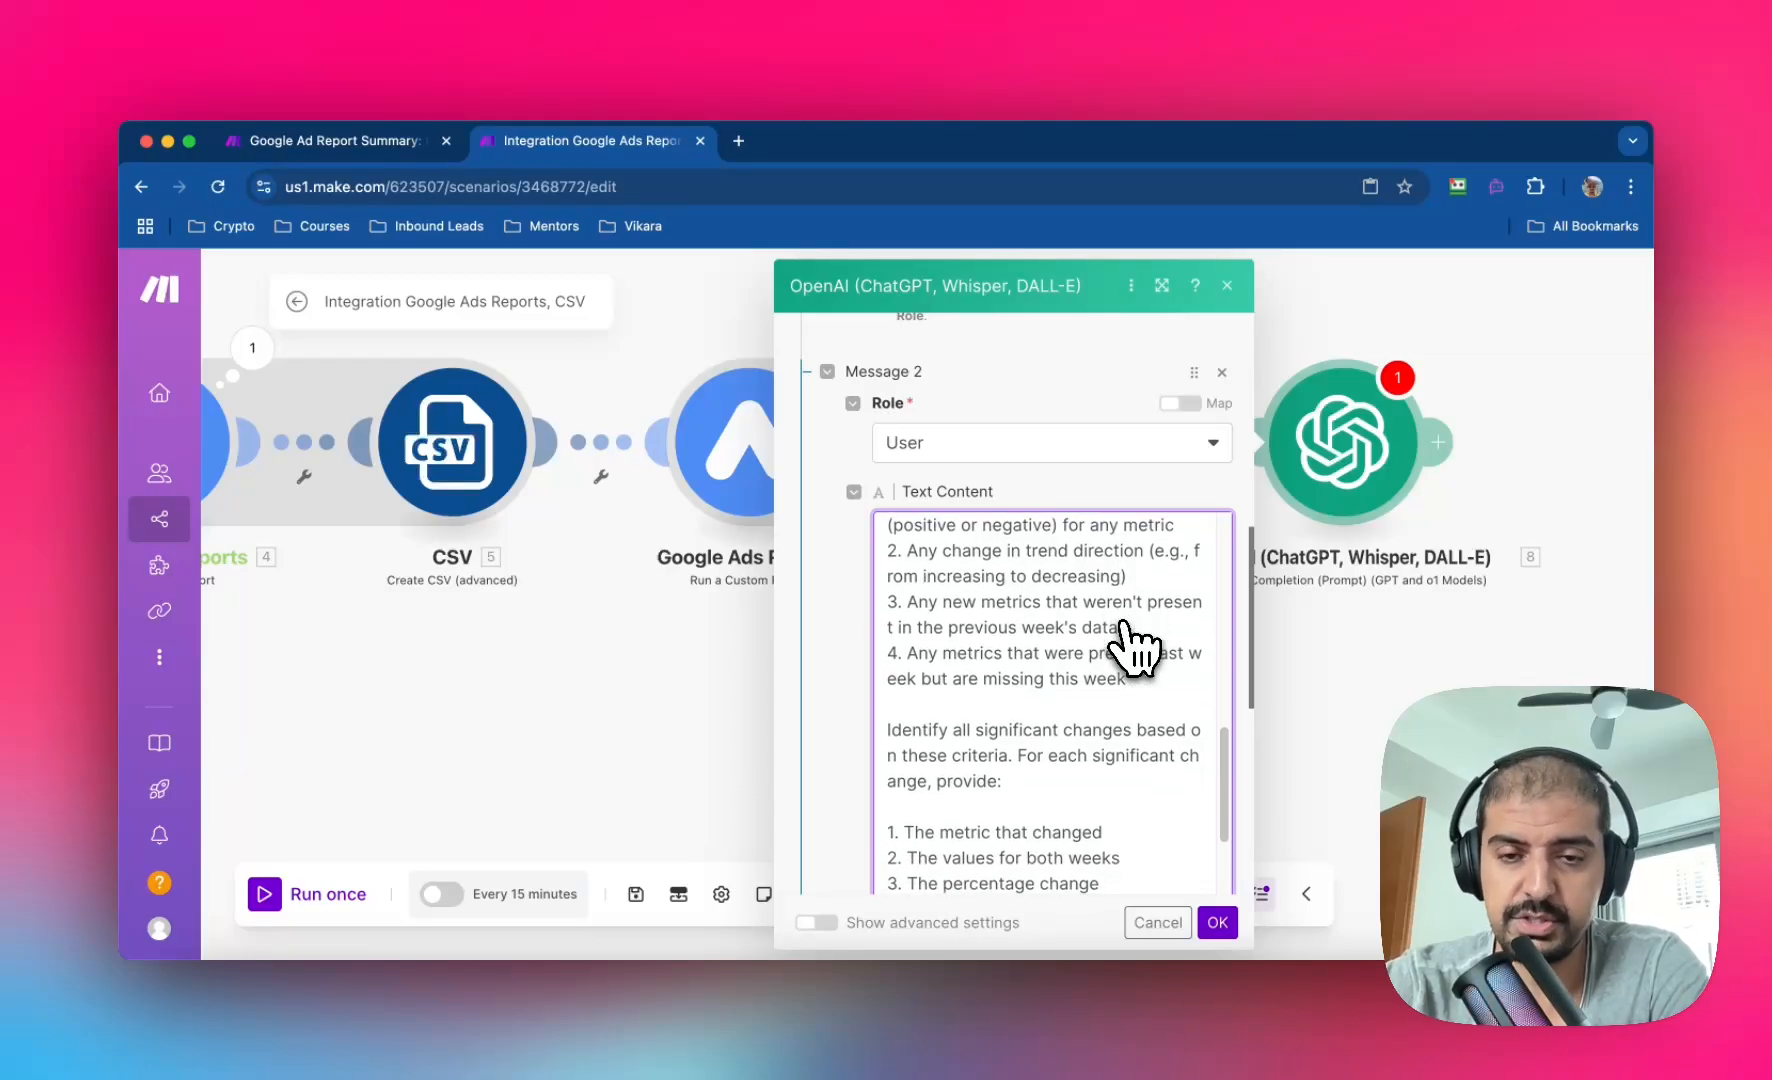
scroll(up, 3)
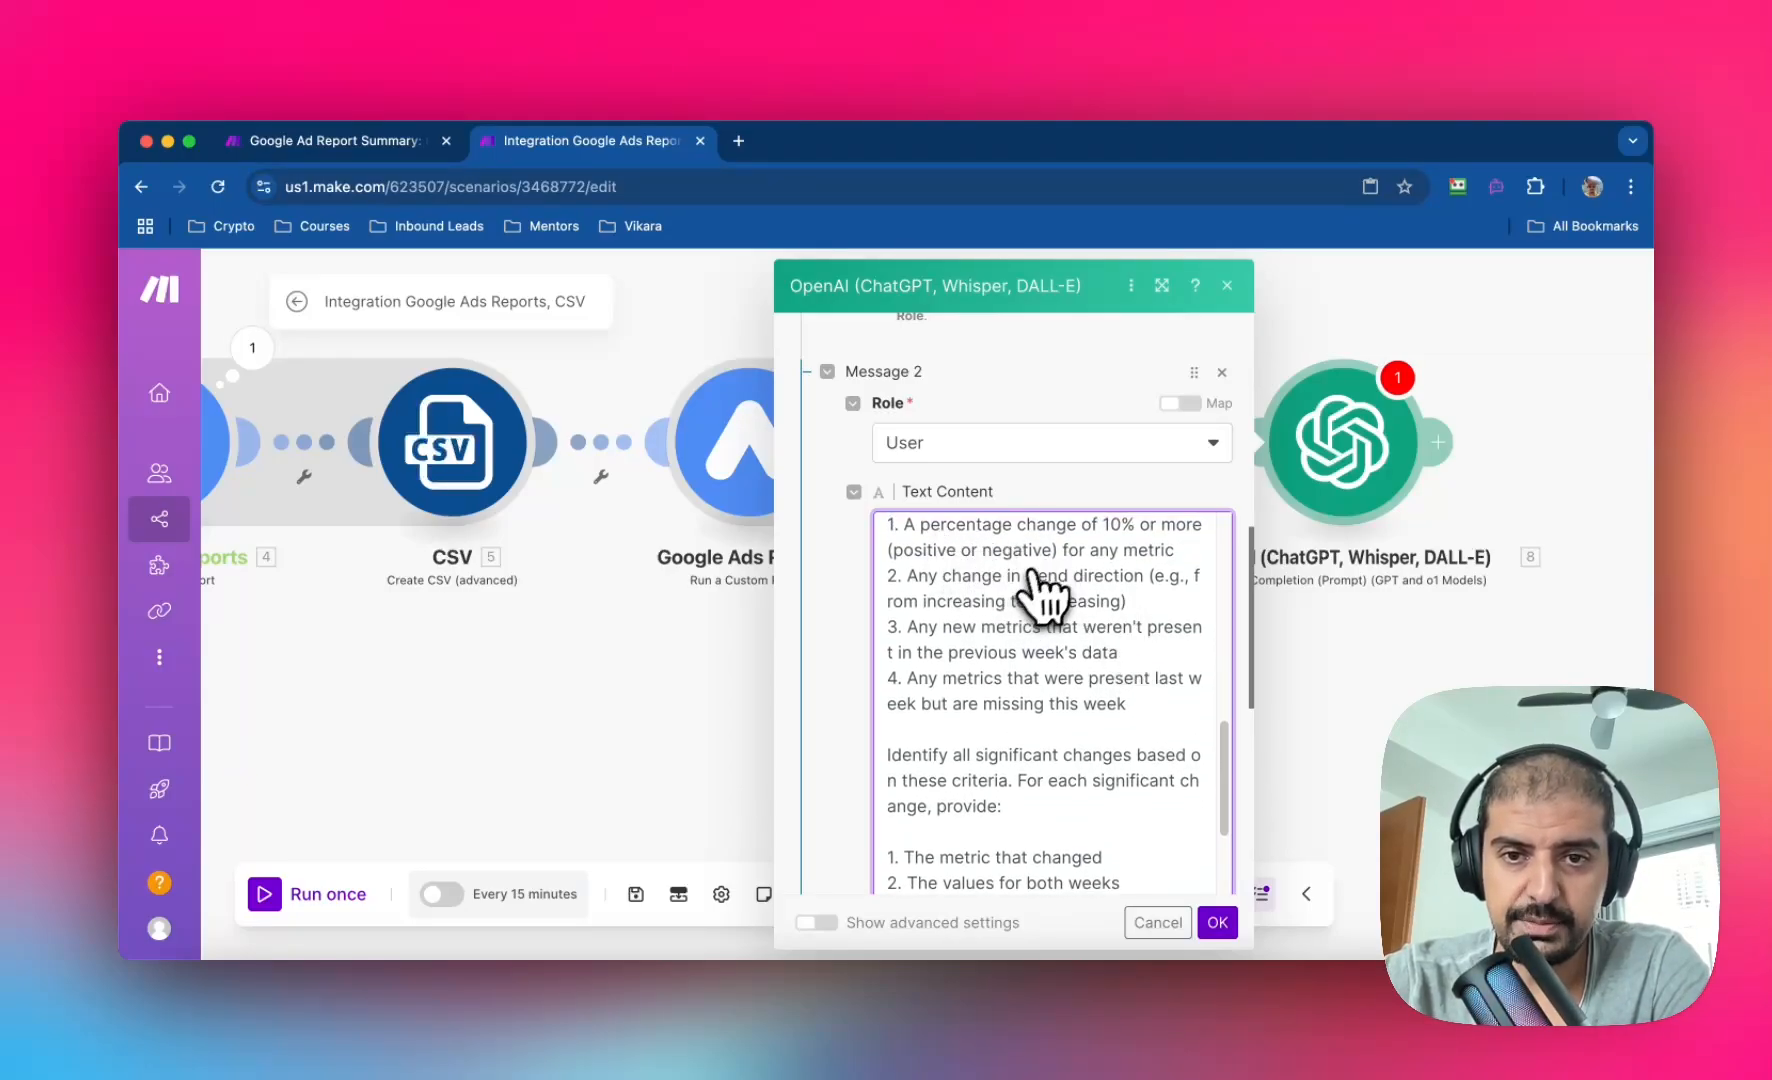
scroll(down, 3)
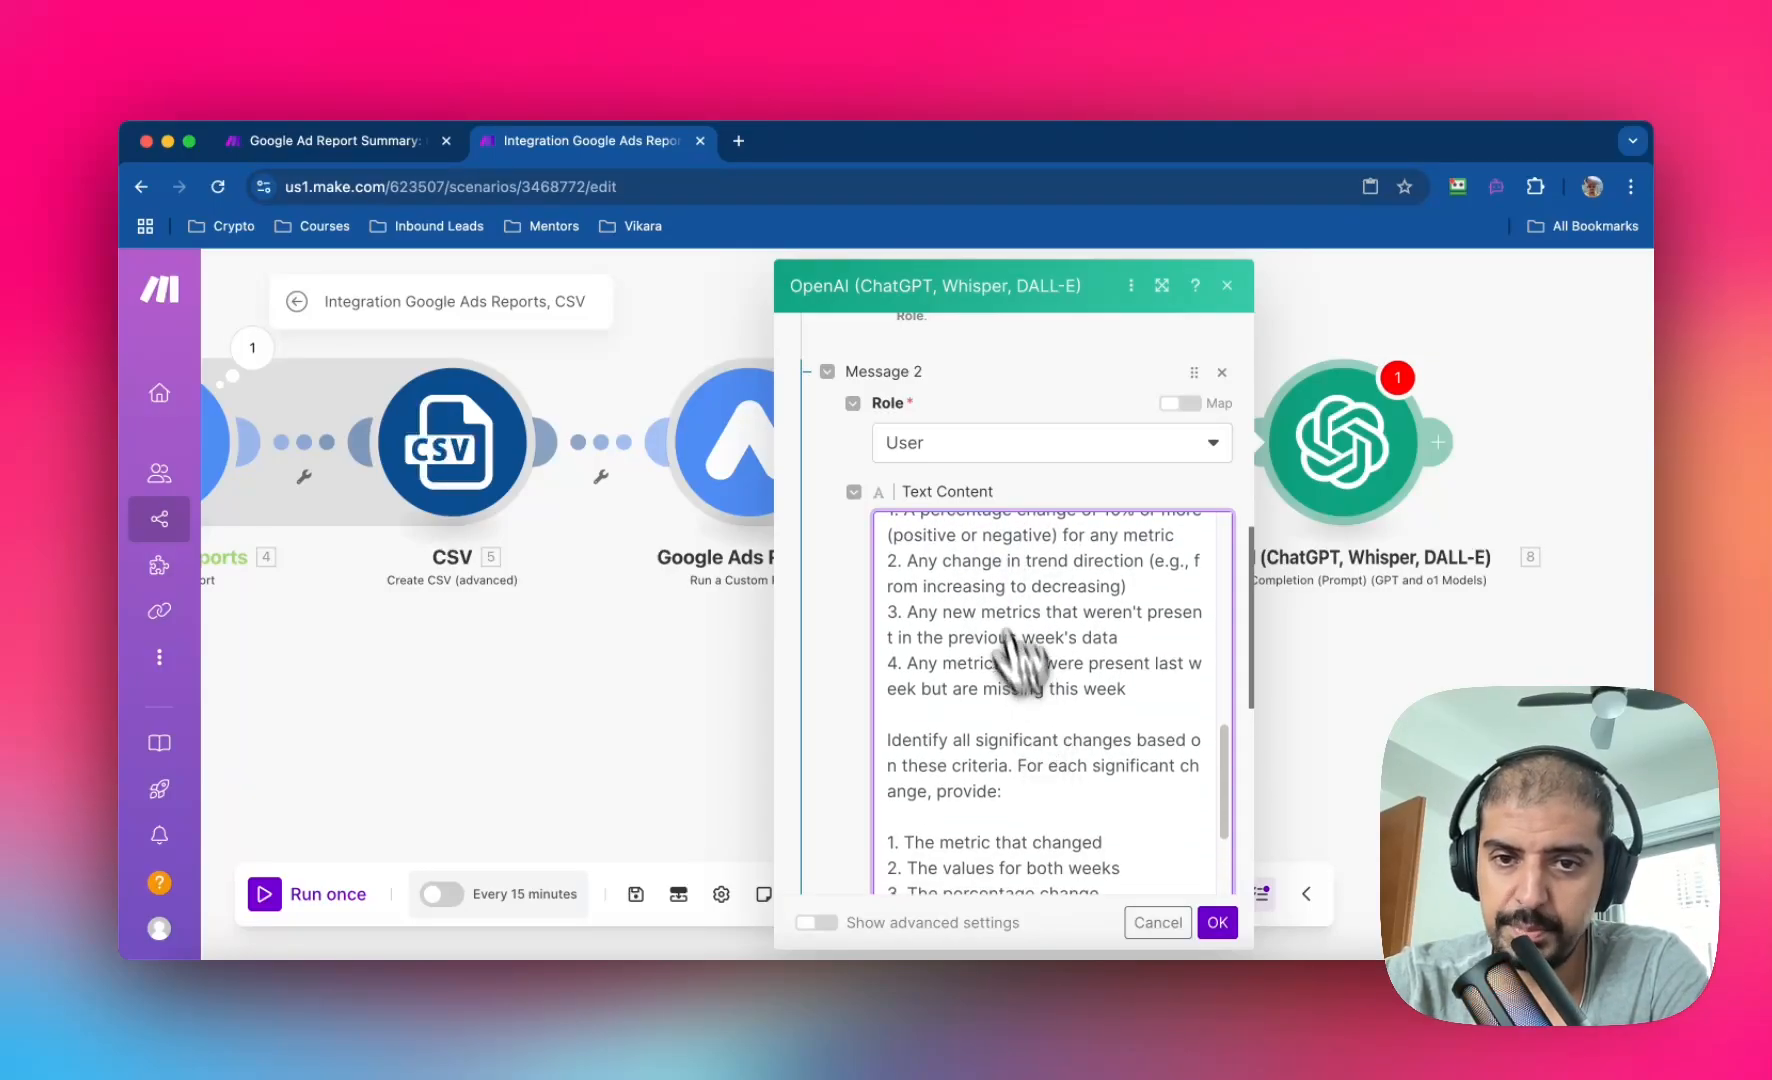
scroll(down, 3)
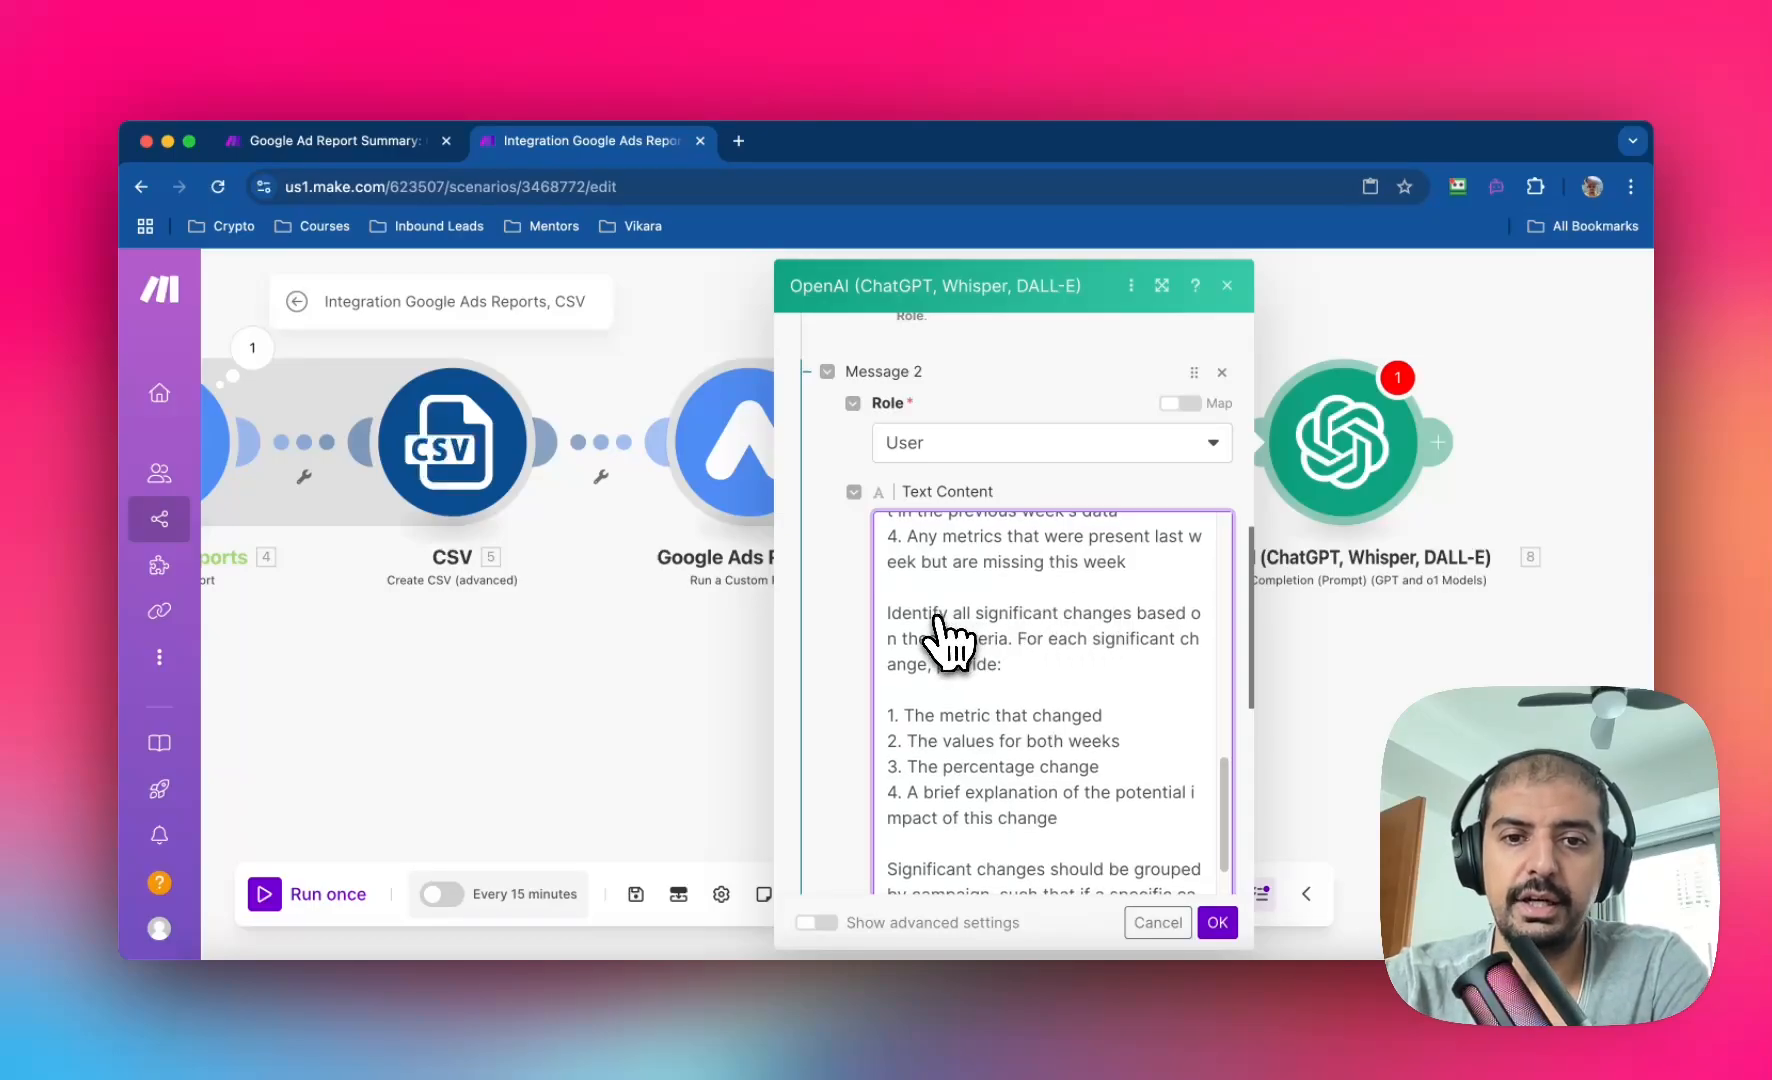
mouse_move(1023, 691)
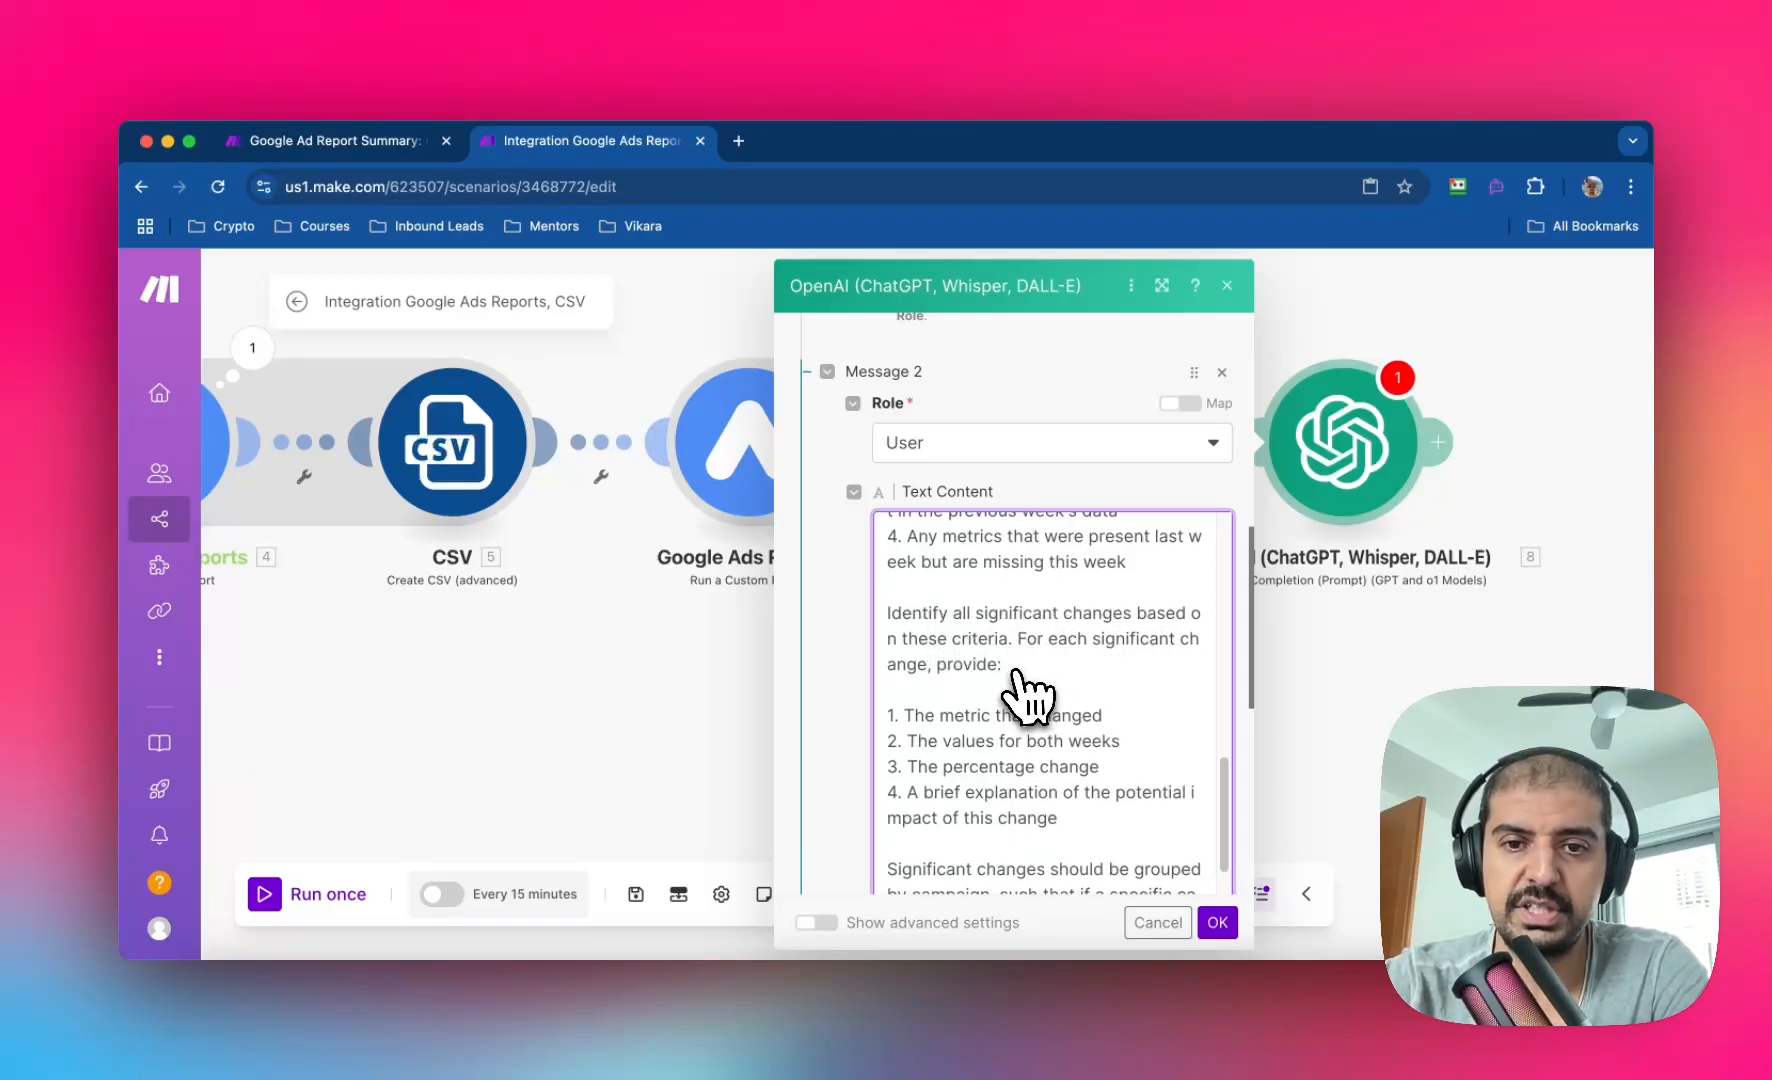
scroll(down, 3)
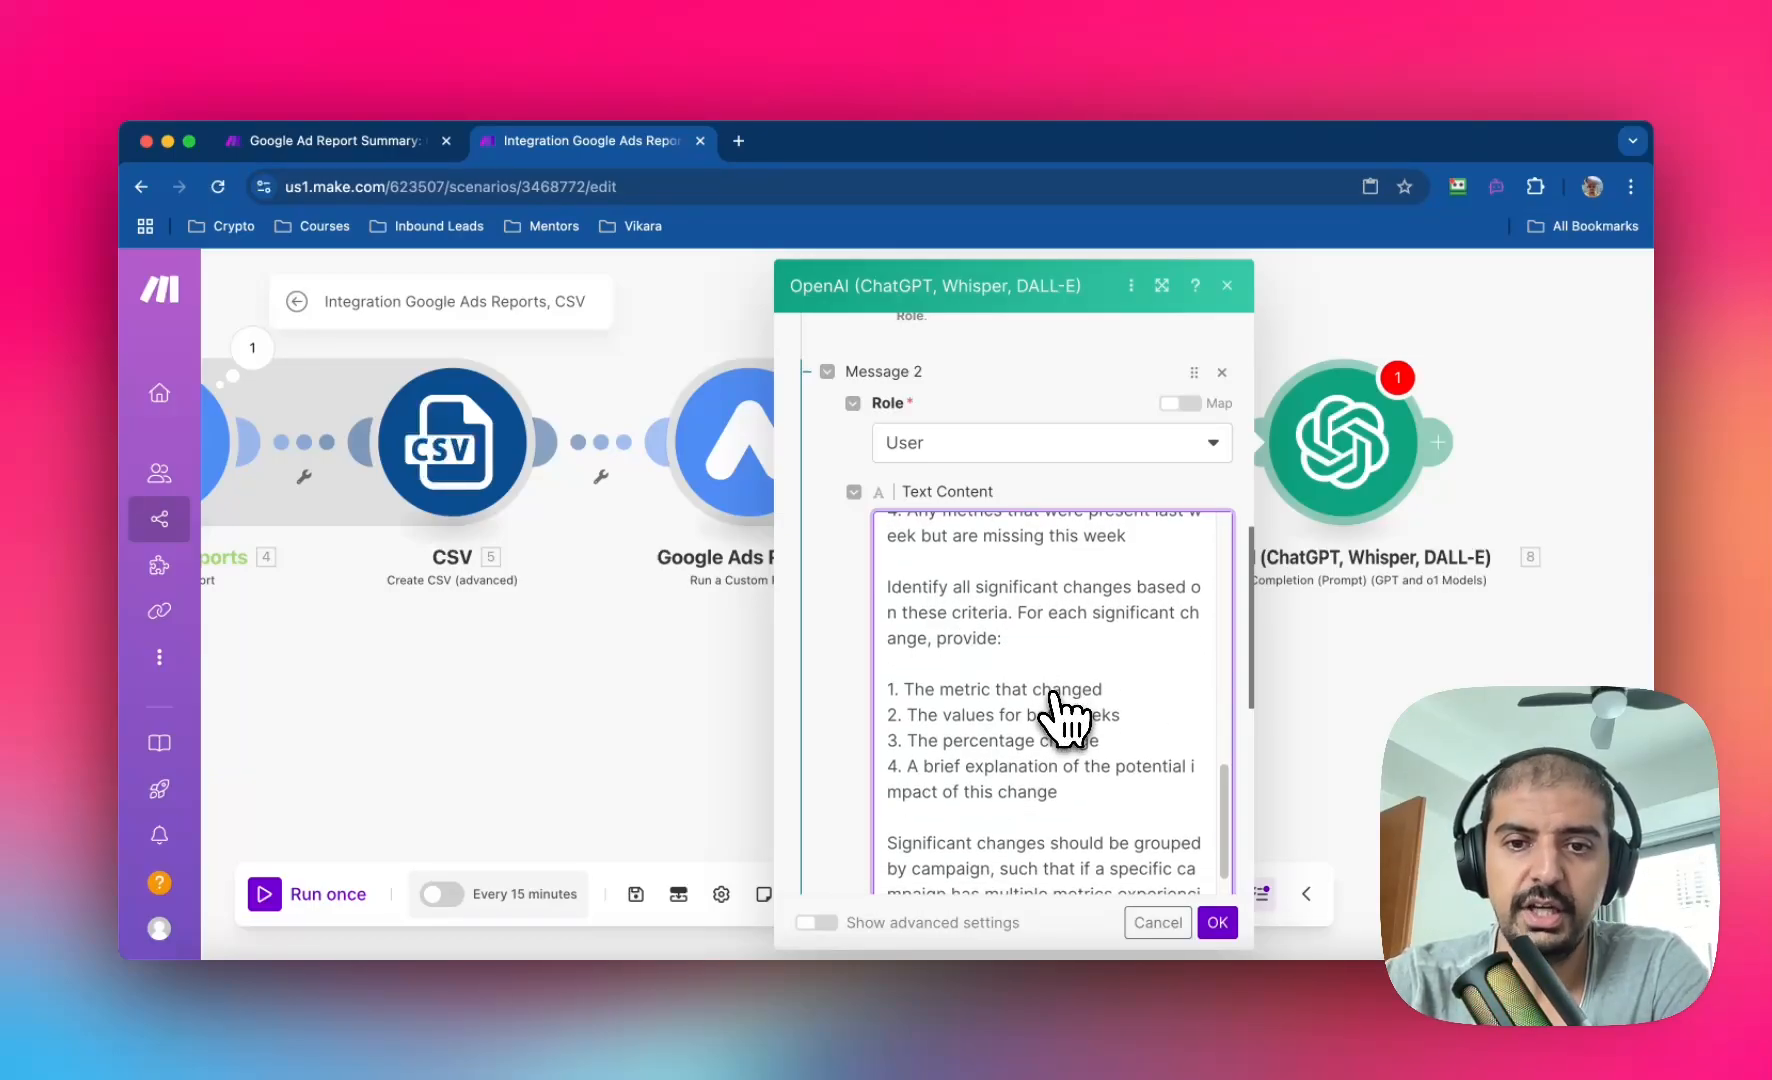
scroll(down, 3)
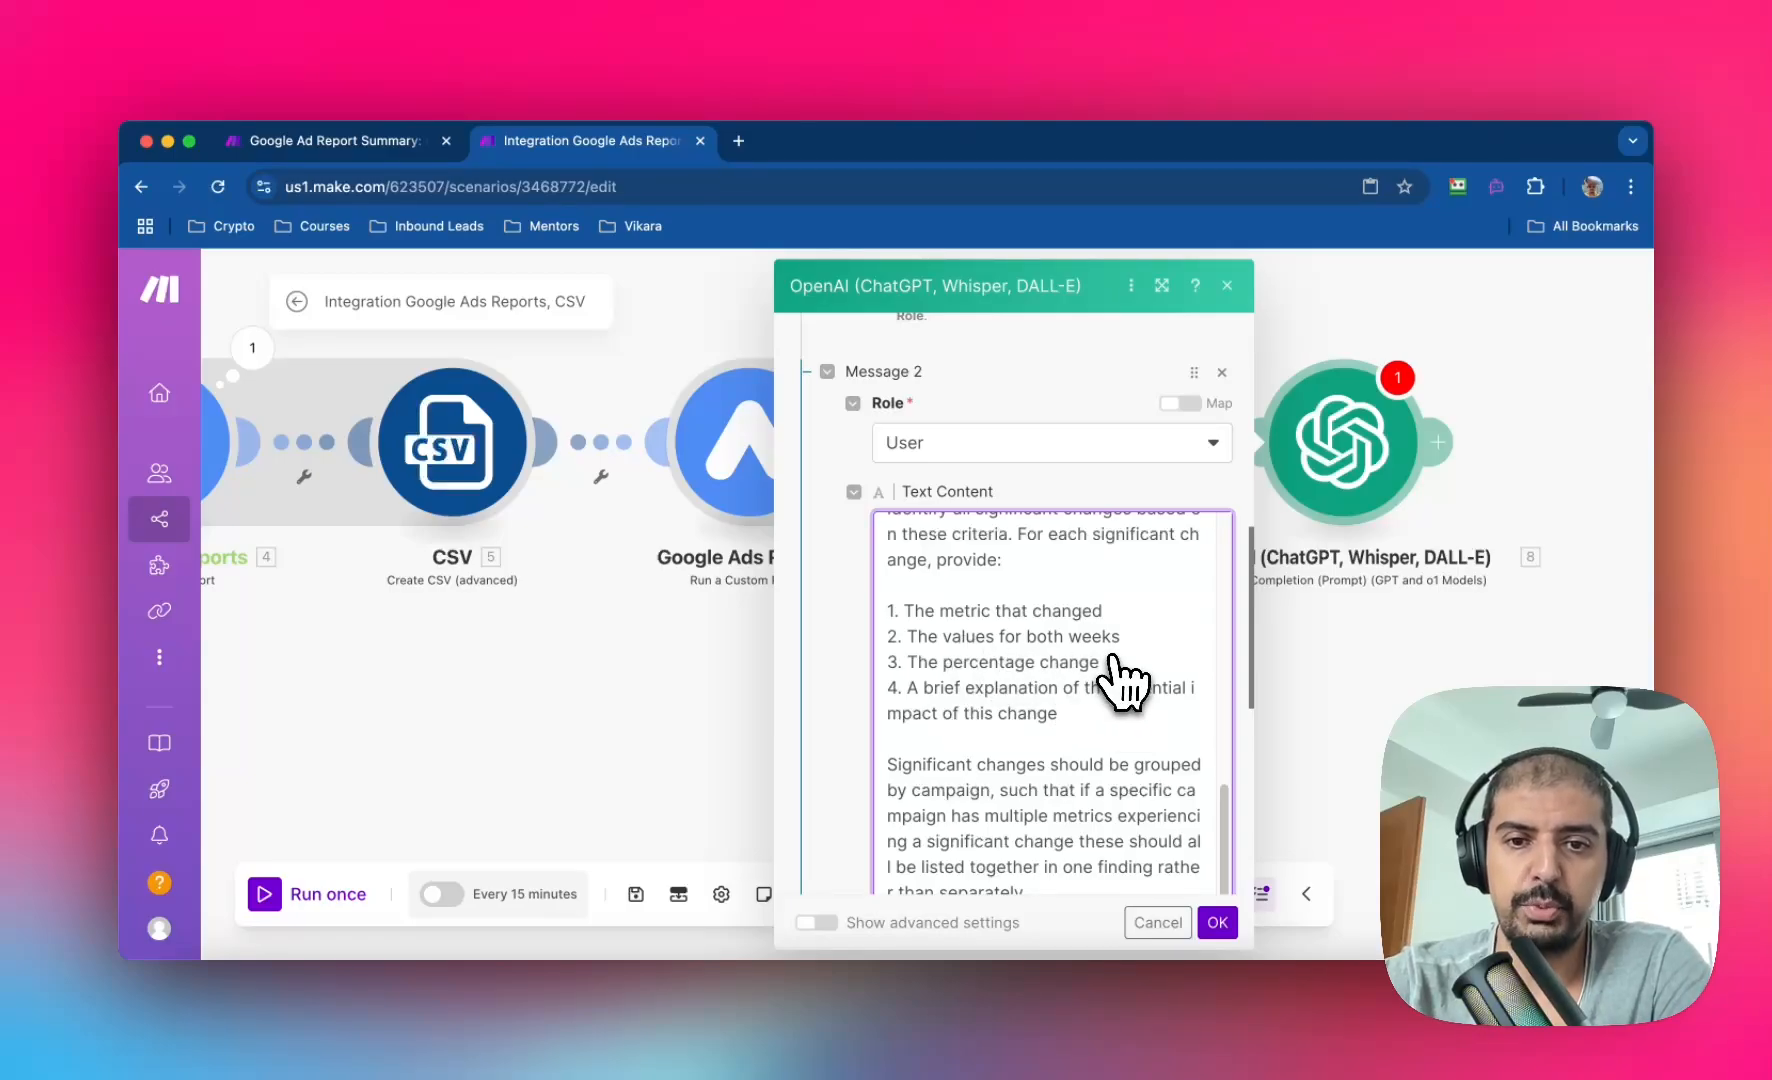
mouse_move(1017, 729)
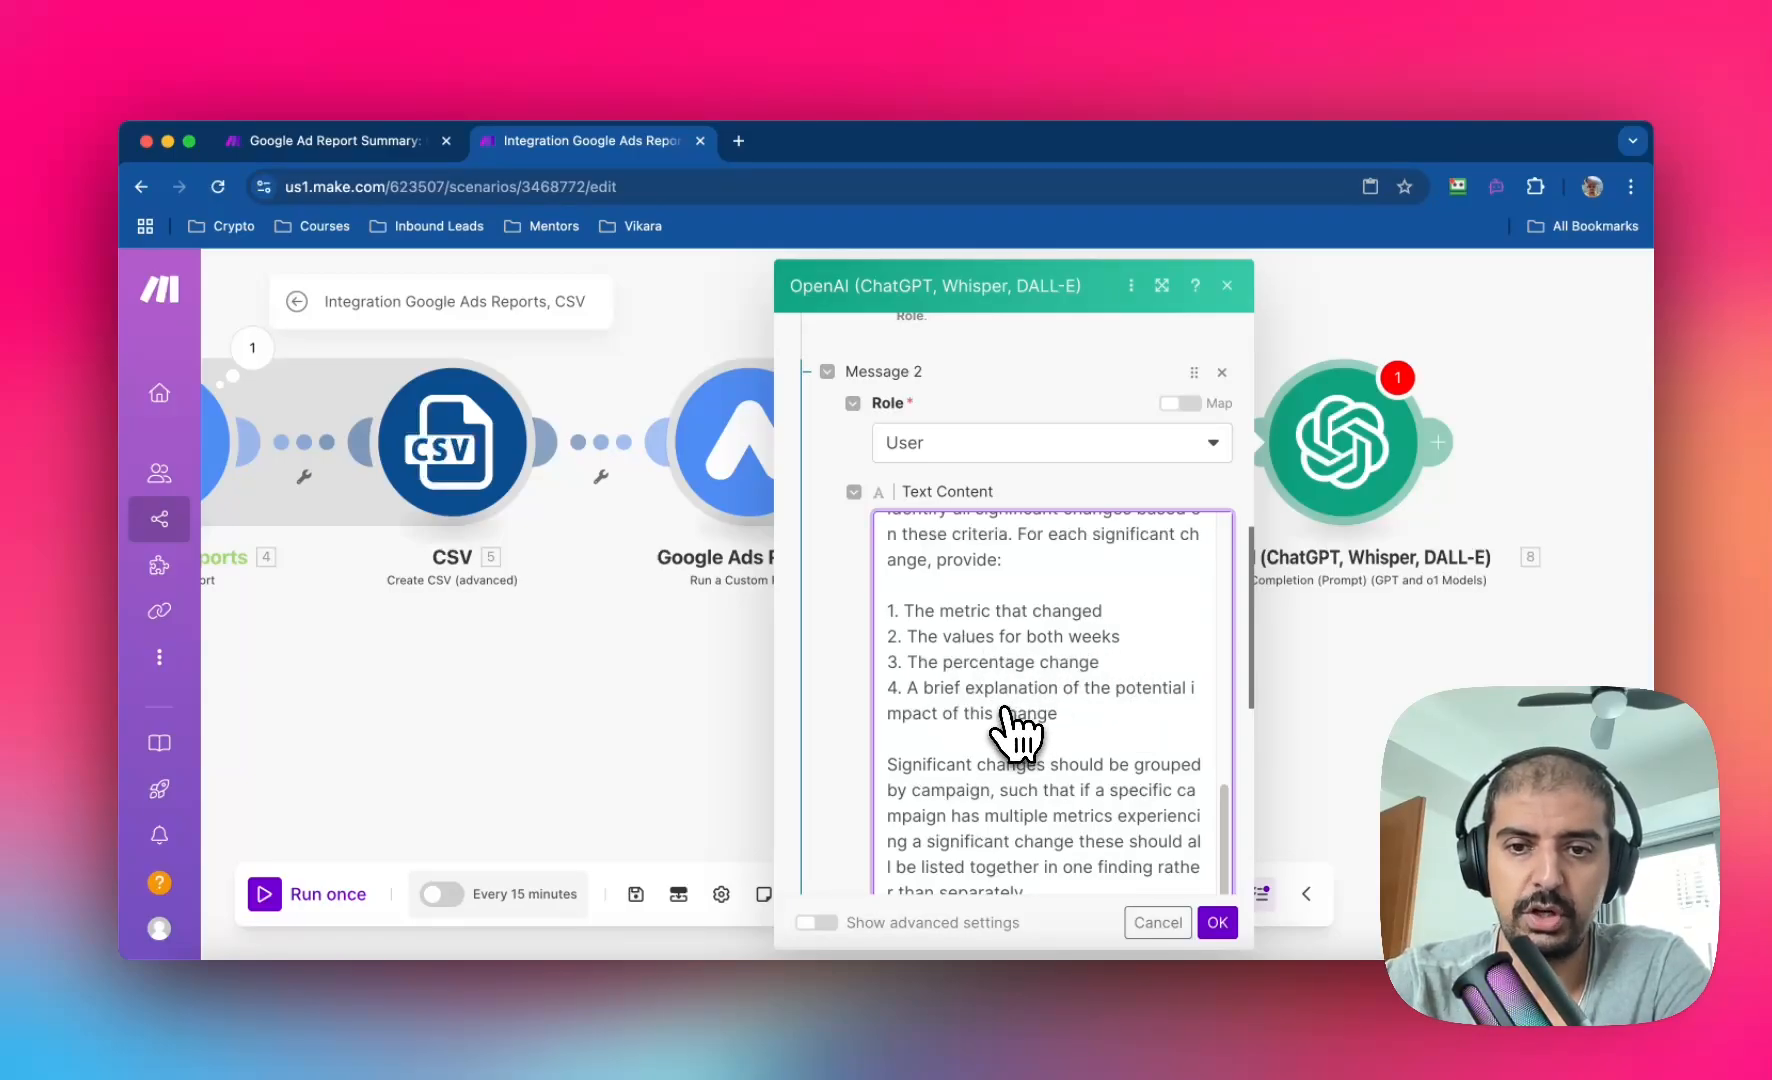
scroll(down, 3)
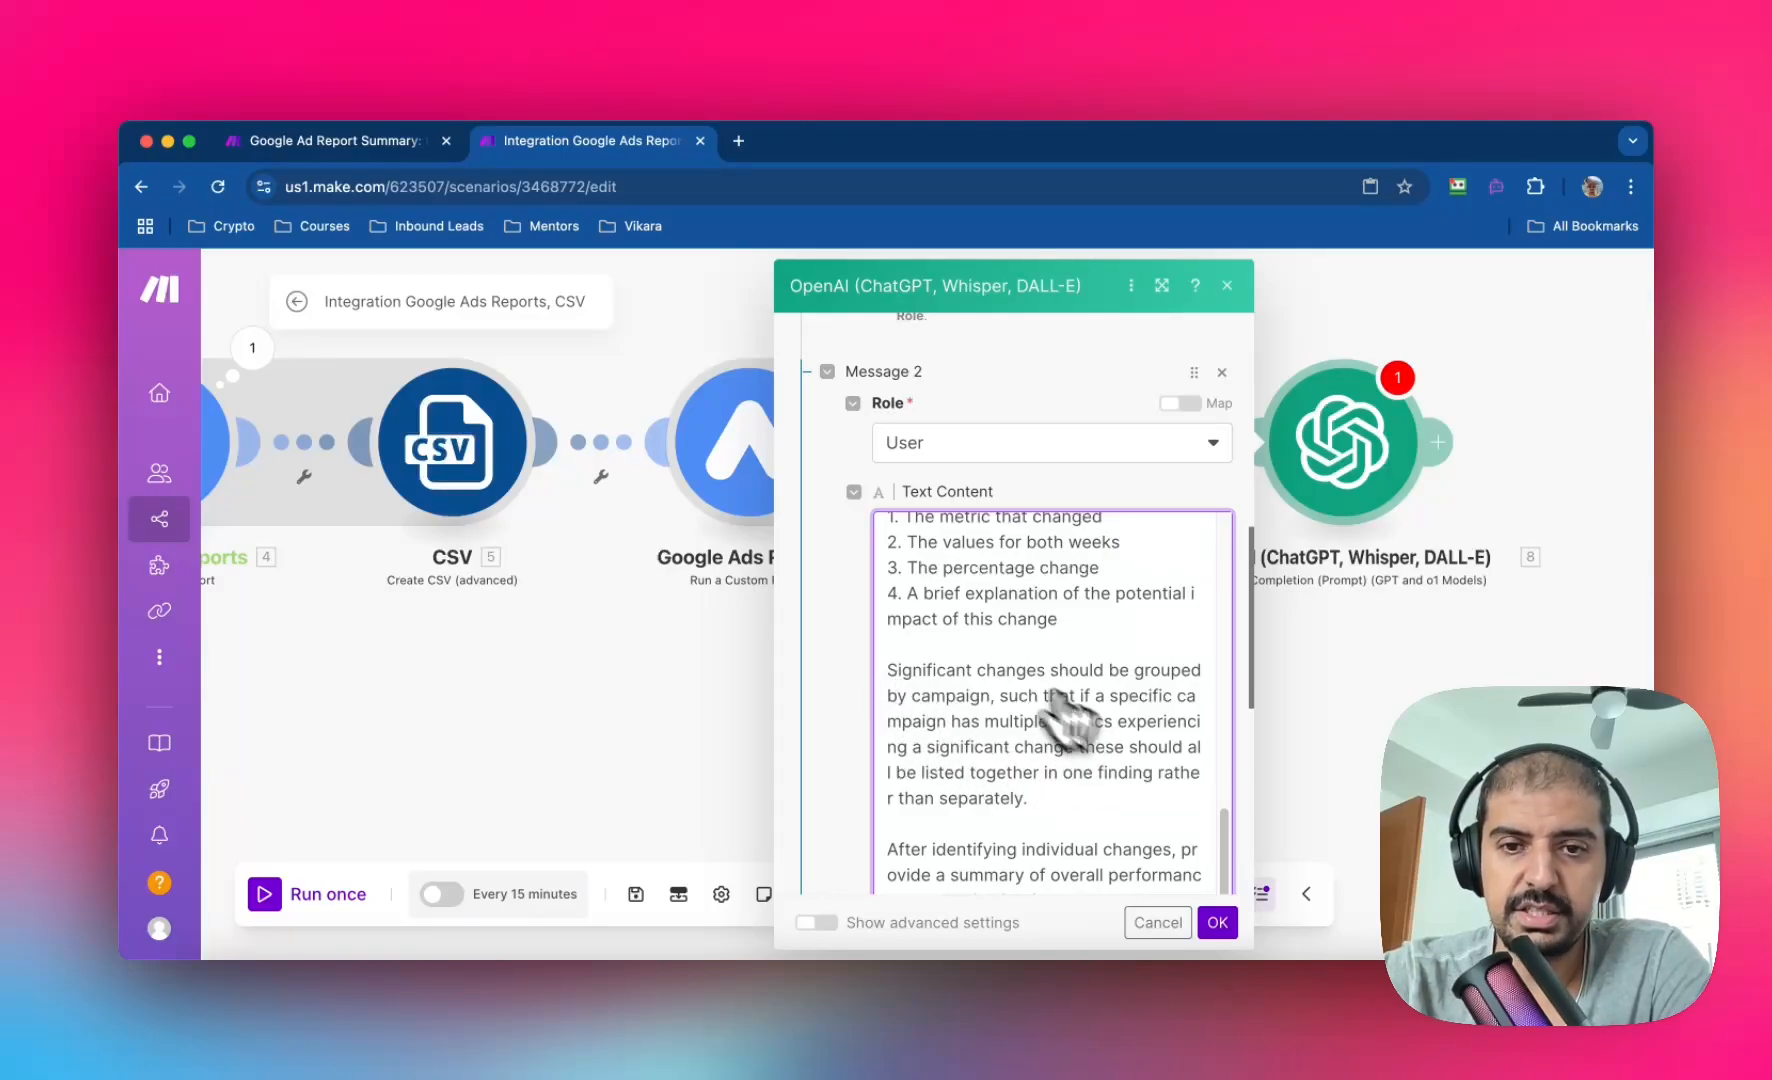
scroll(down, 3)
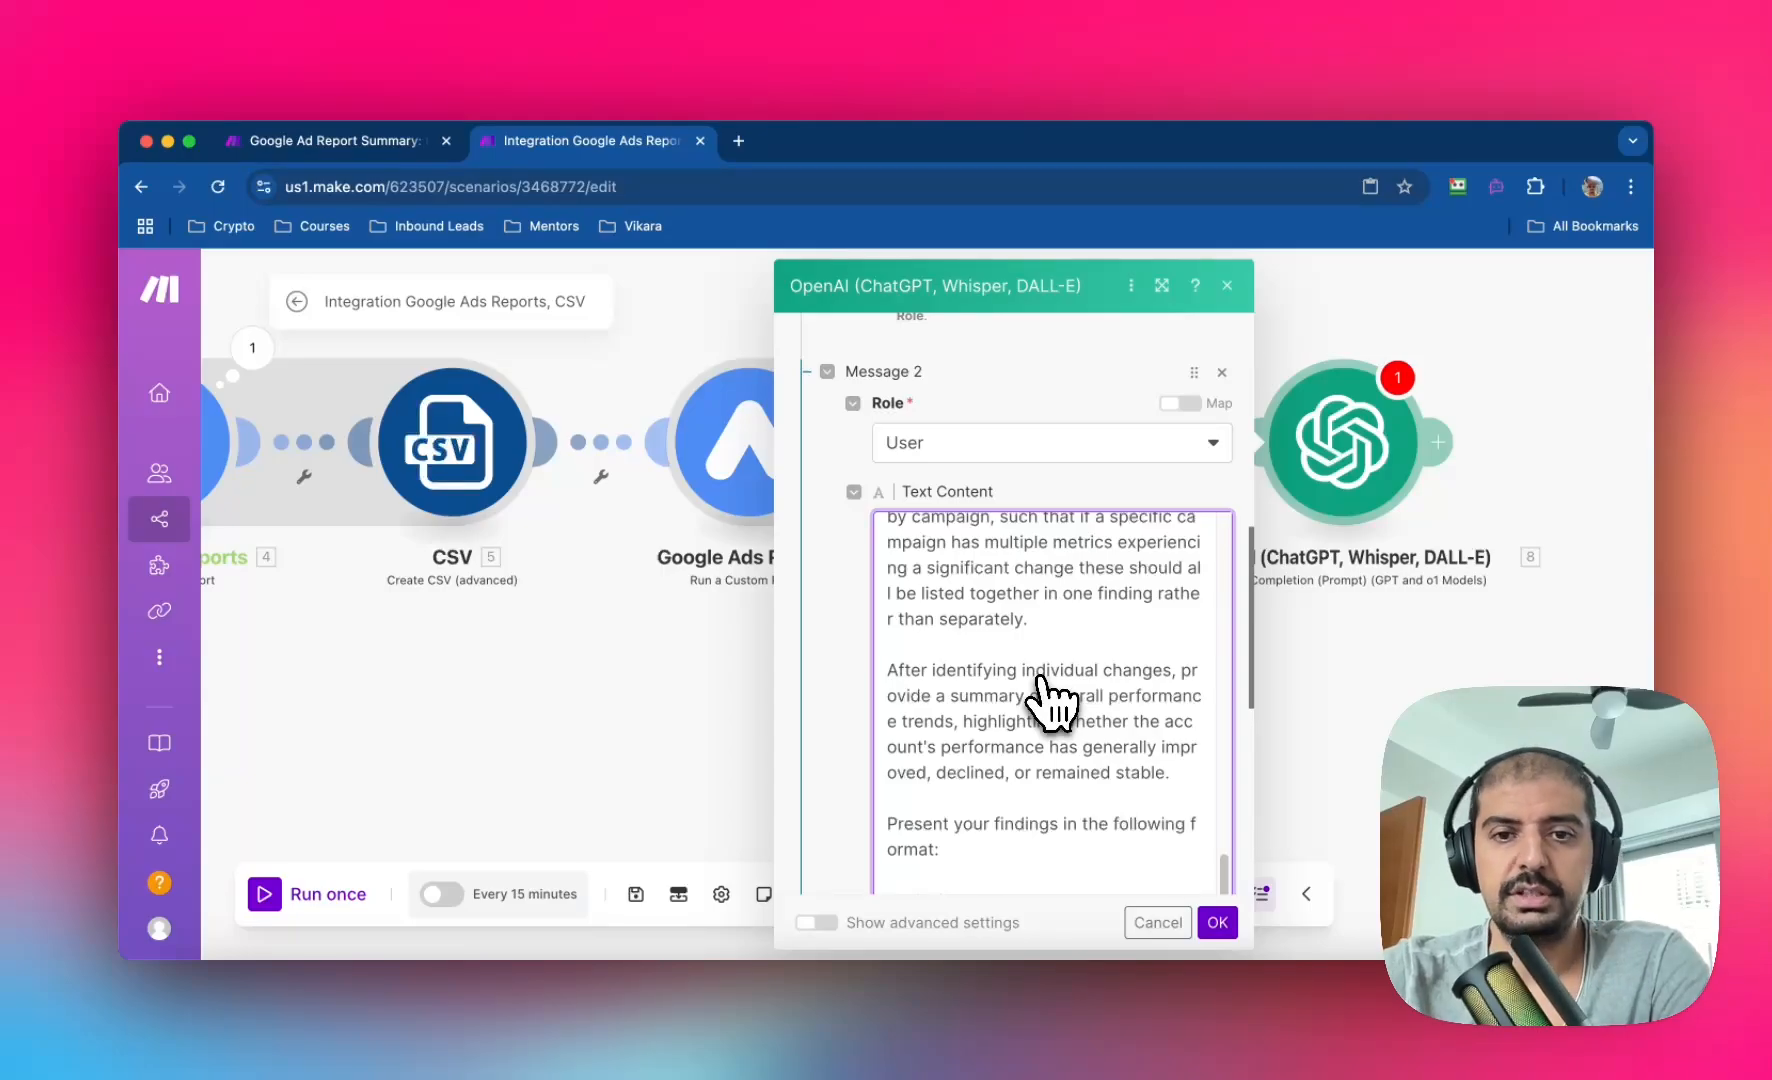
mouse_move(1119, 644)
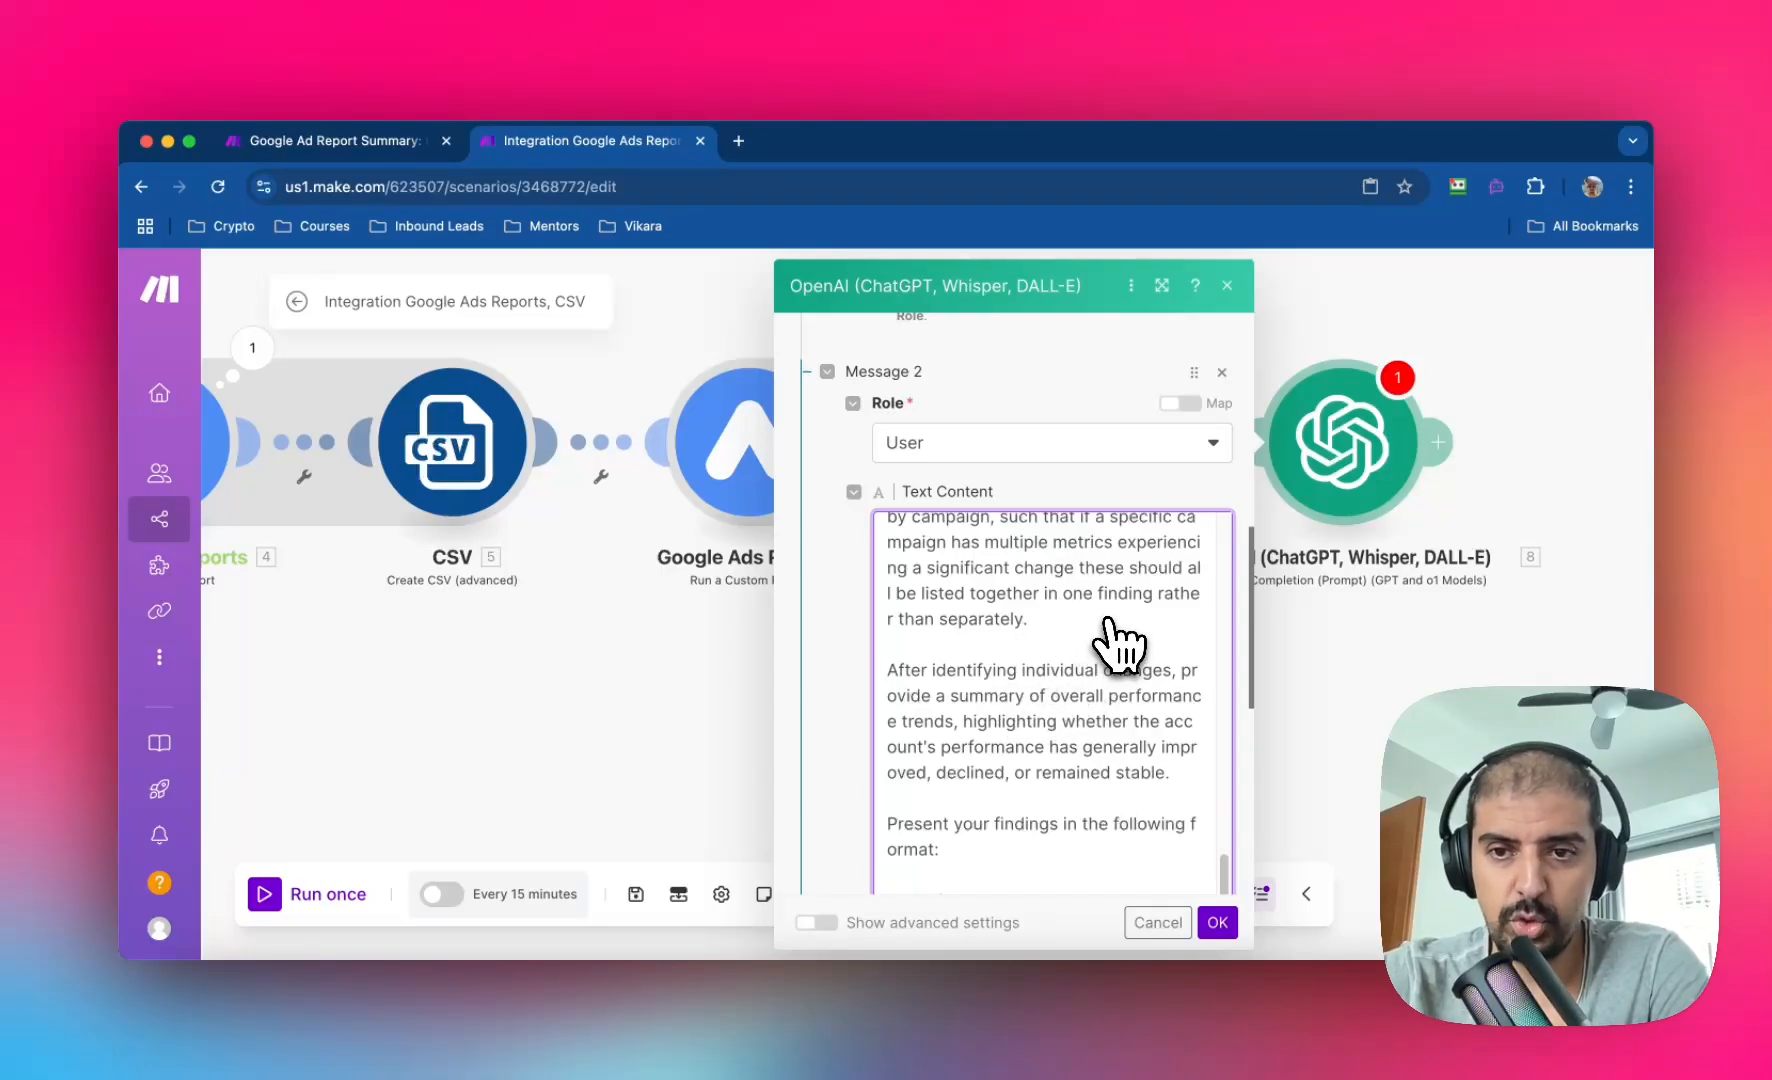
scroll(down, 3)
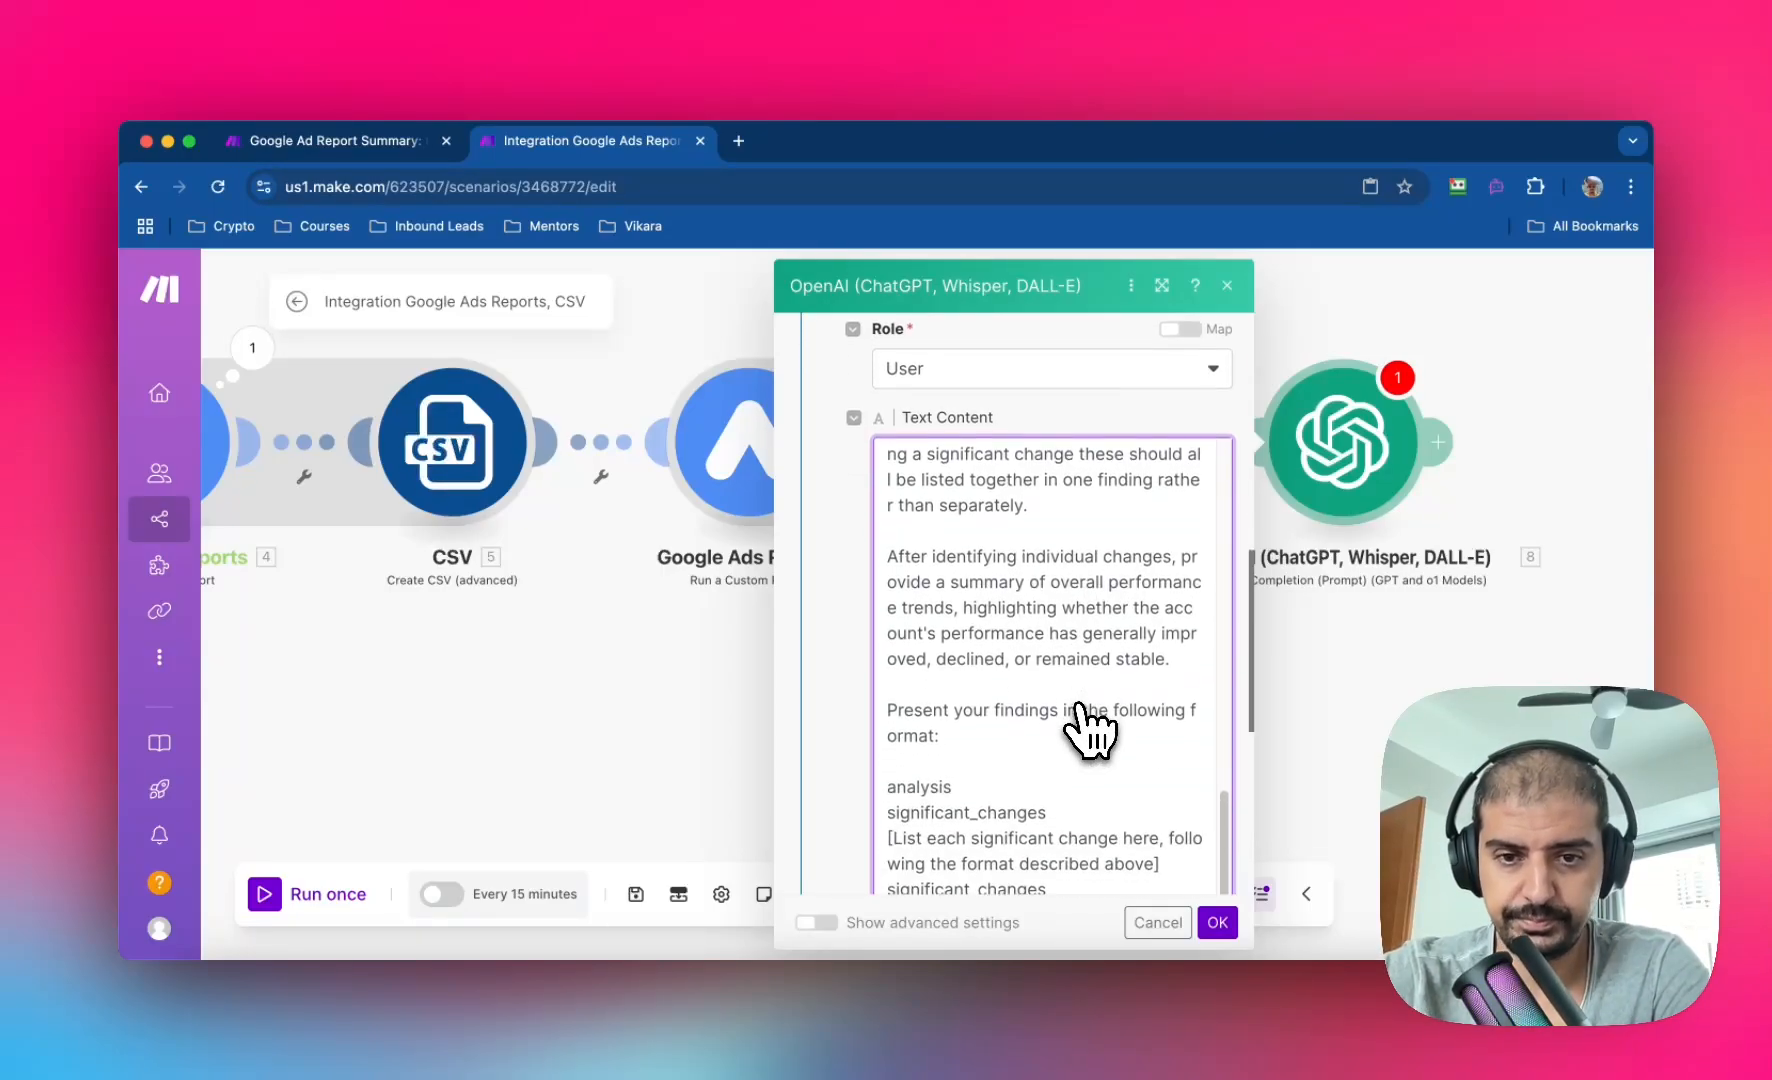
scroll(down, 3)
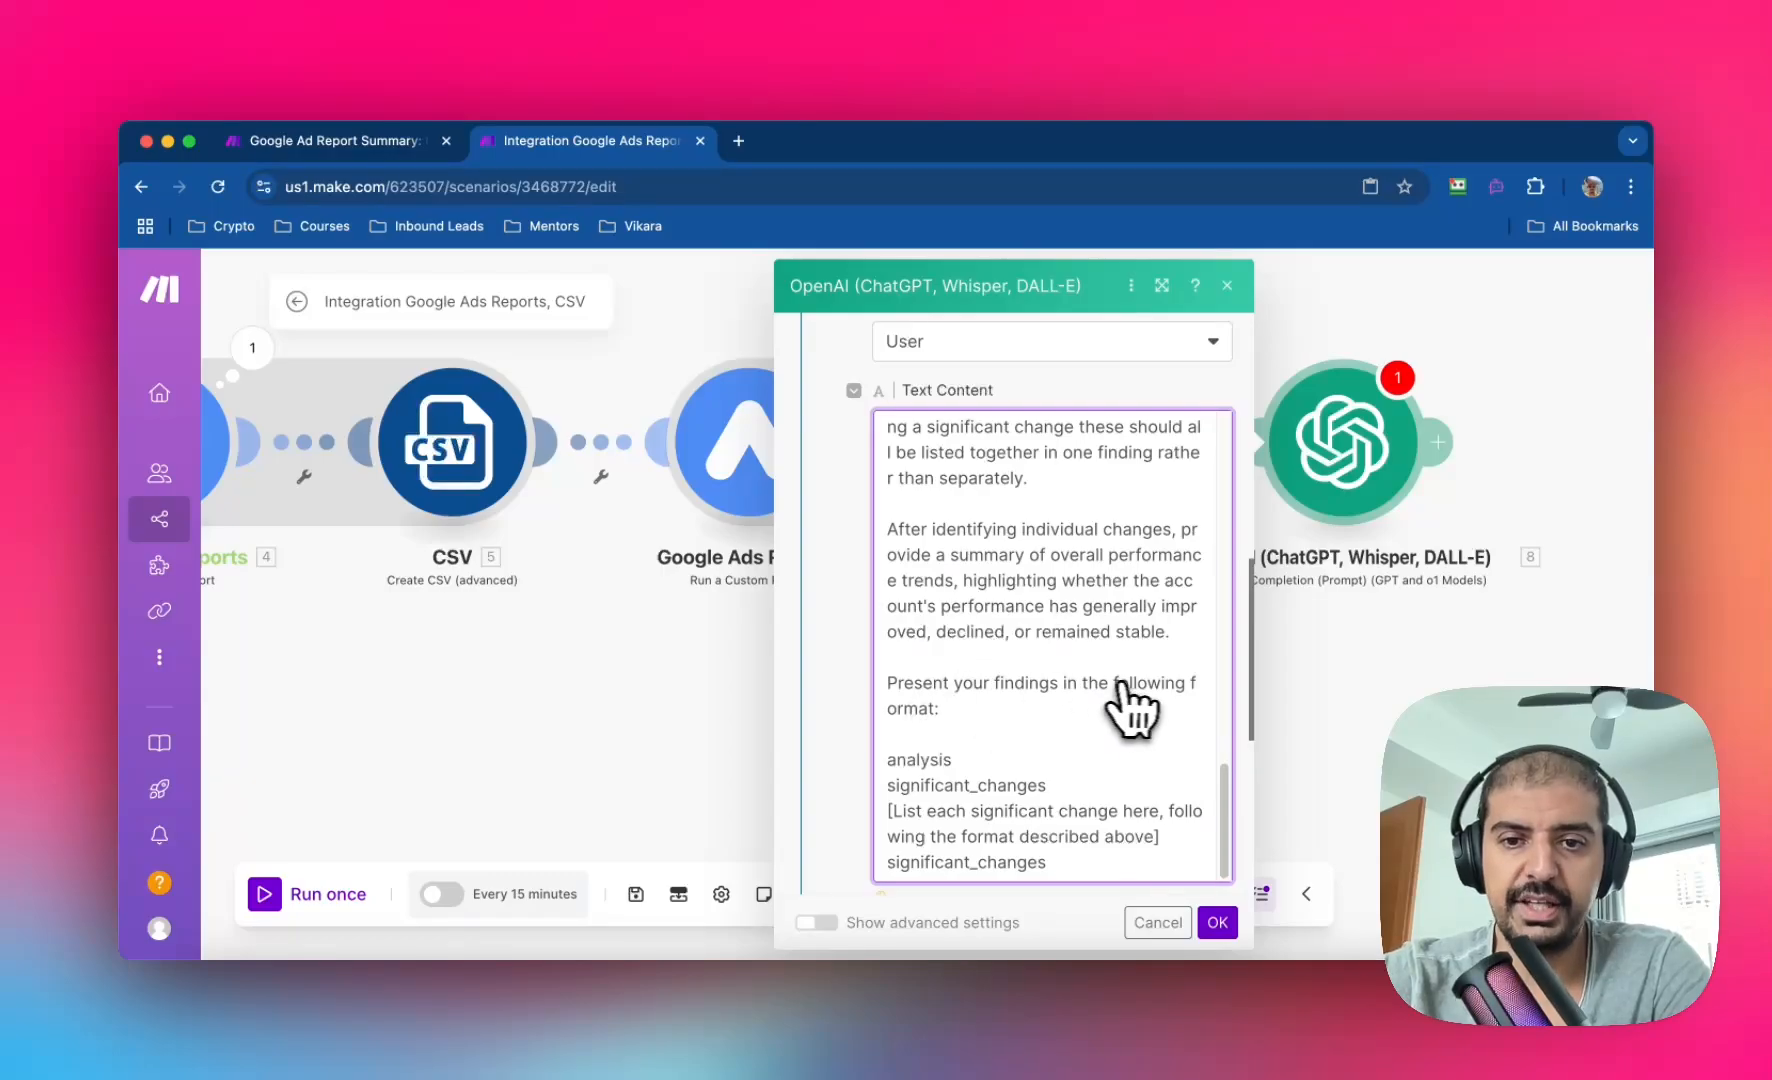
mouse_move(1017, 830)
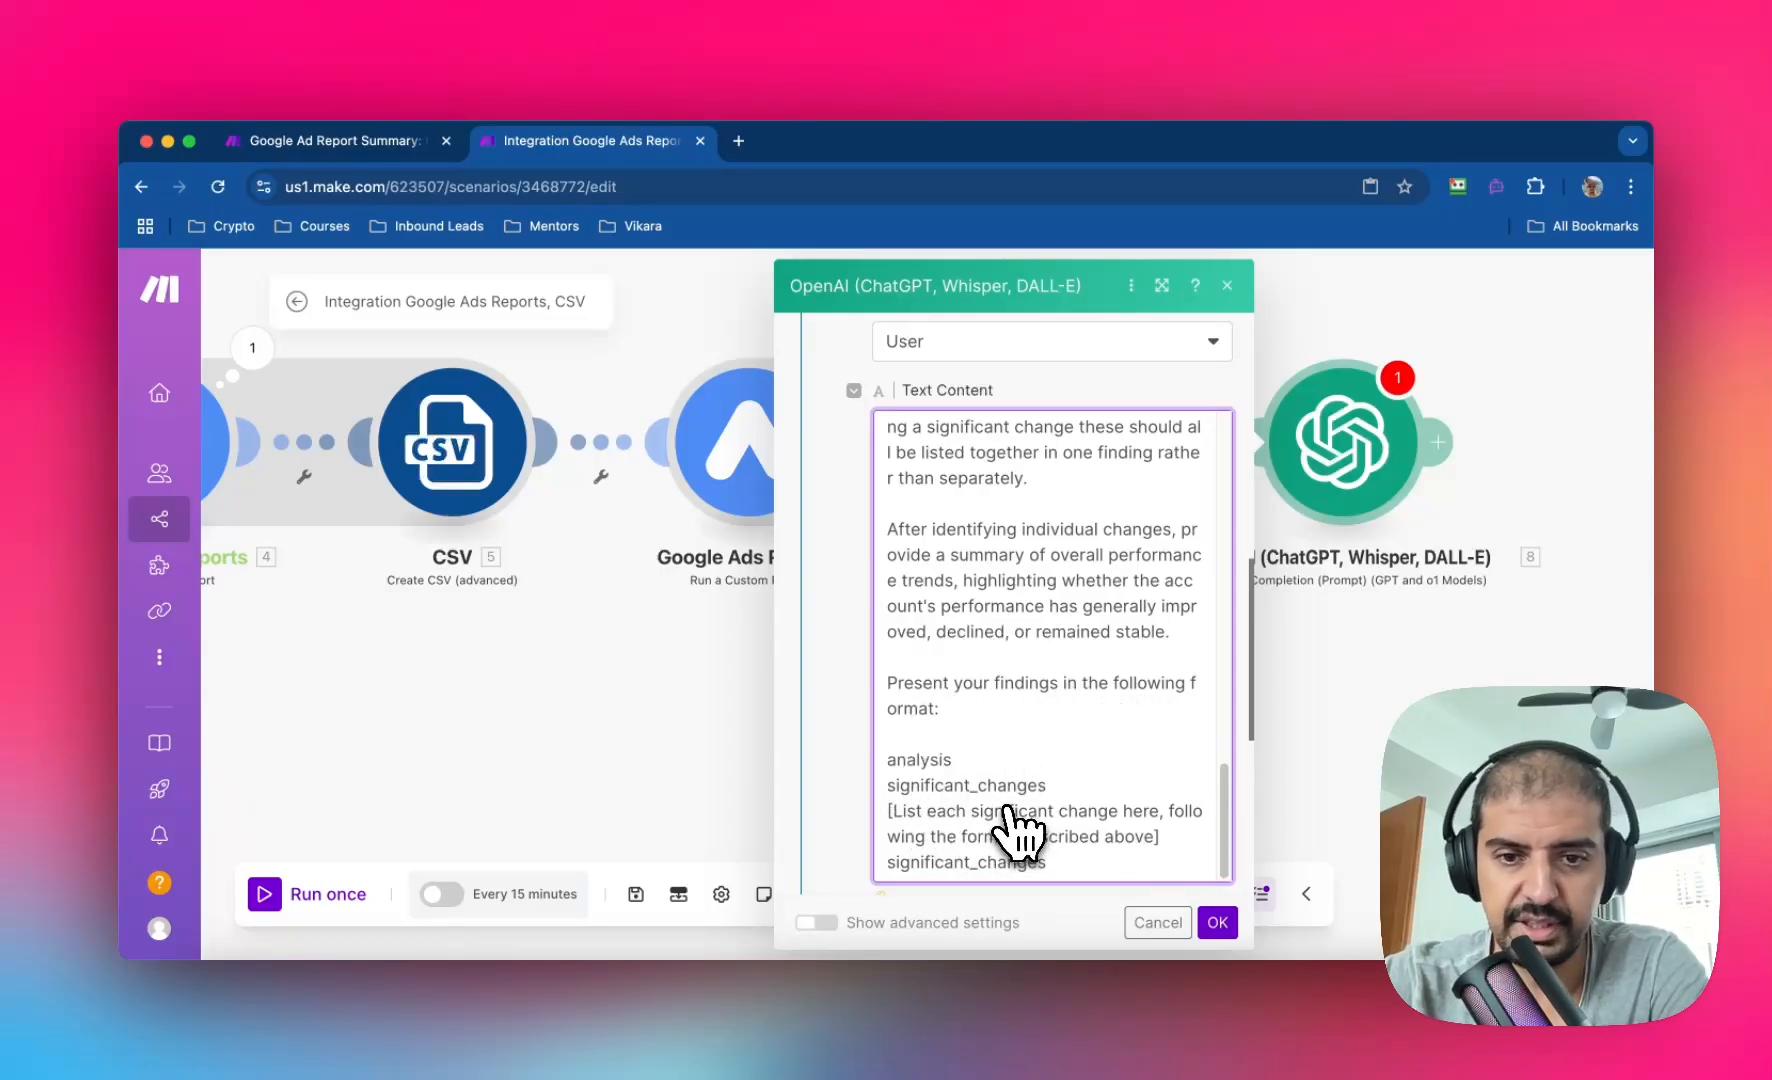
mouse_move(949, 813)
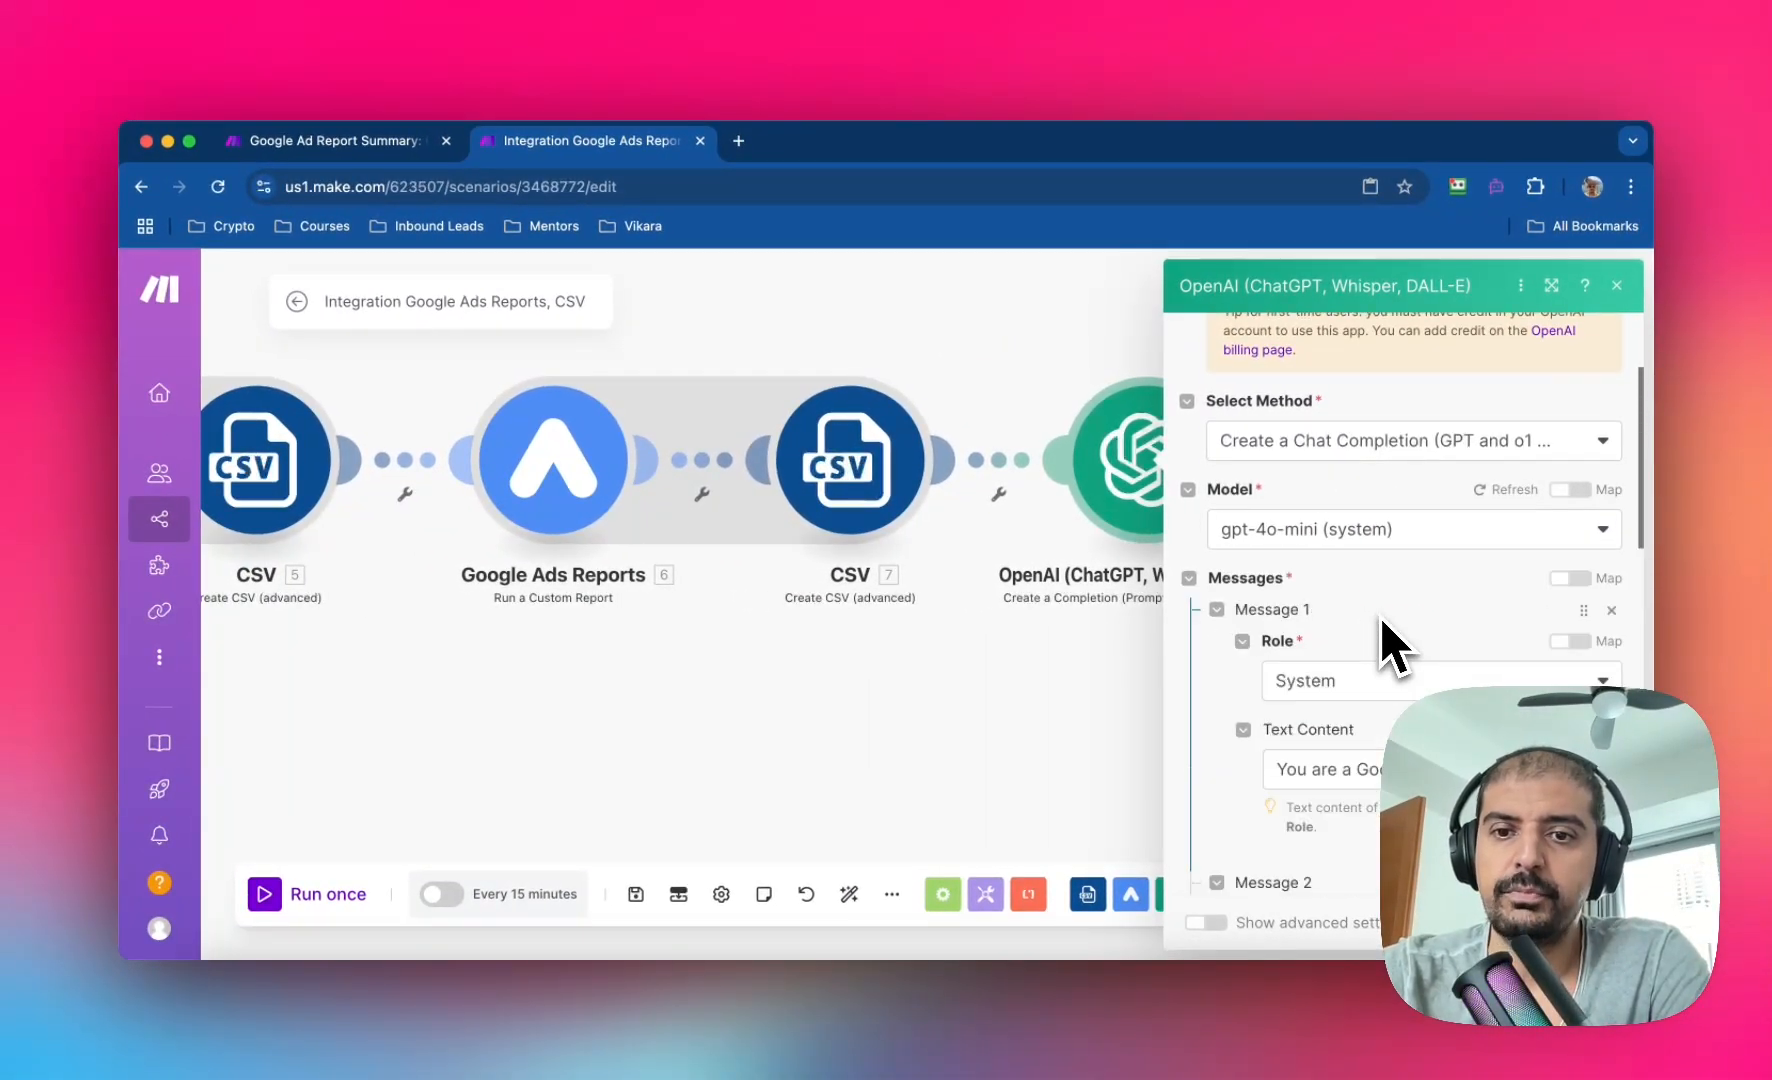
Save the OpenAI module settings and add a new step after it.
scroll(down, 3)
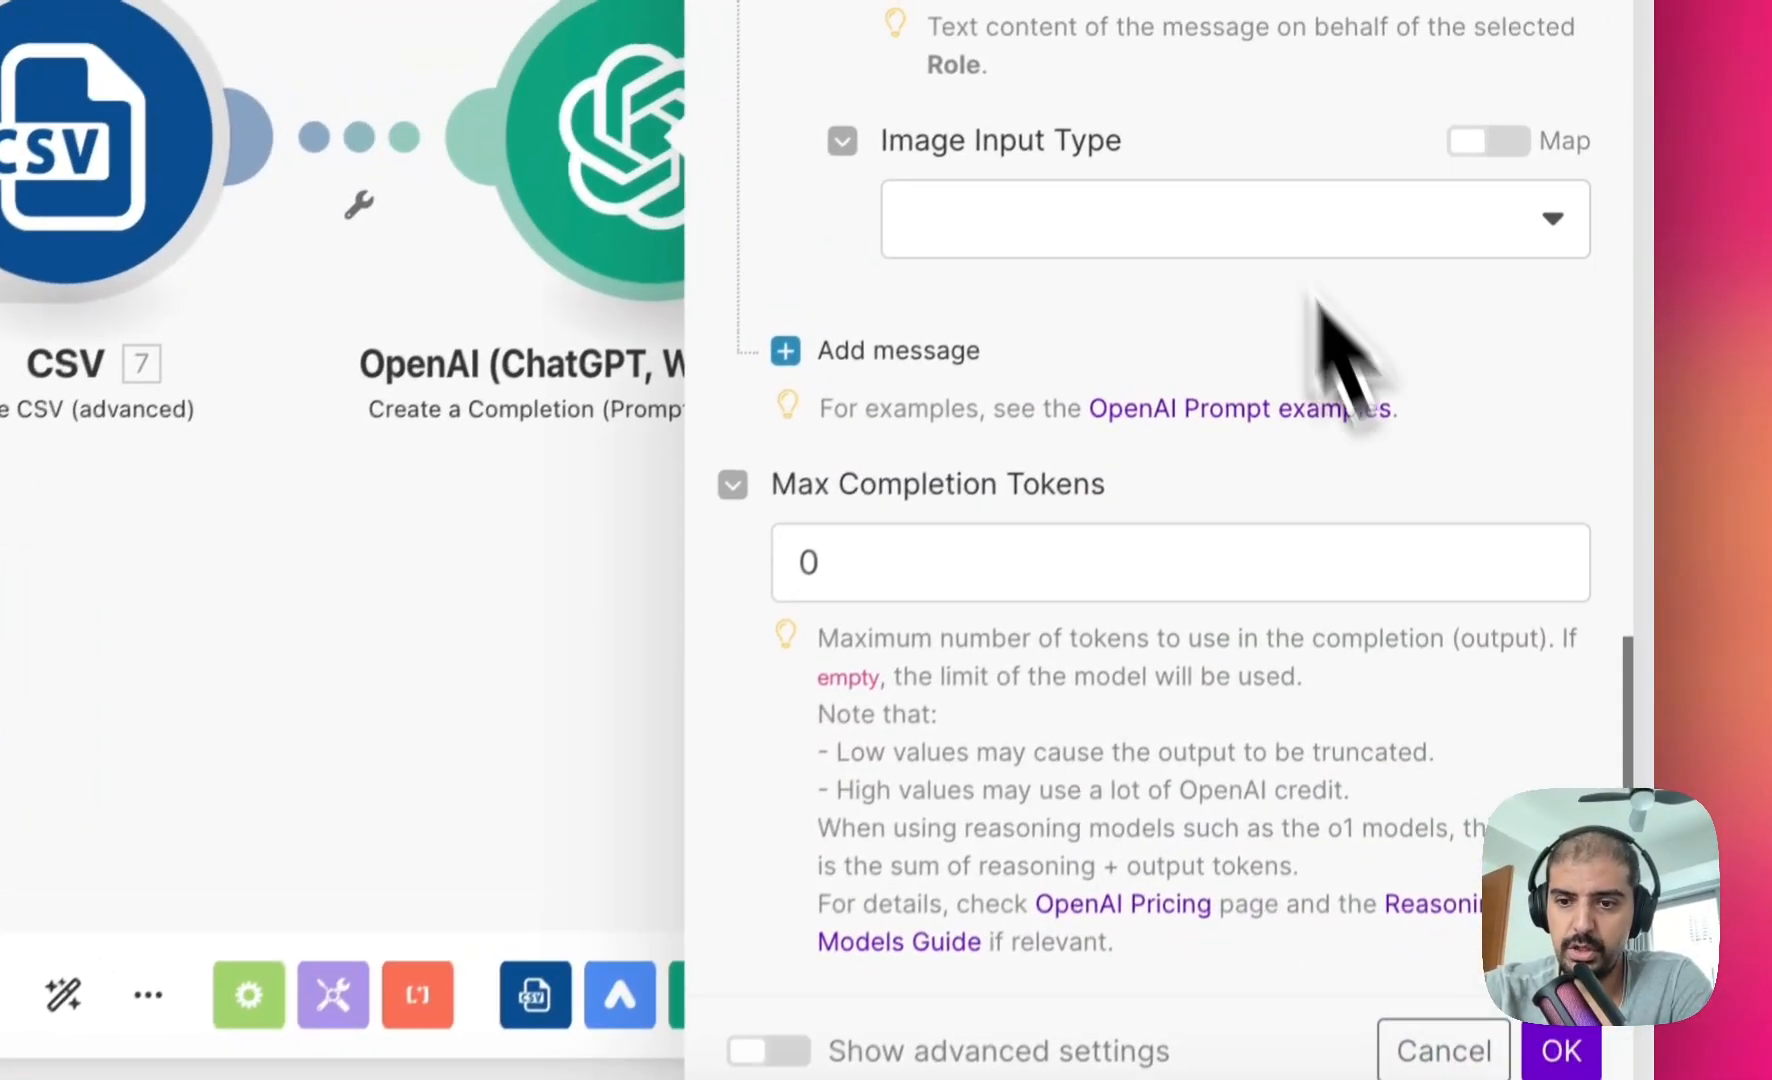
click(1561, 1051)
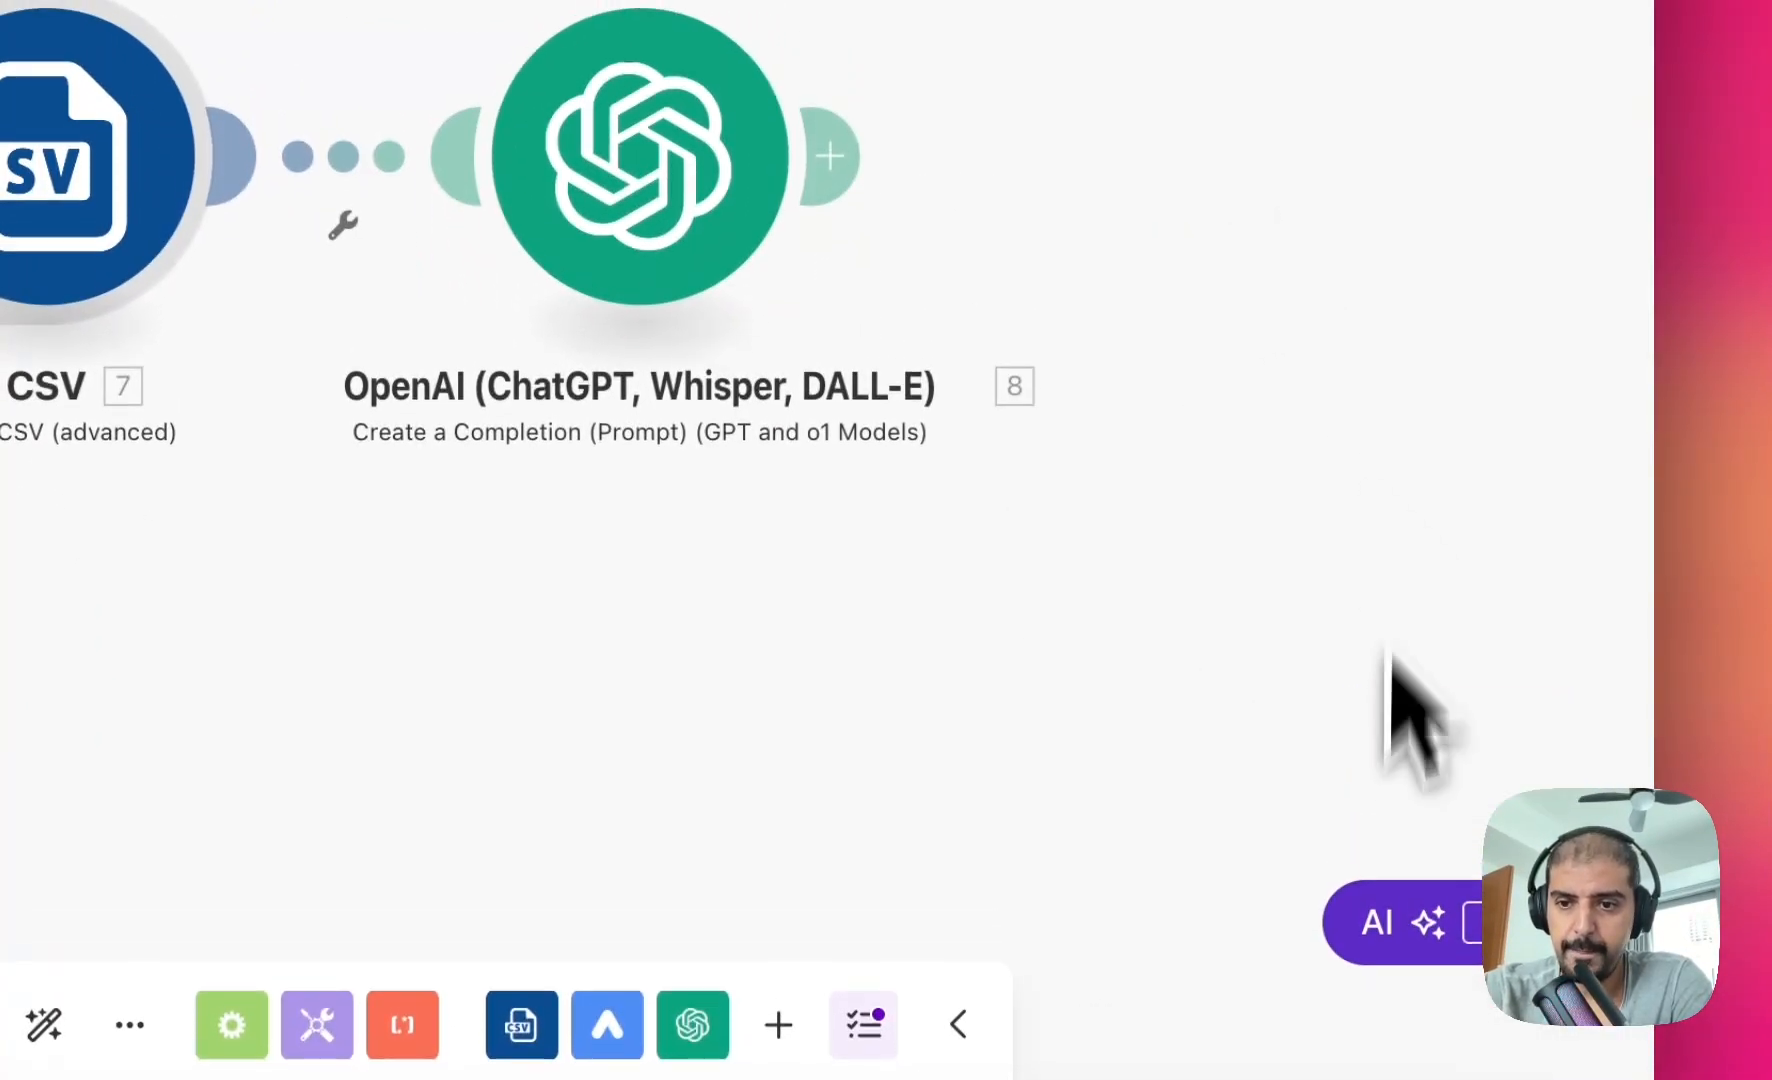
click(1390, 400)
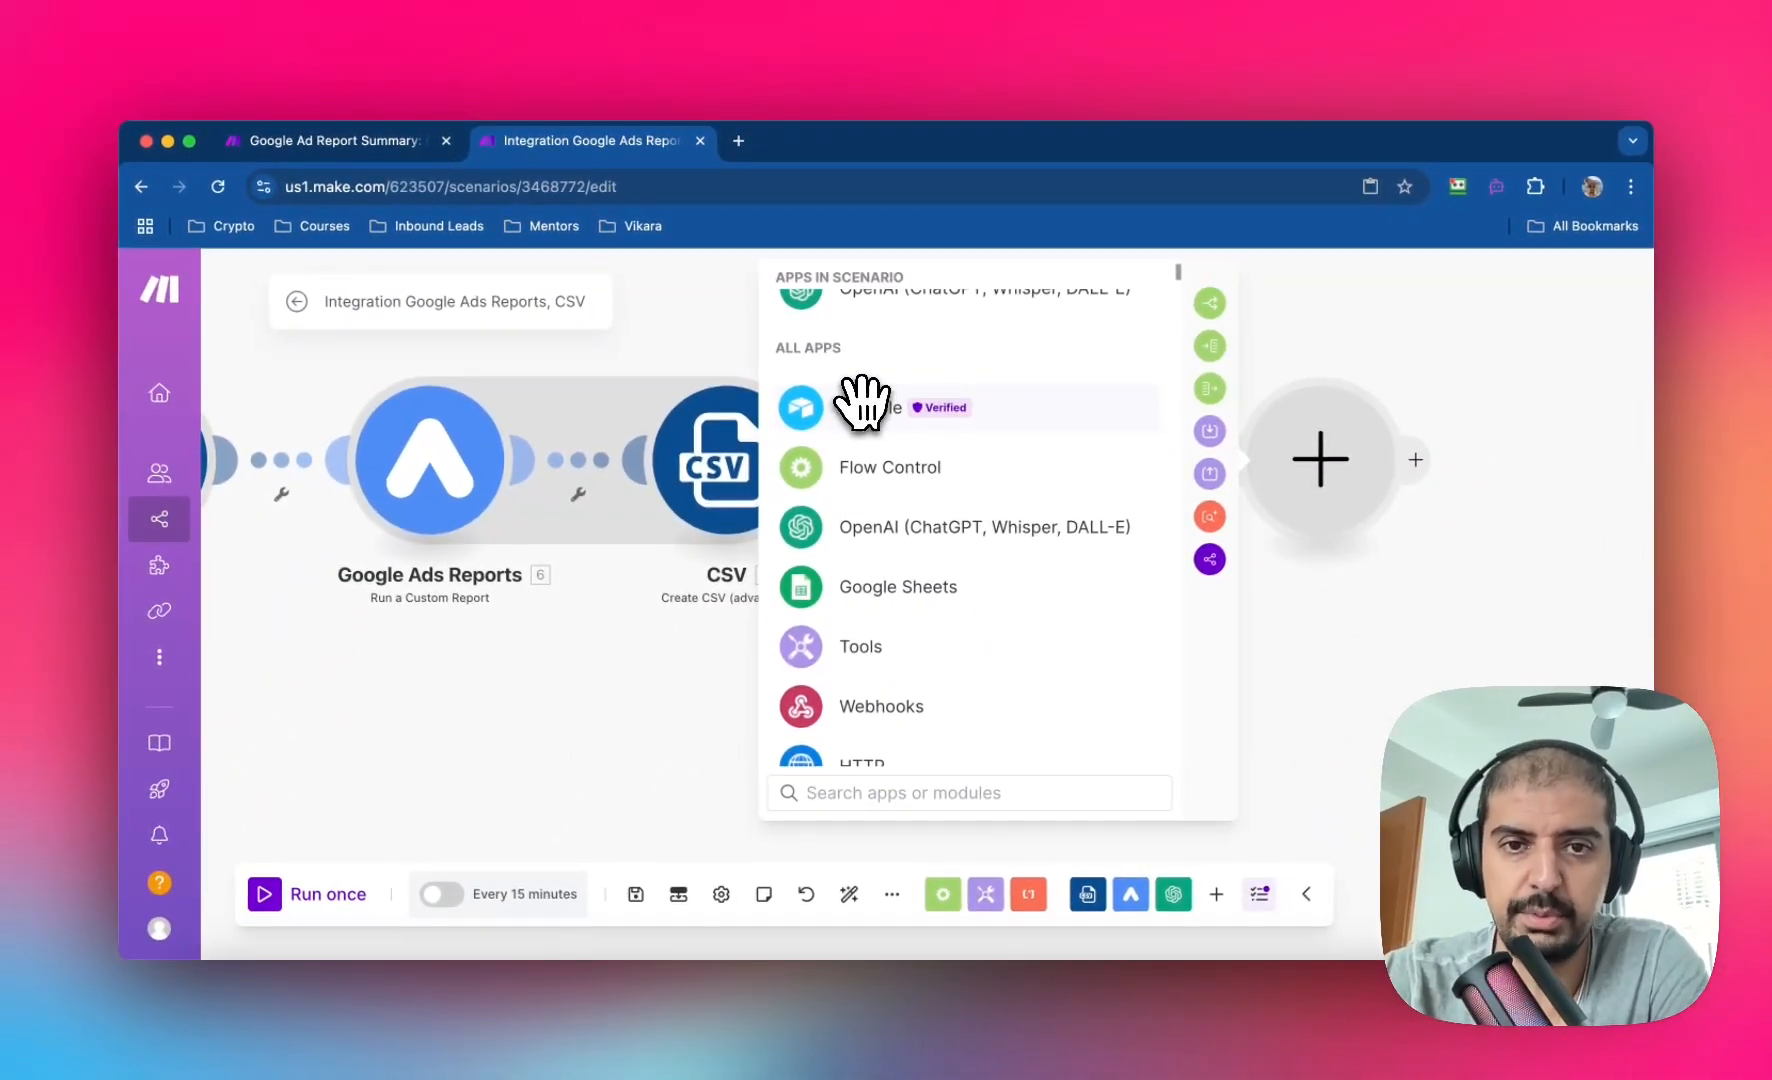
mouse_move(965, 619)
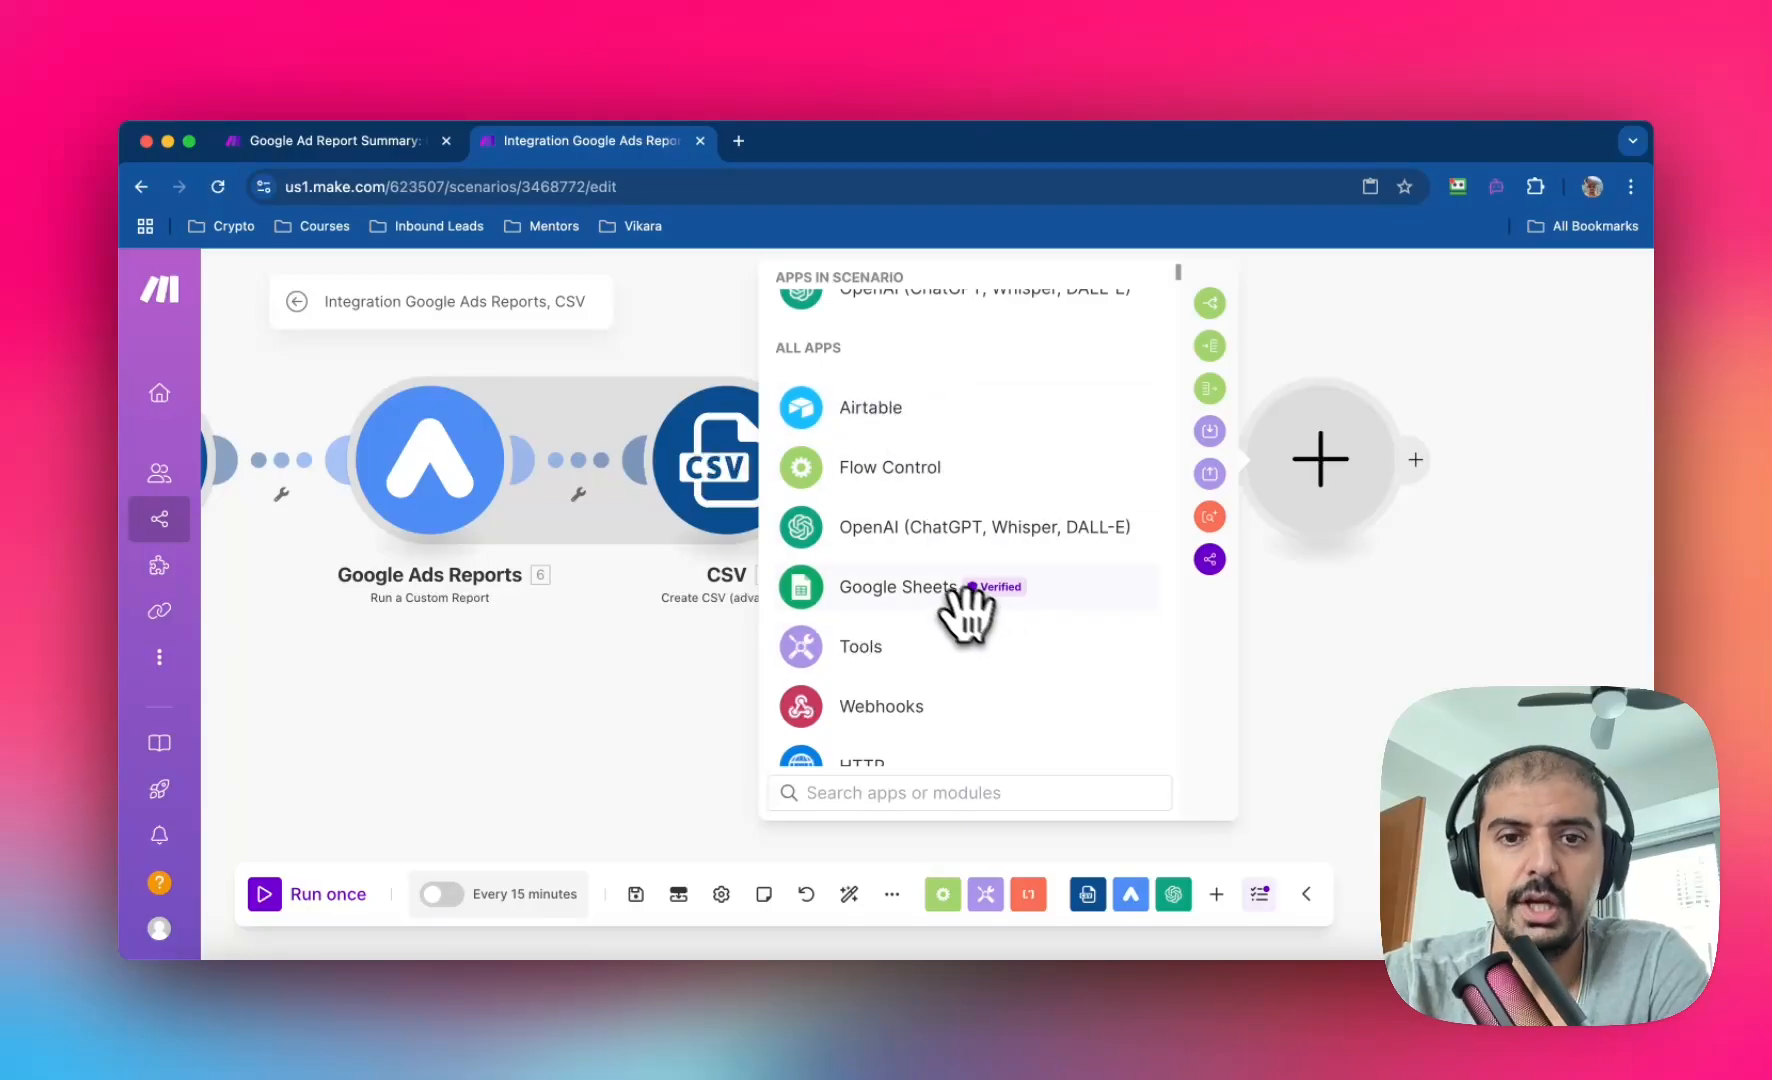
Search the app picker for 'google docs' and browse its modules.
scroll(down, 3)
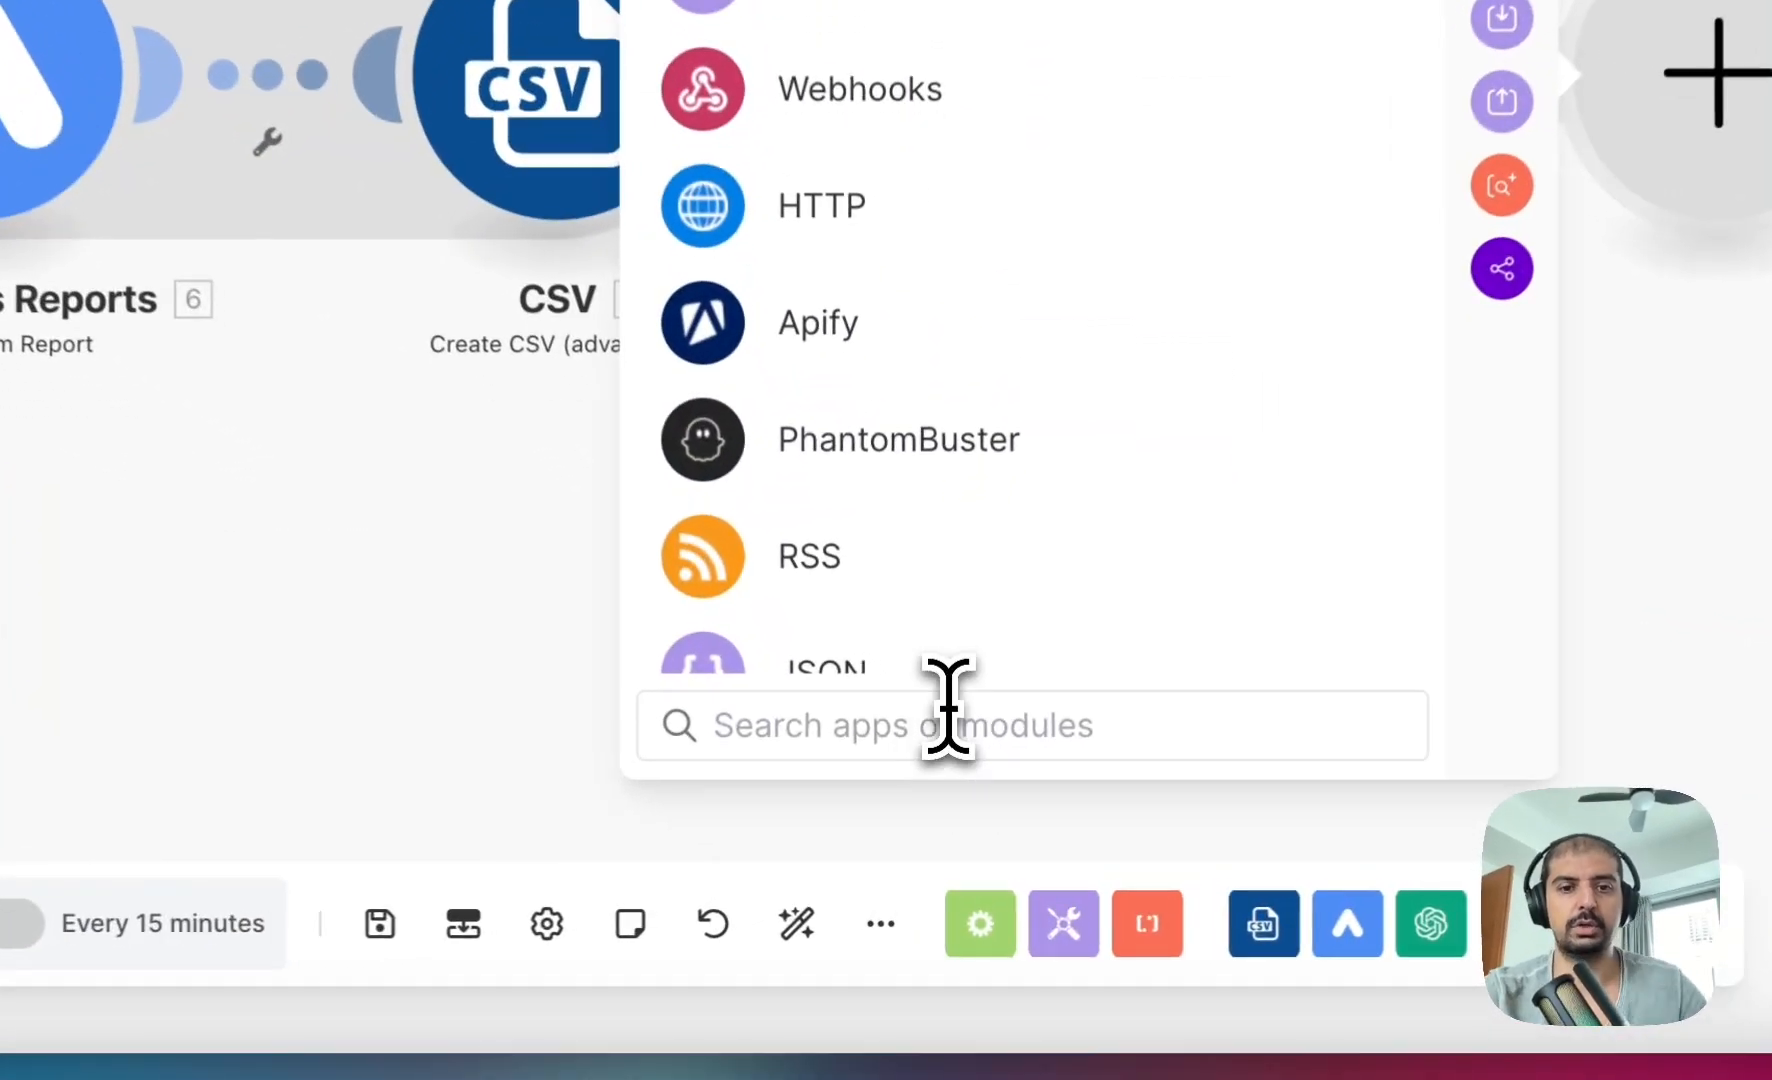
text(google)
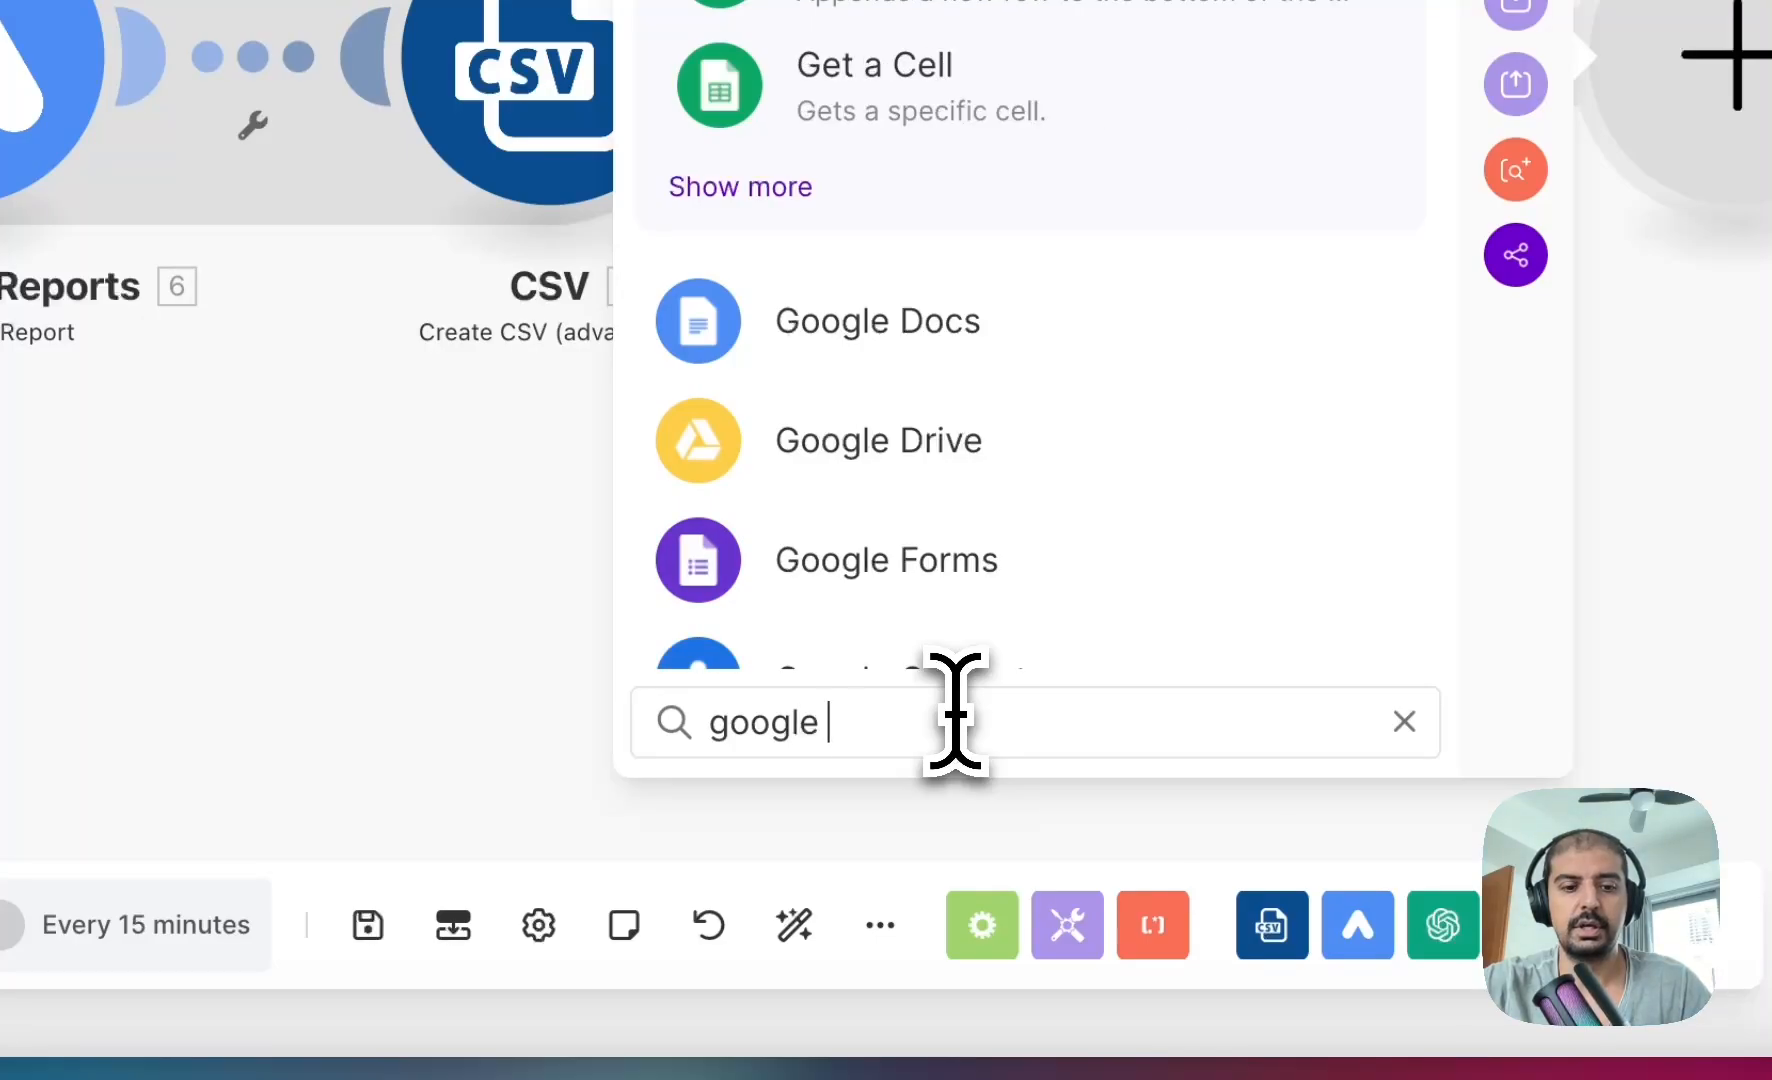
text(docs)
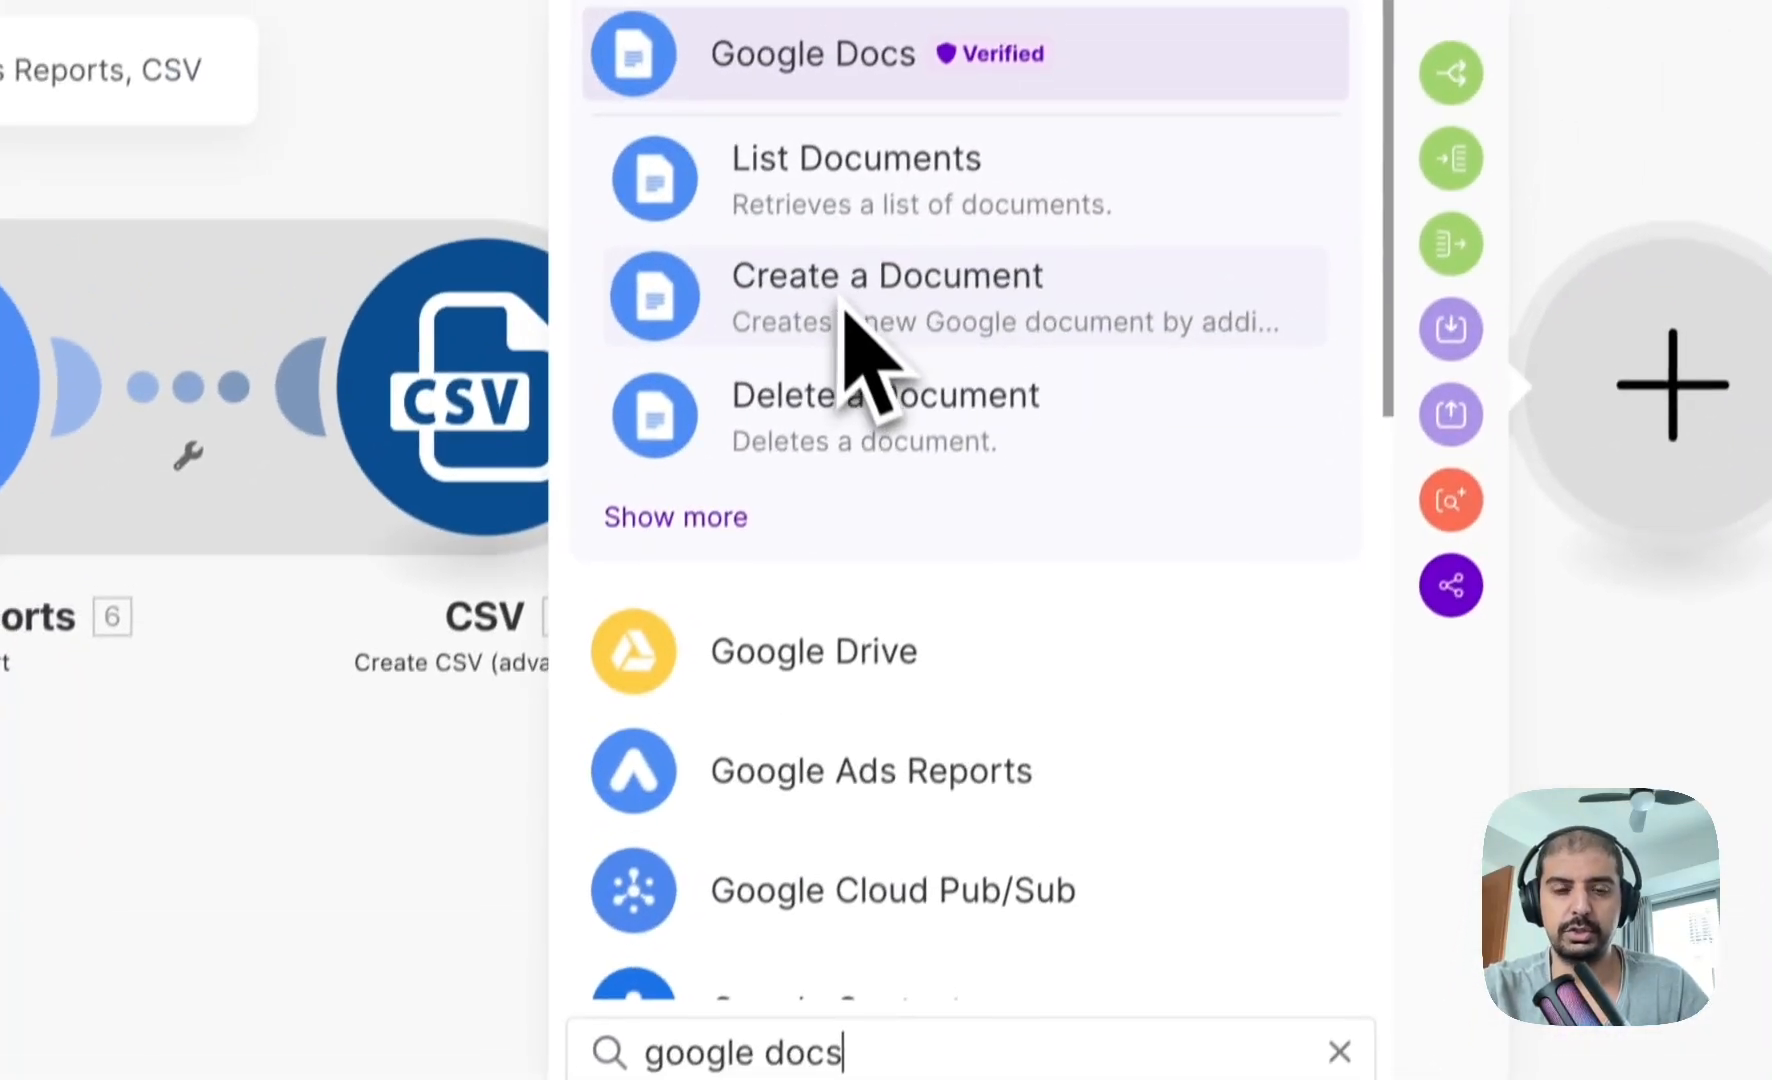
click(810, 53)
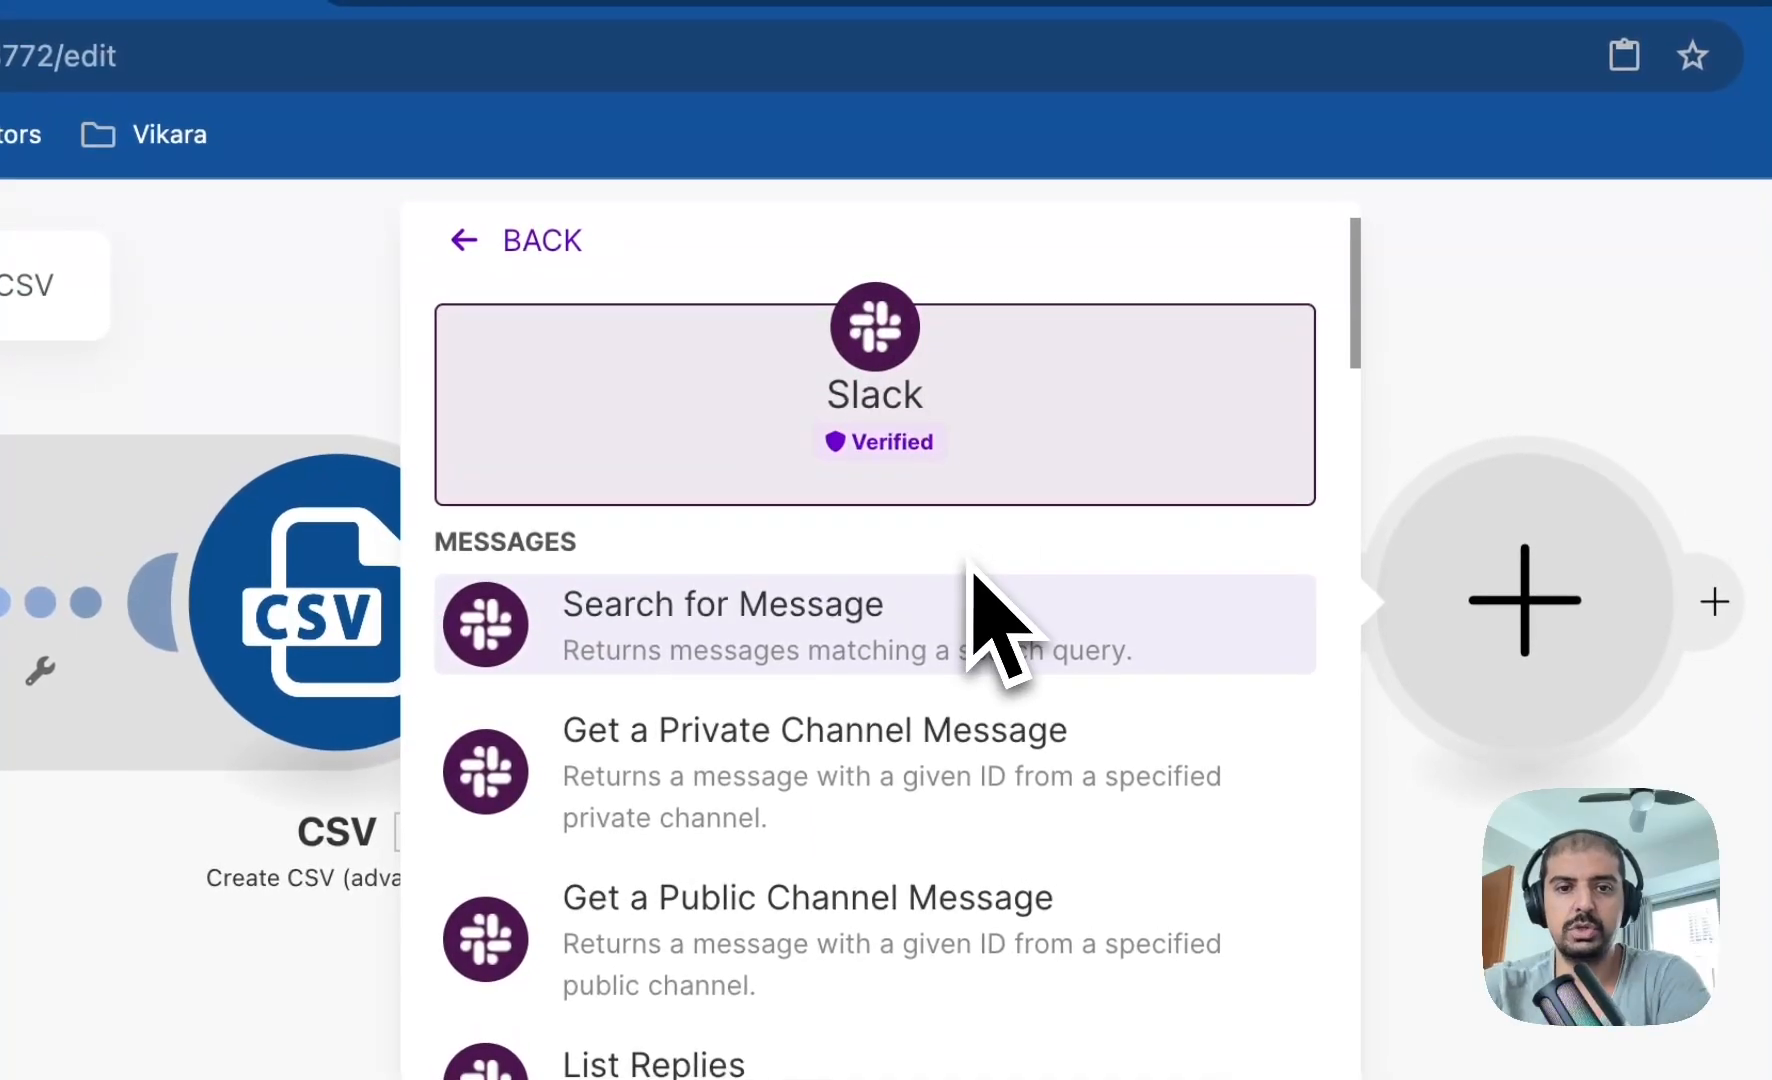
Add Slack Create a Message posting to private channel google-ads-report, then focus Text.
scroll(down, 3)
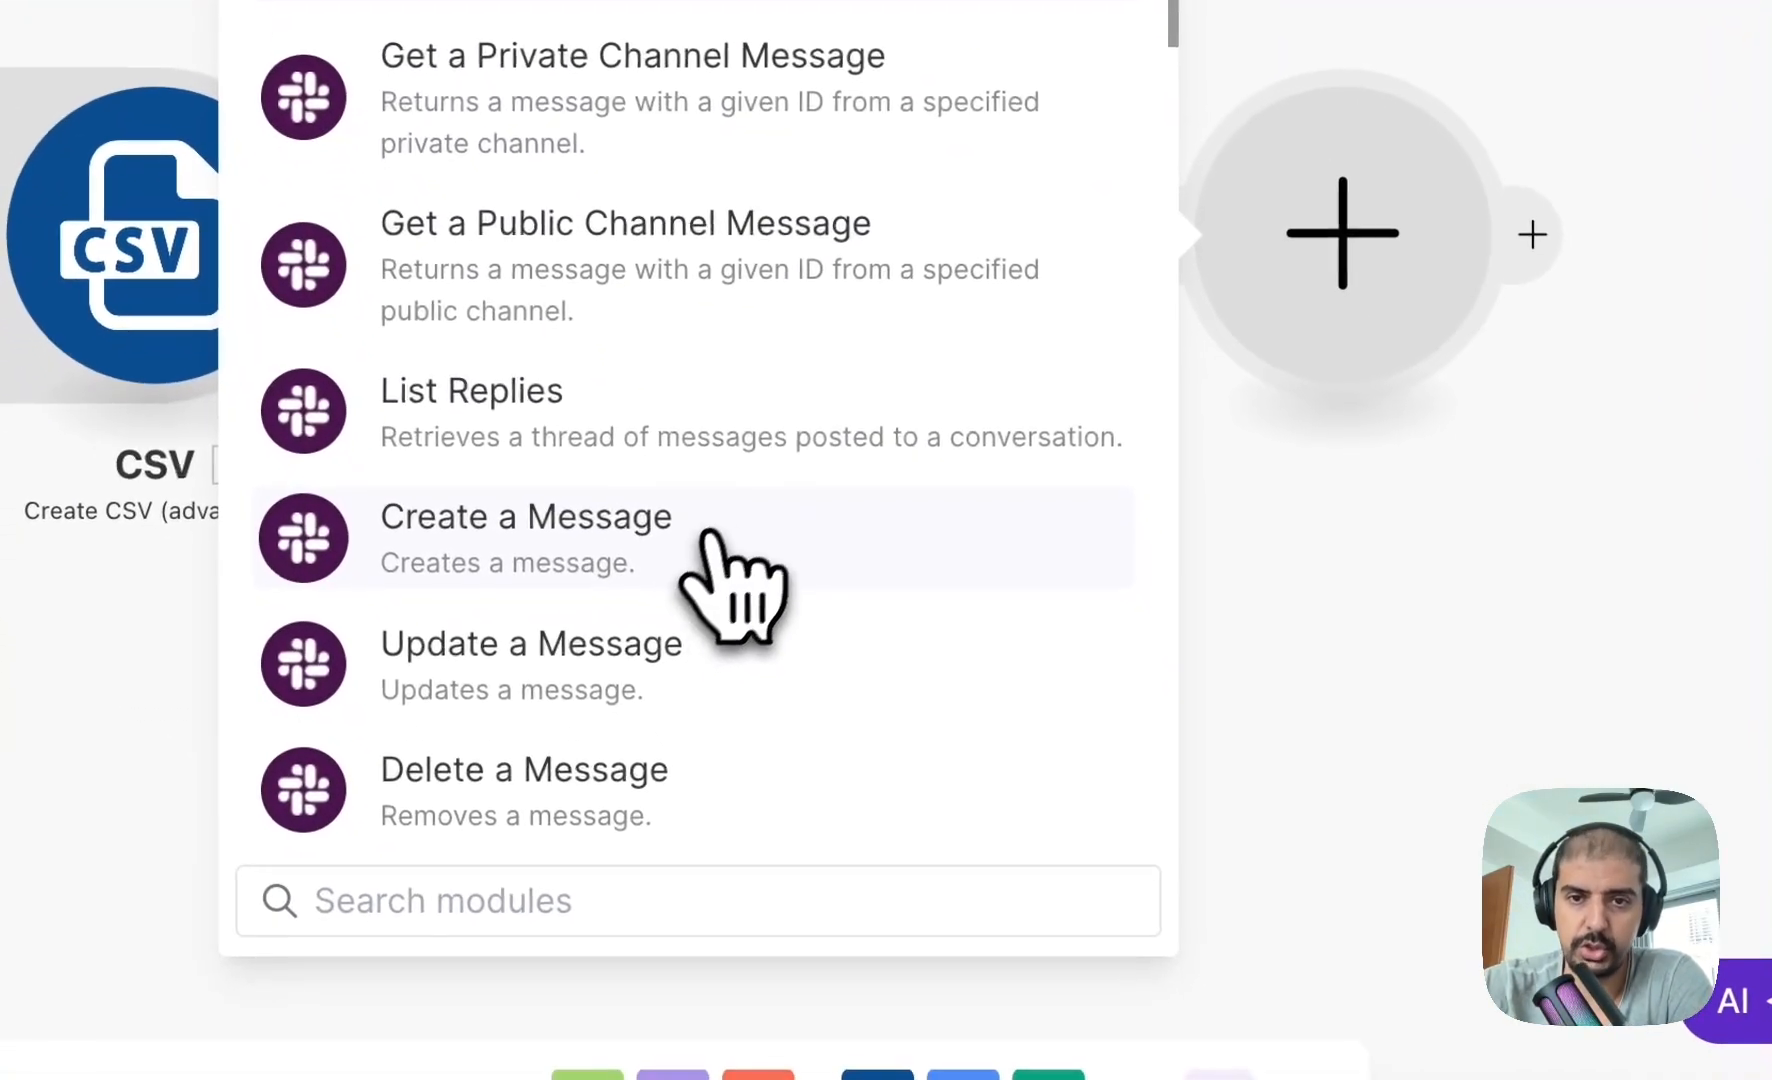
click(524, 517)
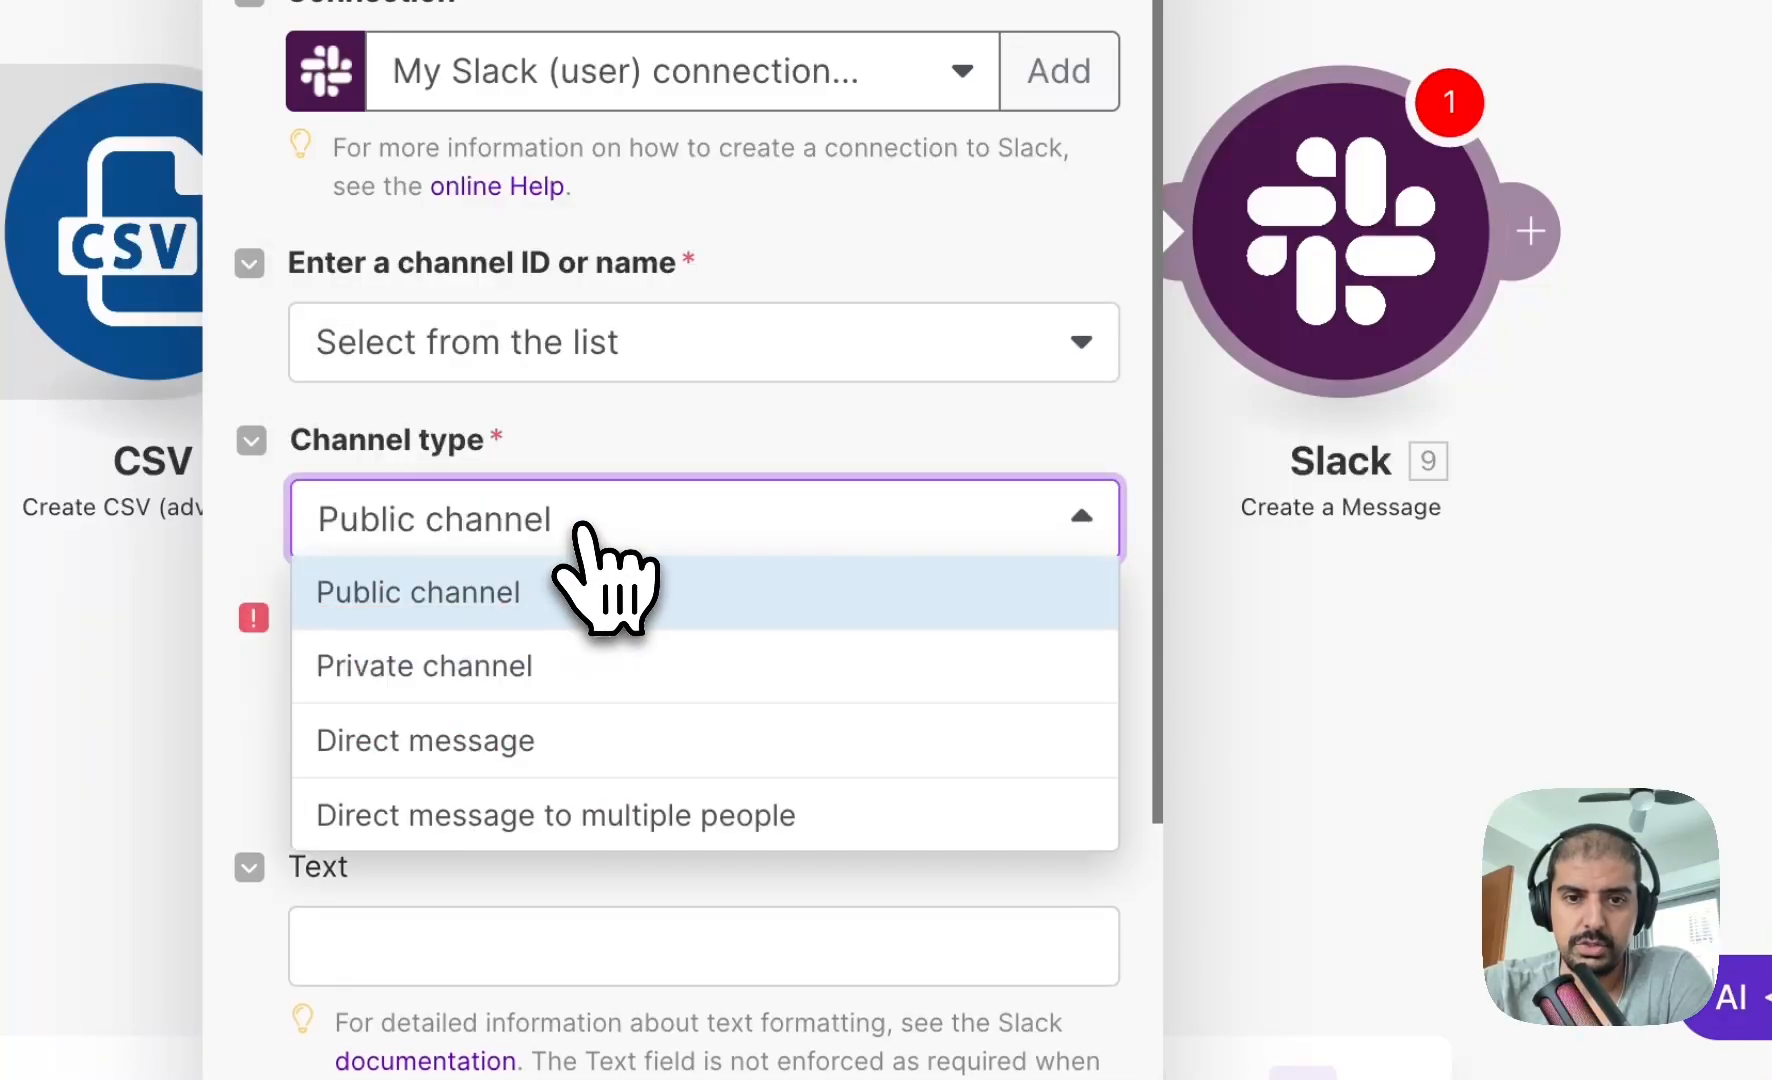
click(424, 665)
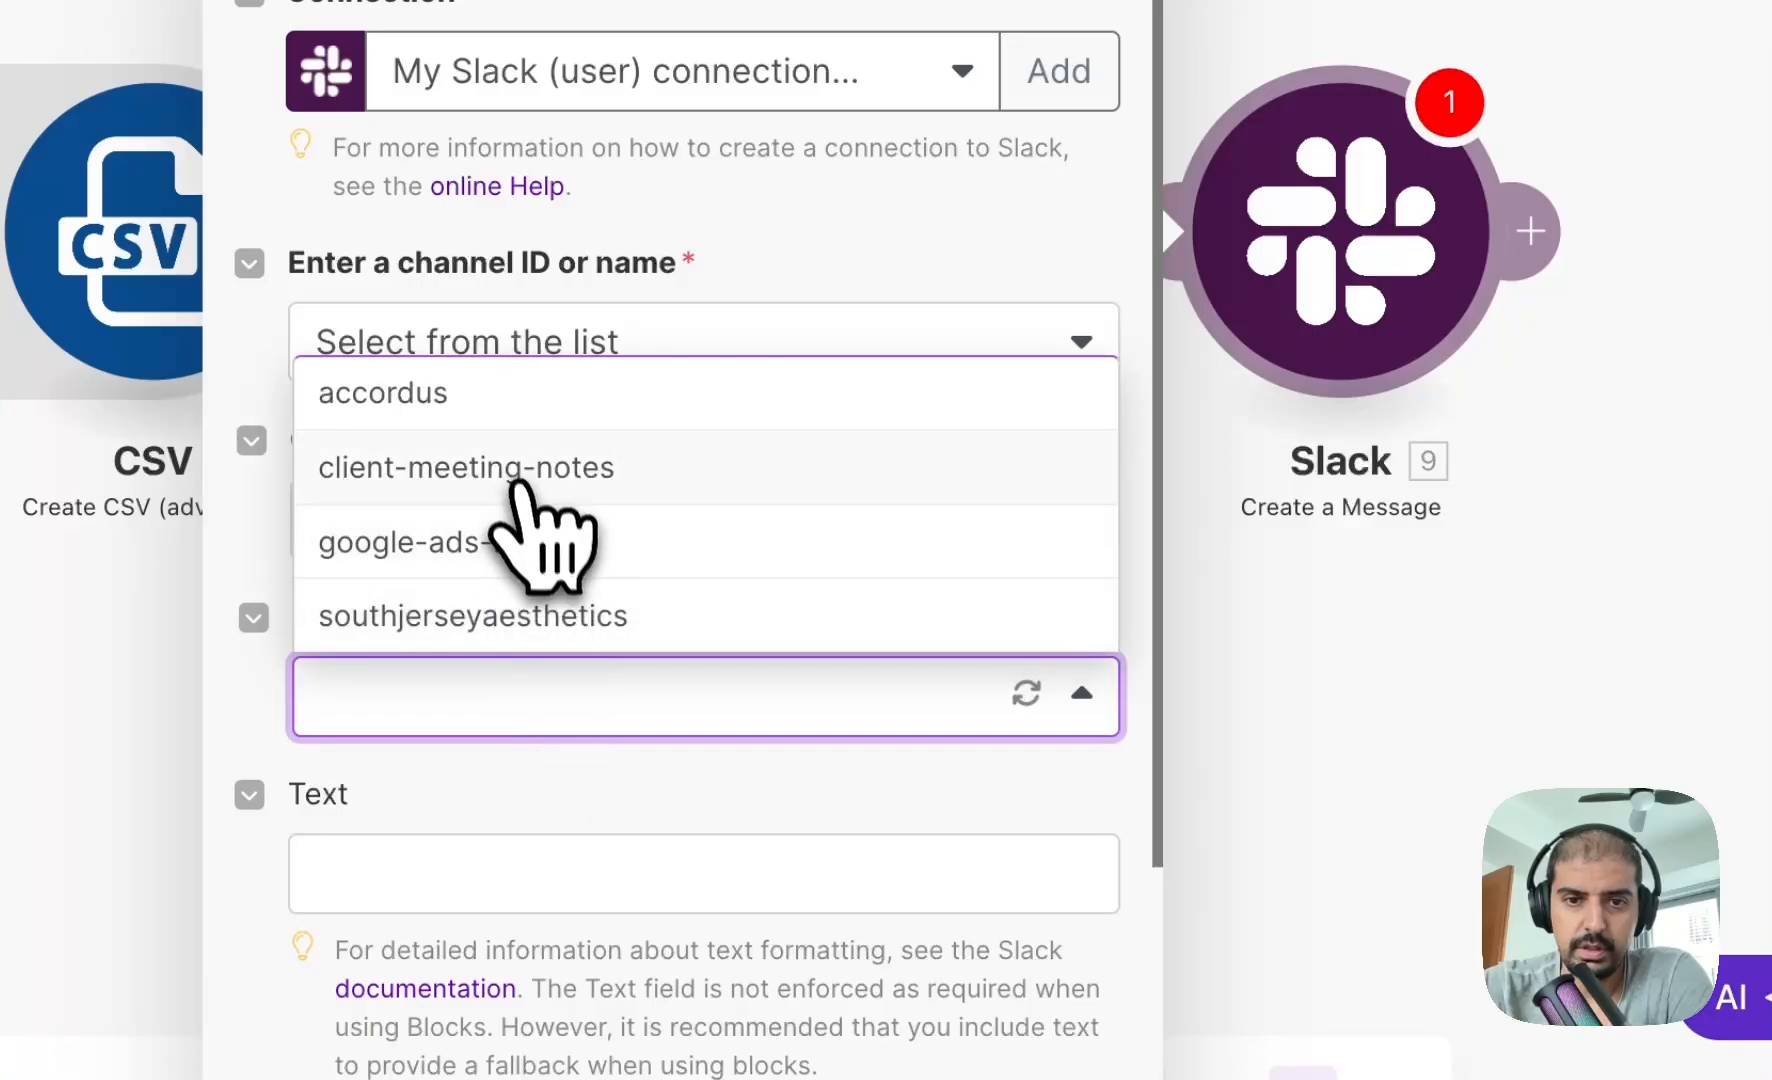
click(400, 541)
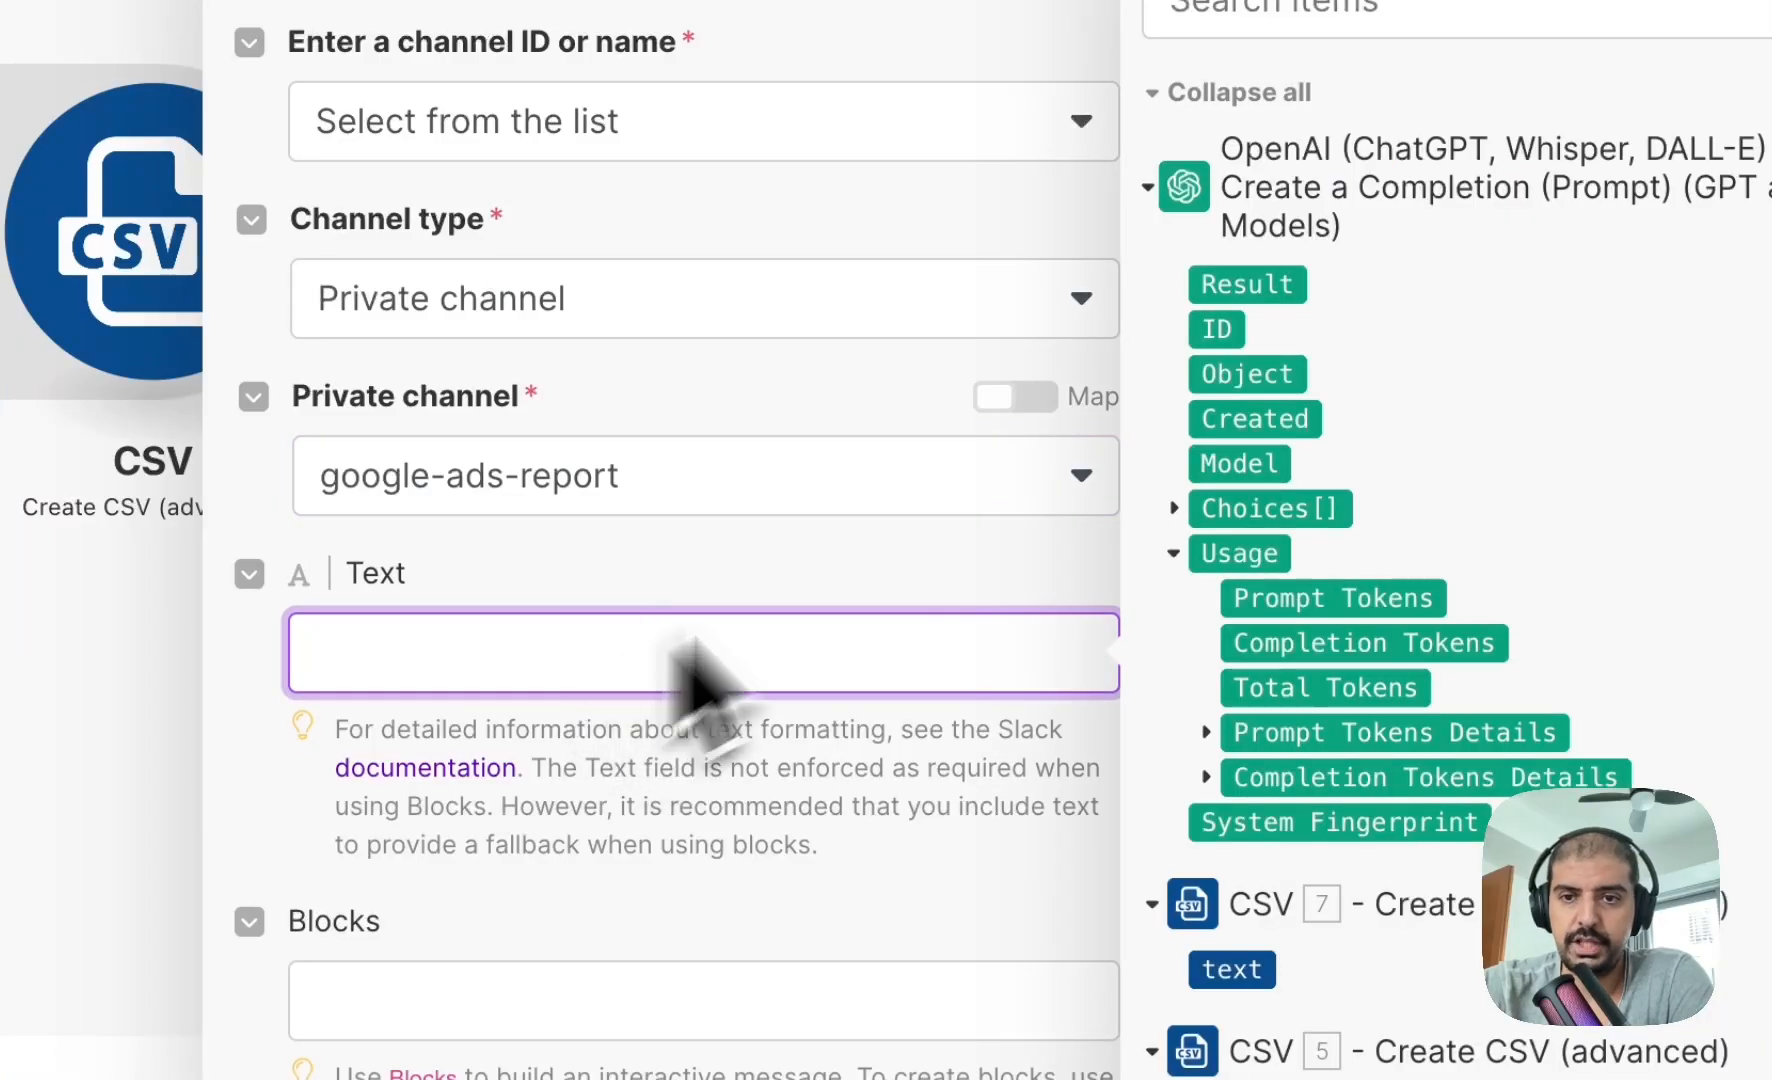
click(1247, 284)
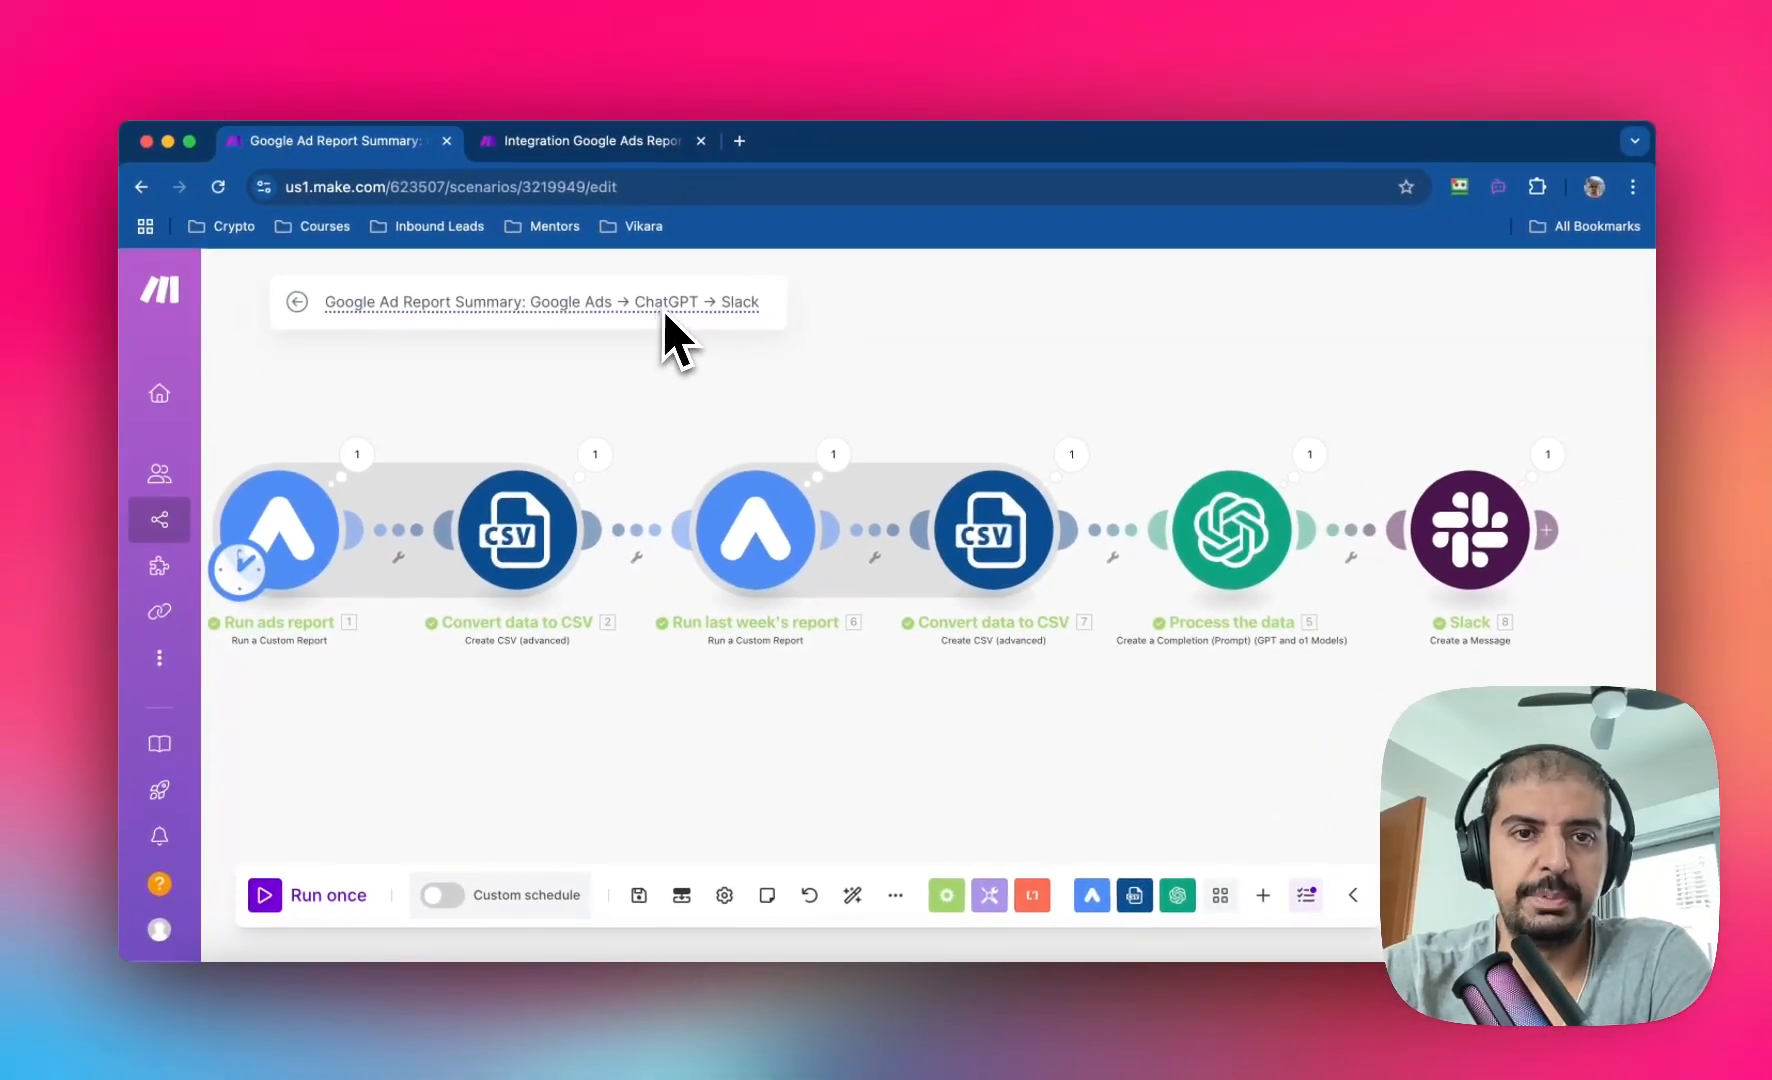
mouse_move(582, 362)
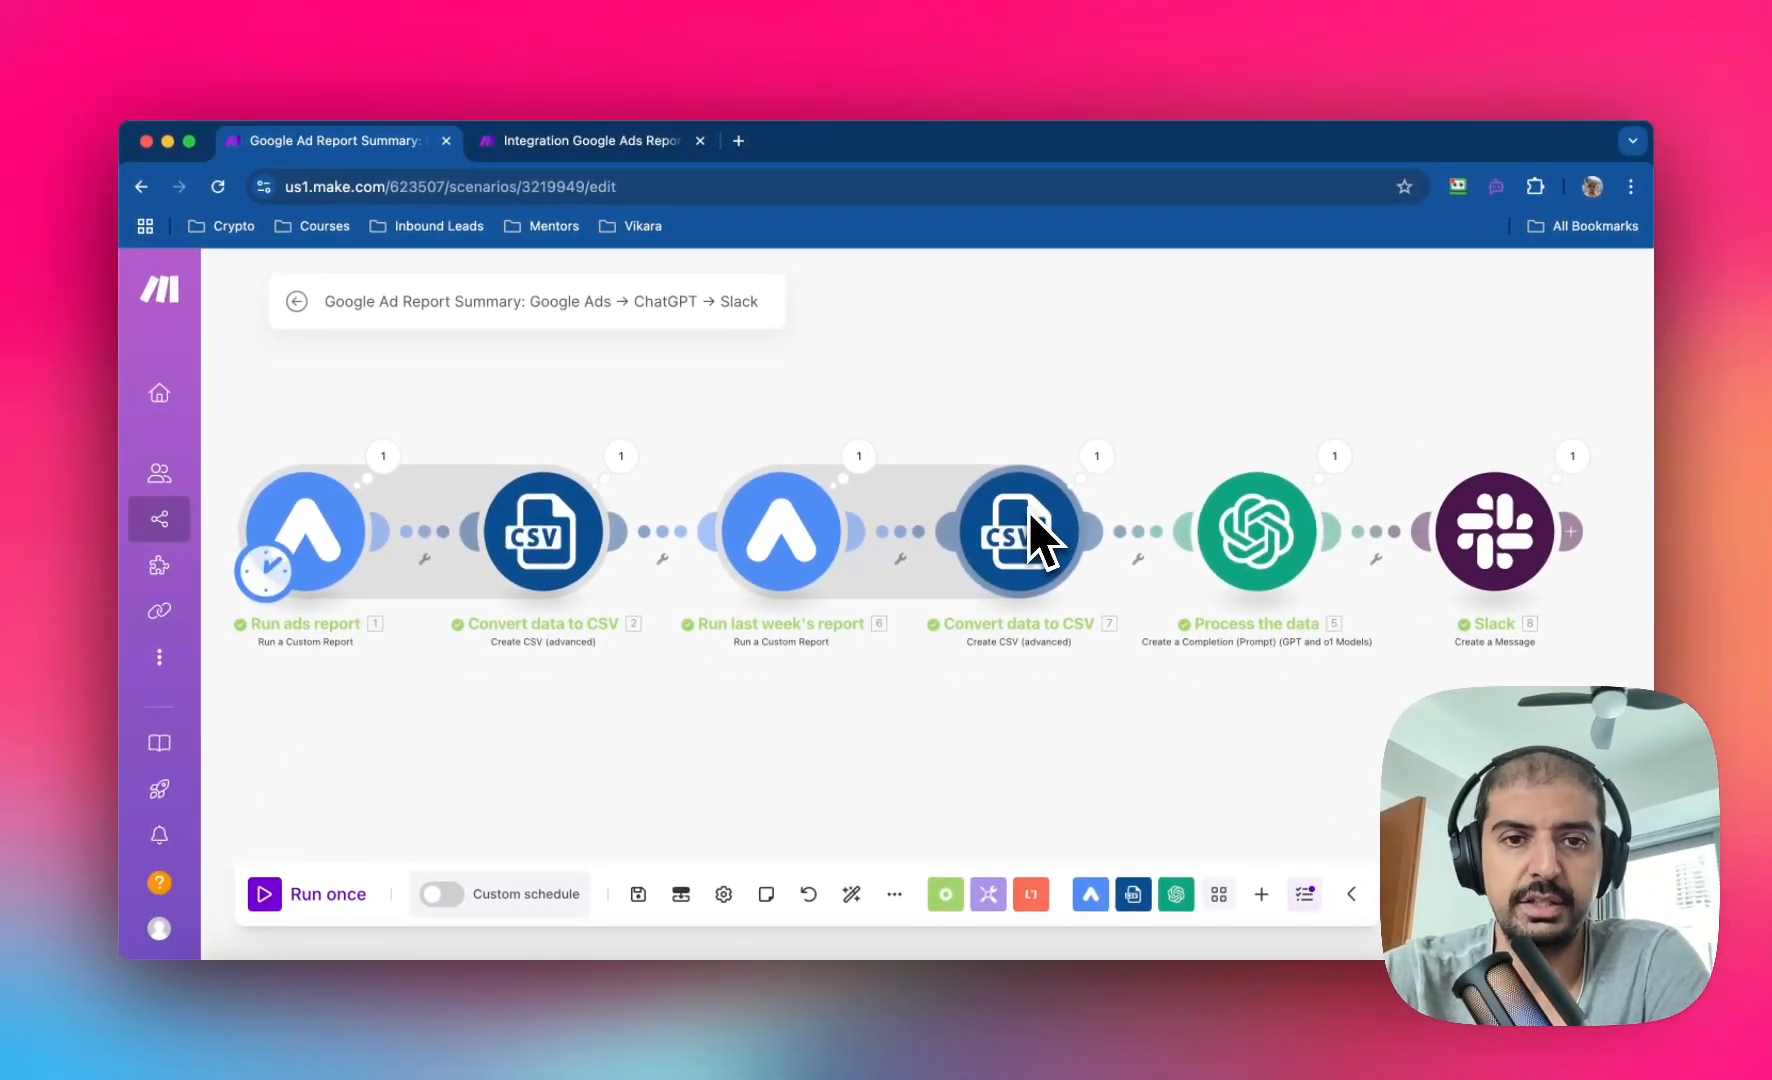
mouse_move(796, 427)
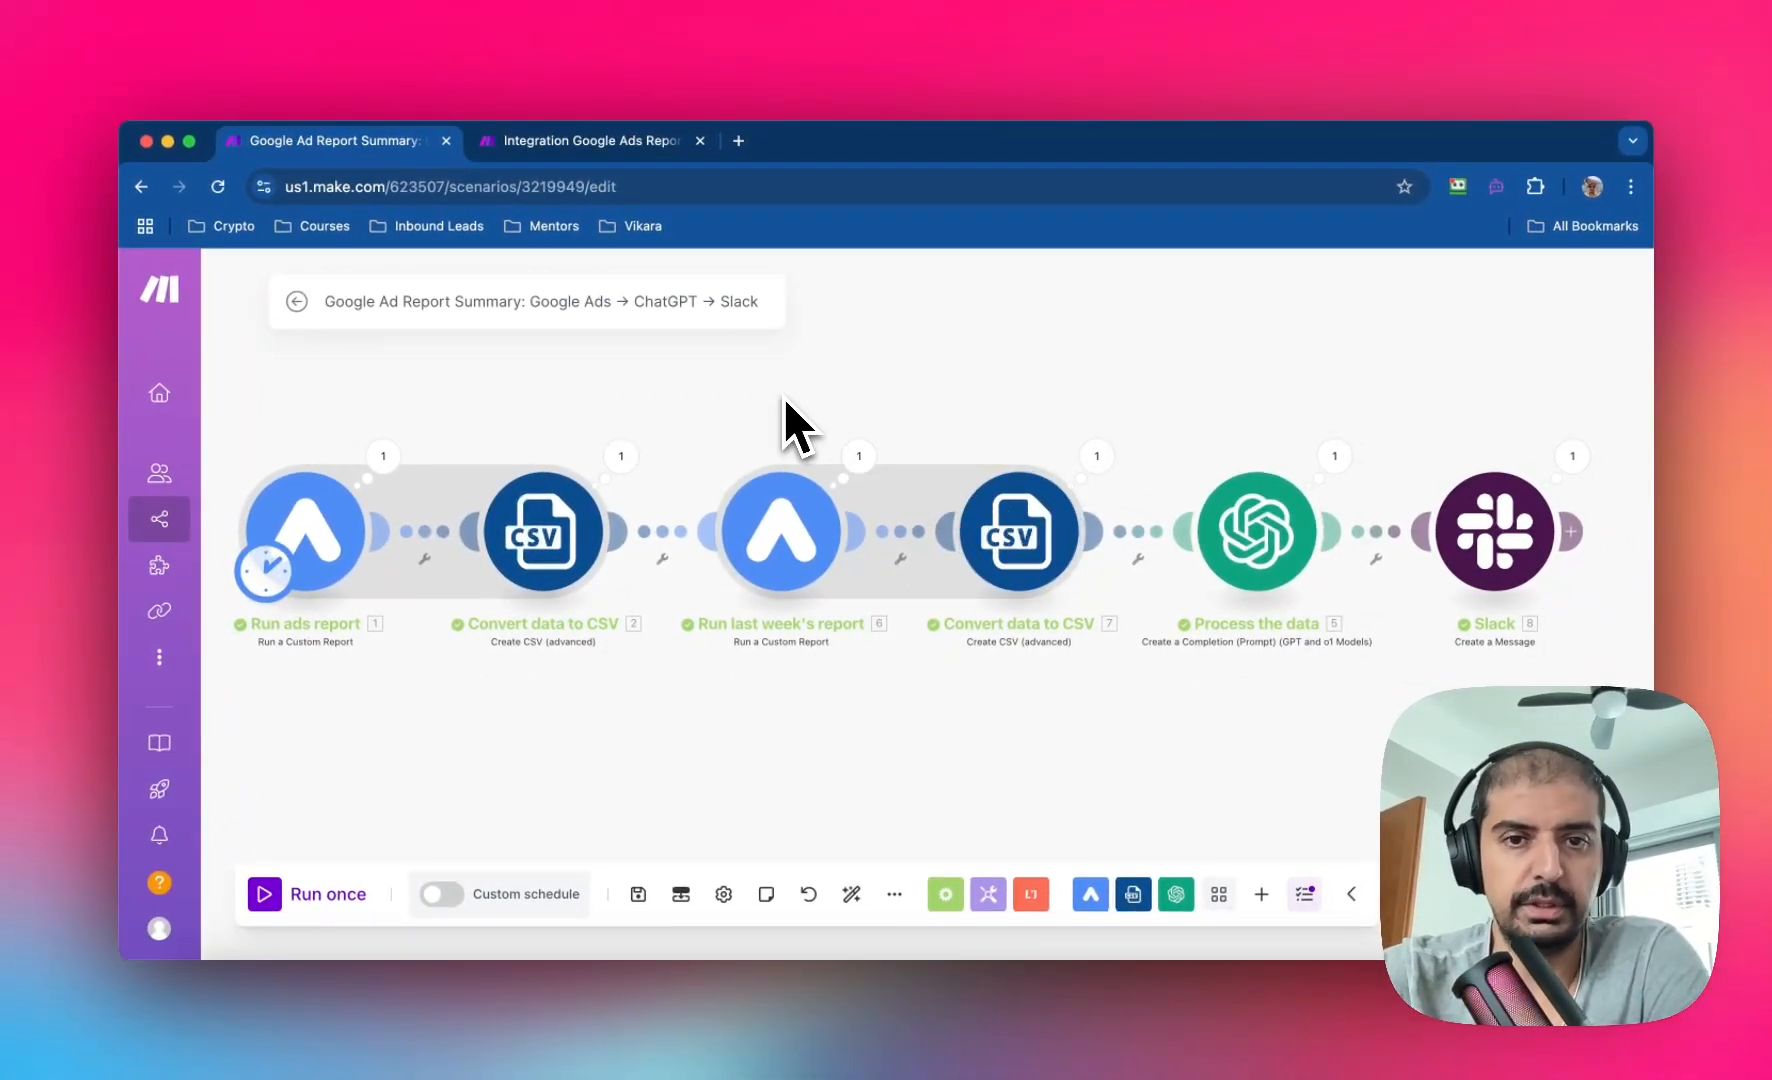
mouse_move(672, 373)
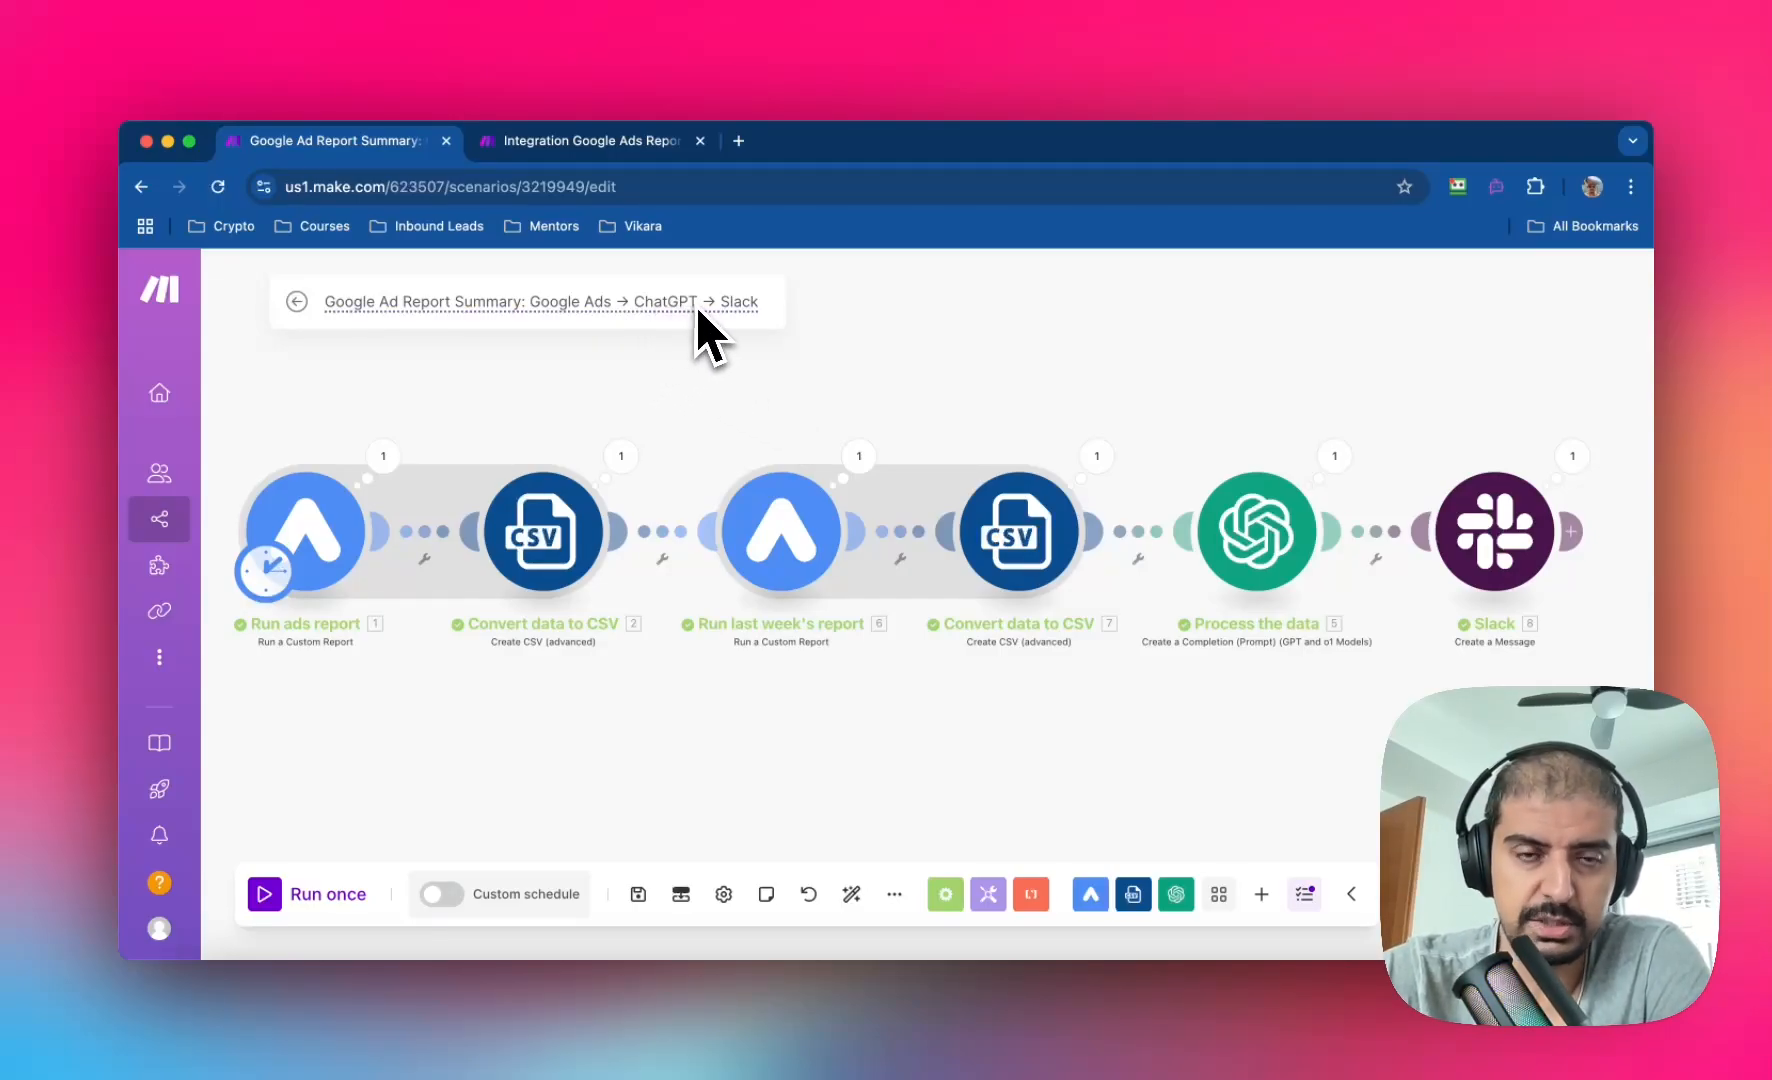
mouse_move(633, 350)
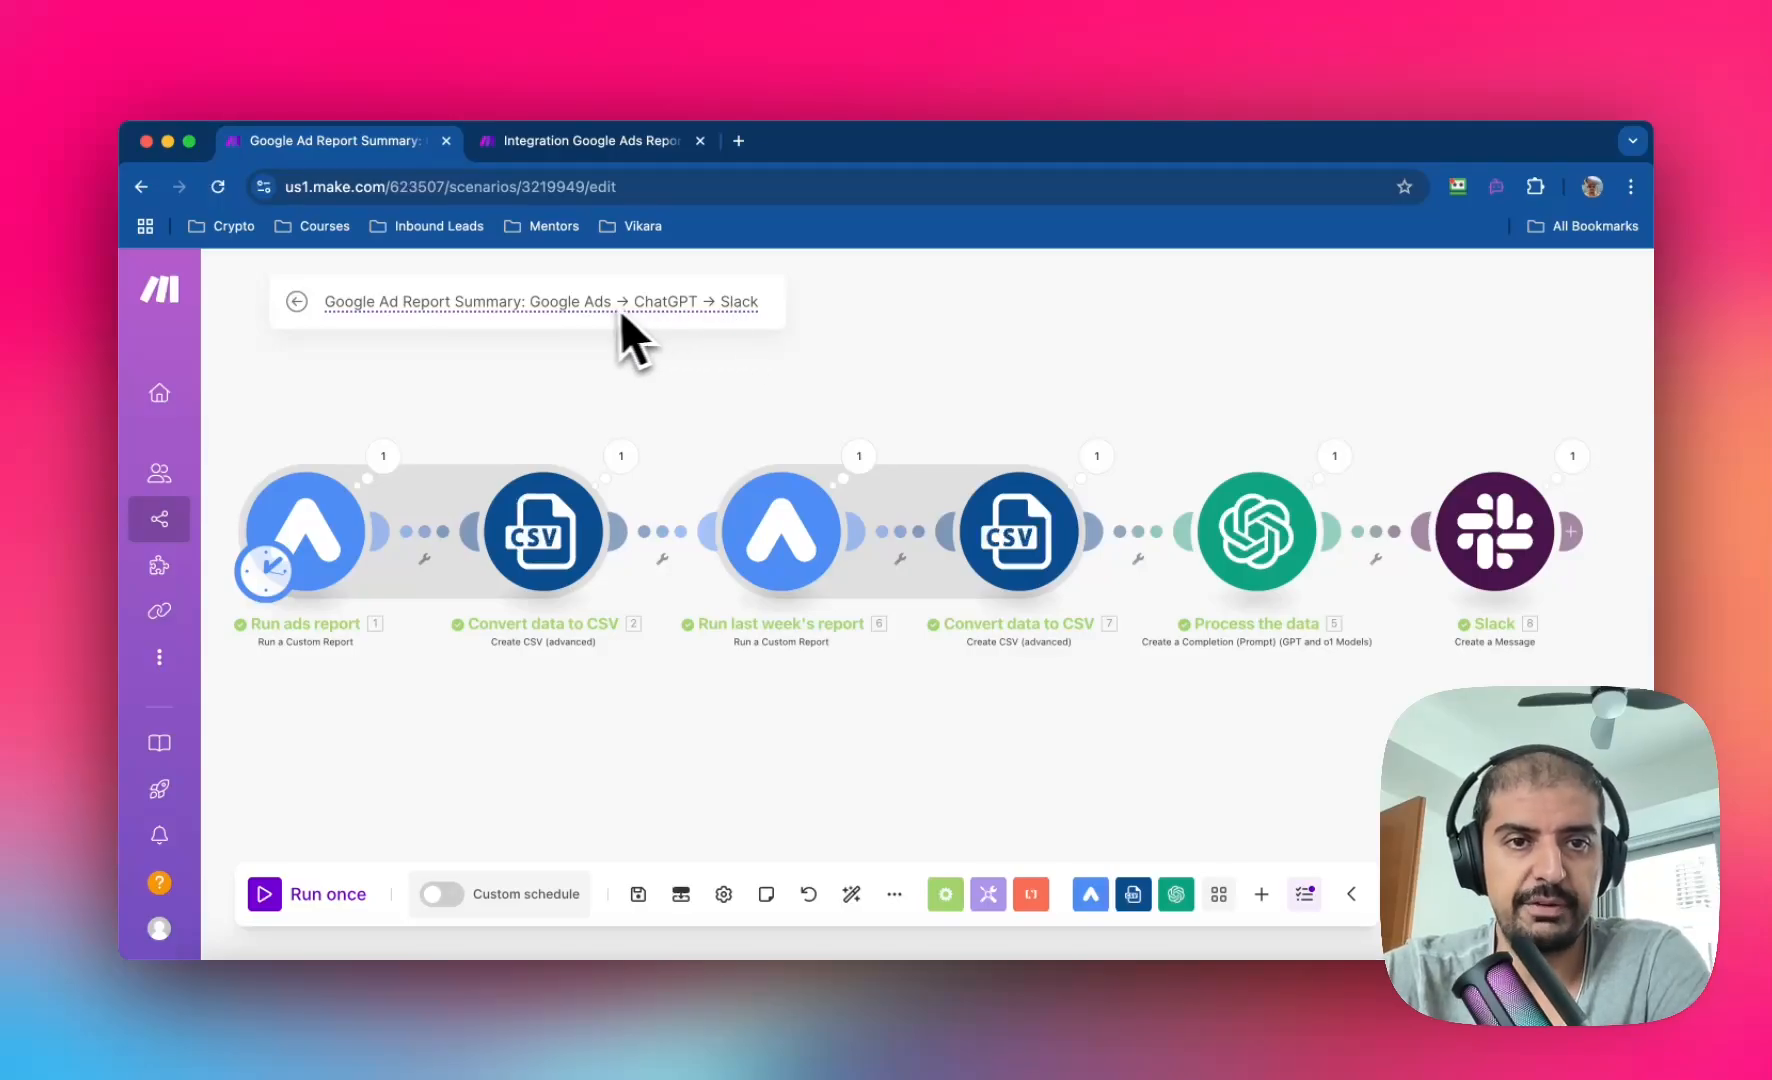
mouse_move(379, 345)
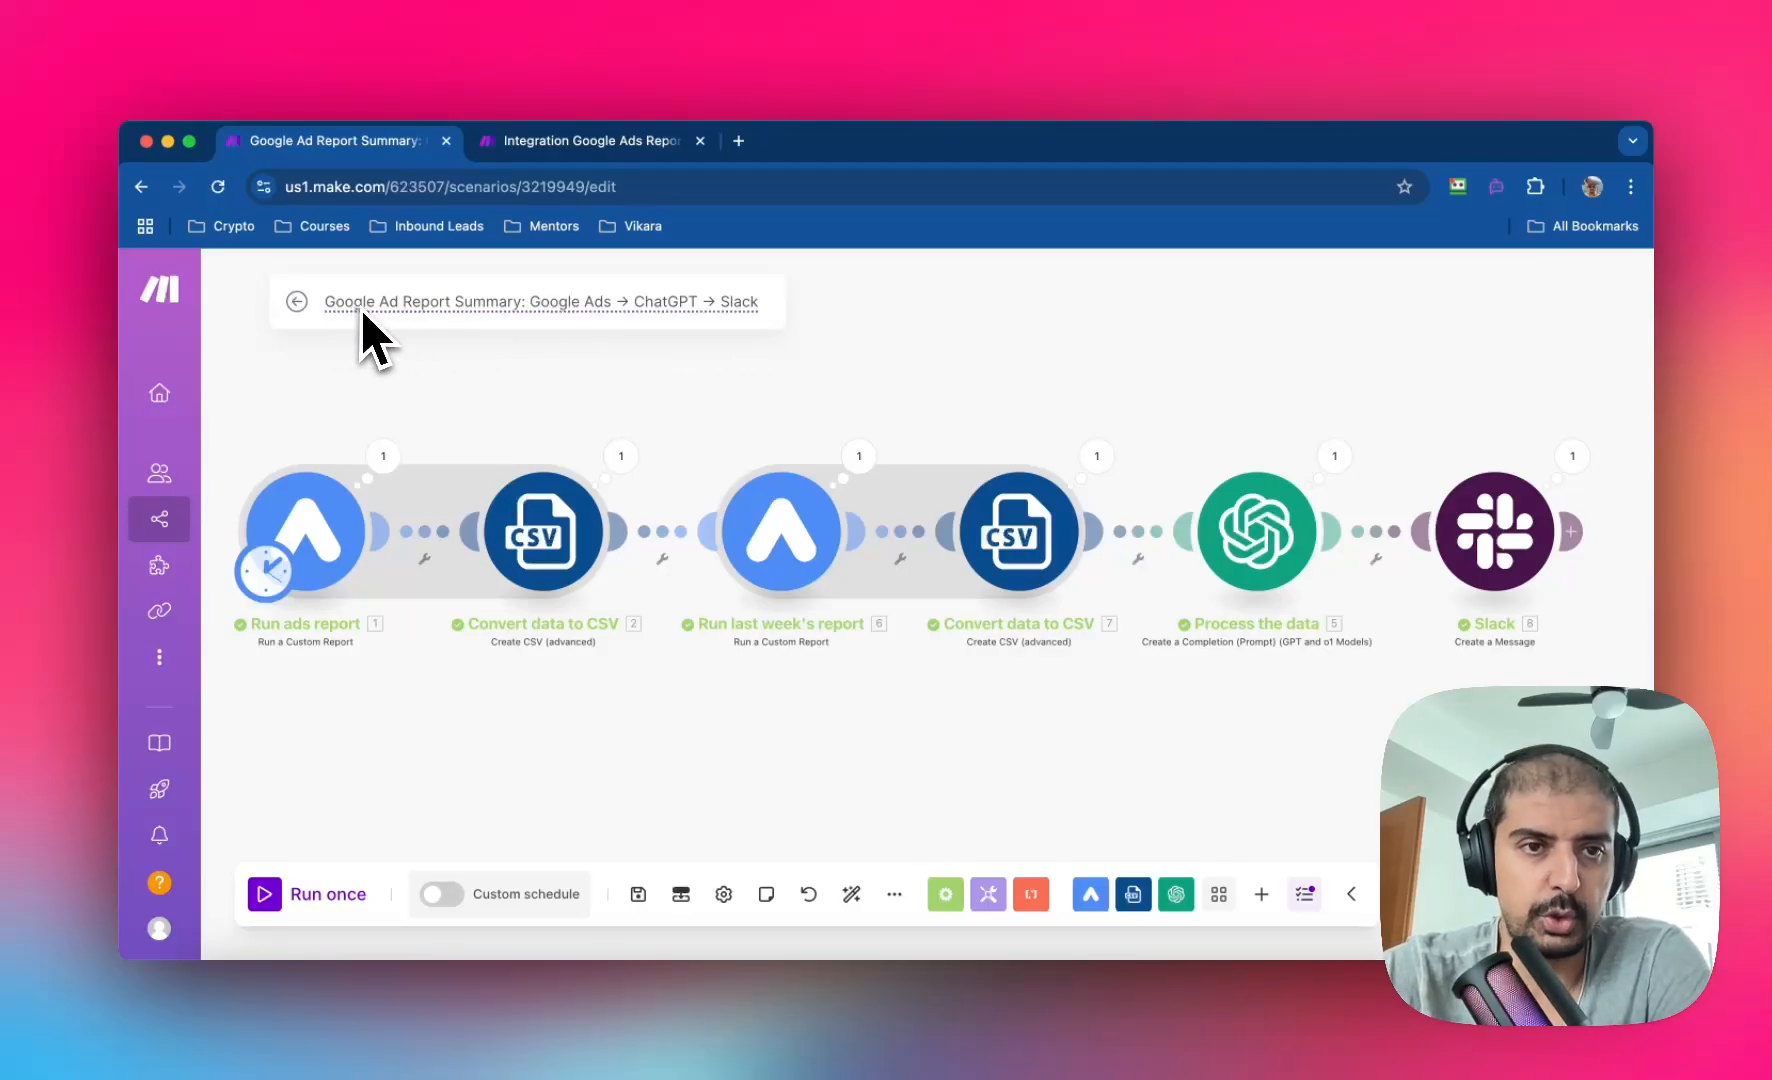
mouse_move(565, 339)
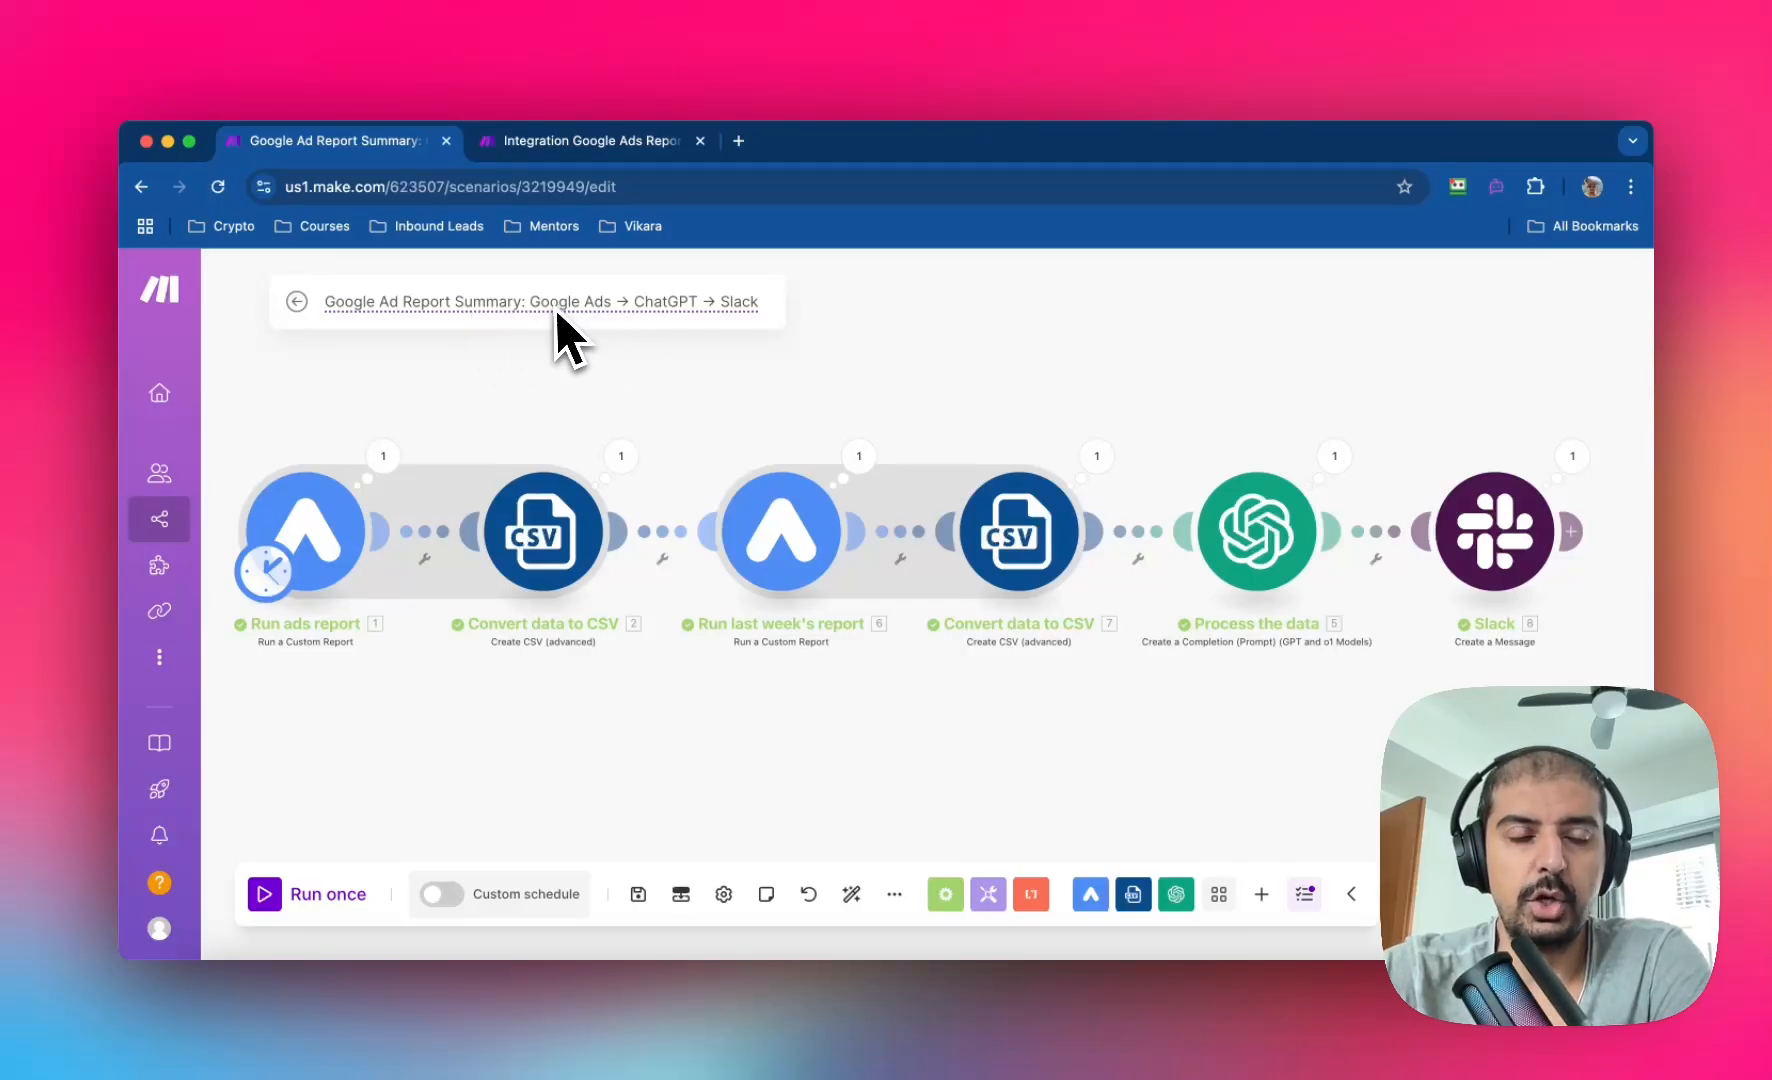
mouse_move(554, 373)
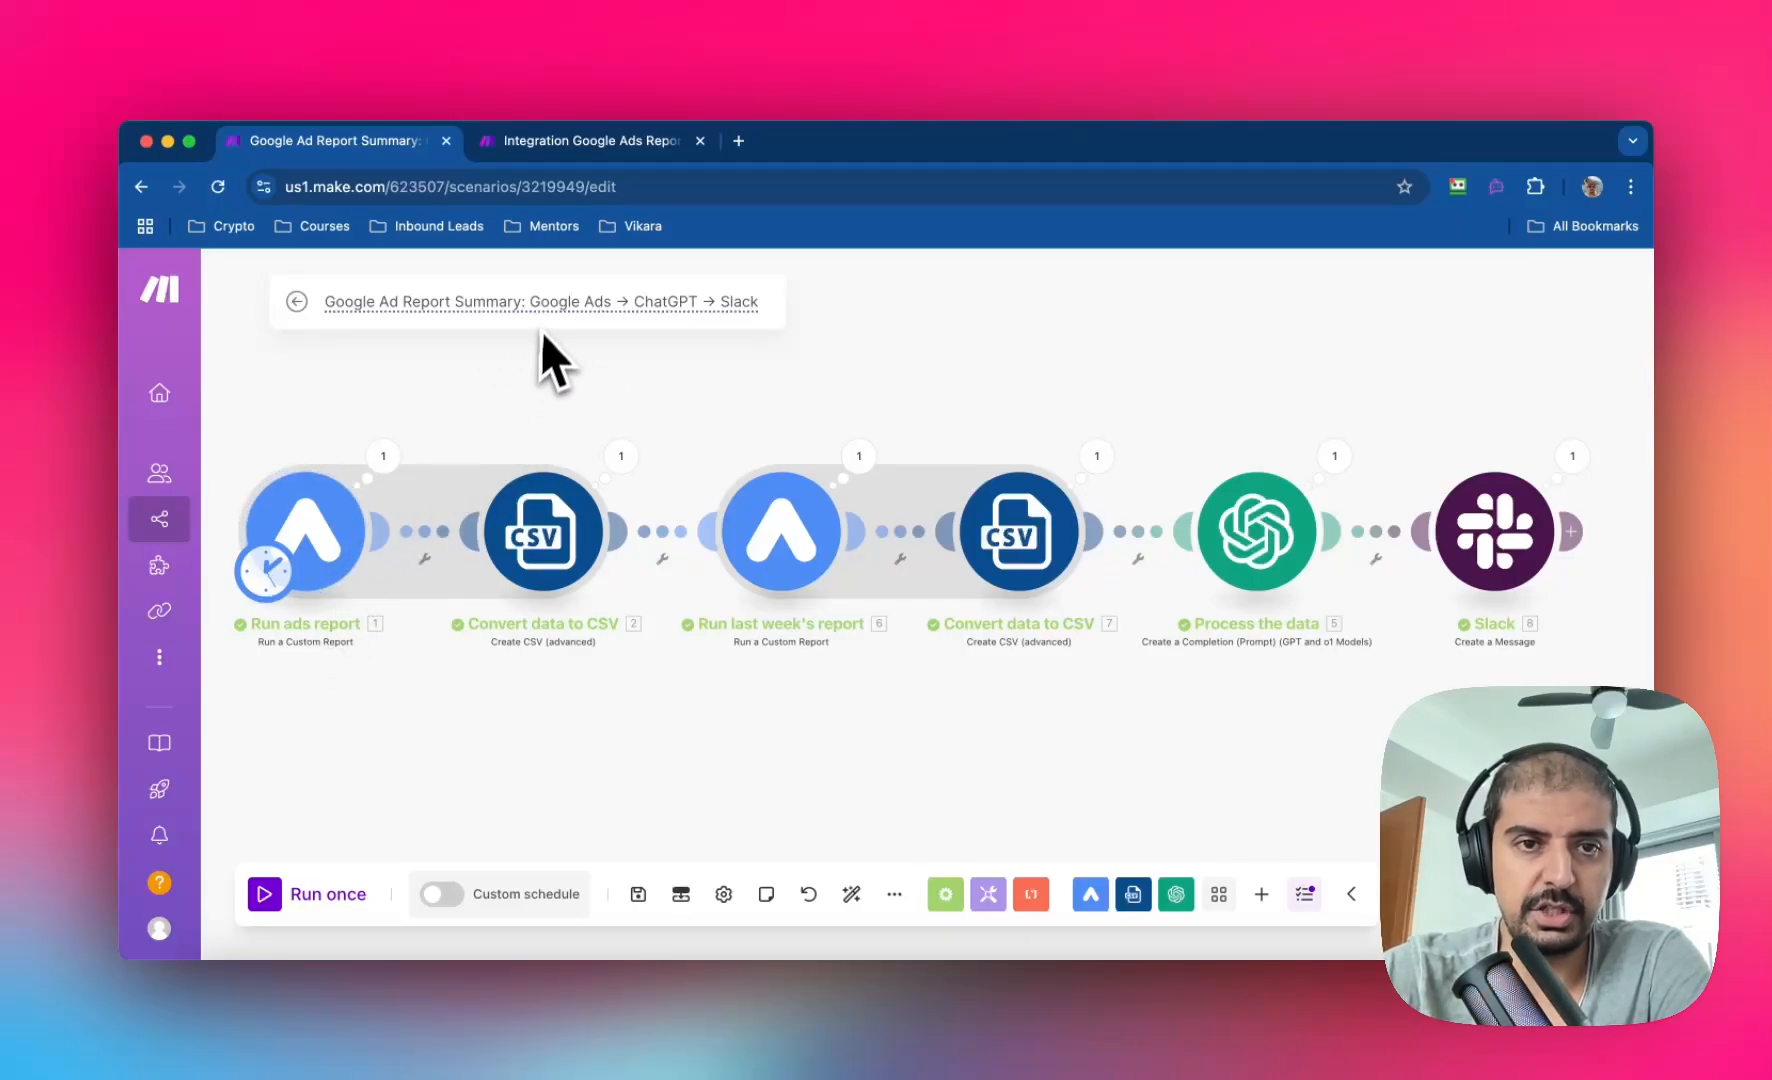
mouse_move(955, 373)
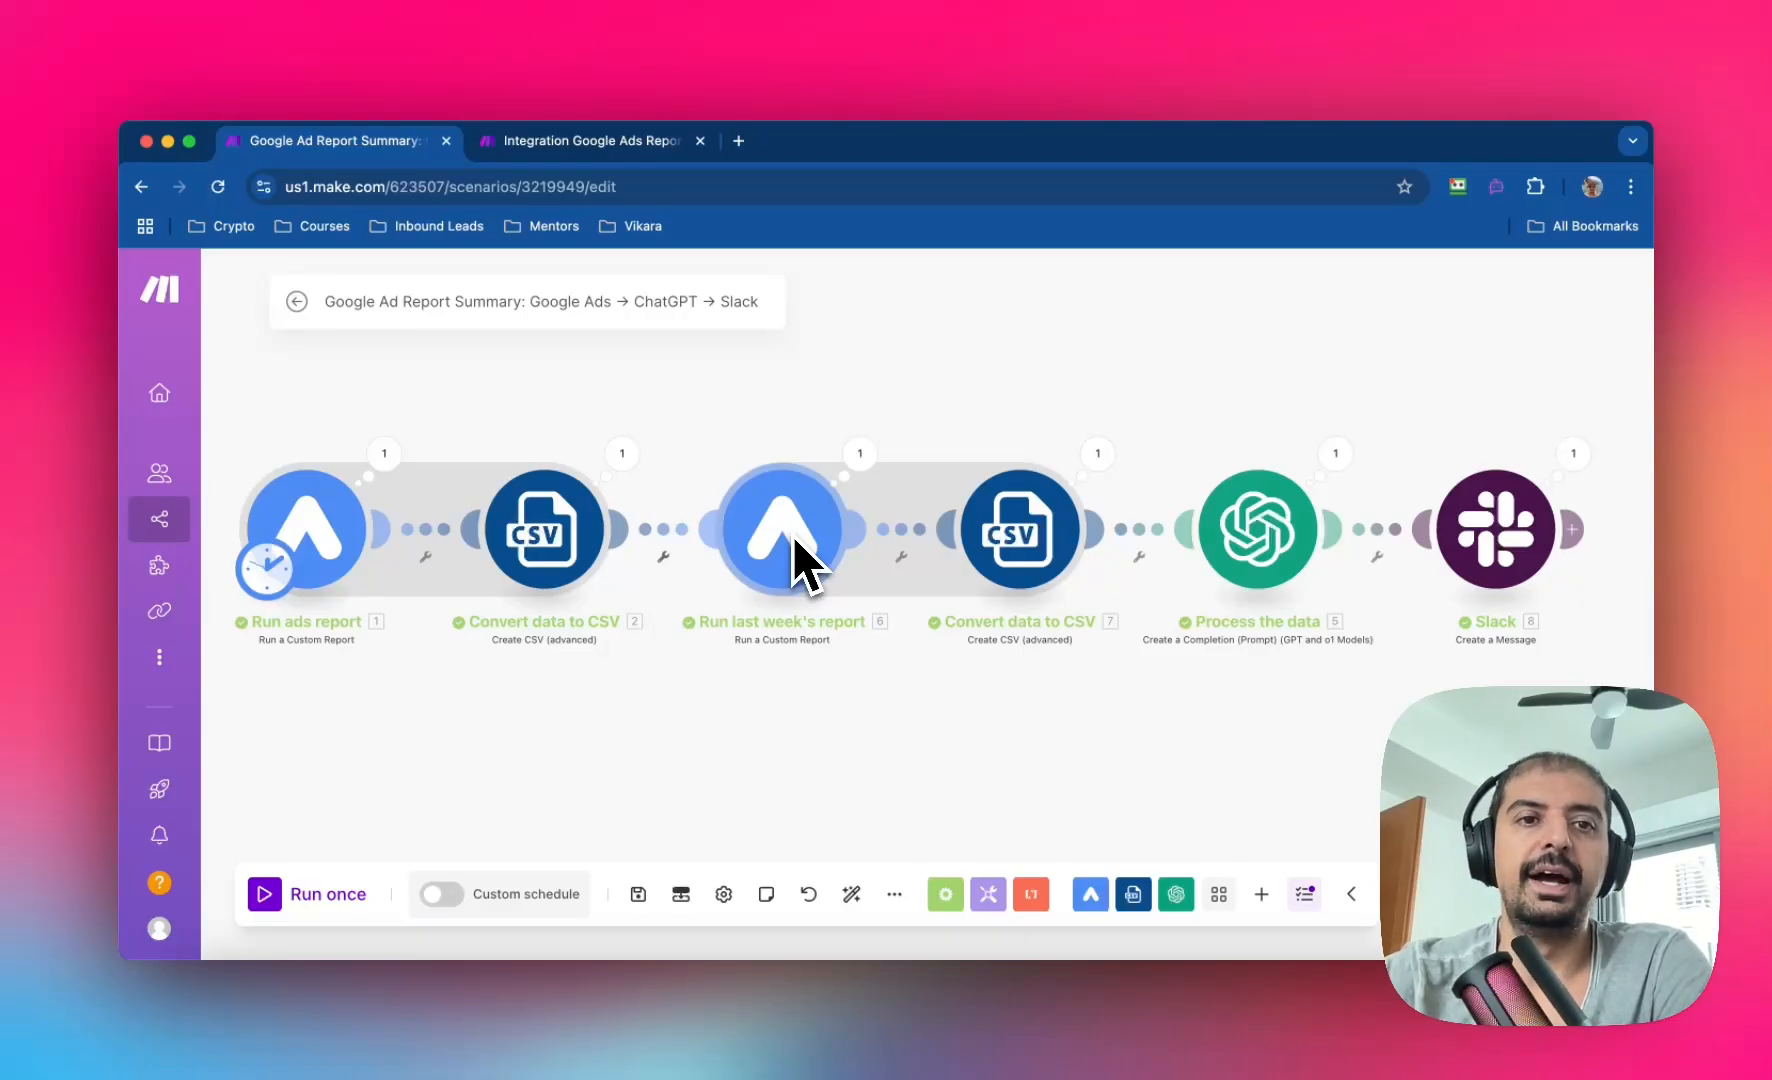
mouse_move(722, 894)
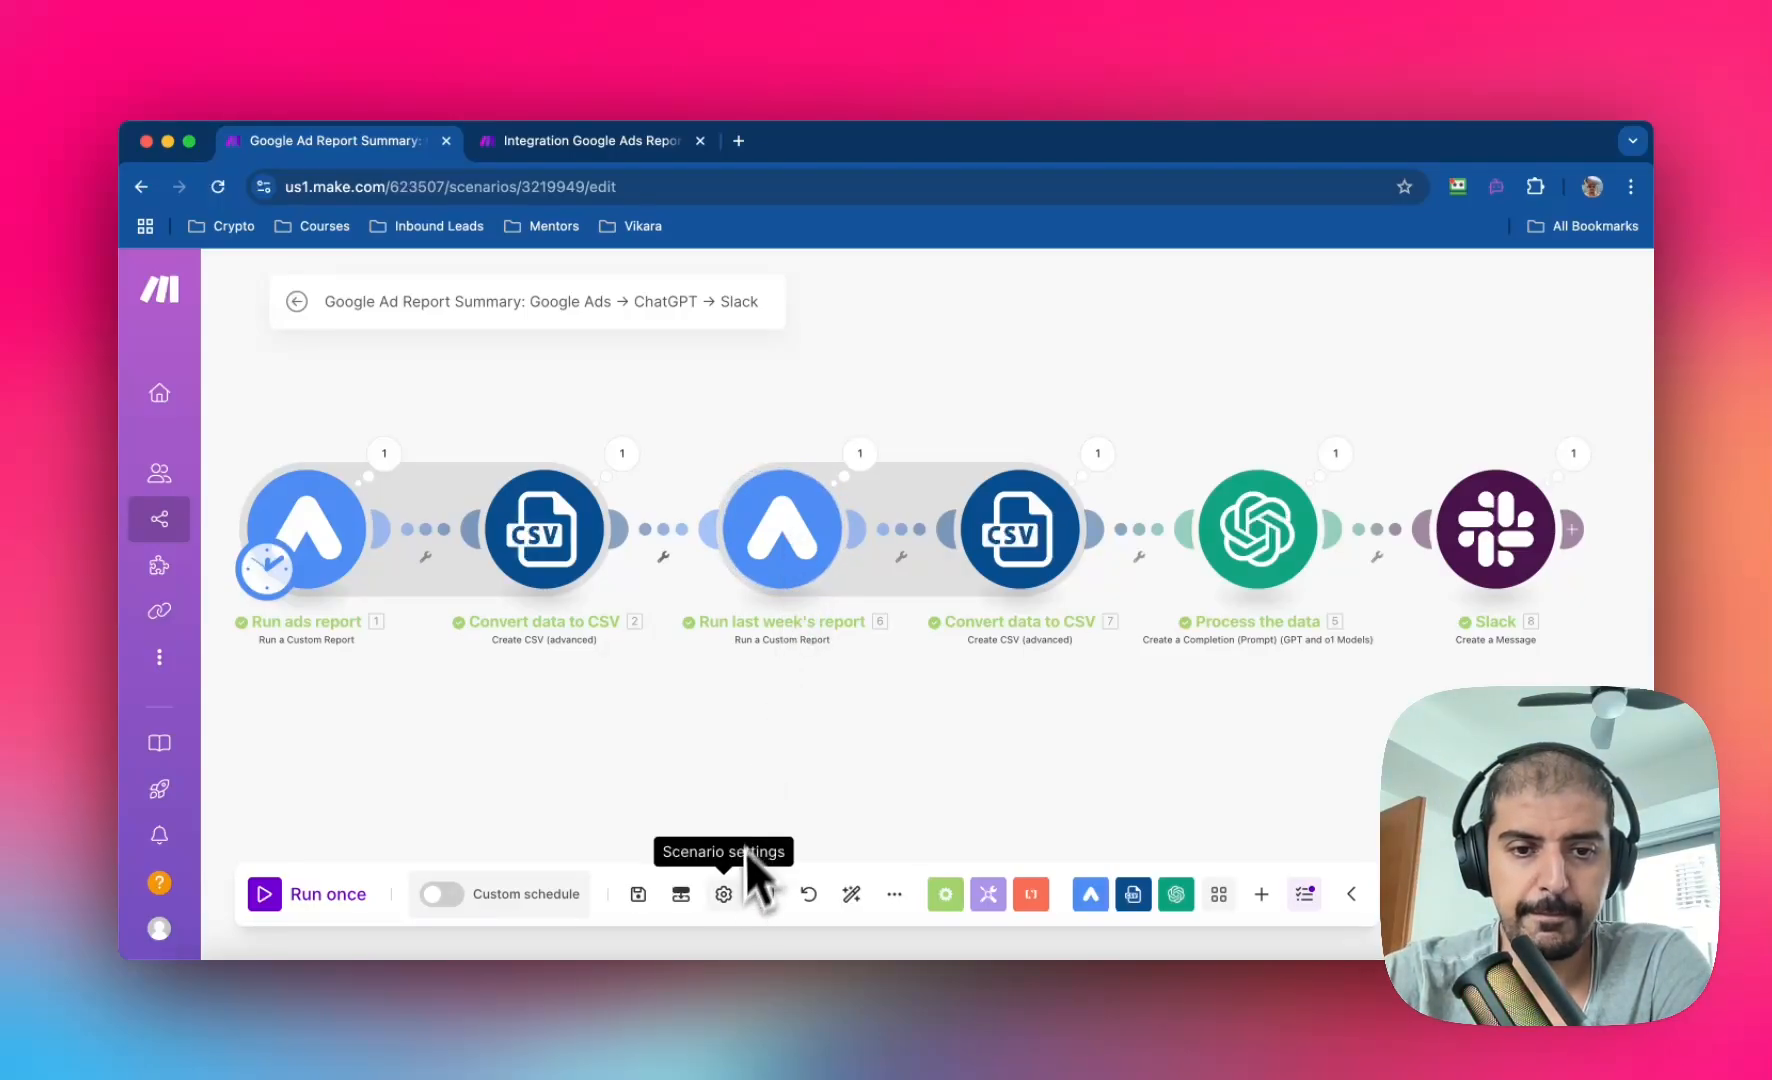